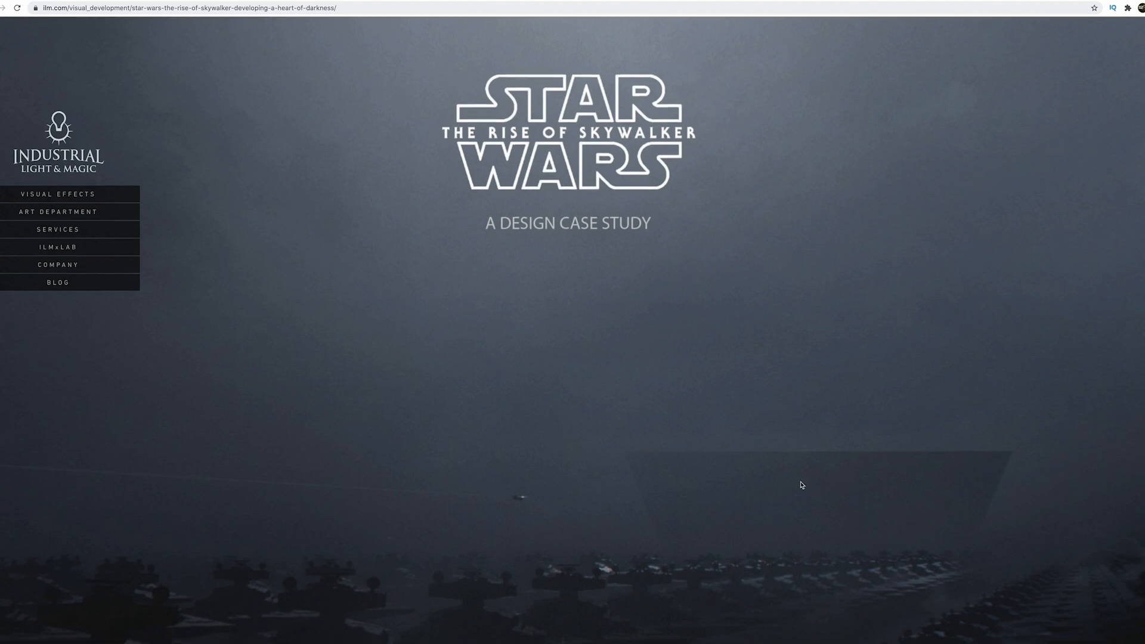
- Scroll past the title and intro to the red-sun Exegol temple art and megalithic structure text
scroll("down", 3)
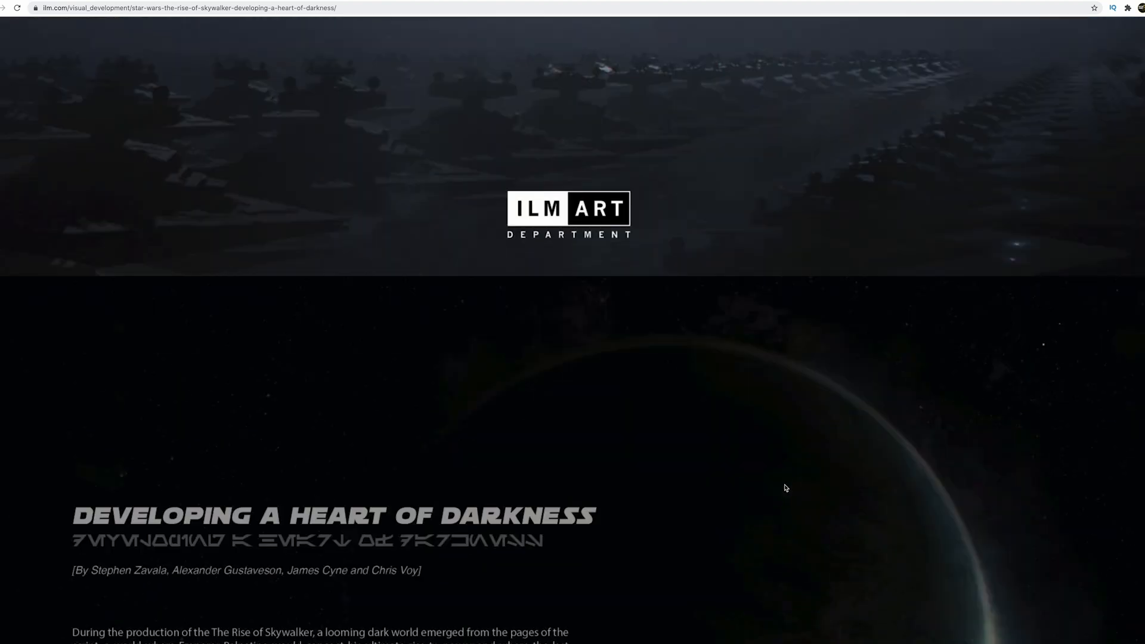
scroll("down", 3)
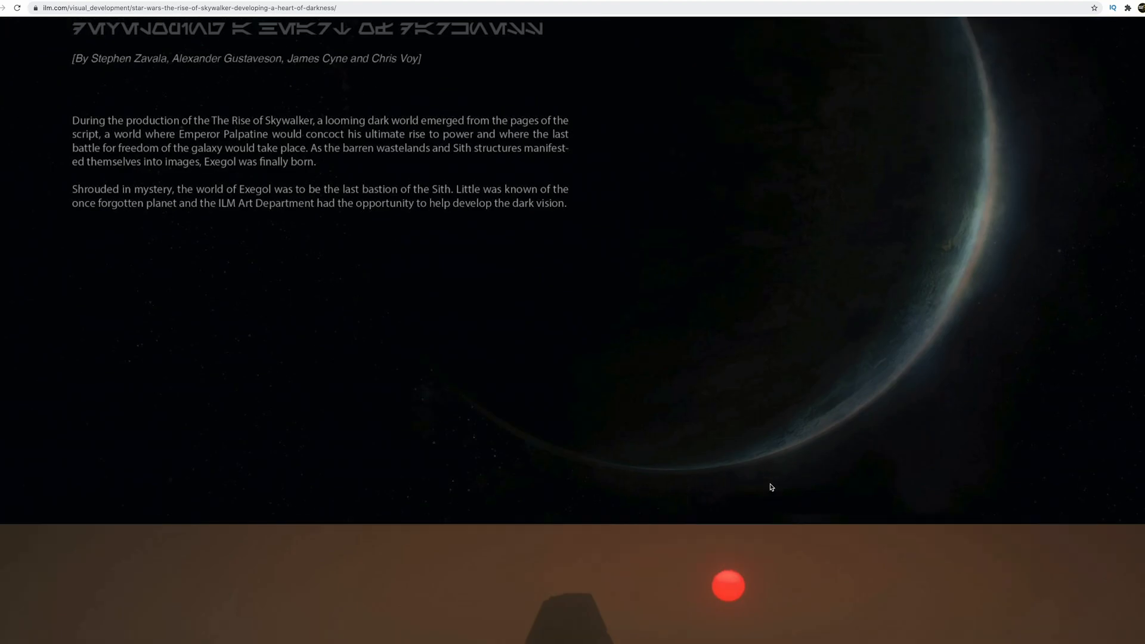
scroll("down", 3)
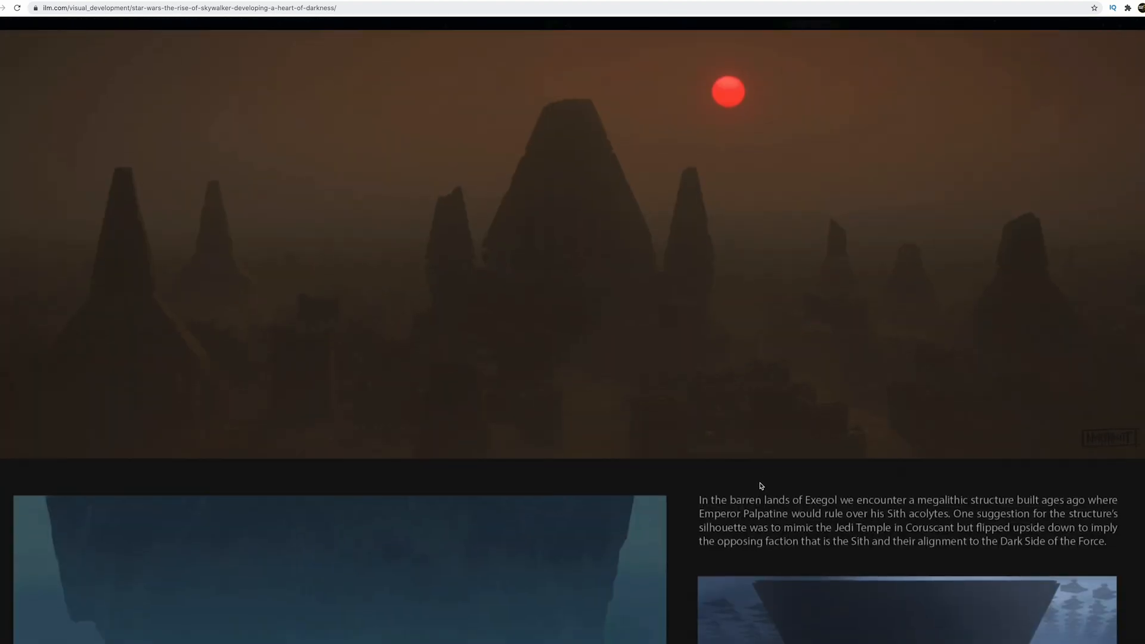
scroll("down", 3)
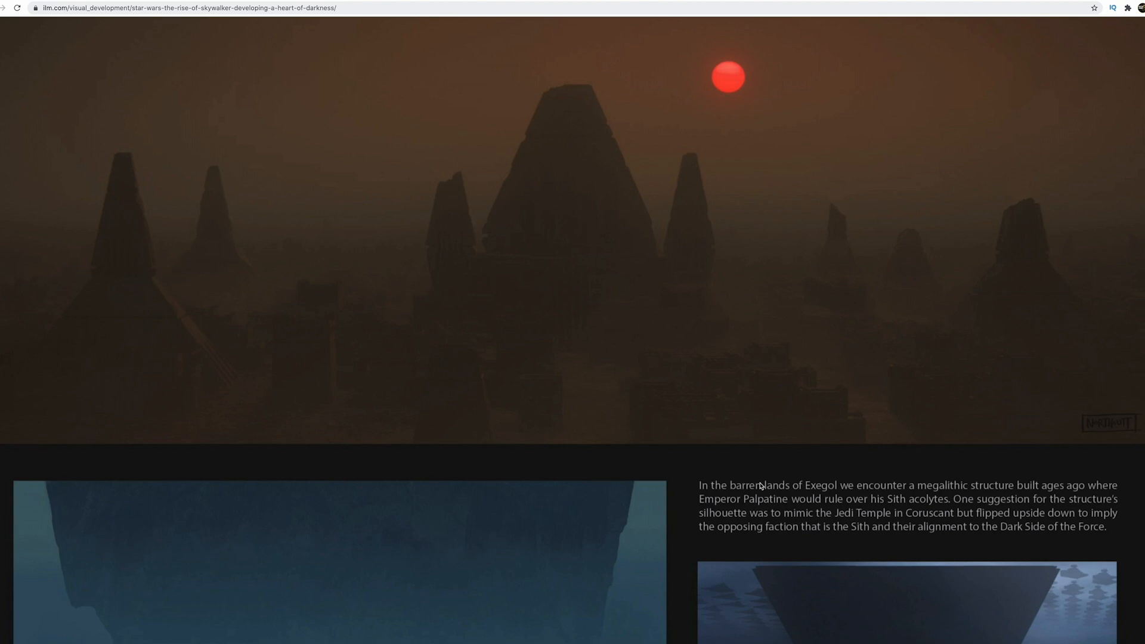
- Scroll until both blue upside-down monolith paintings and the inverted Jedi Temple passage are fully visible
scroll("down", 3)
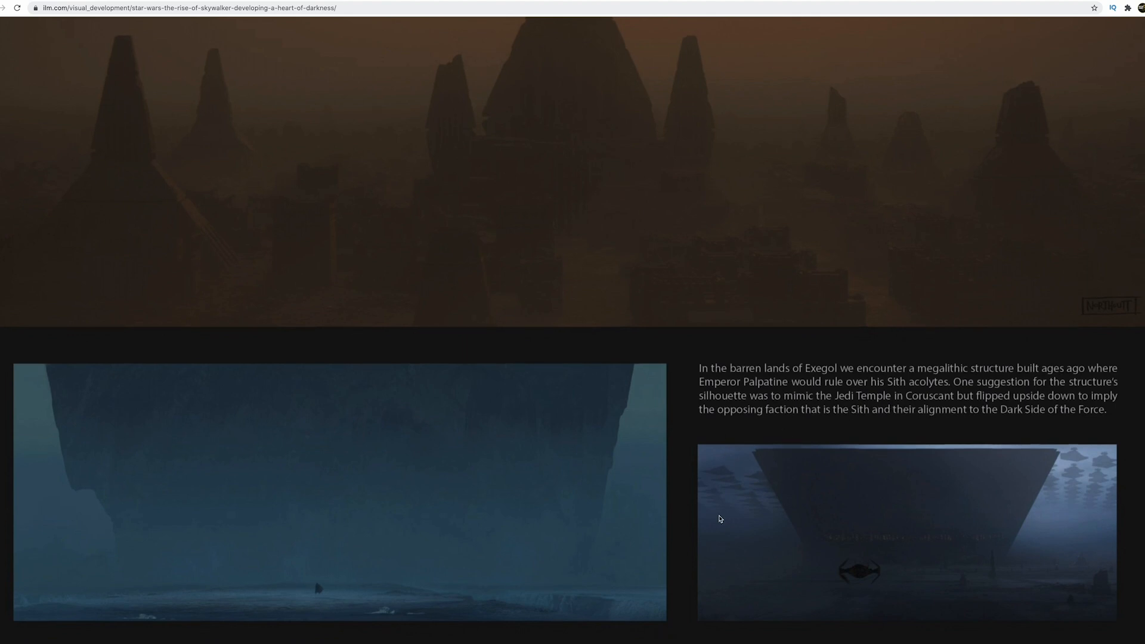
scroll("down", 3)
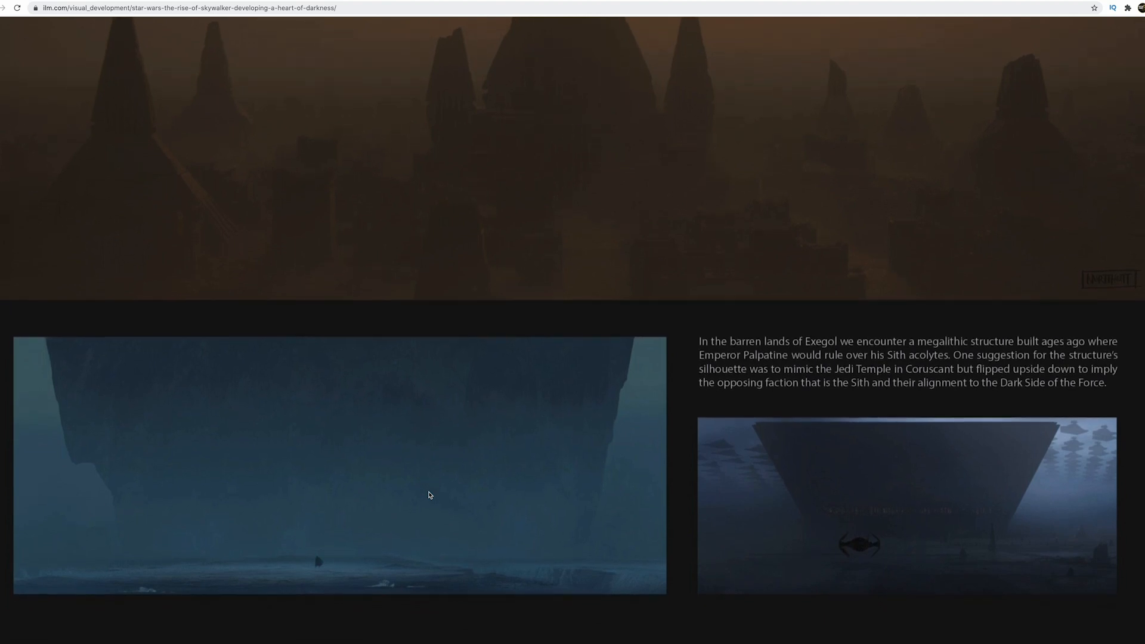
mouse_move(676, 611)
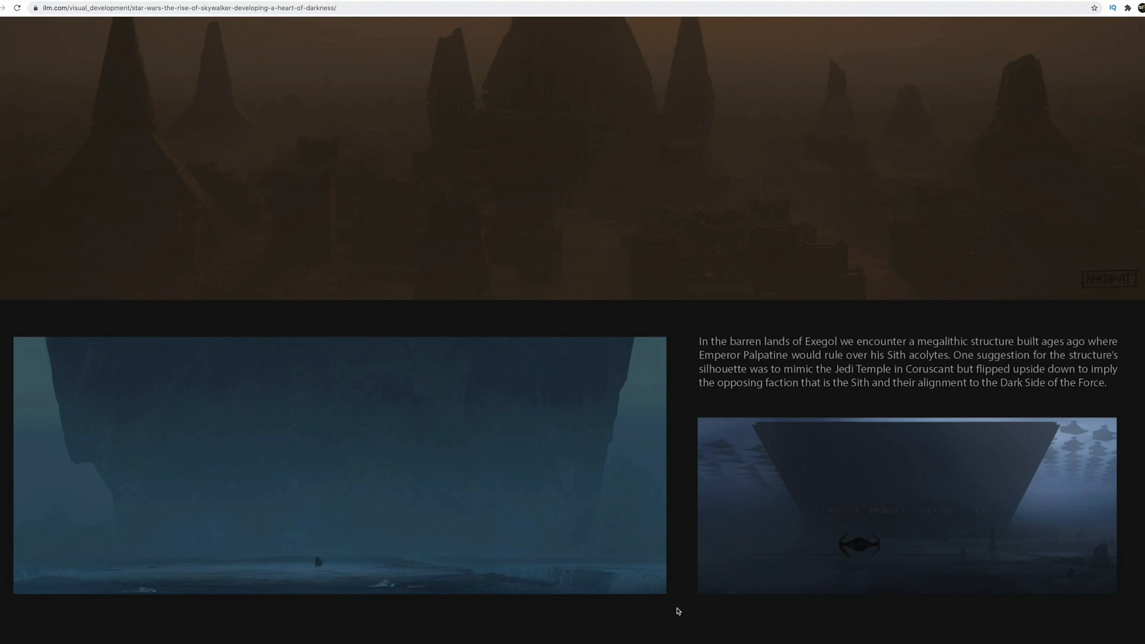
mouse_move(799, 350)
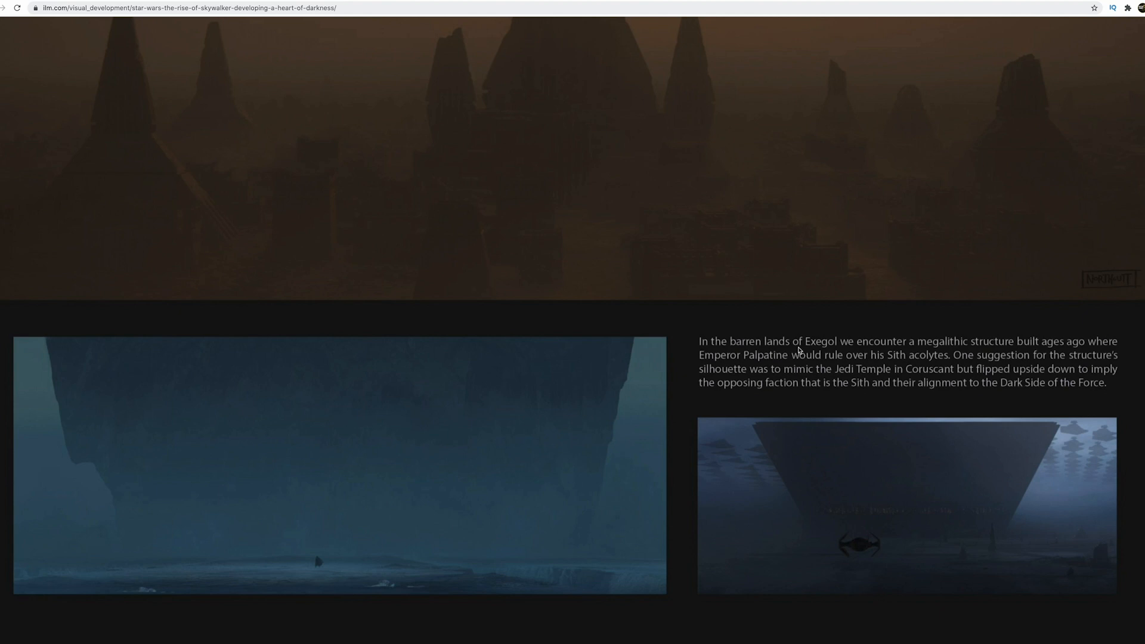
mouse_move(742, 367)
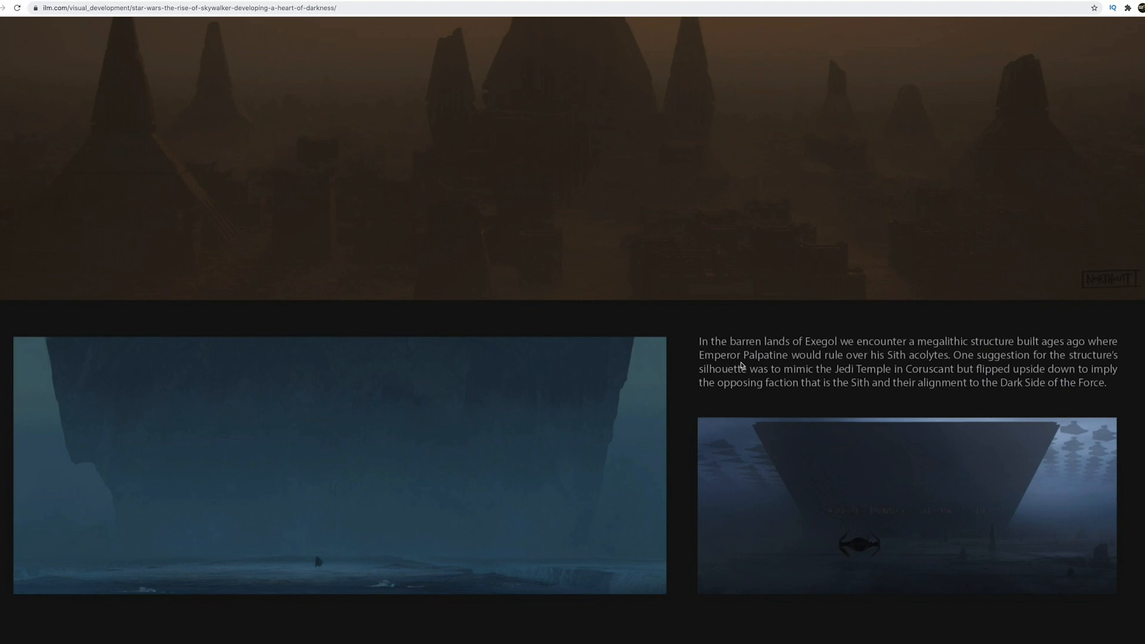
mouse_move(929, 549)
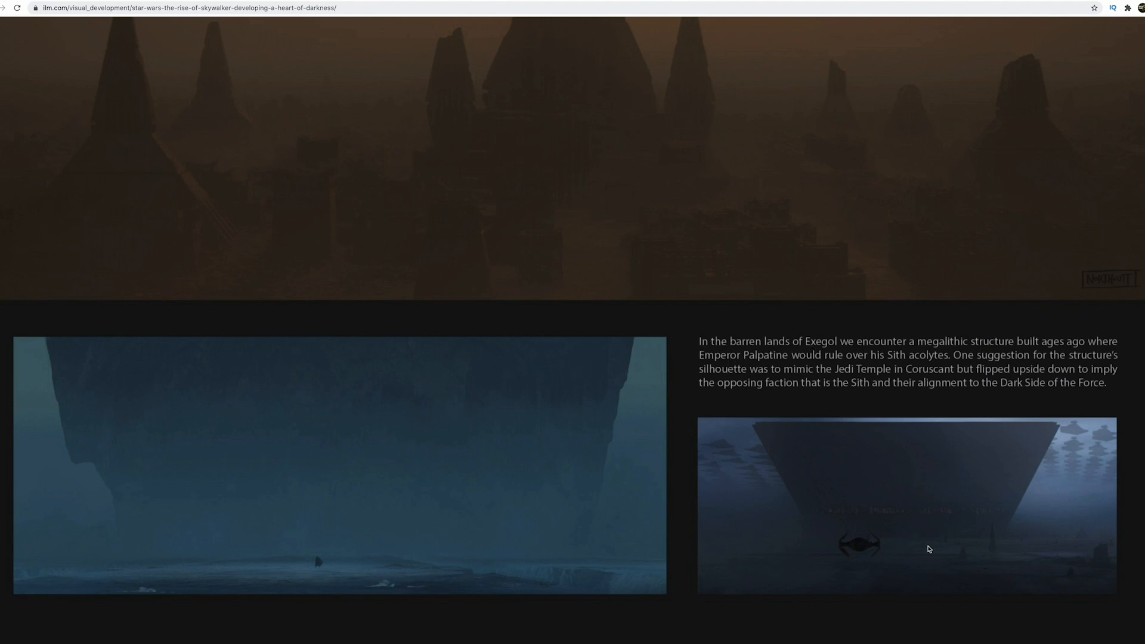
mouse_move(754, 358)
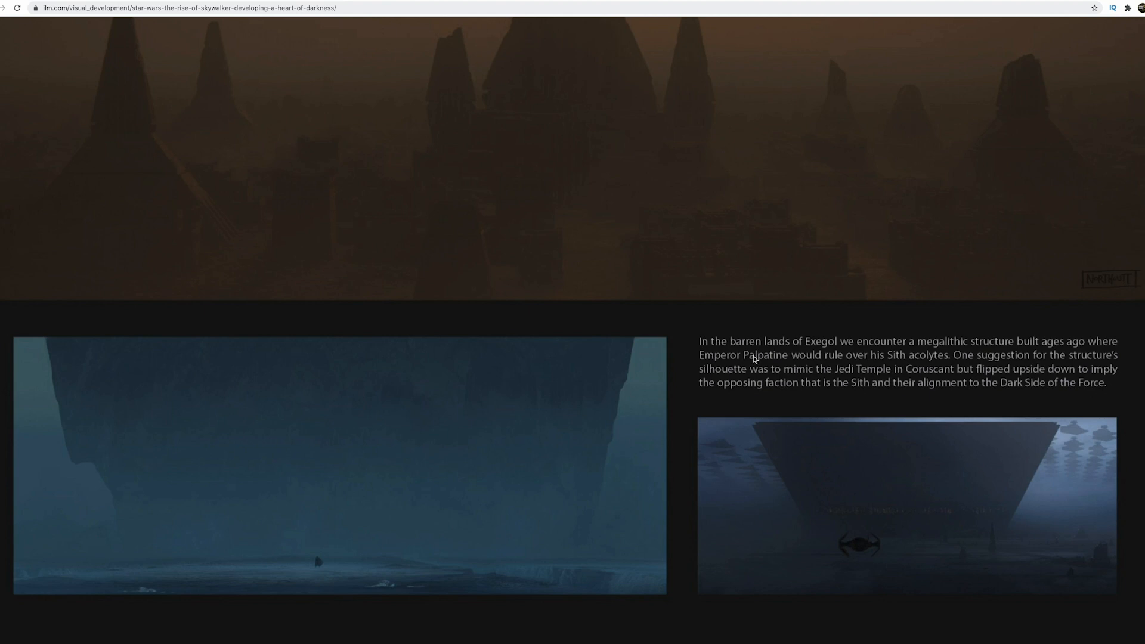
scroll("down", 3)
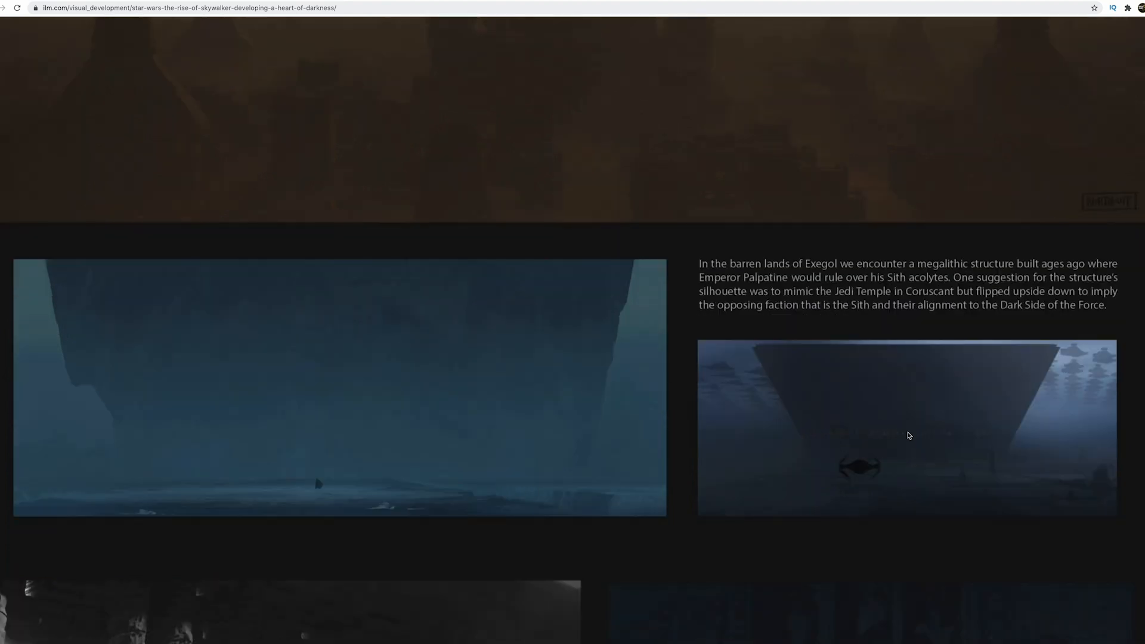
- Scroll to the grey Sith carved-wall paintings and the Egyptian, Sumerian and Nabataean influences passage
scroll("down", 3)
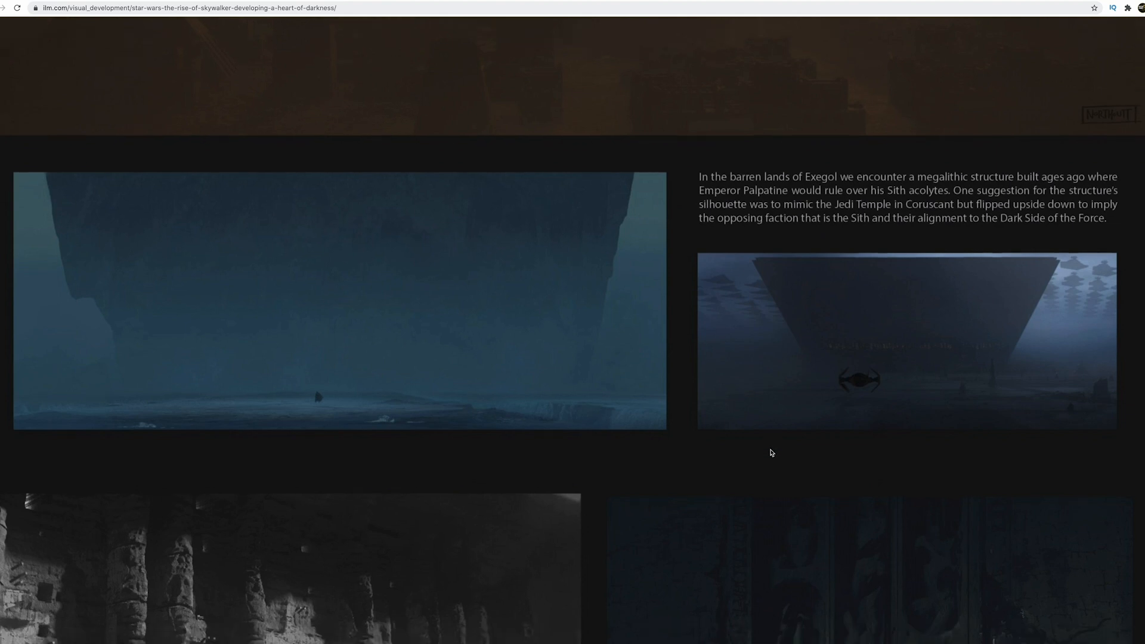
scroll("down", 3)
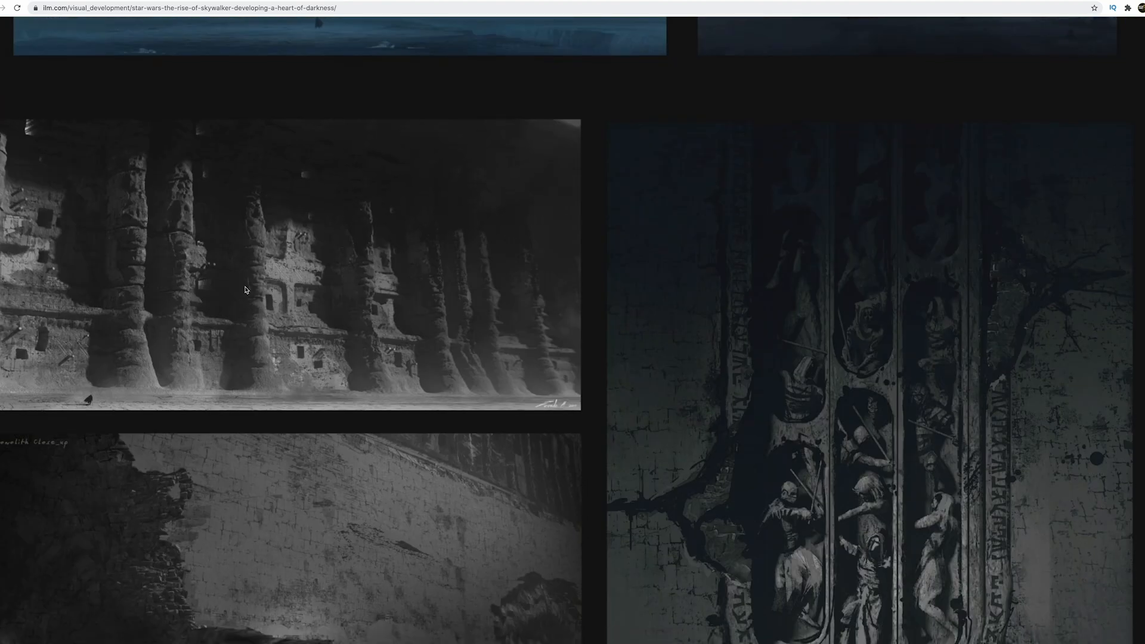
scroll("down", 3)
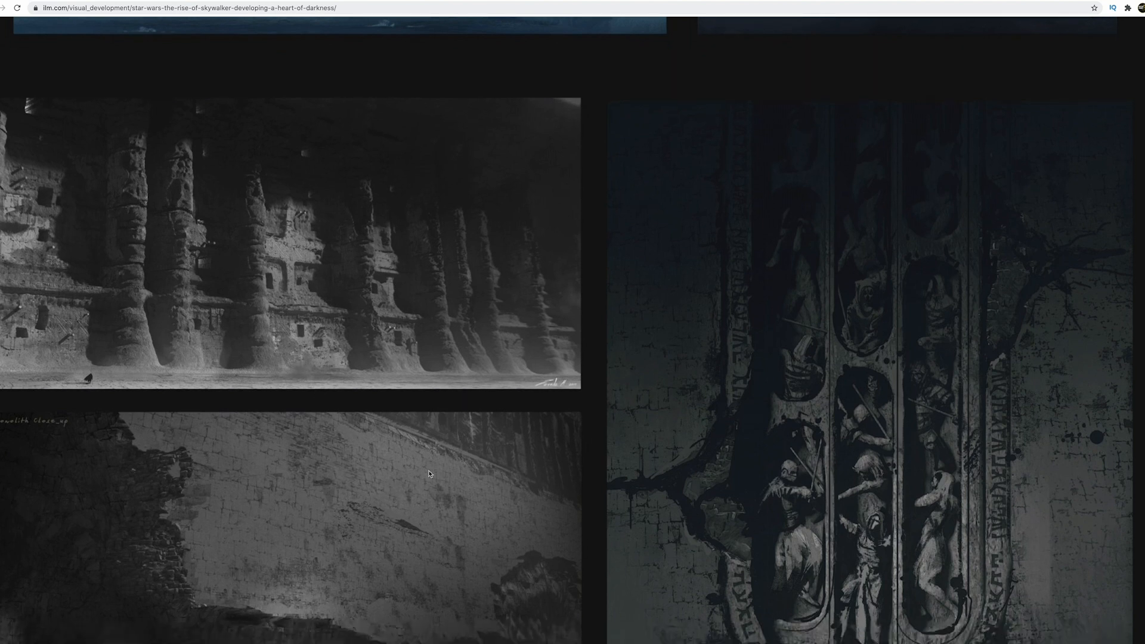
mouse_move(722, 374)
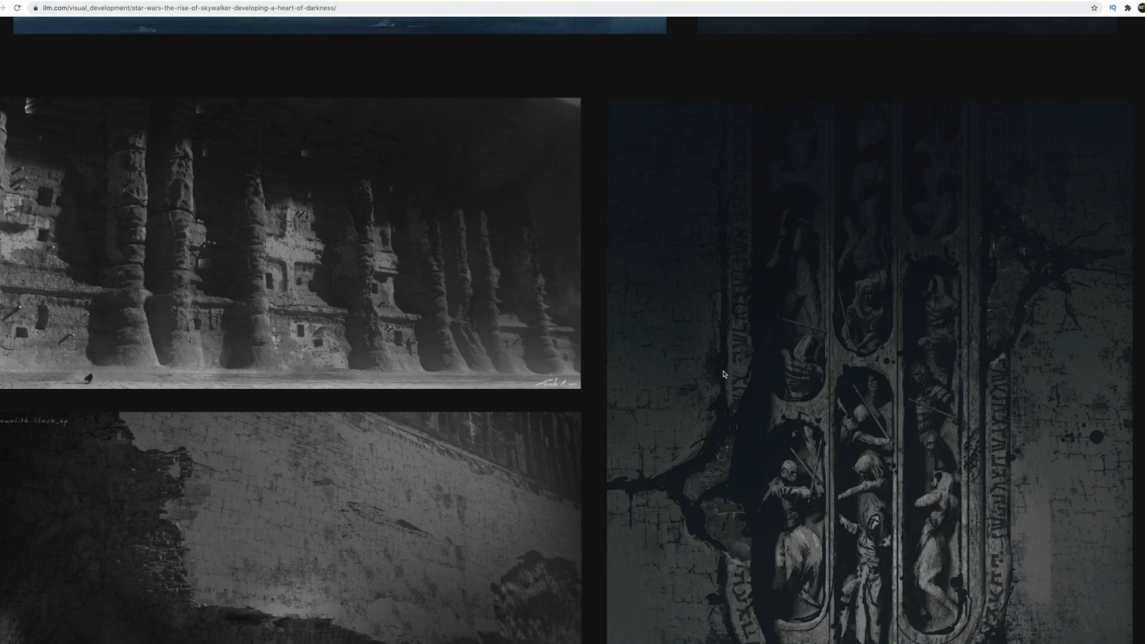
scroll("down", 3)
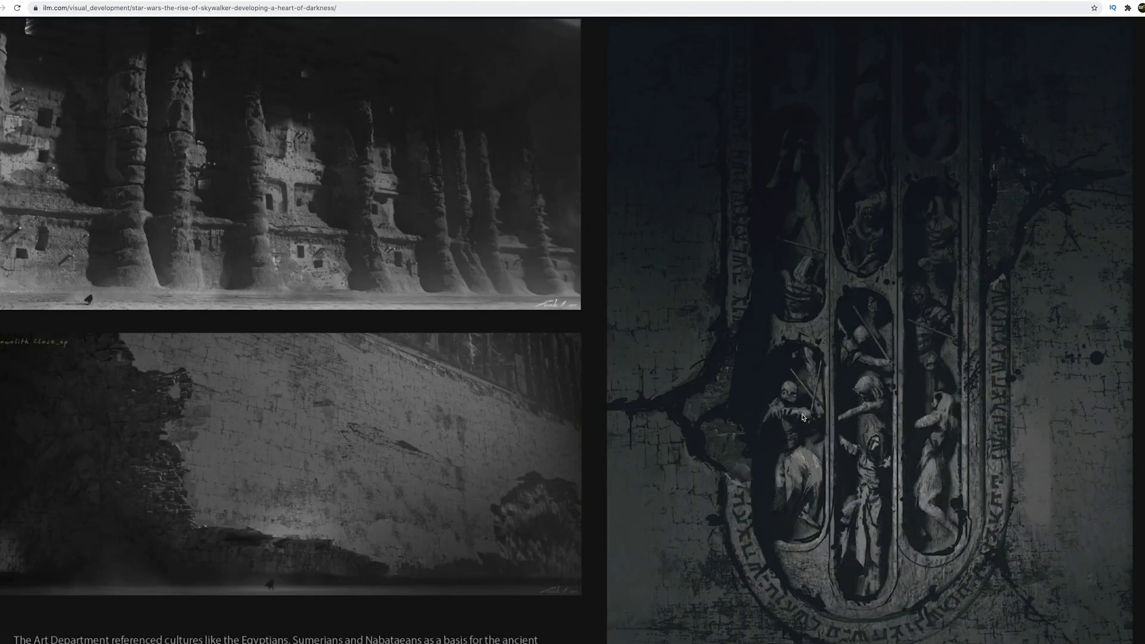
mouse_move(794, 430)
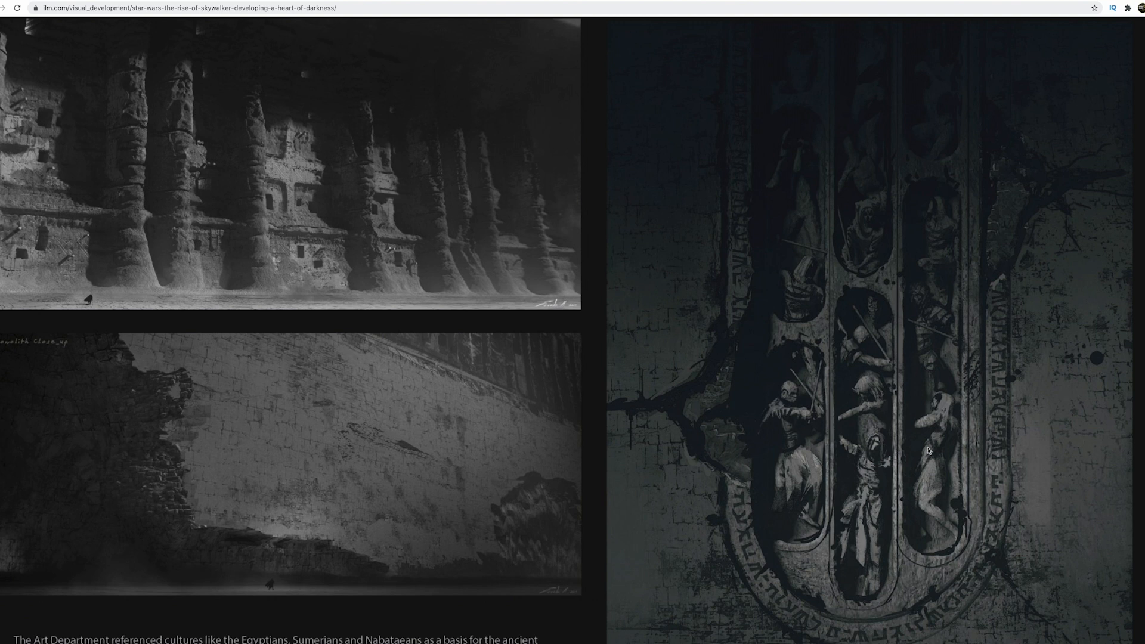
mouse_move(789, 397)
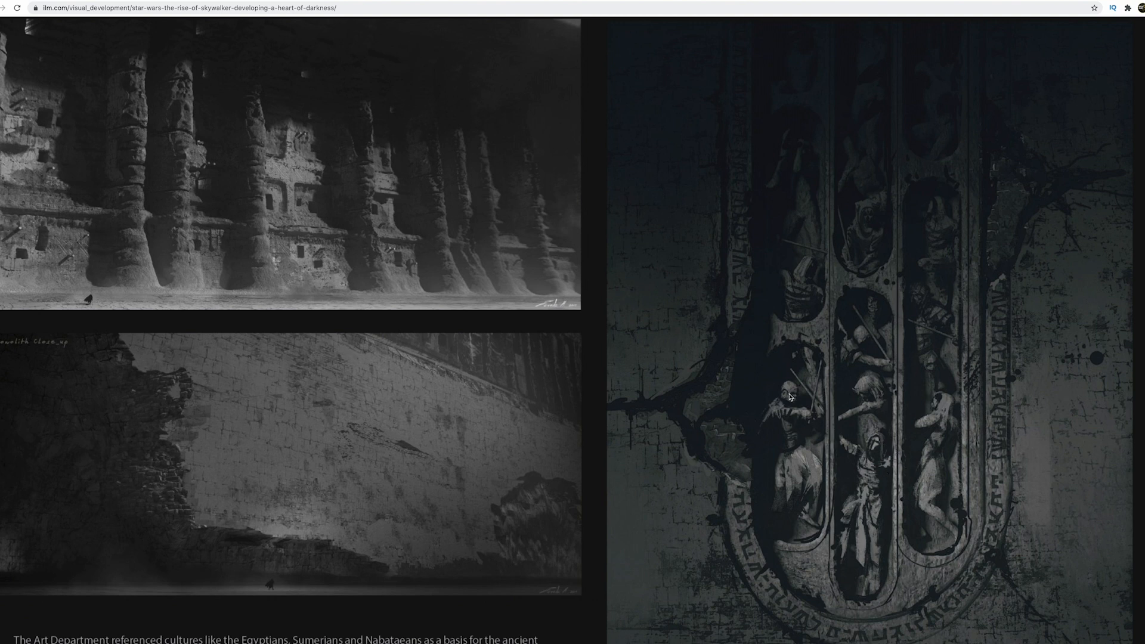
mouse_move(869, 490)
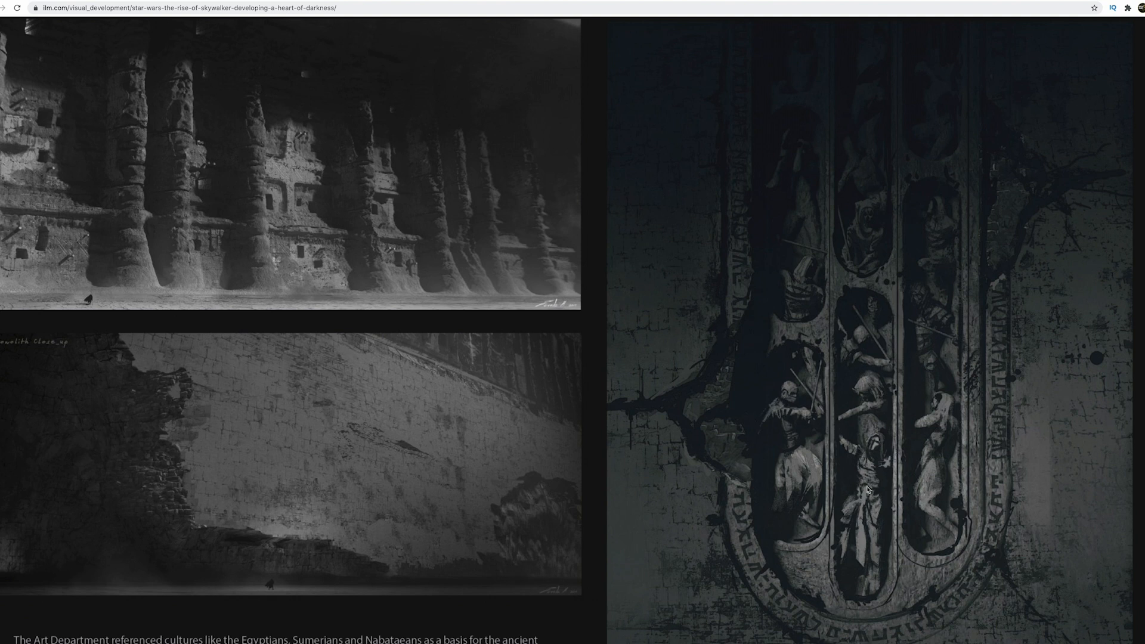
scroll("down", 3)
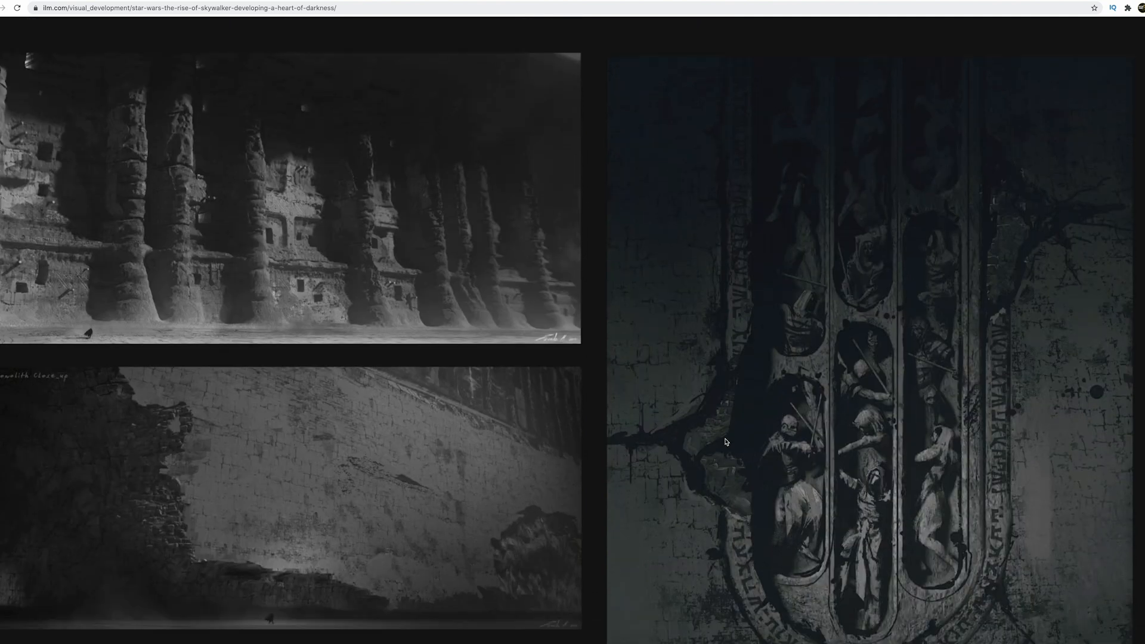
scroll("down", 3)
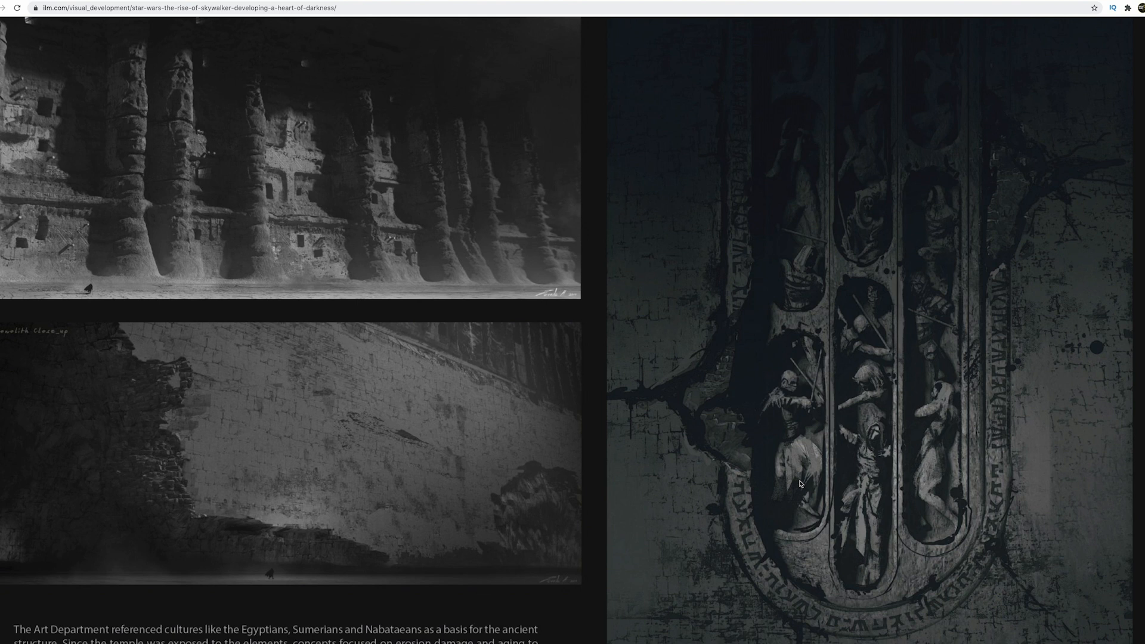
scroll("down", 3)
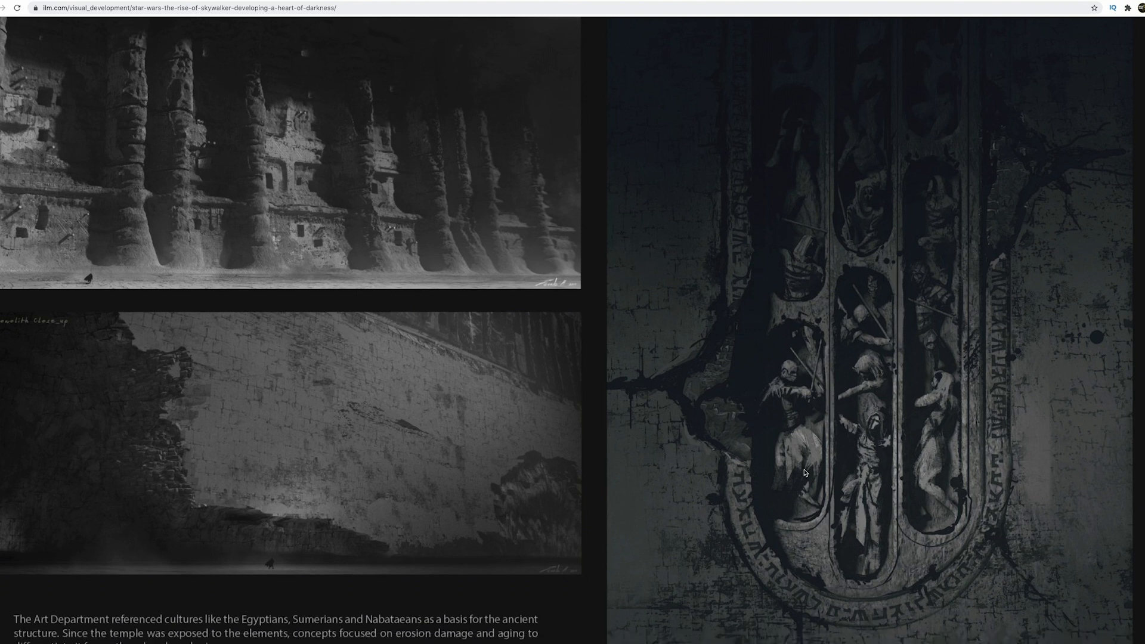
scroll("down", 3)
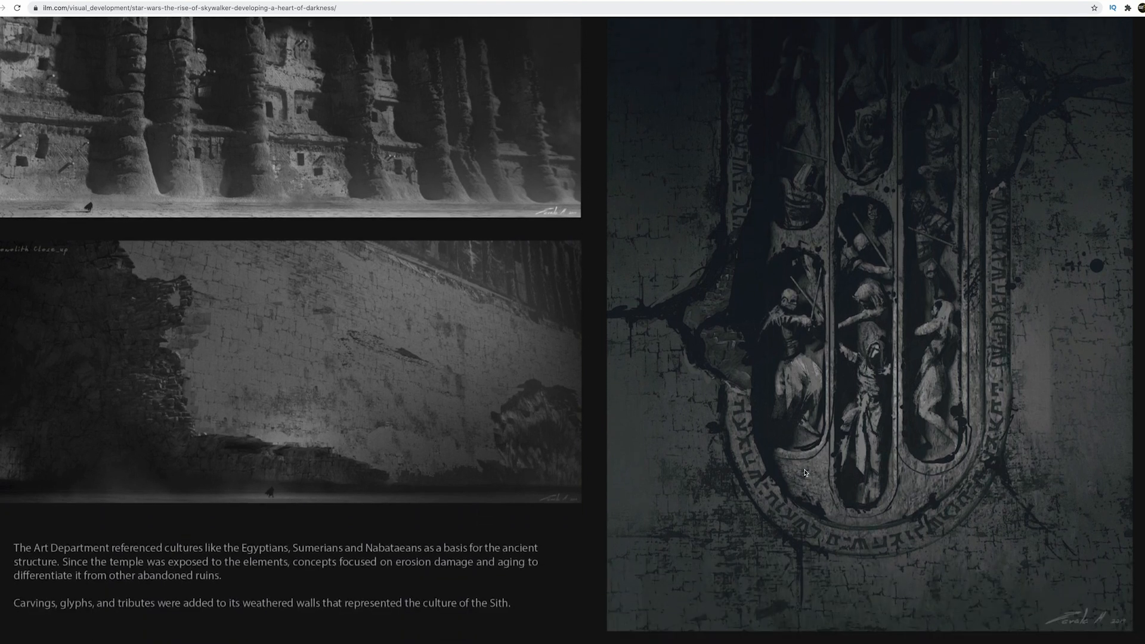
scroll("down", 3)
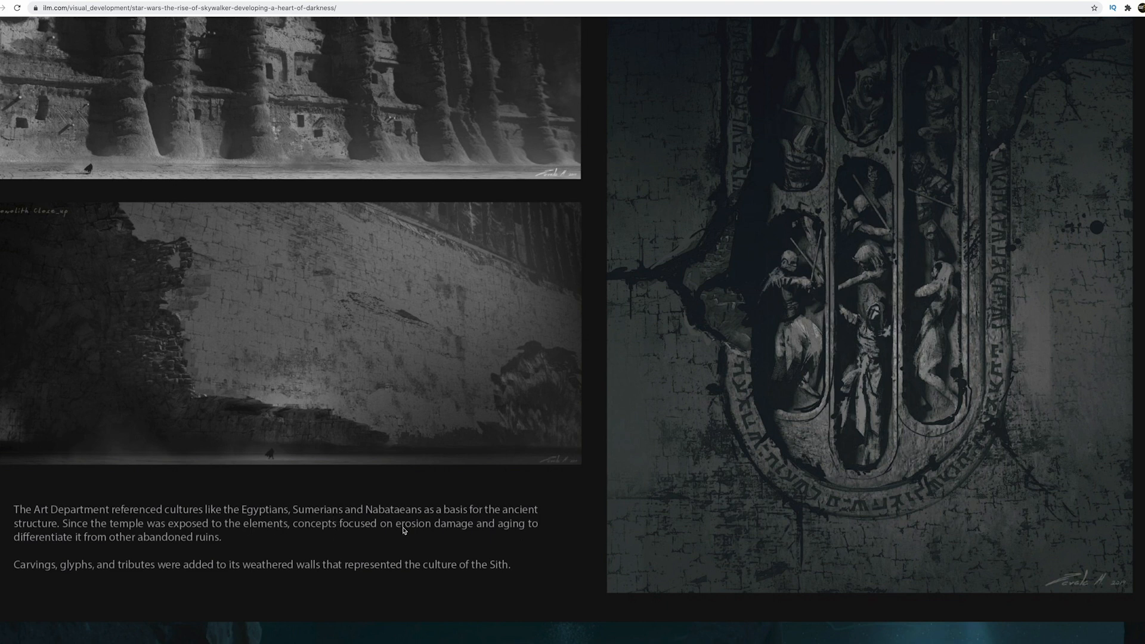
mouse_move(423, 521)
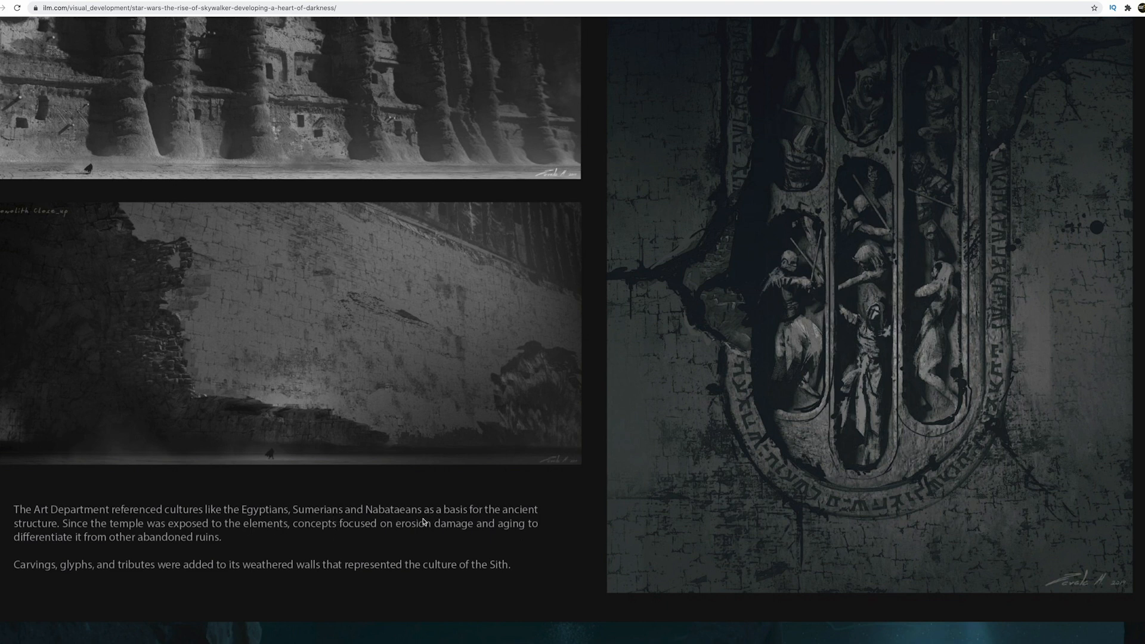
- Scroll to the full dark cavern painting with the red-lit figure and terracotta-army passage
scroll("down", 3)
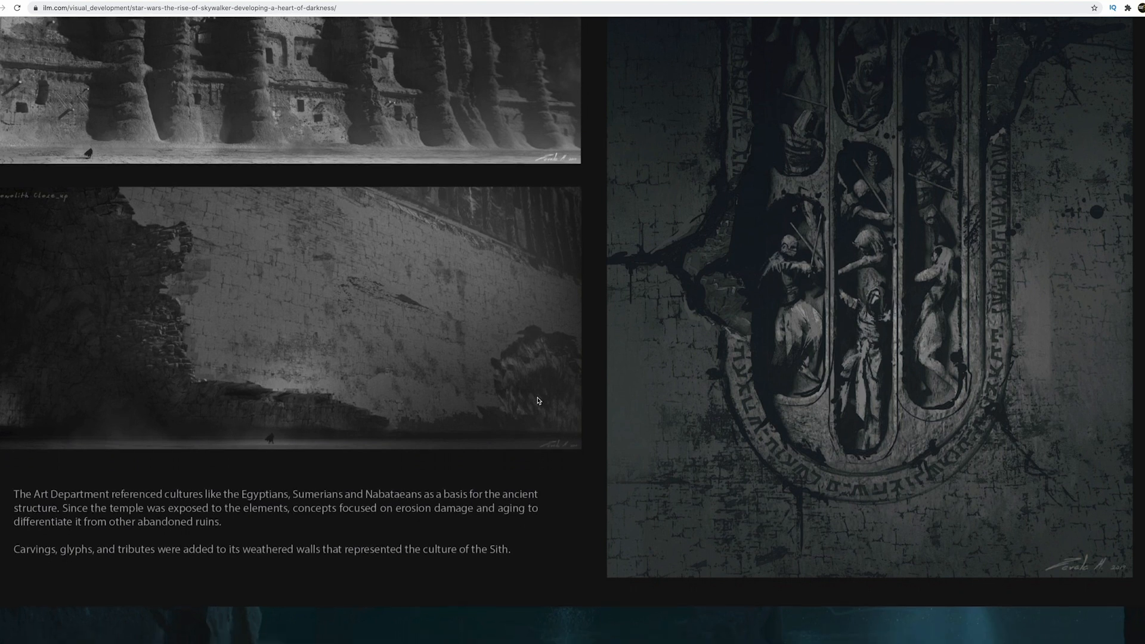
scroll("down", 3)
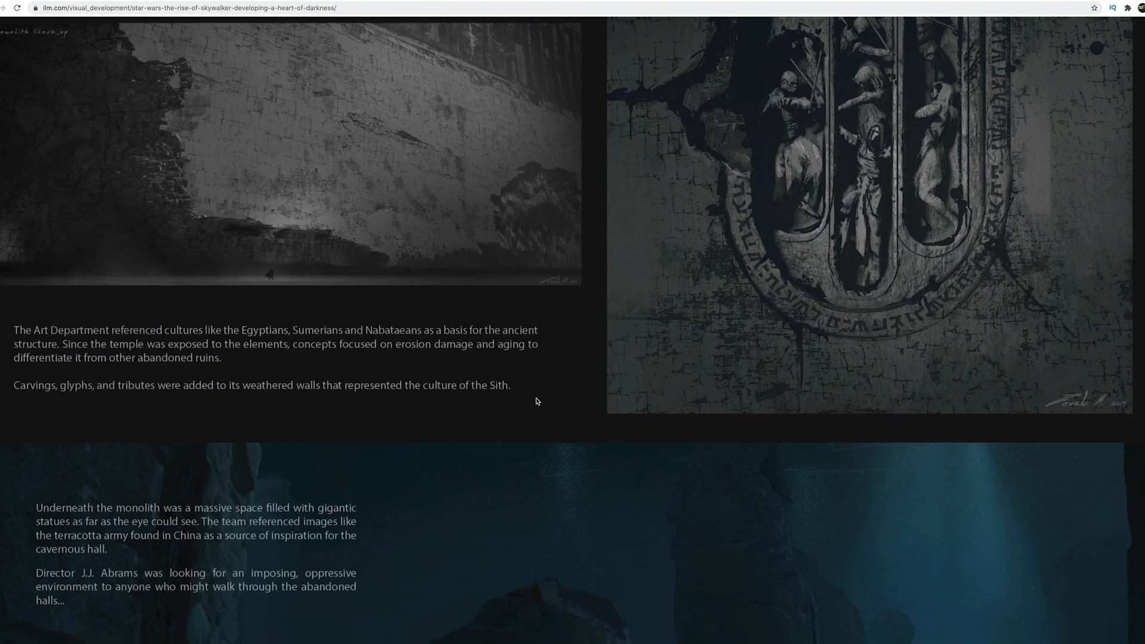
scroll("down", 3)
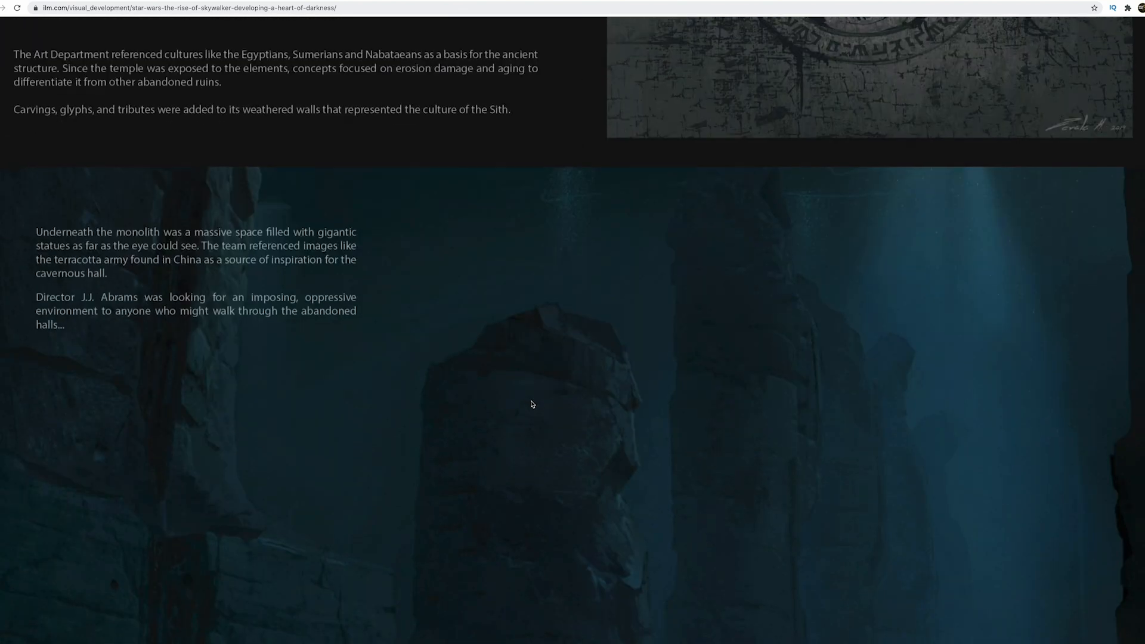
scroll("down", 3)
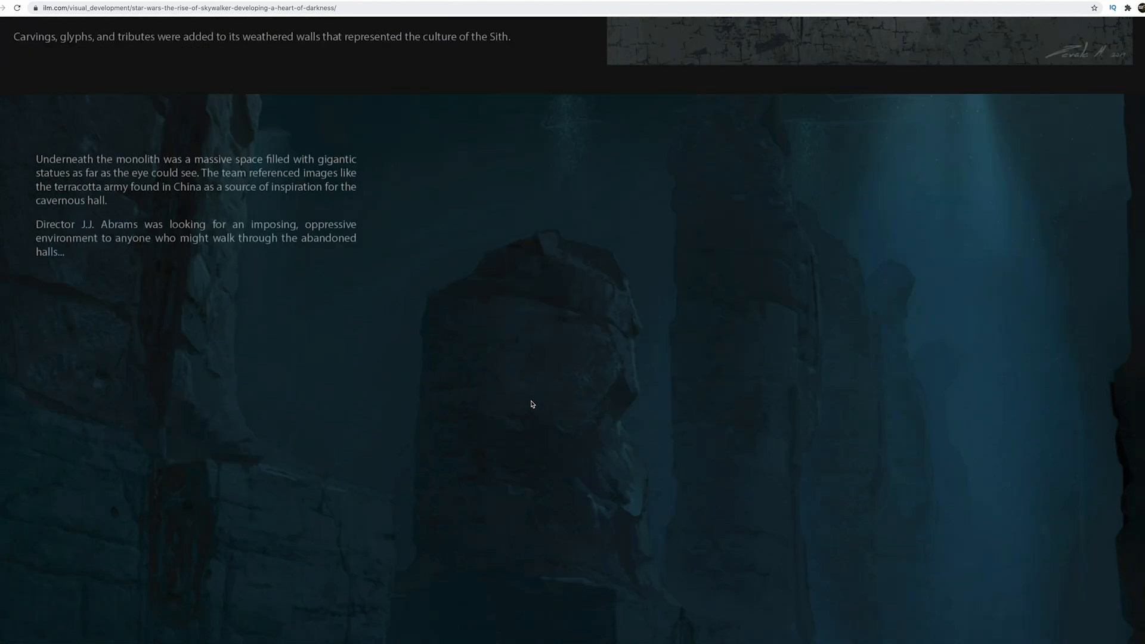
scroll("down", 3)
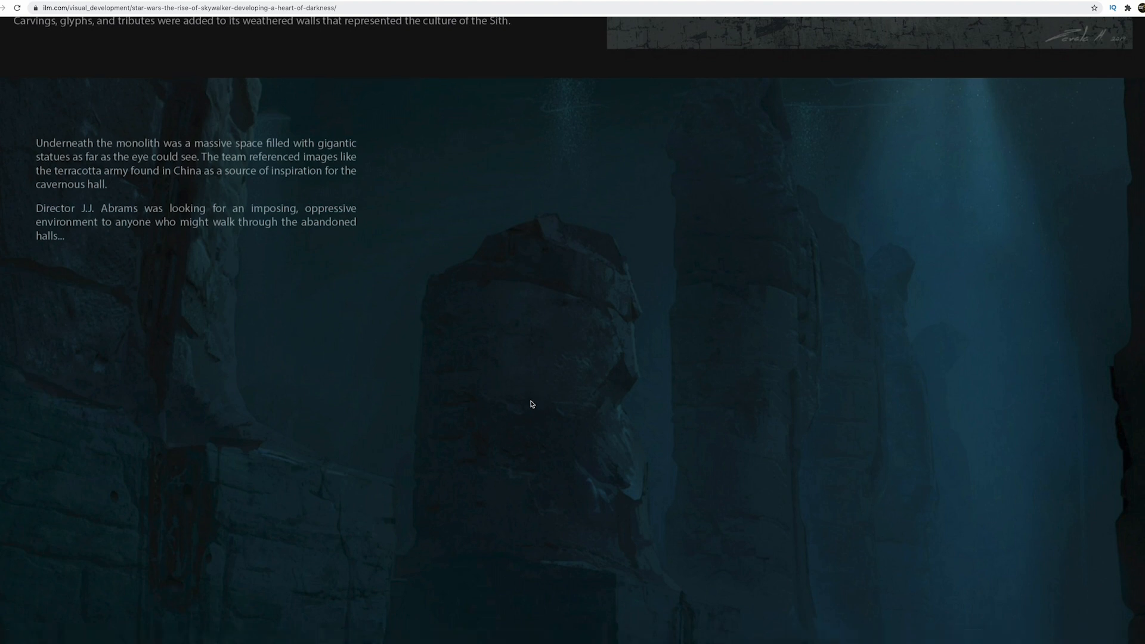
scroll("down", 3)
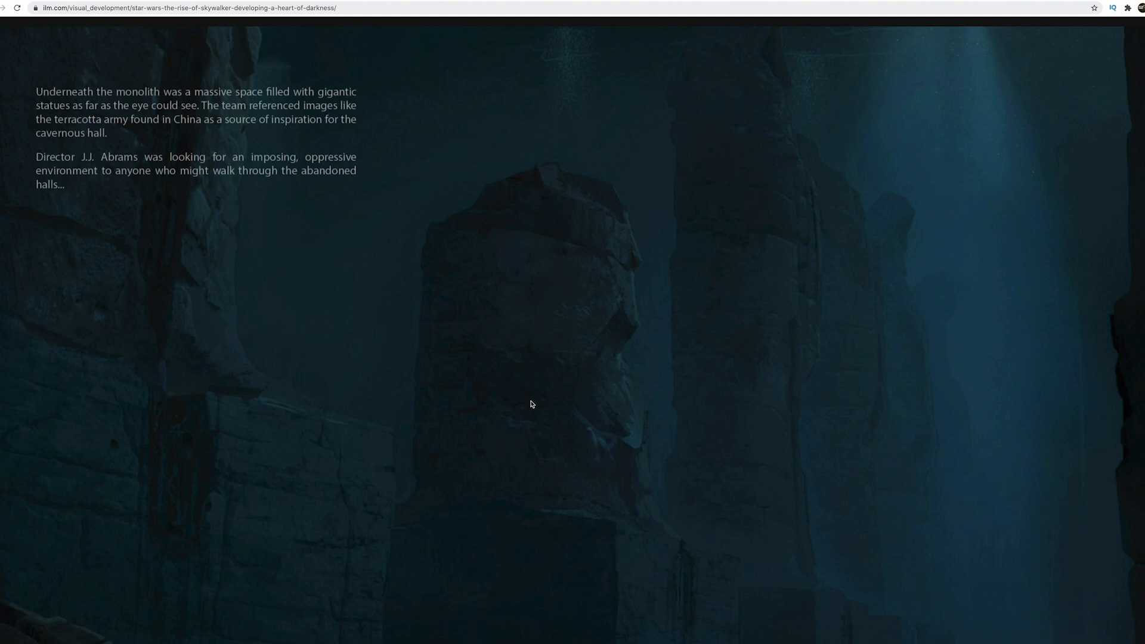
scroll("down", 3)
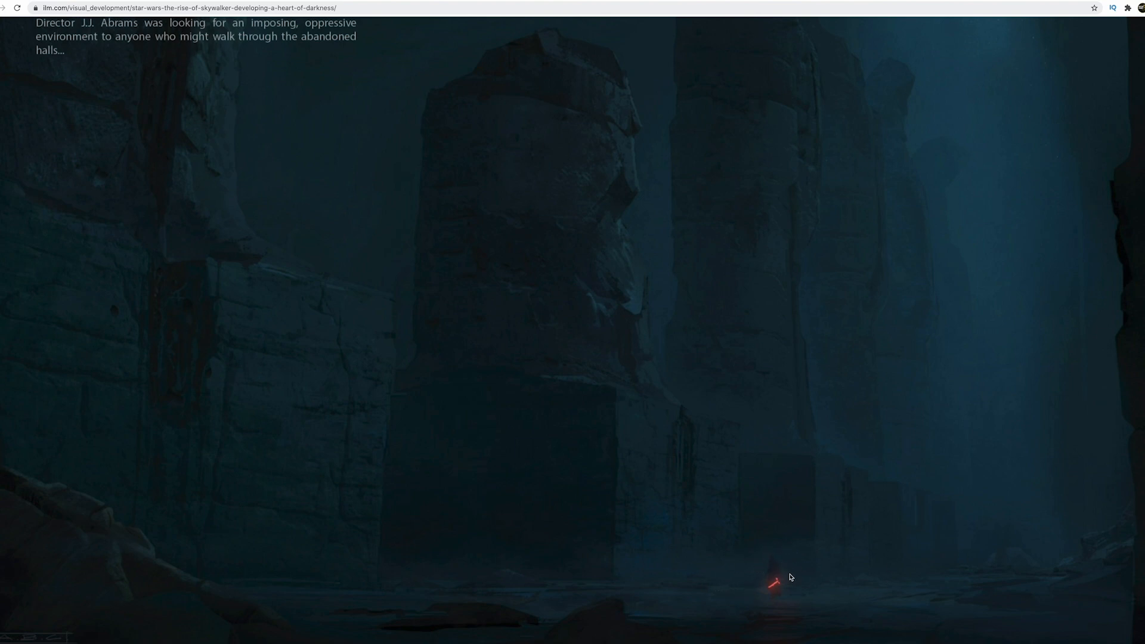
mouse_move(775, 585)
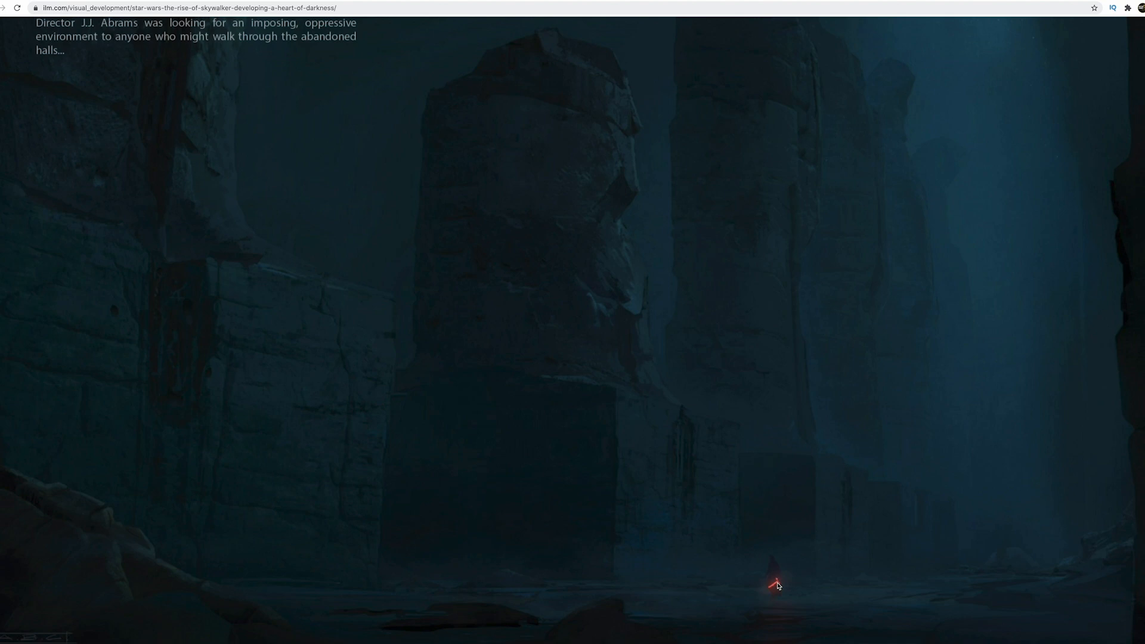
mouse_move(788, 556)
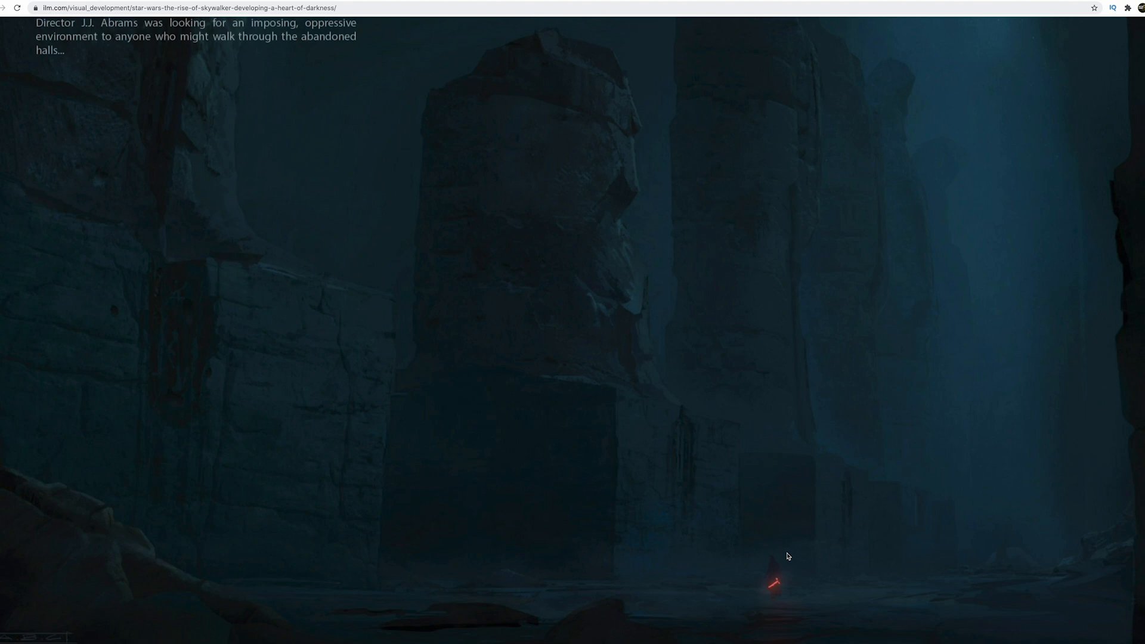
- Scroll down to the hooded Sith statue concept sheets
scroll("down", 3)
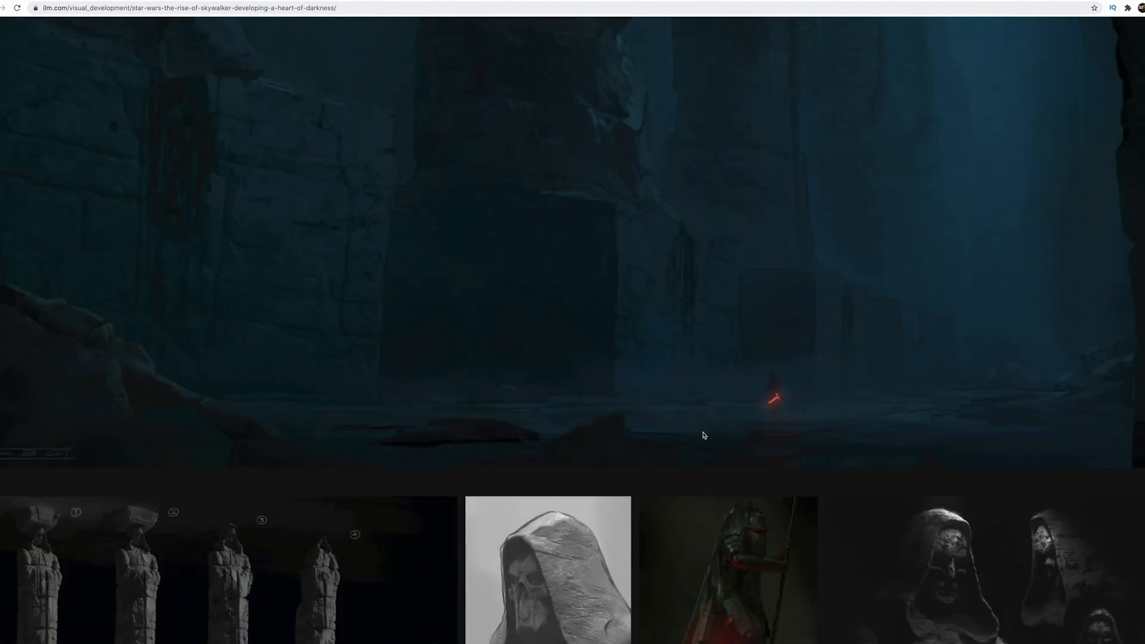
scroll("down", 3)
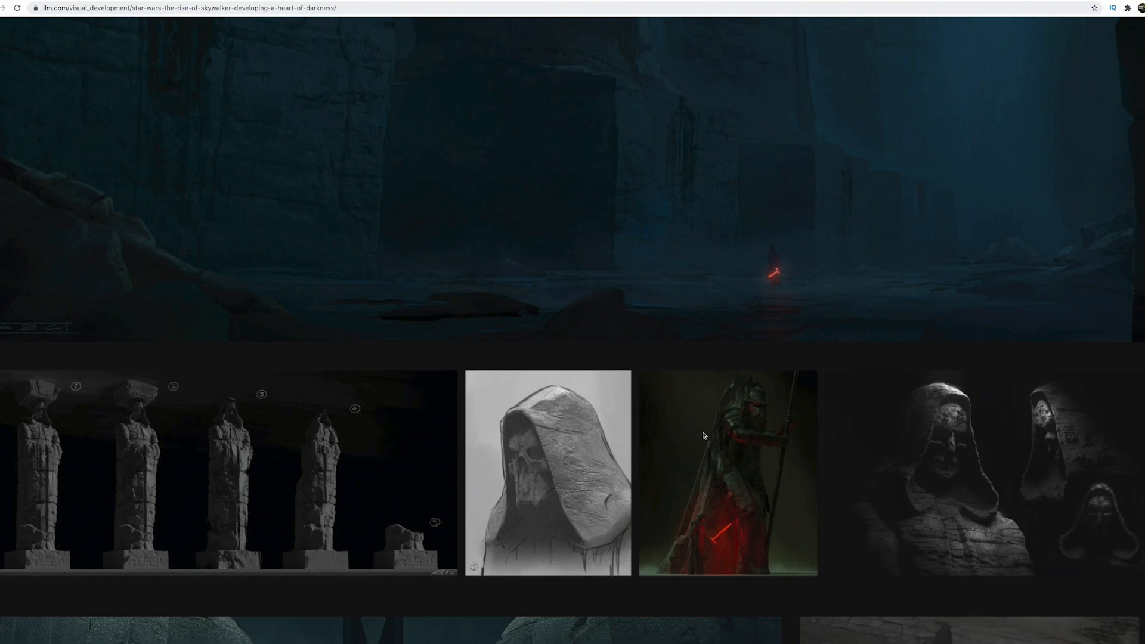
scroll("down", 3)
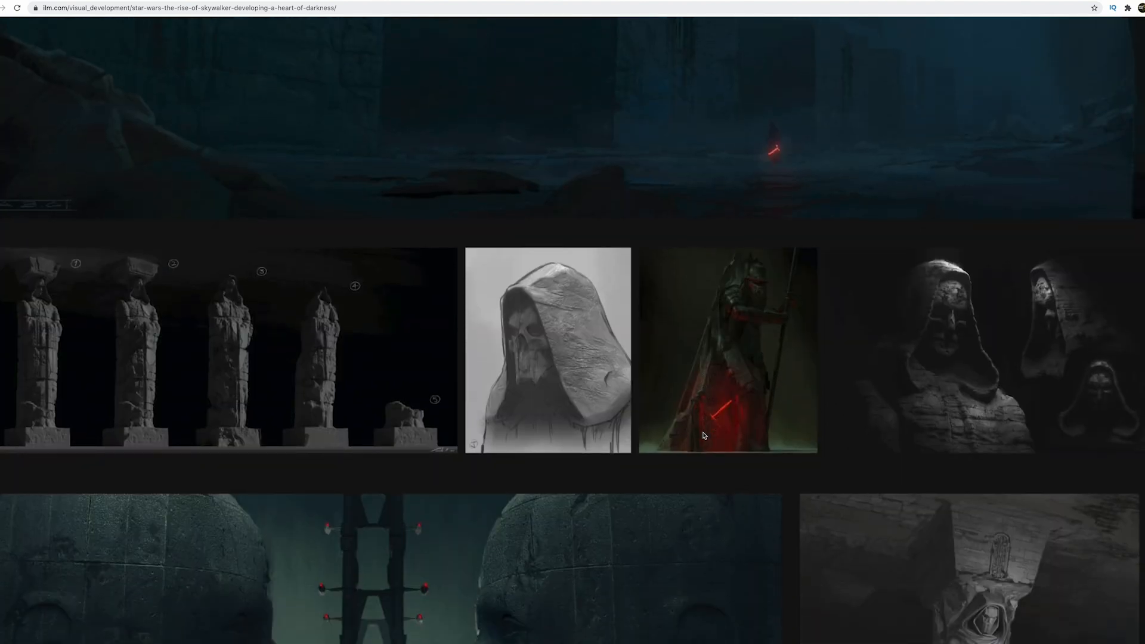
scroll("down", 3)
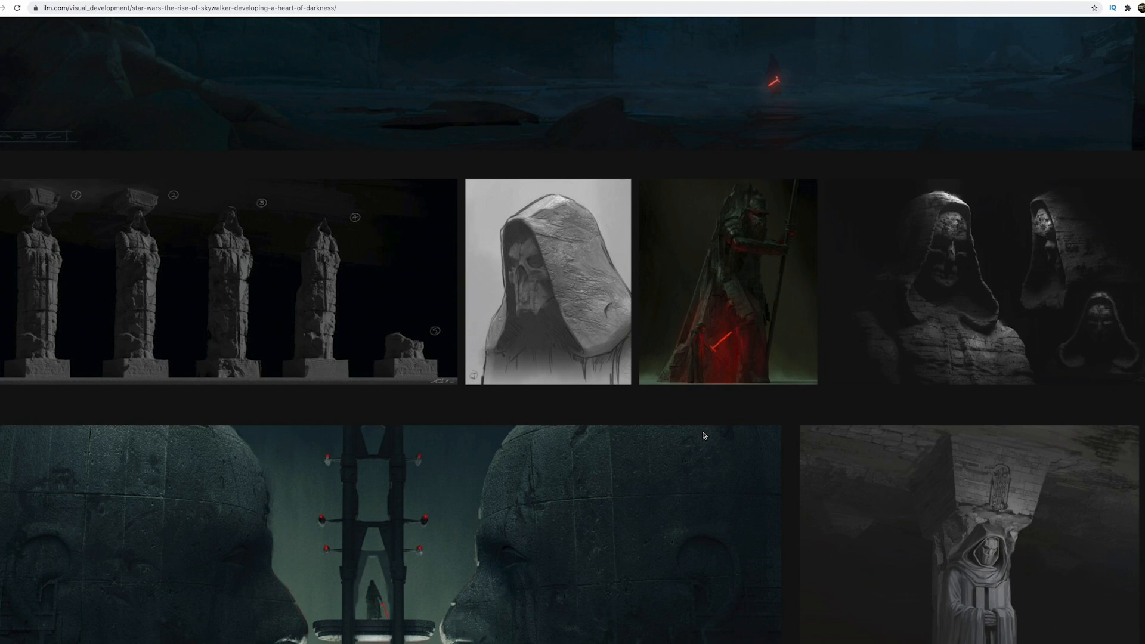
scroll("down", 3)
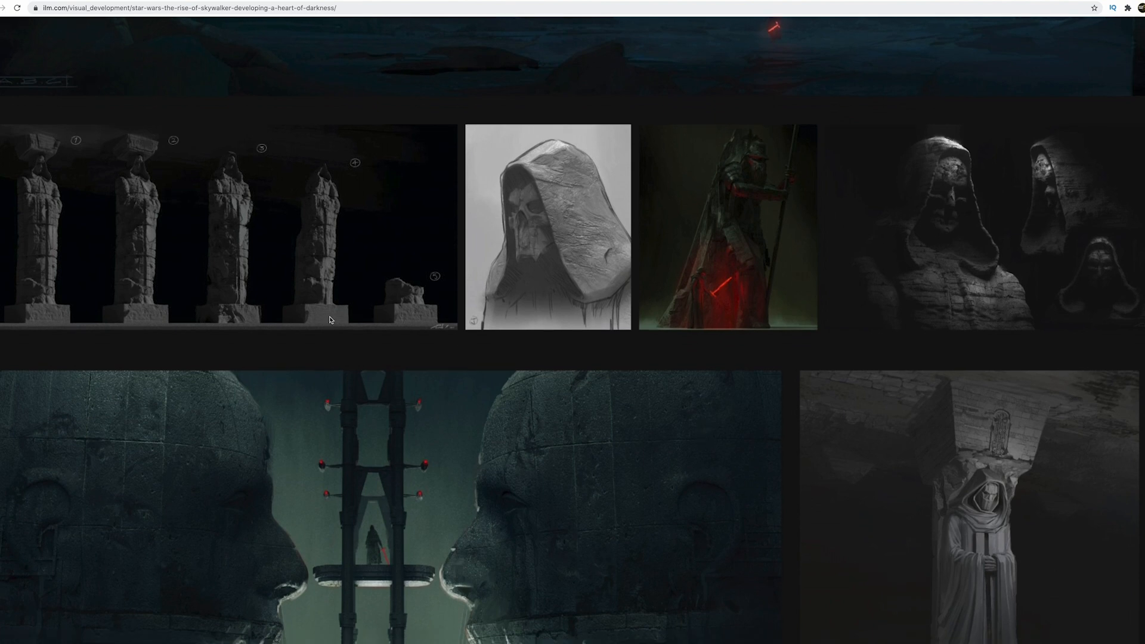
mouse_move(764, 300)
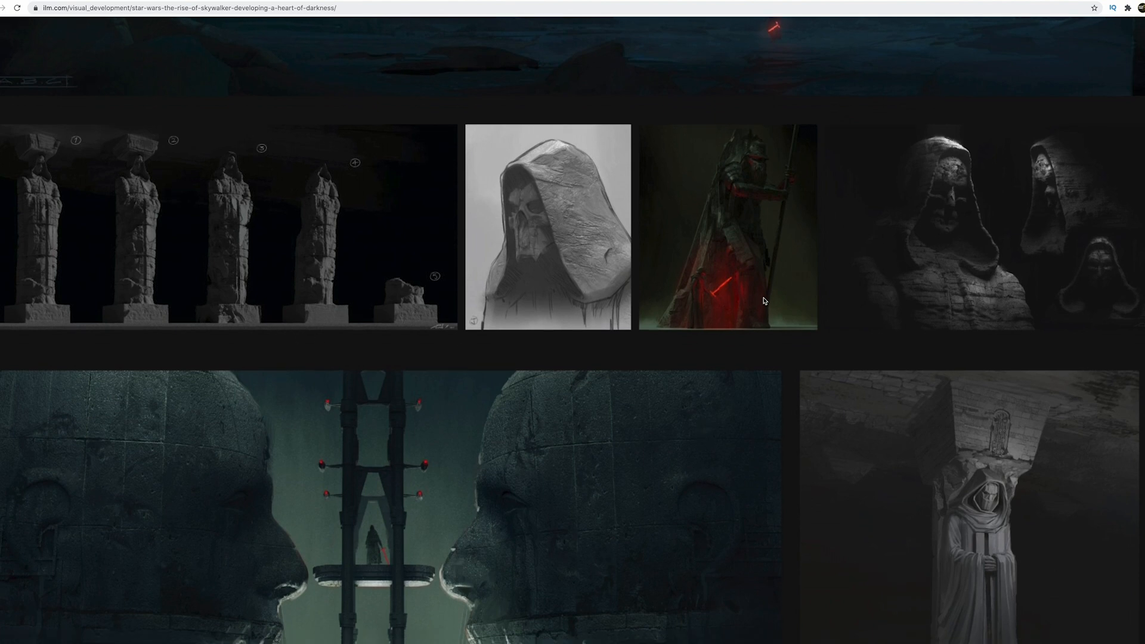
mouse_move(706, 331)
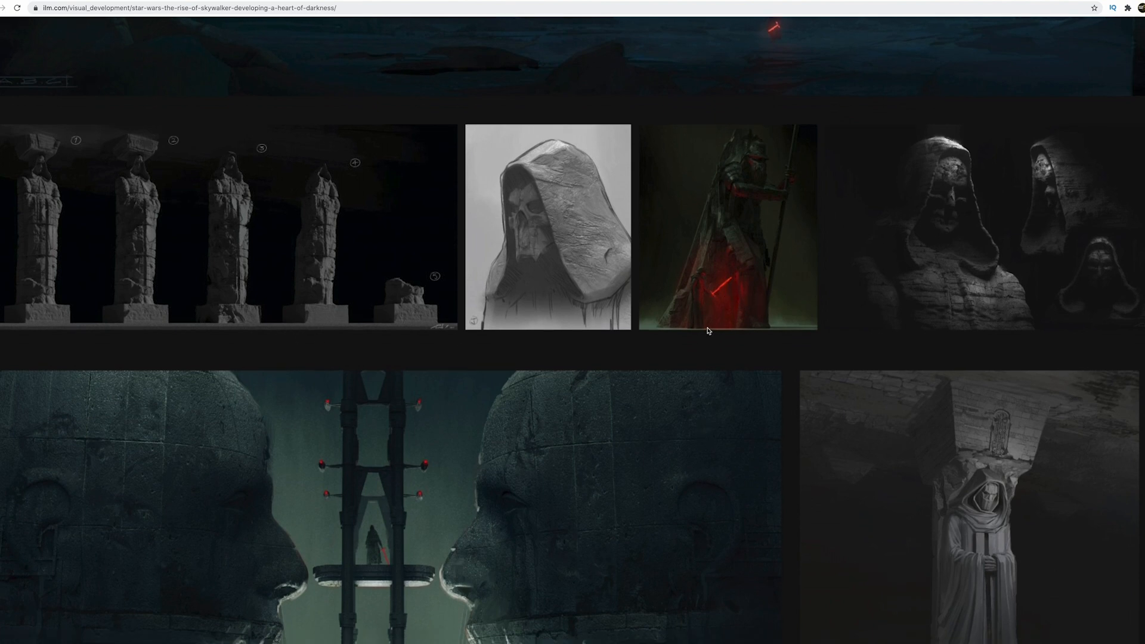
mouse_move(747, 194)
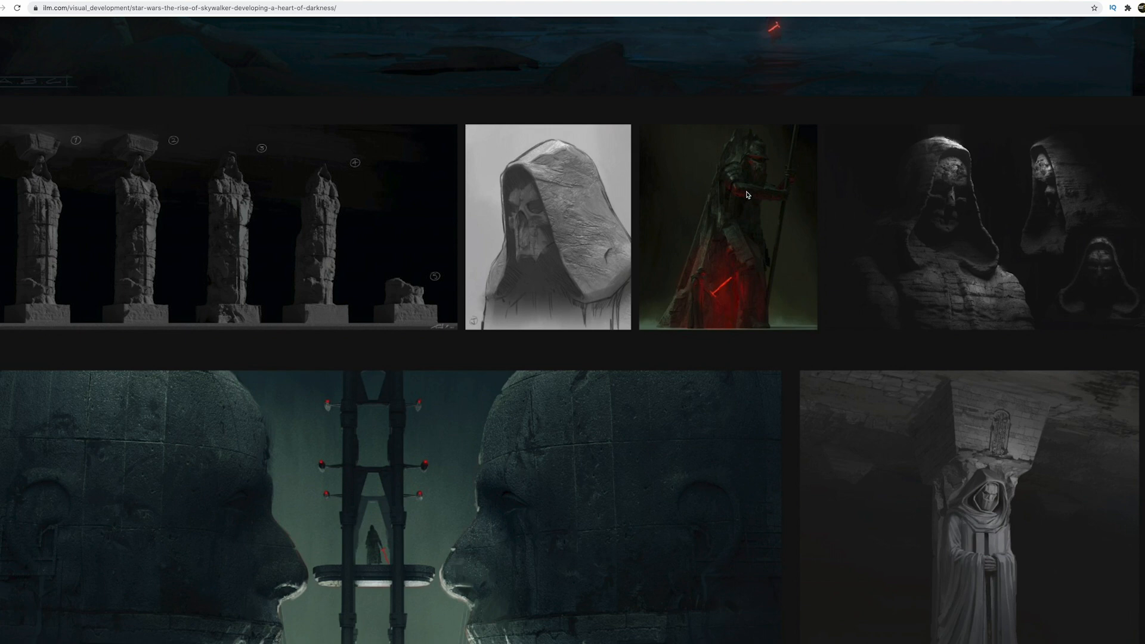
mouse_move(729, 308)
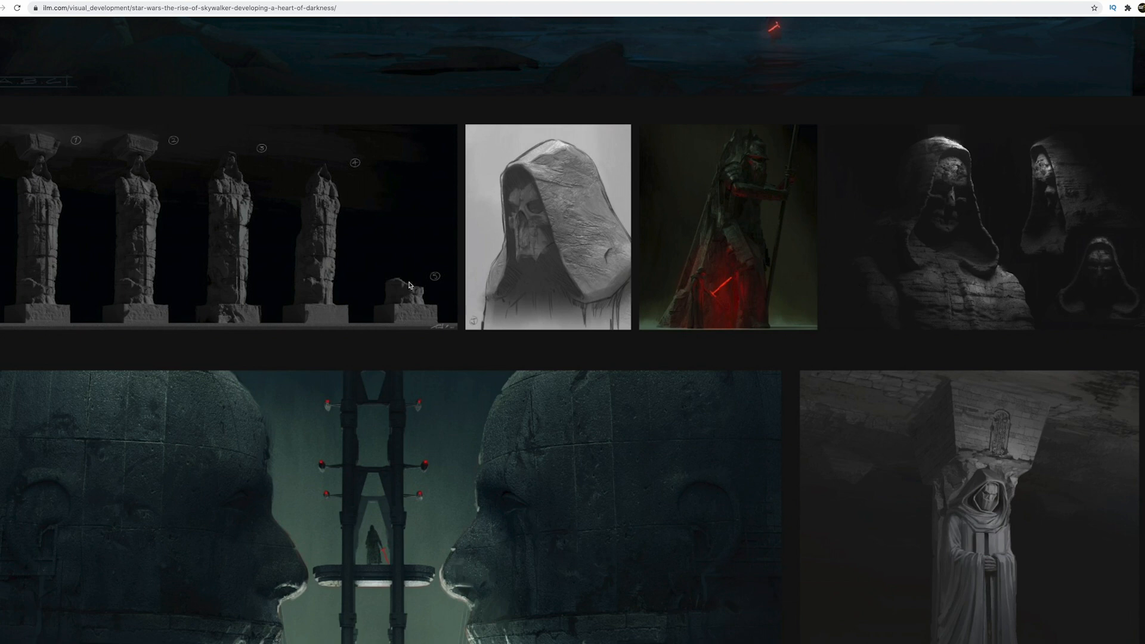
- Continue to the facing giant stone heads painting and the statue-simplification paragraph
scroll("down", 3)
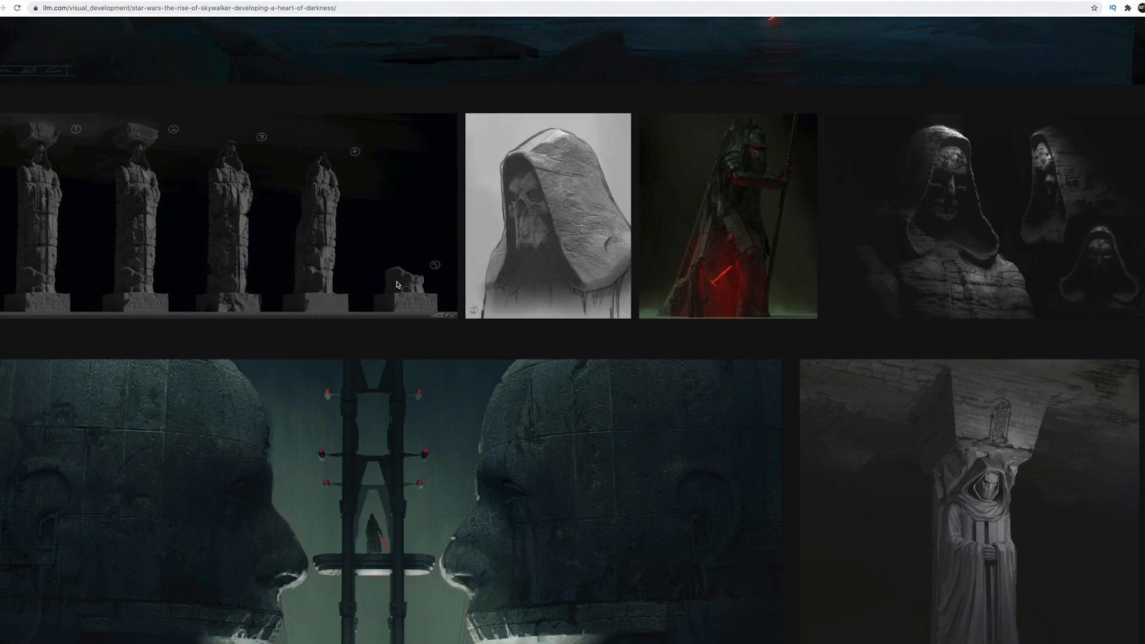
scroll("down", 3)
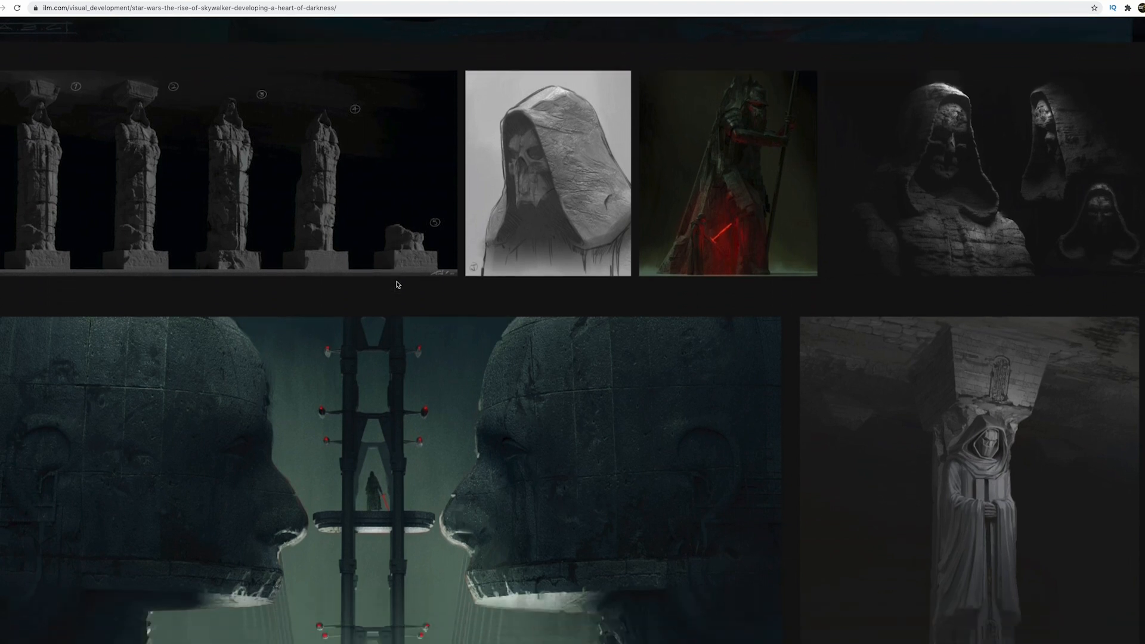
scroll("down", 3)
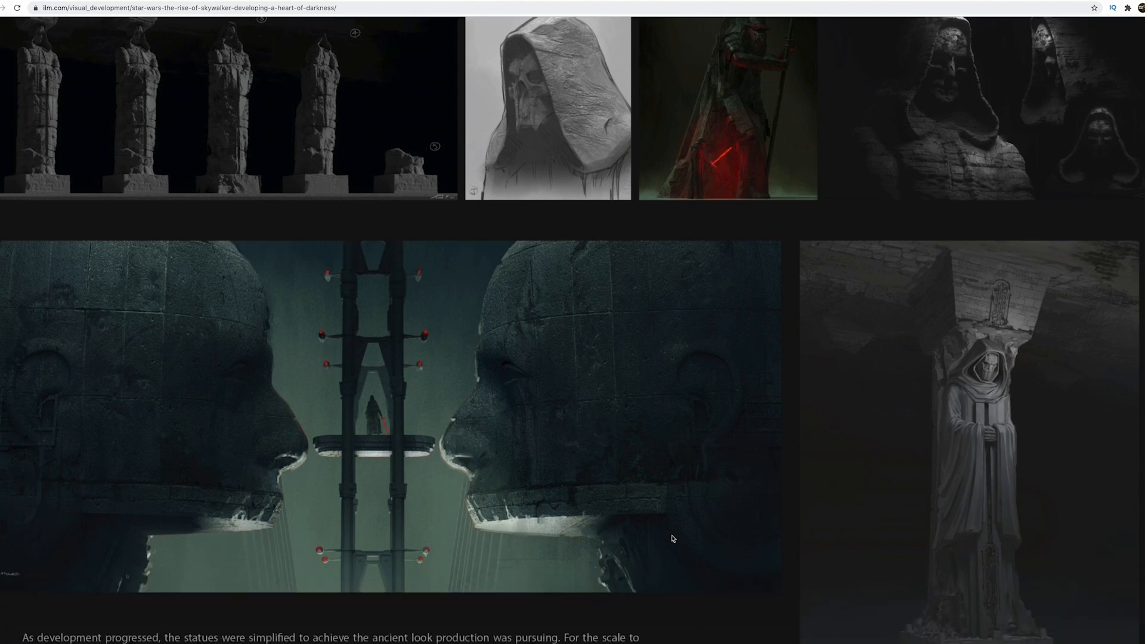
mouse_move(327, 369)
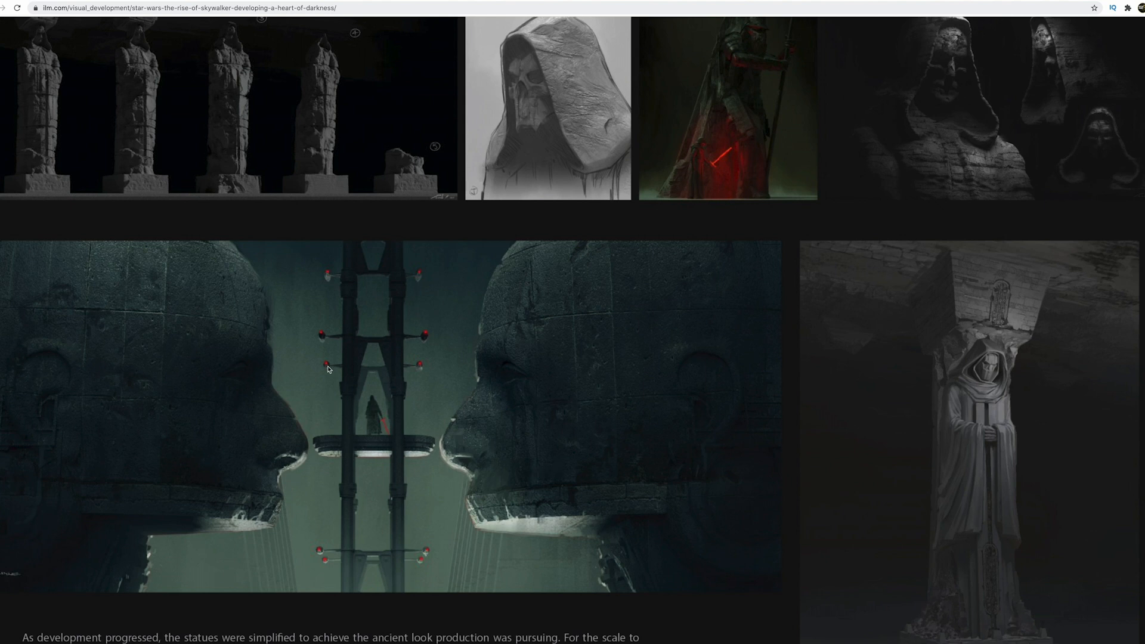
scroll("down", 3)
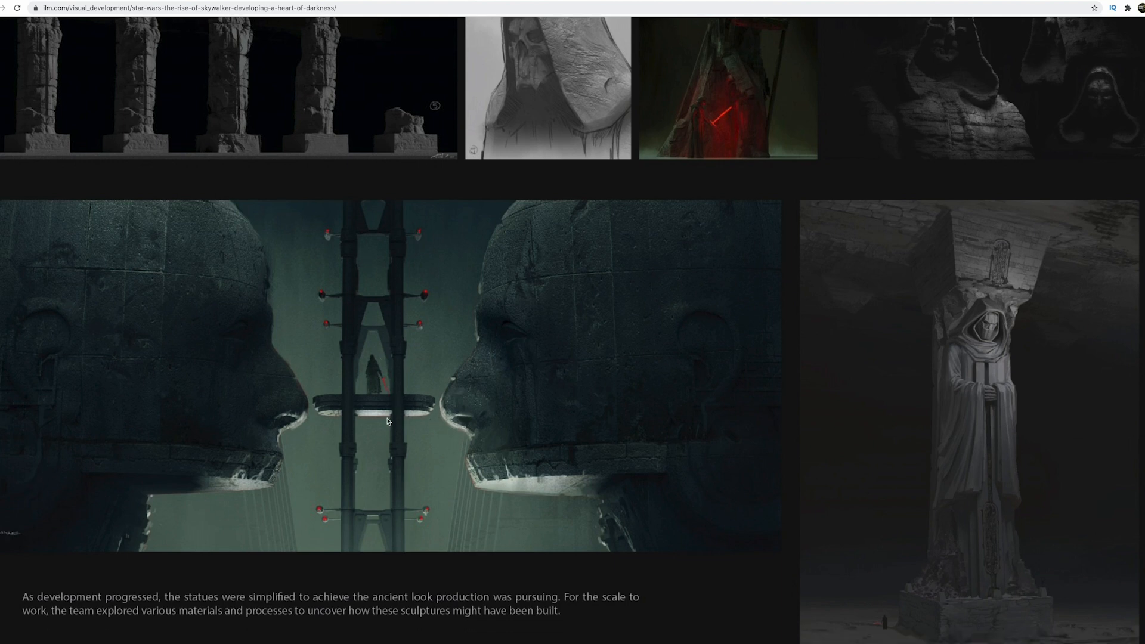
mouse_move(401, 440)
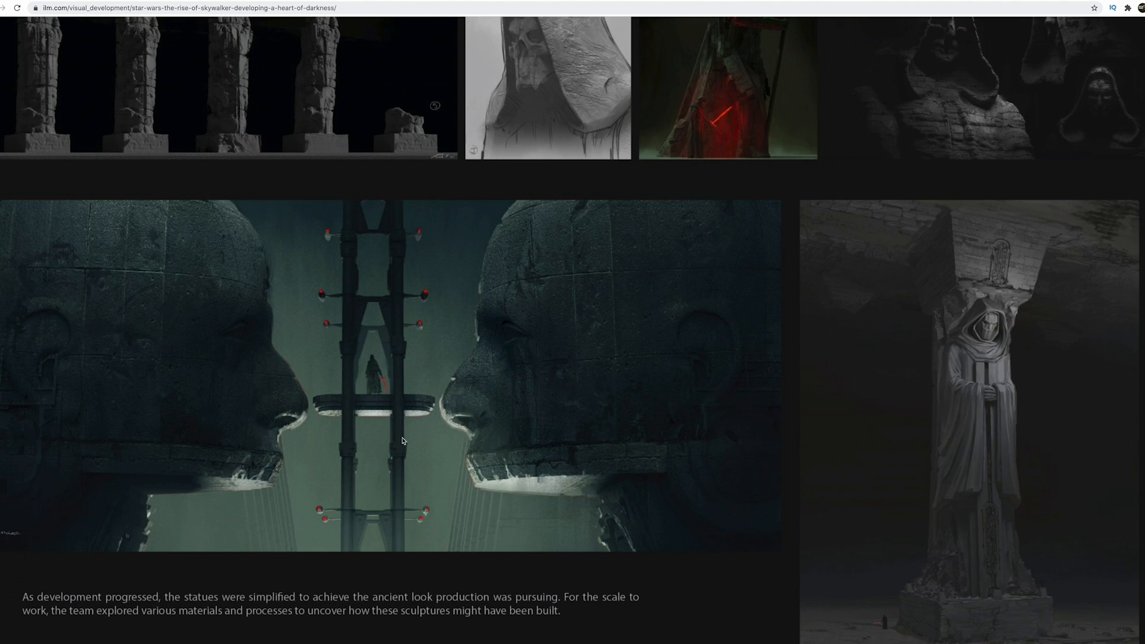
mouse_move(436, 422)
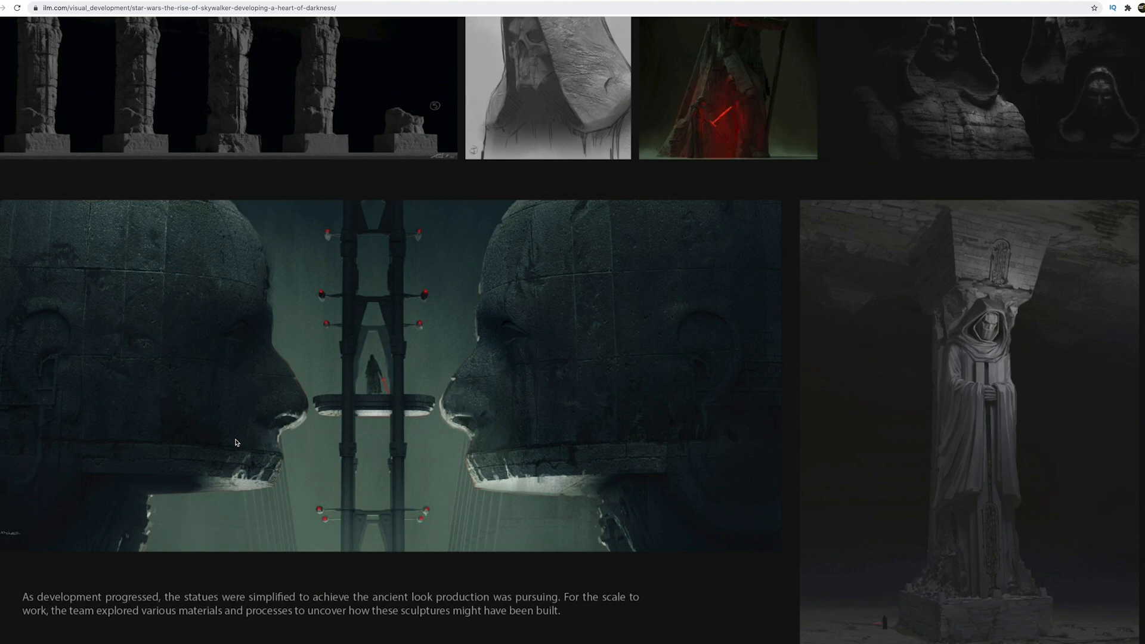
mouse_move(544, 406)
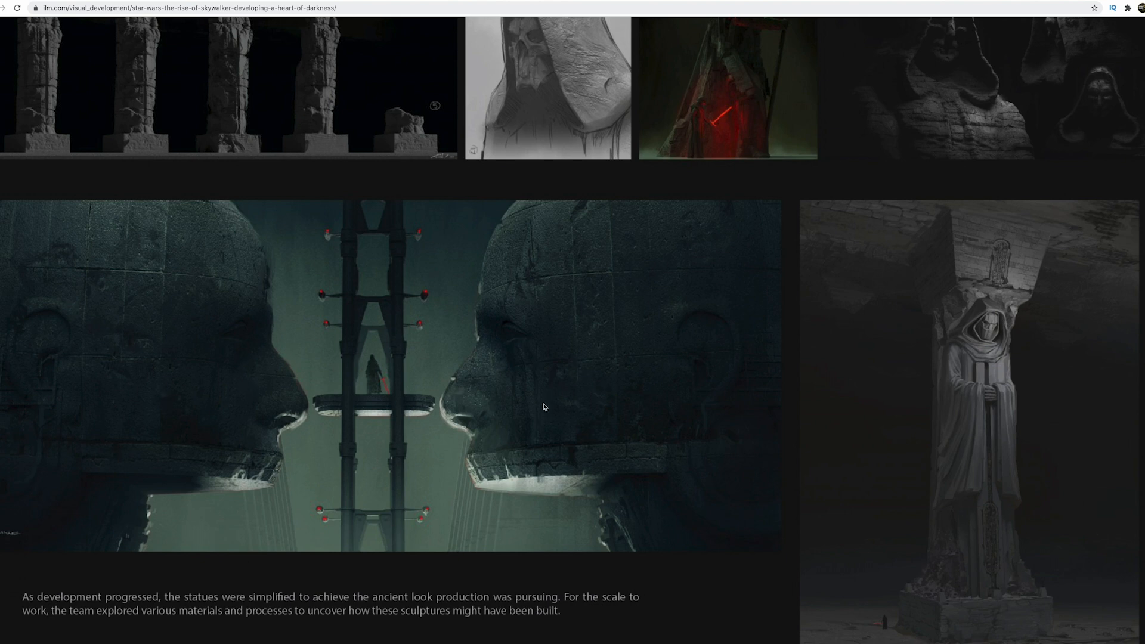
scroll("down", 3)
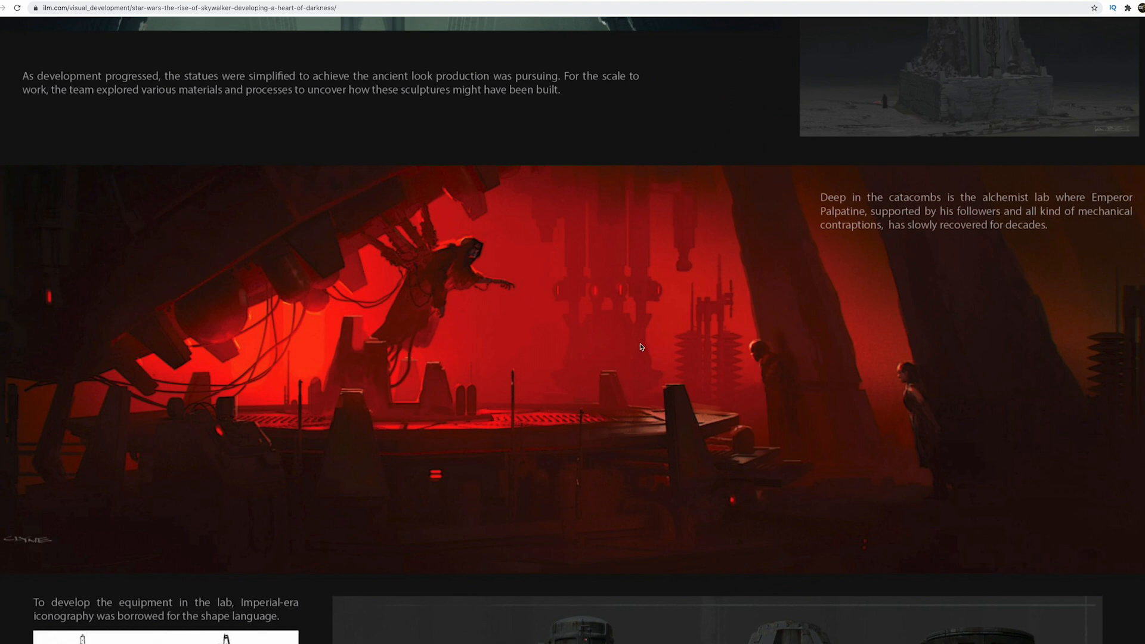
mouse_move(565, 334)
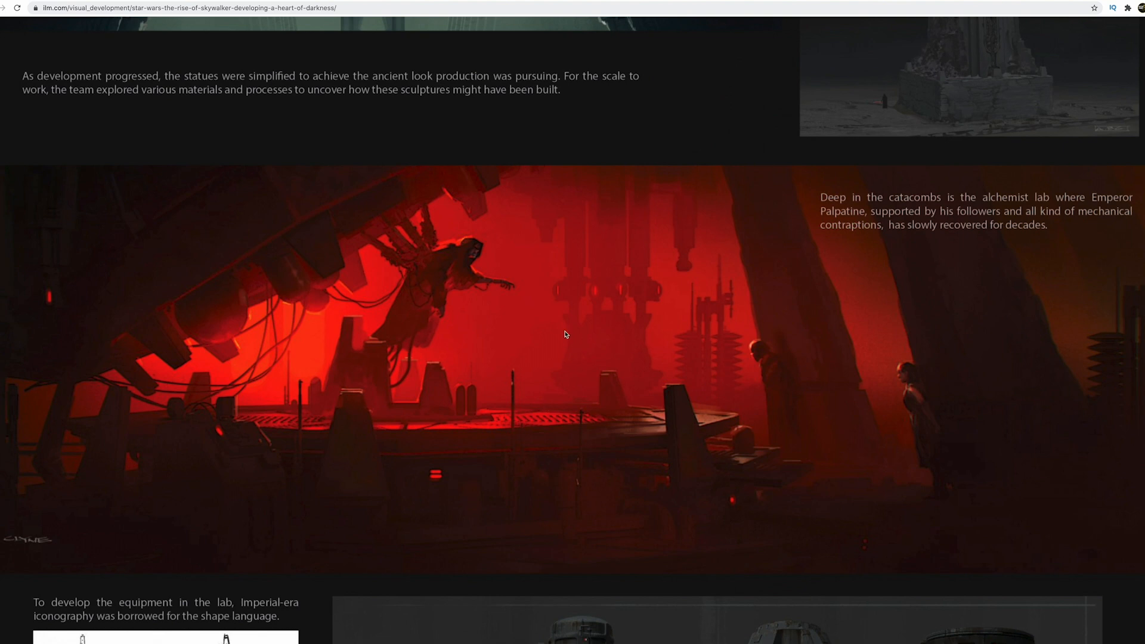
mouse_move(513, 342)
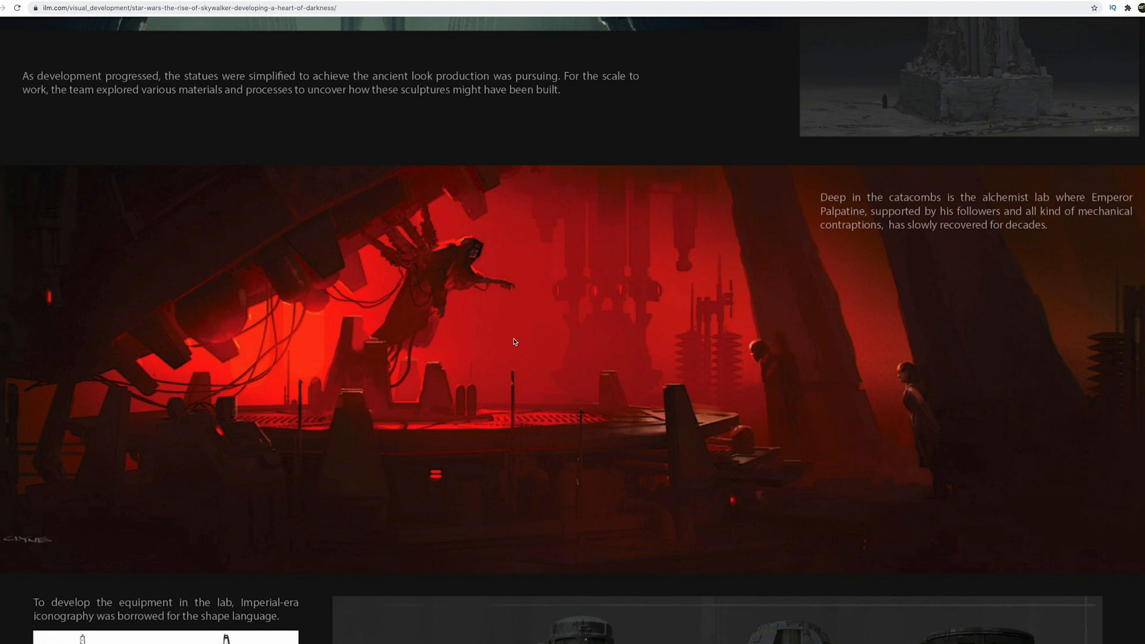
mouse_move(592, 334)
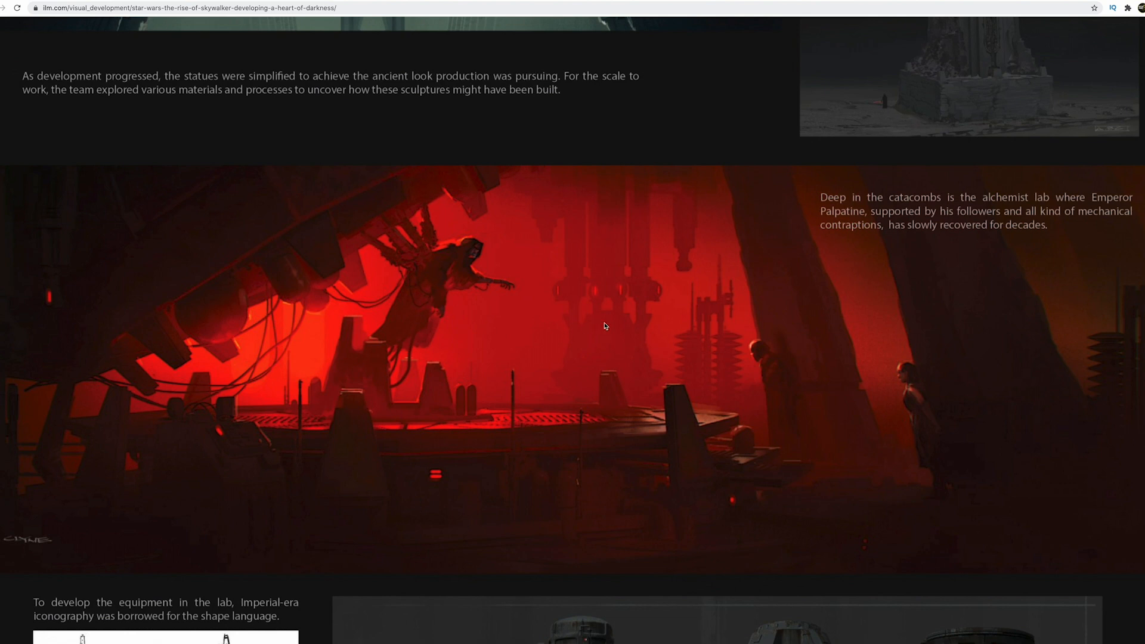
mouse_move(890, 432)
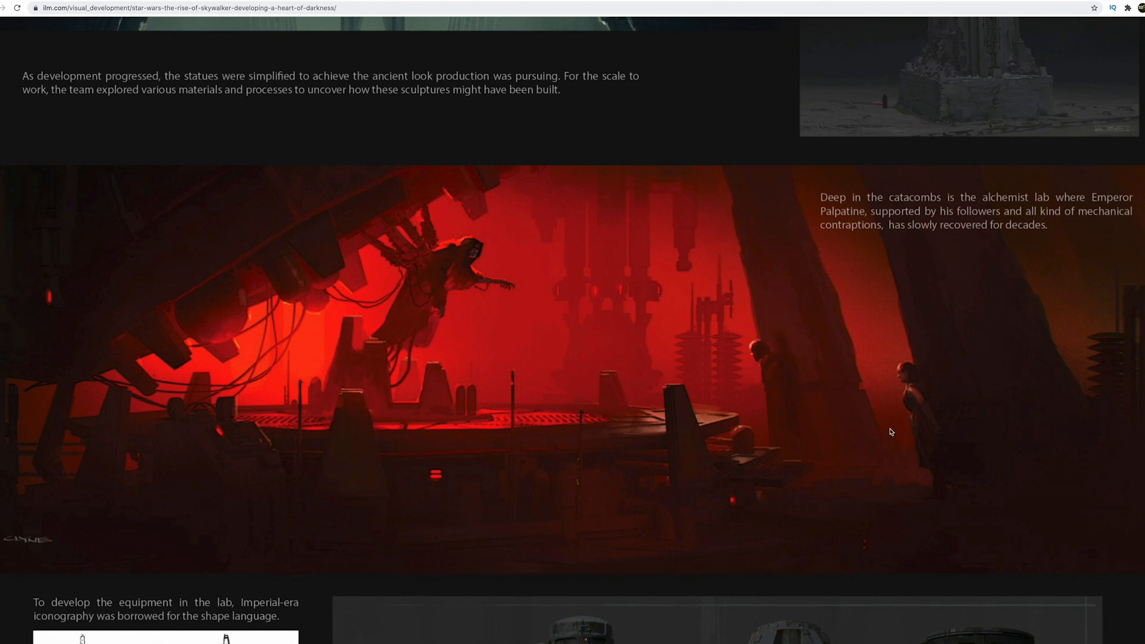
mouse_move(775, 386)
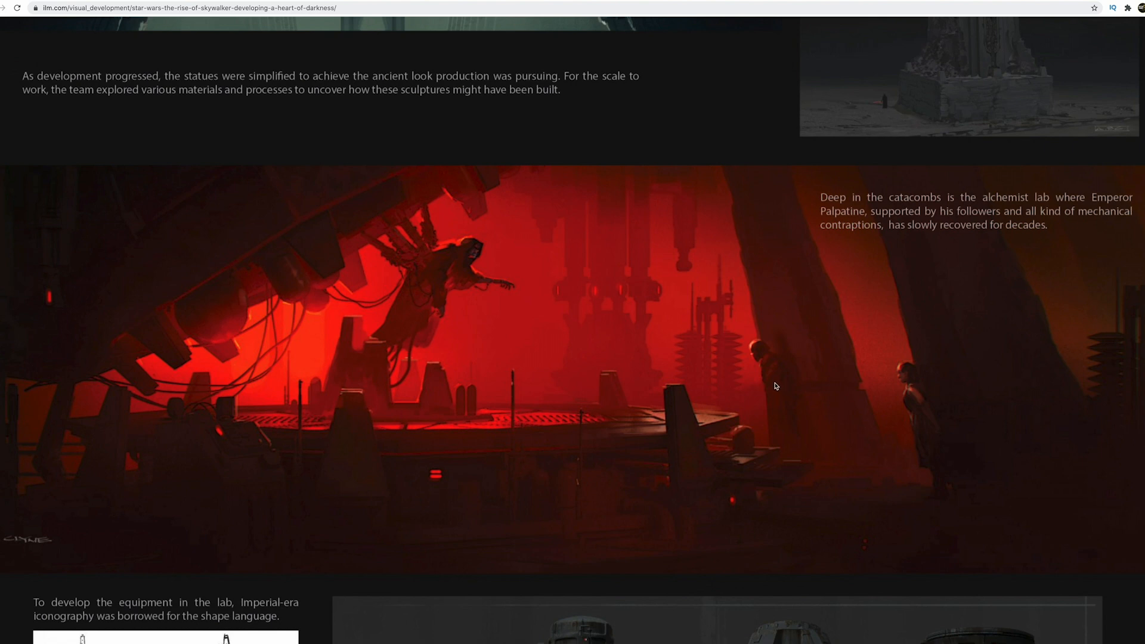
mouse_move(797, 418)
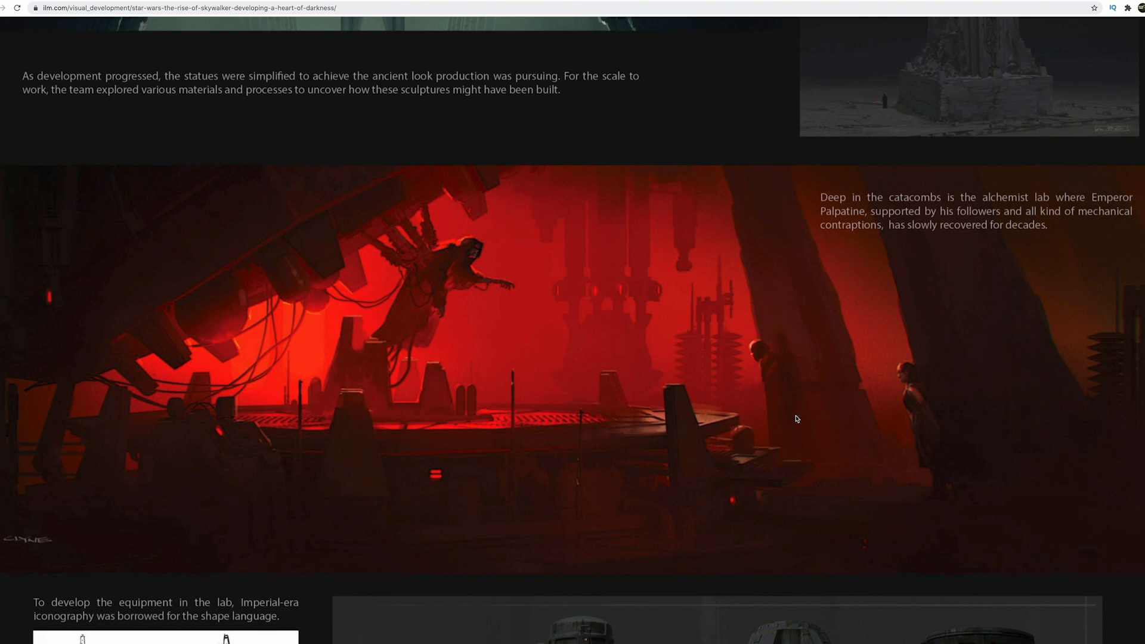
mouse_move(788, 407)
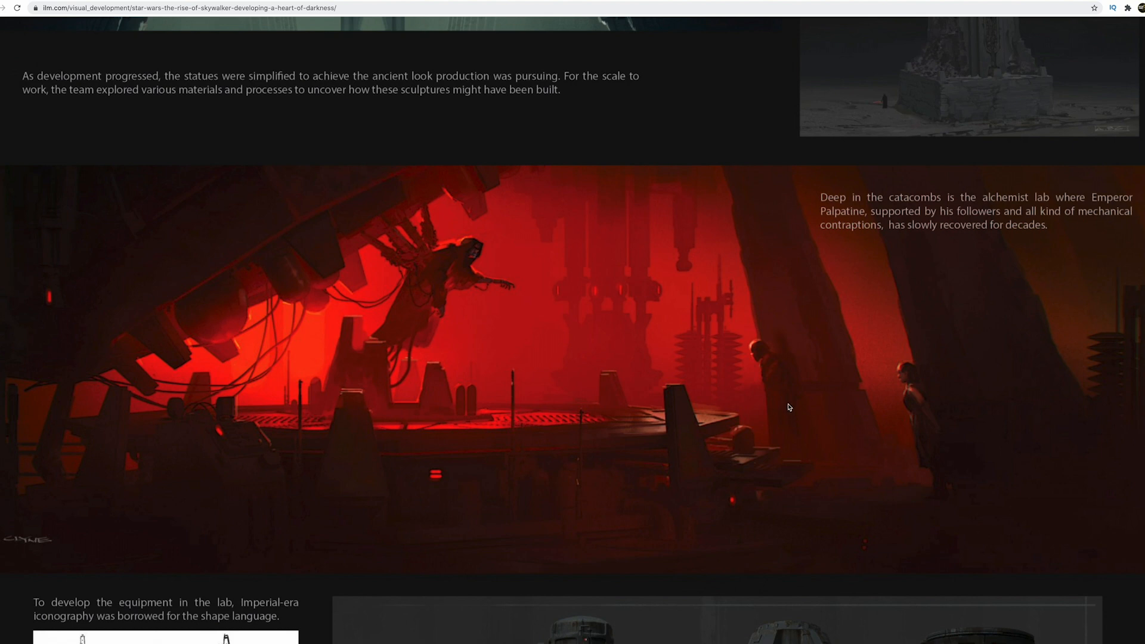
mouse_move(739, 397)
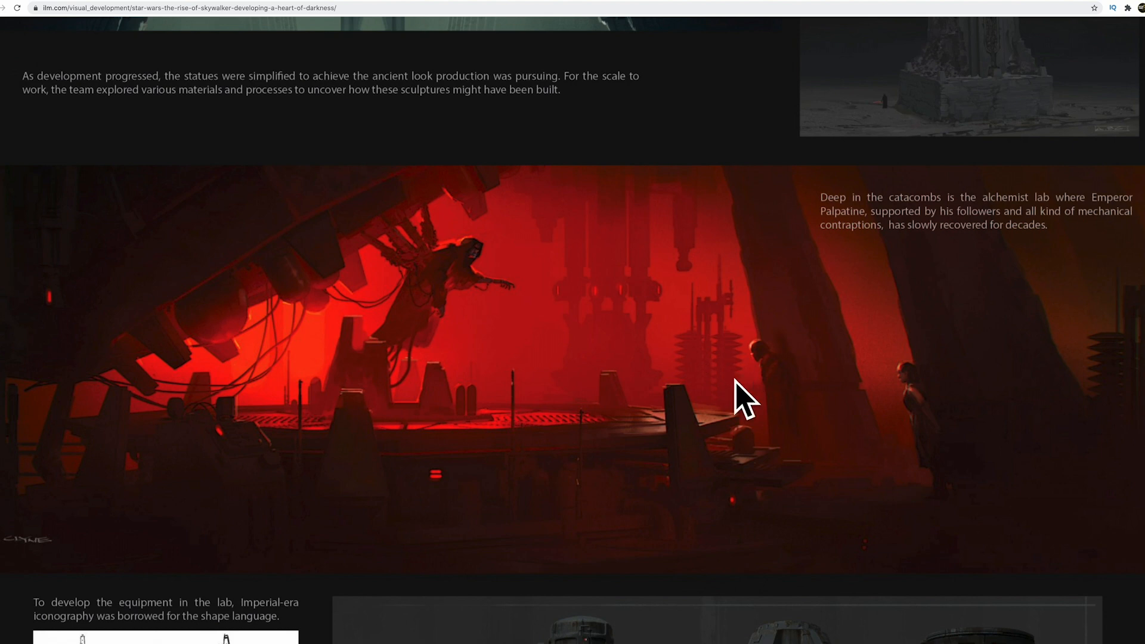
mouse_move(743, 367)
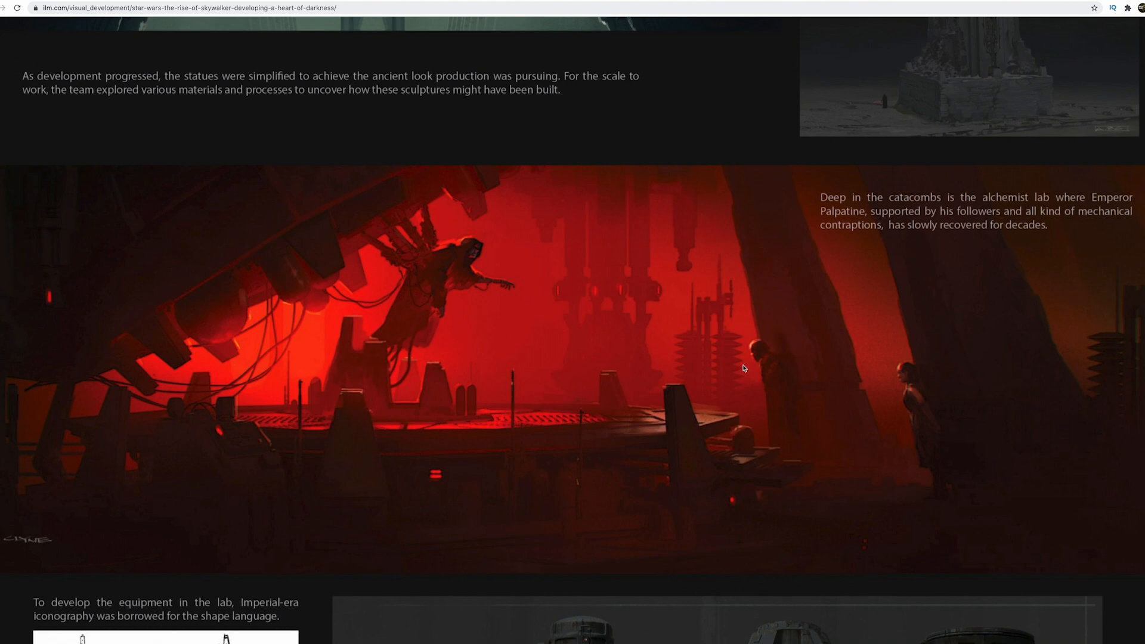
mouse_move(465, 287)
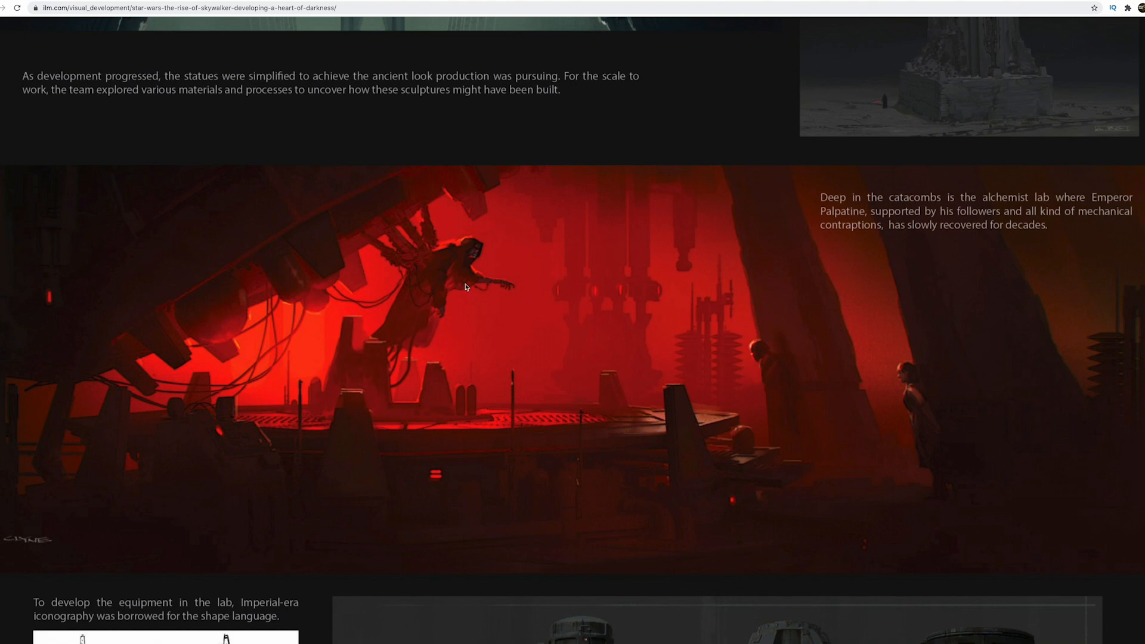
mouse_move(511, 329)
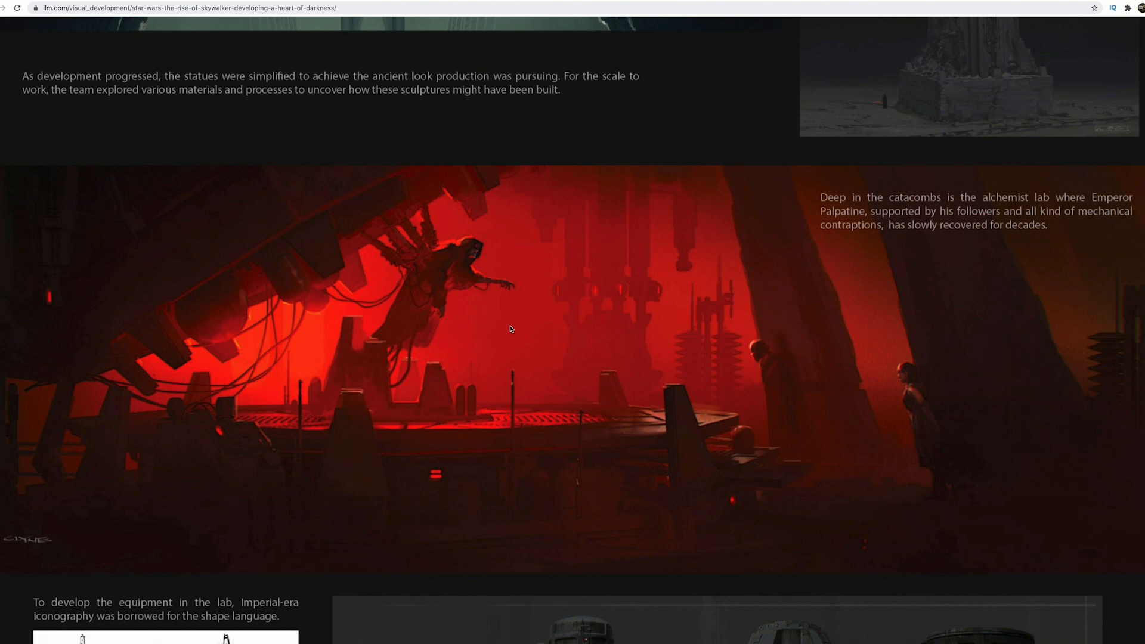
- Scroll to the Imperial-era lab equipment concept sheets and their shape-language caption
scroll("down", 3)
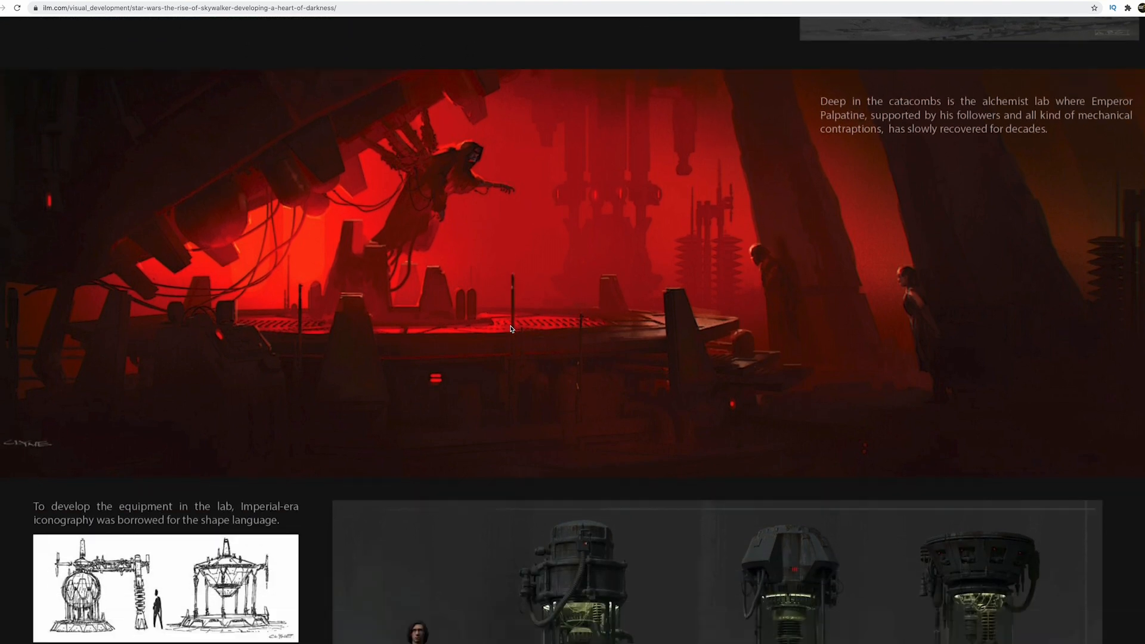
scroll("down", 3)
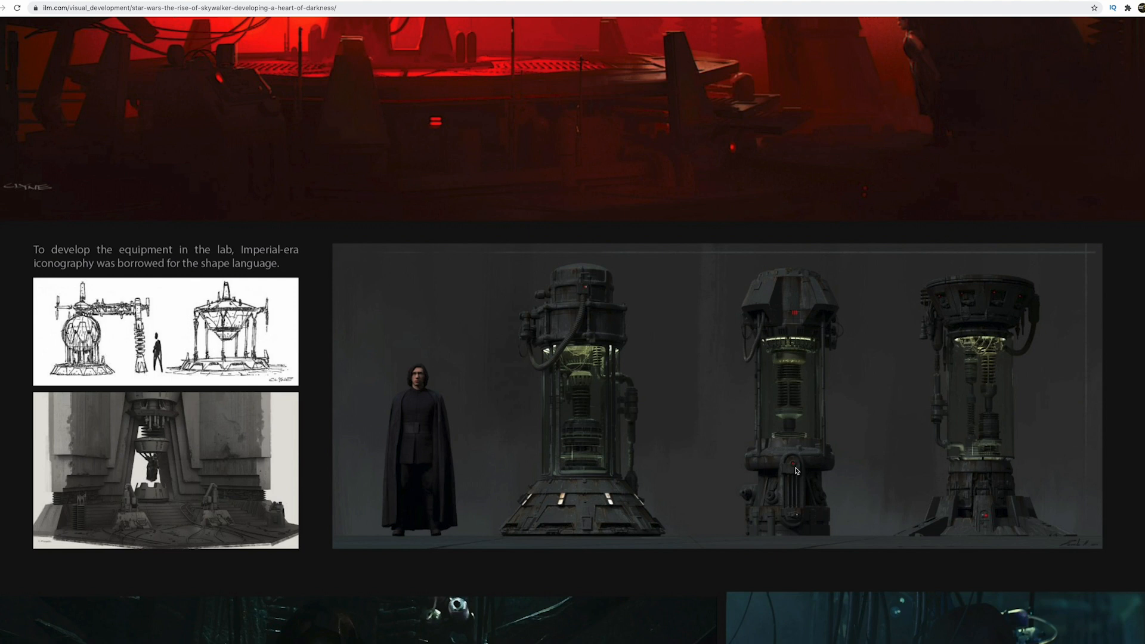
mouse_move(966, 408)
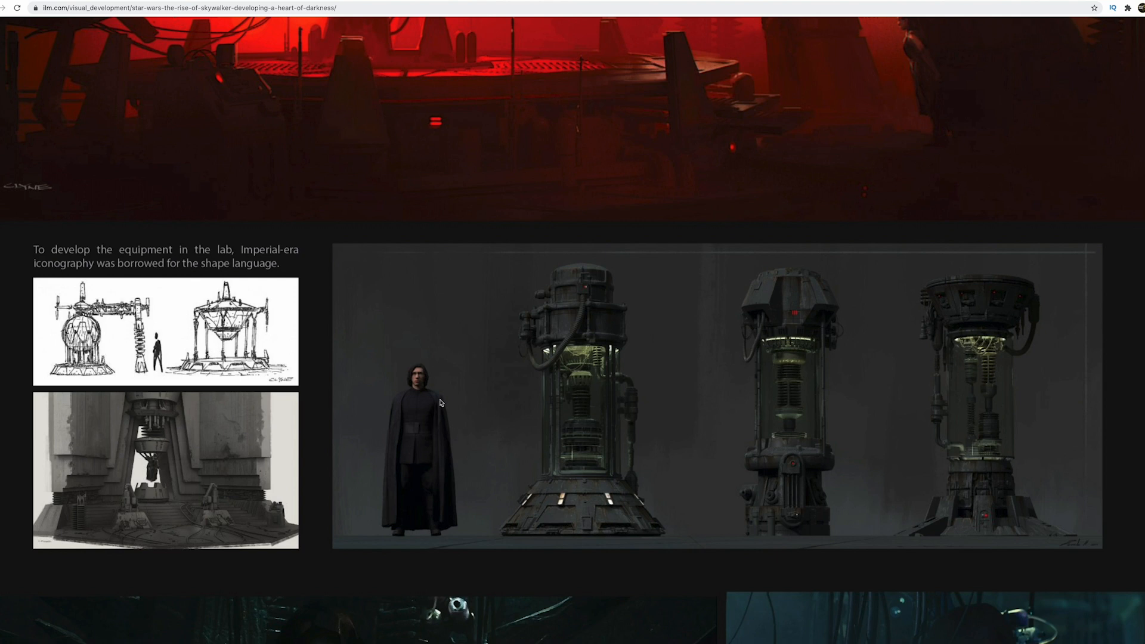
mouse_move(426, 397)
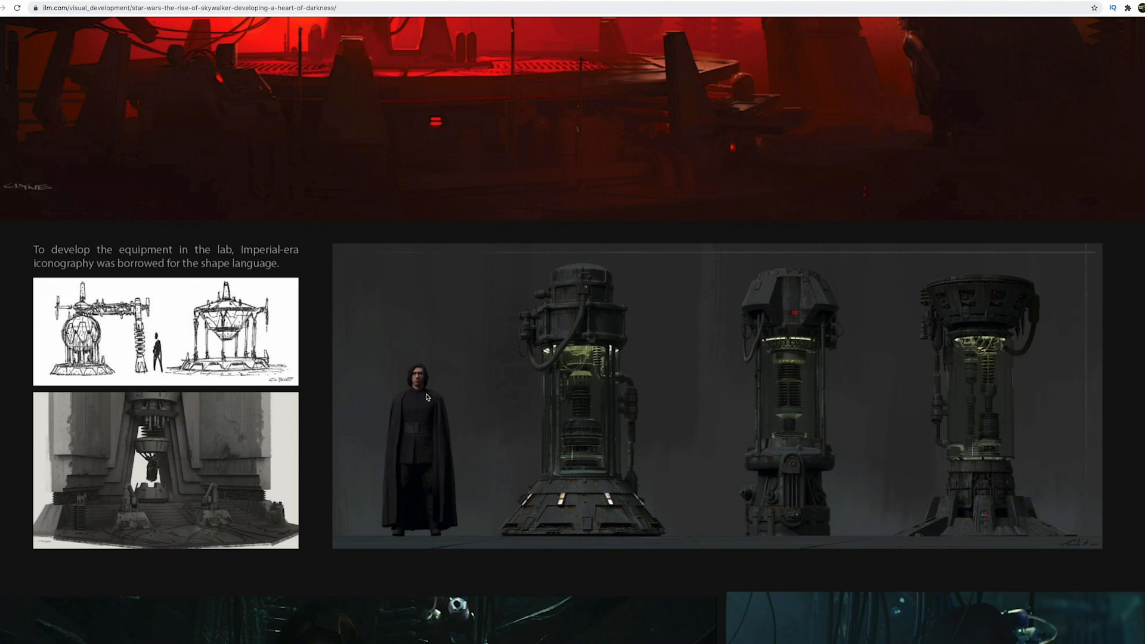
scroll("down", 3)
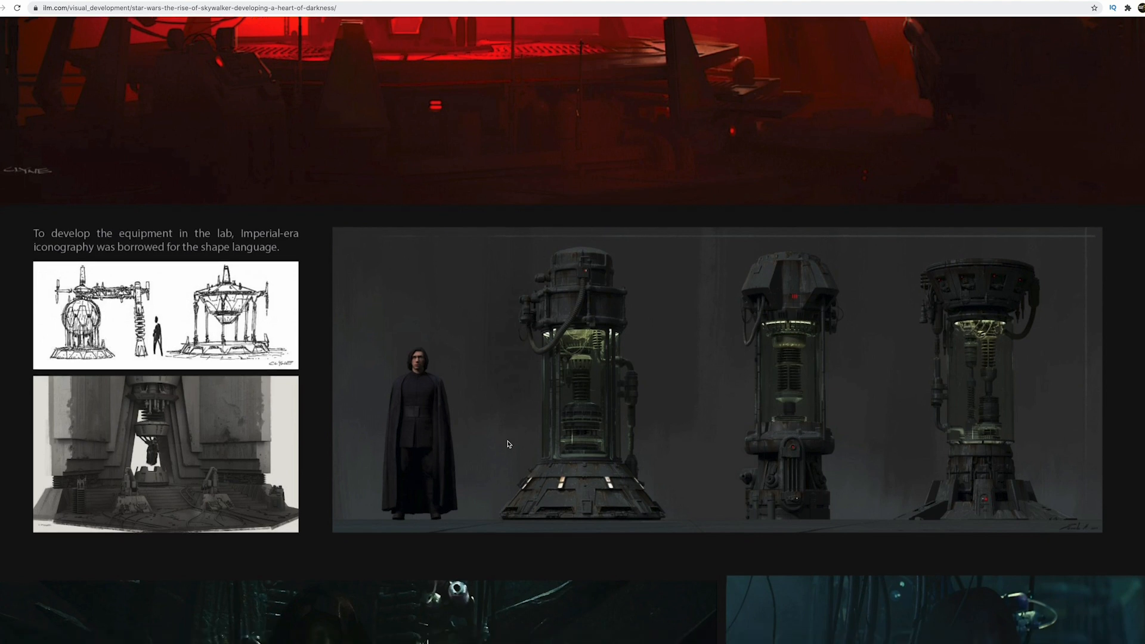
scroll("down", 3)
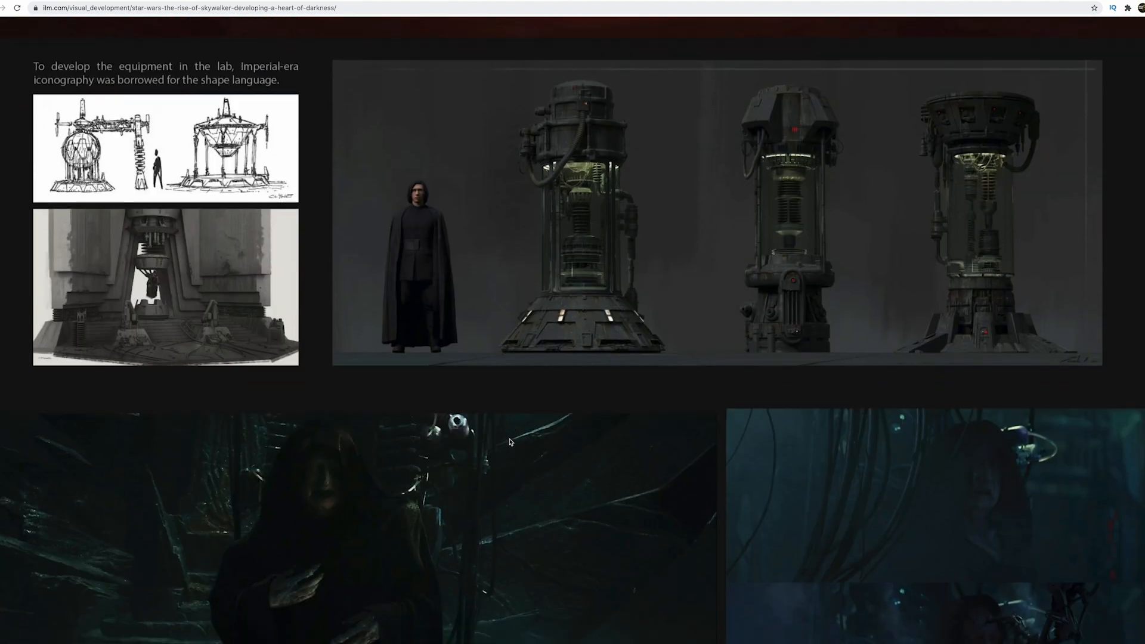
- Scroll to Palpatine's cloaked-figure stills and the decayed body and regeneration passage
scroll("down", 3)
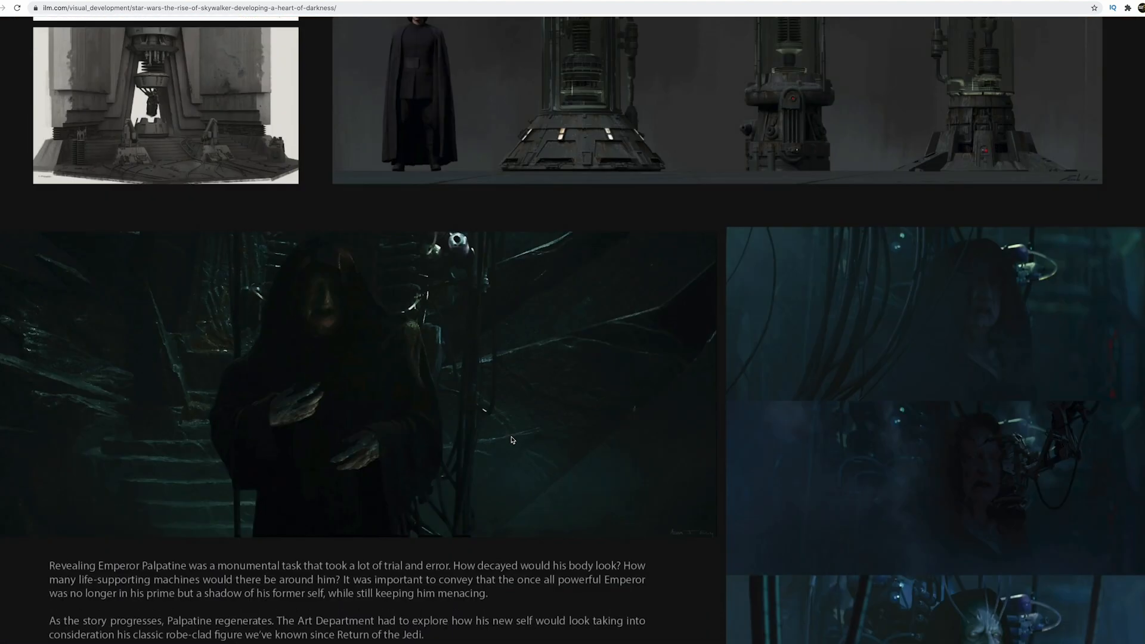
scroll("down", 3)
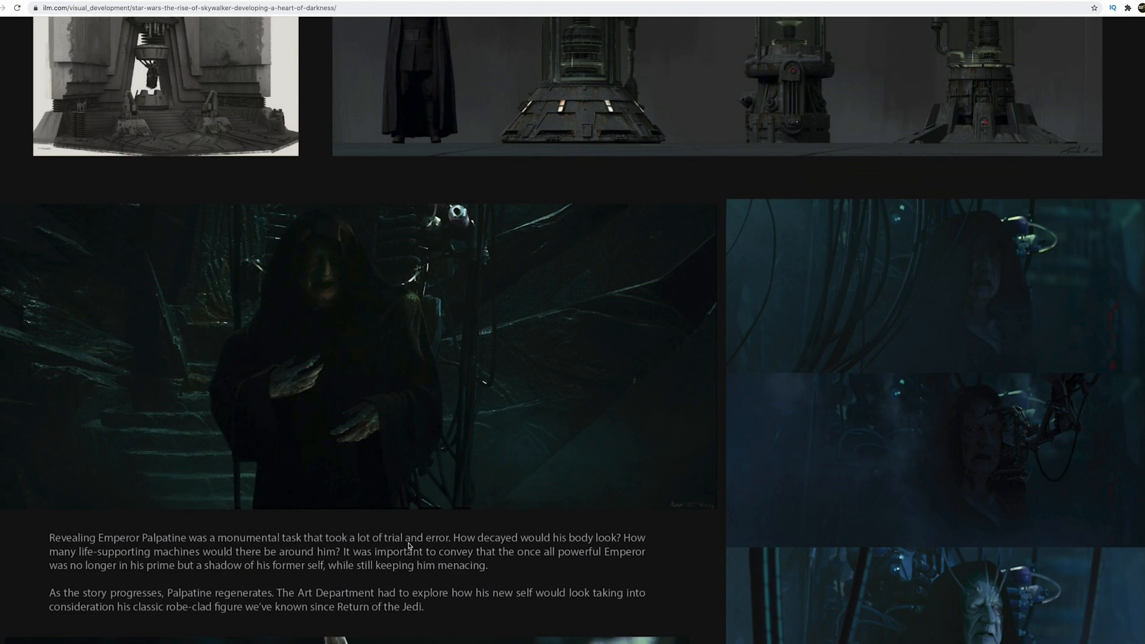
mouse_move(558, 554)
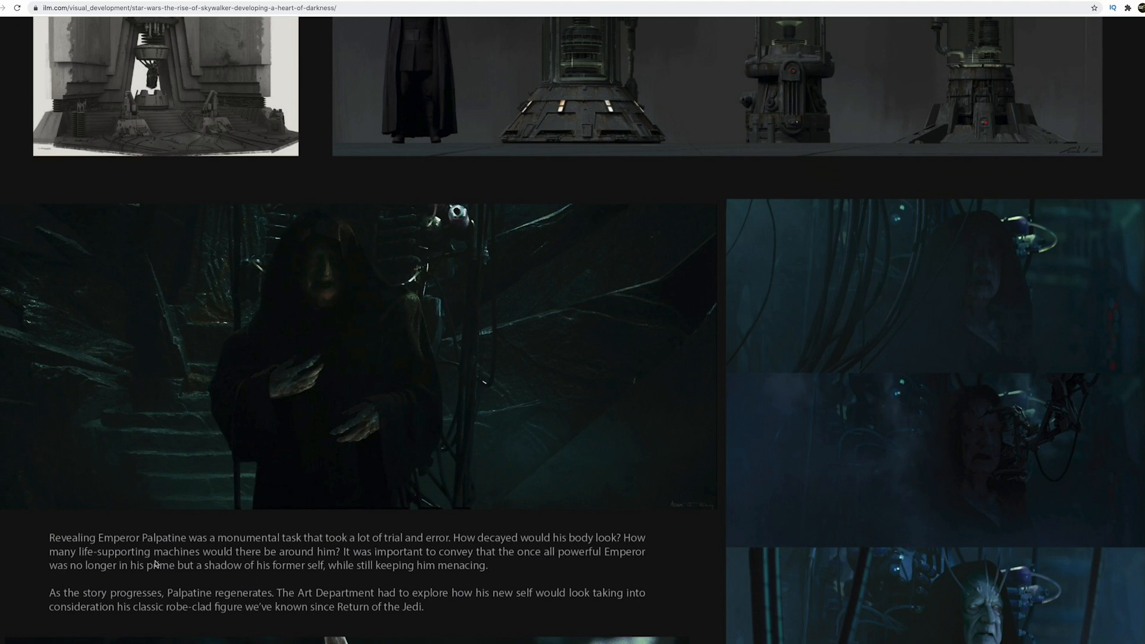
mouse_move(339, 561)
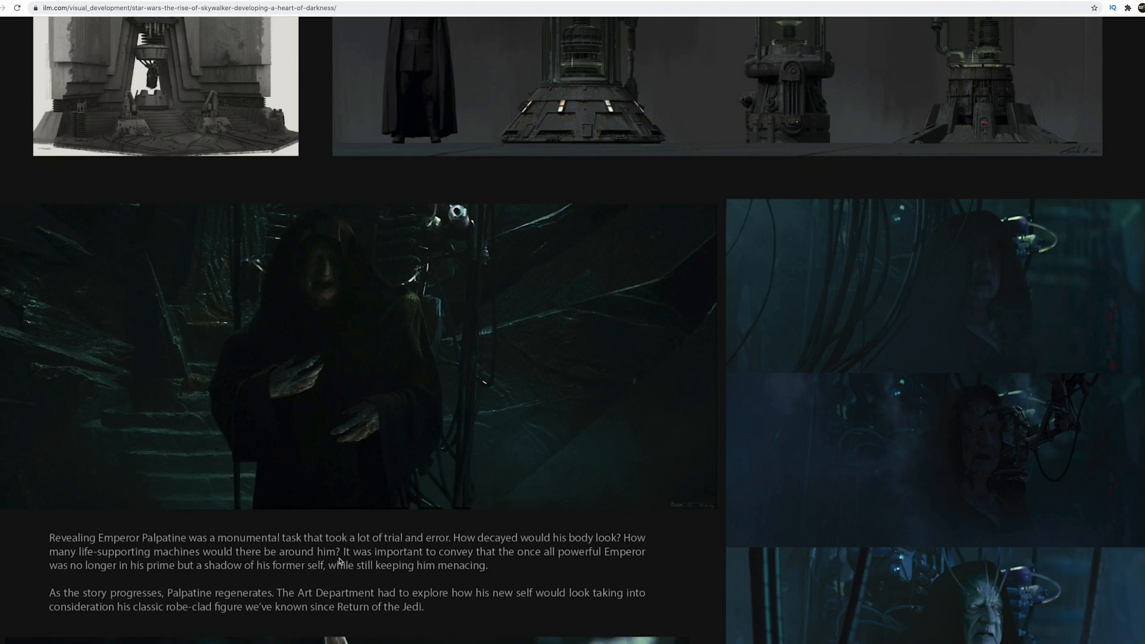
mouse_move(494, 563)
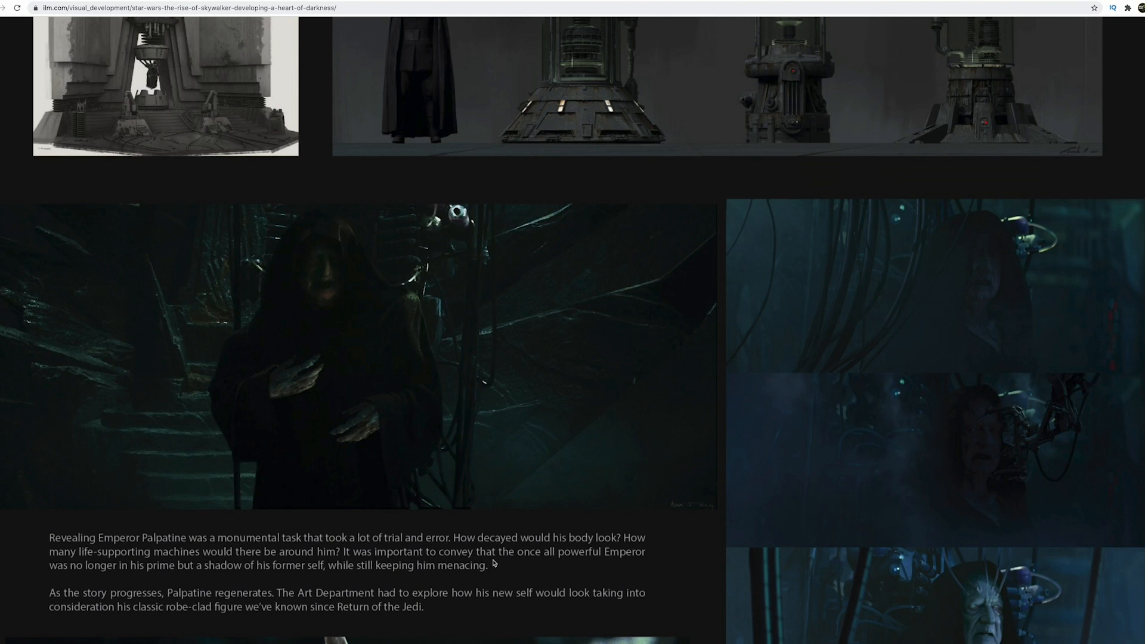
mouse_move(562, 560)
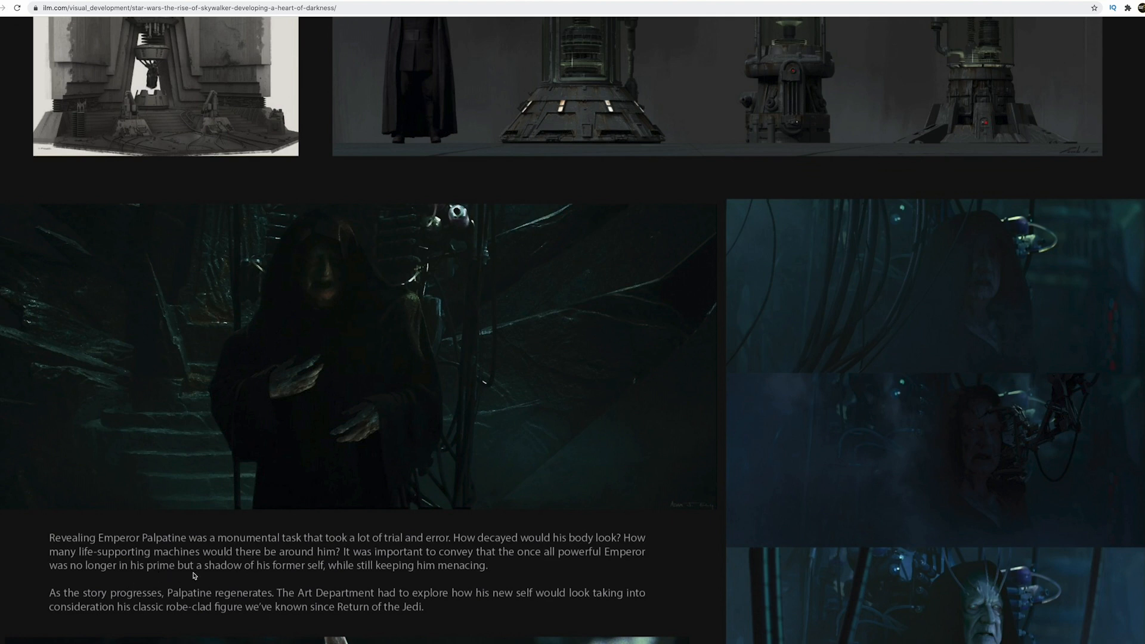
mouse_move(336, 579)
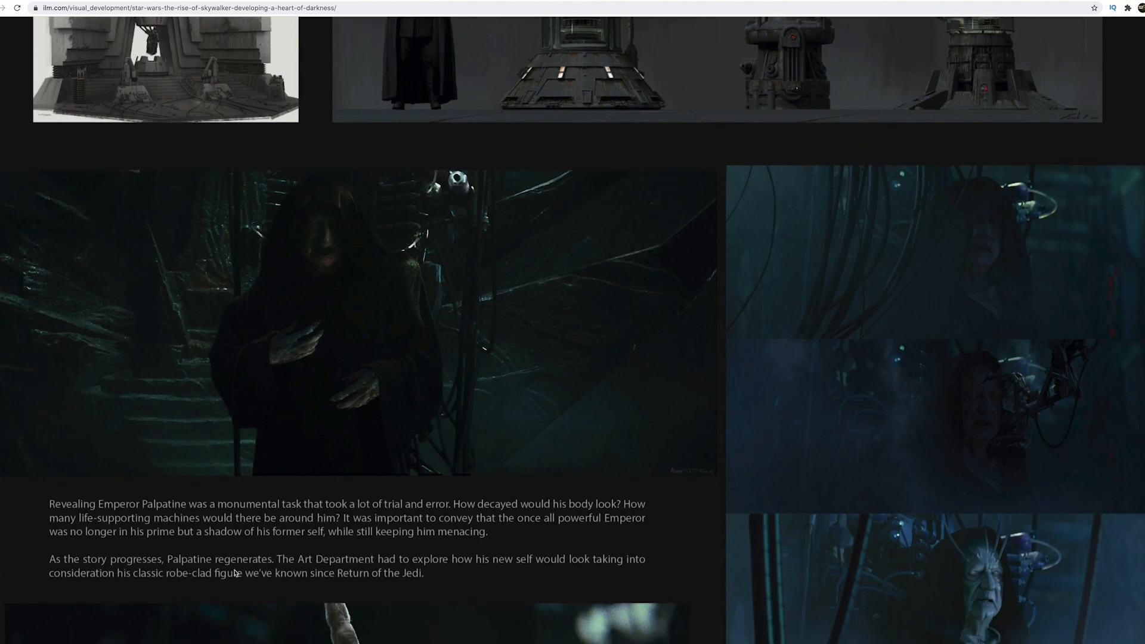
scroll("down", 3)
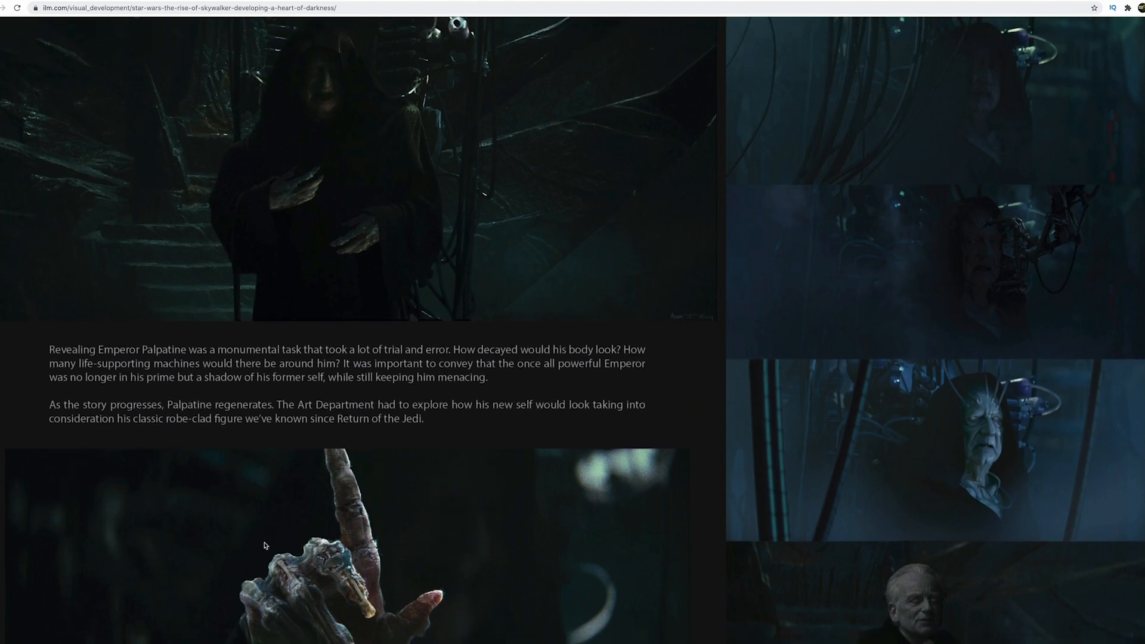
mouse_move(268, 544)
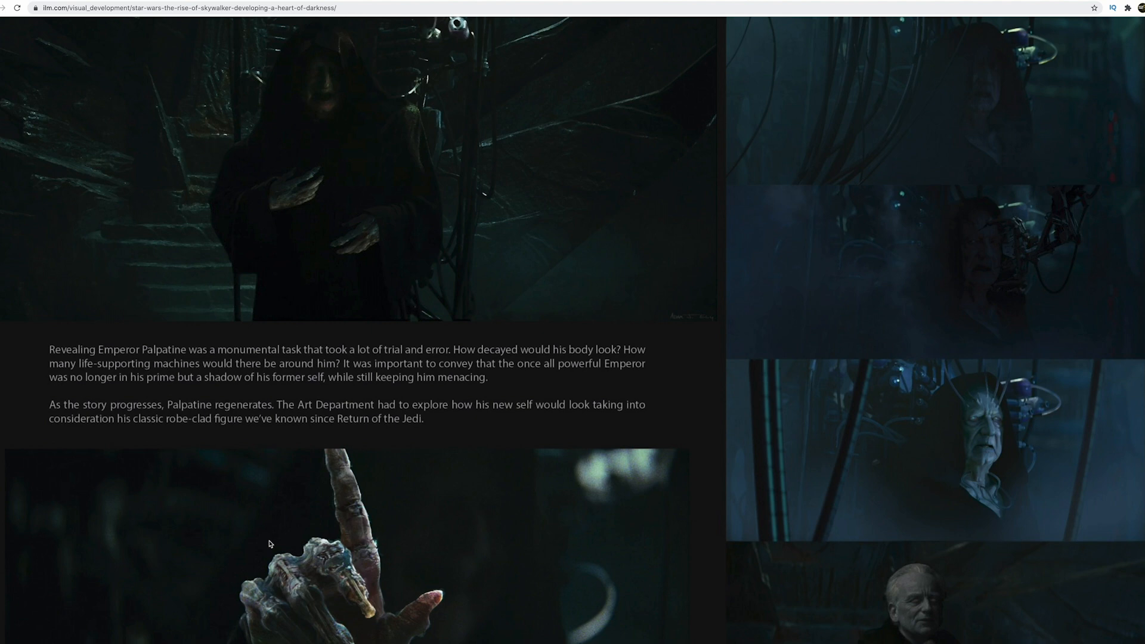
- Scroll to the full clawed-hand painting beside the red-robed Palpatine still
scroll("down", 3)
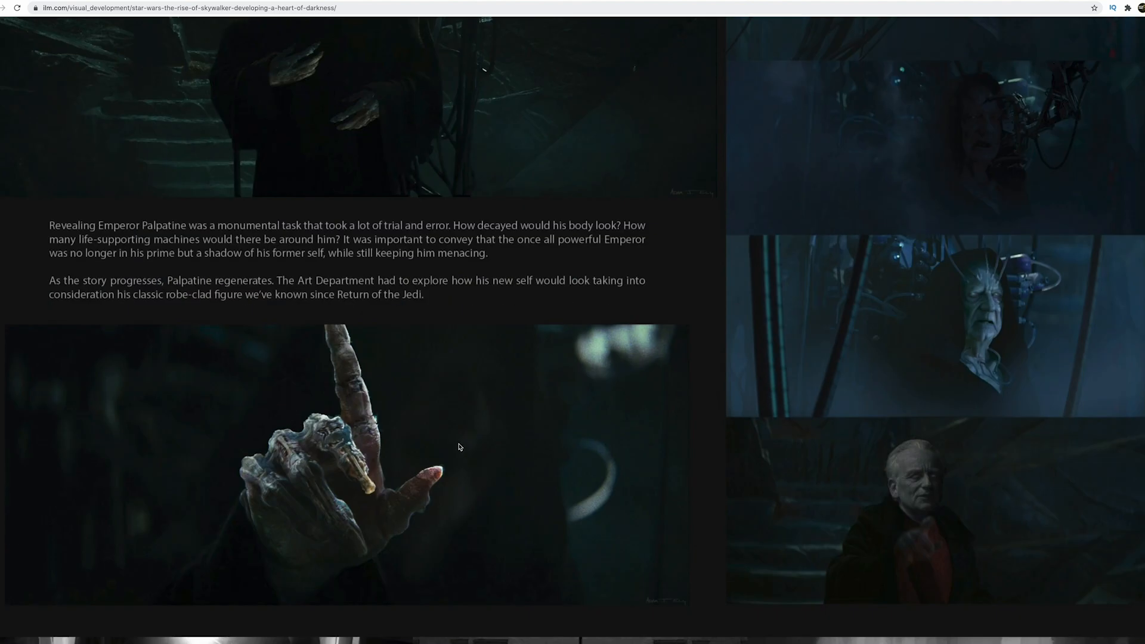
mouse_move(378, 513)
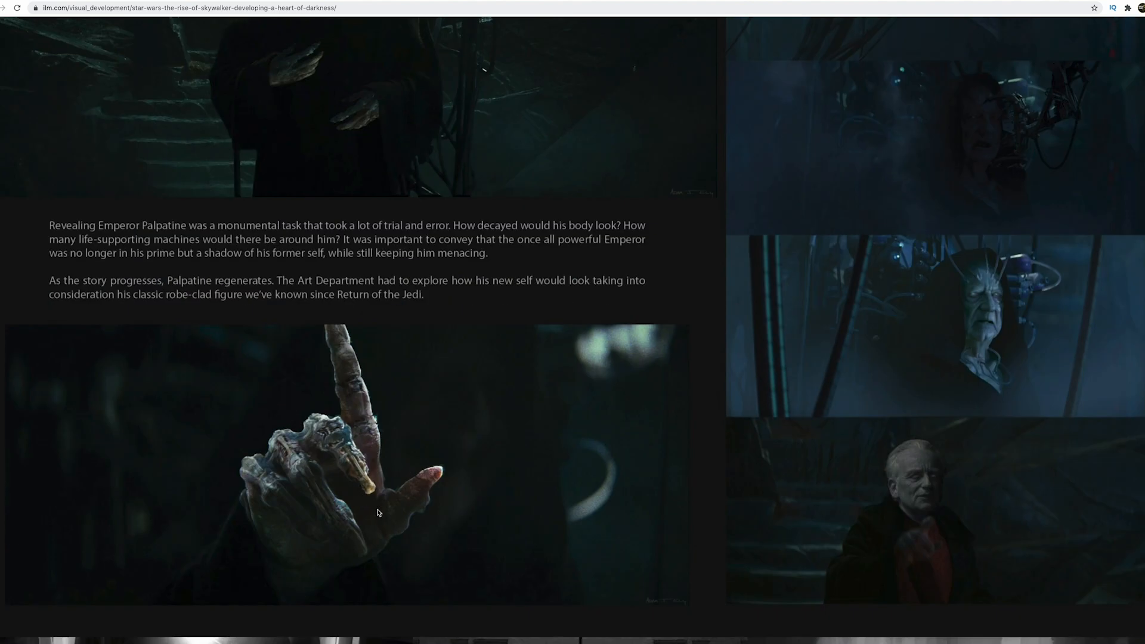
mouse_move(539, 482)
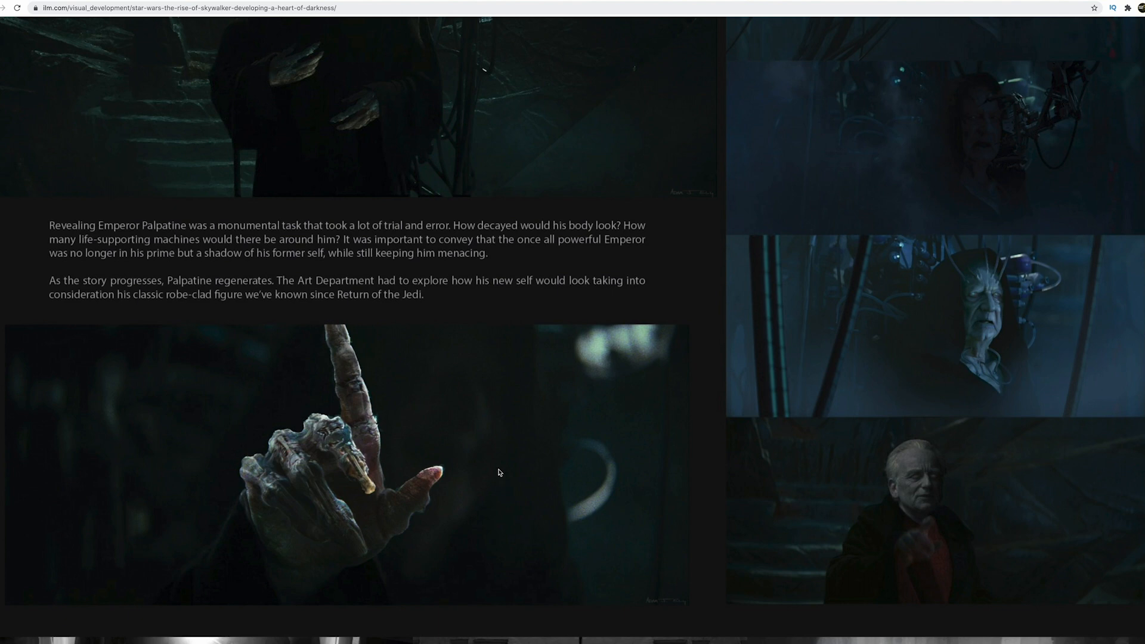
mouse_move(347, 471)
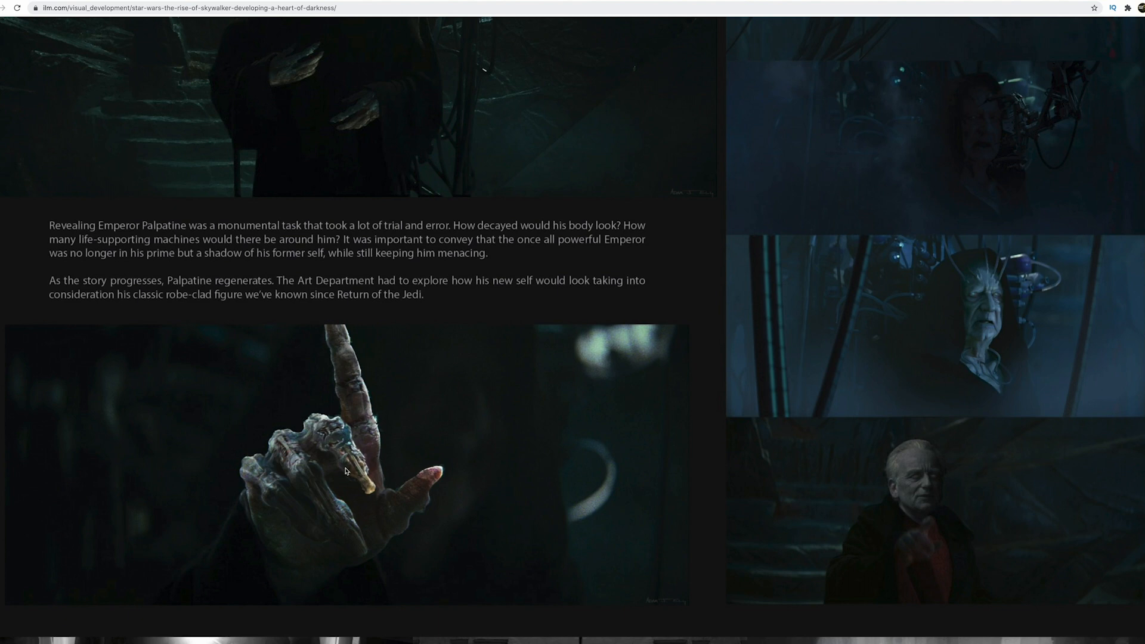
mouse_move(499, 480)
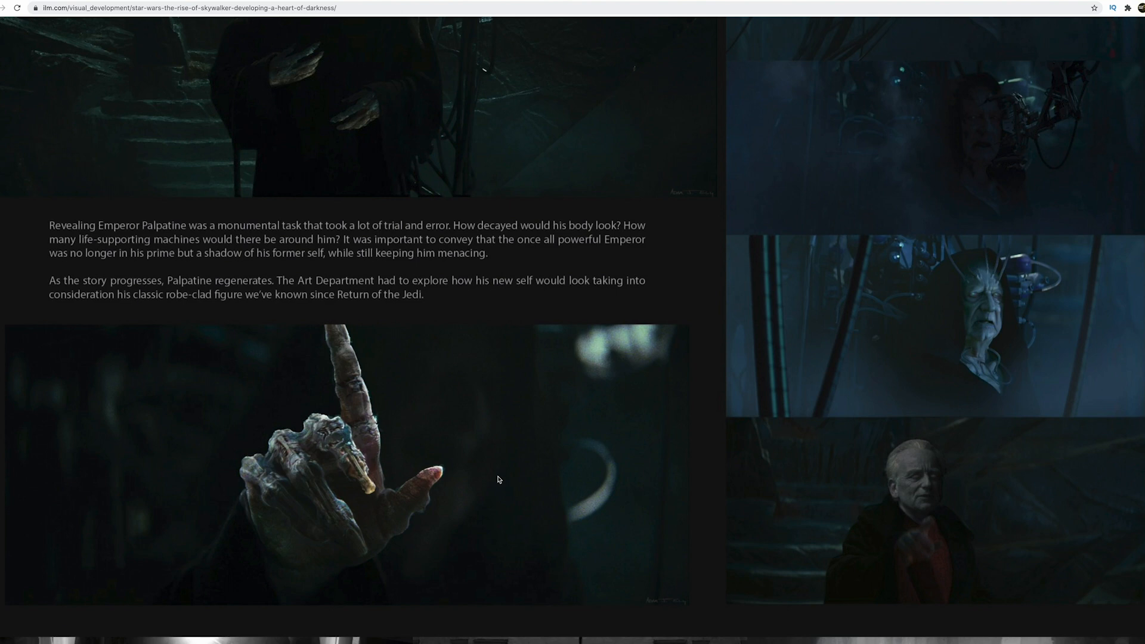
scroll("down", 3)
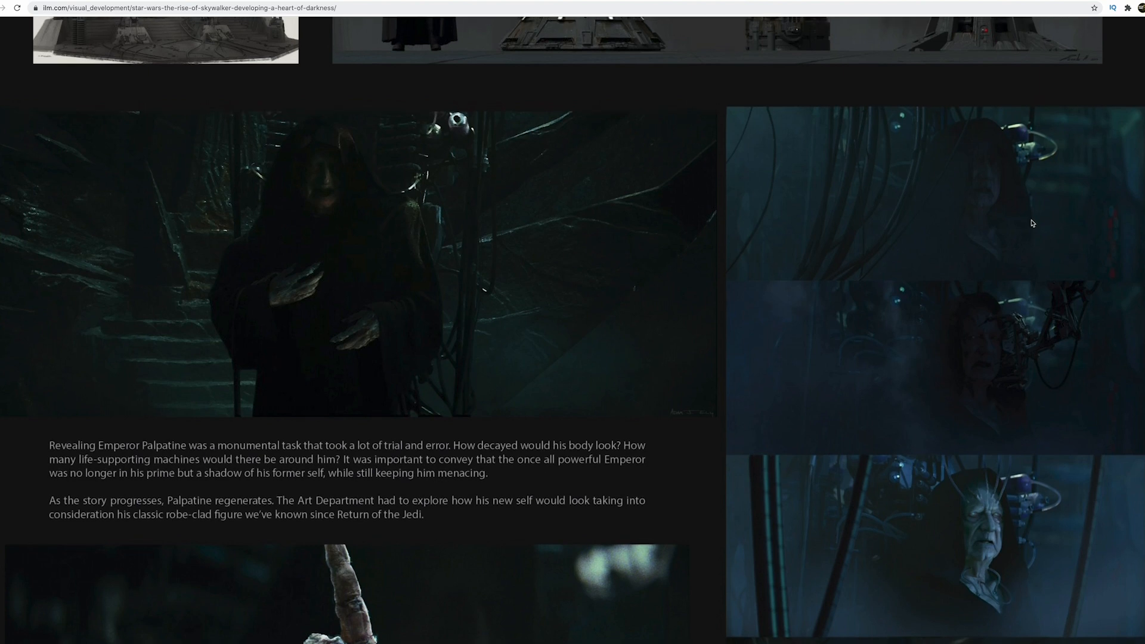
mouse_move(968, 233)
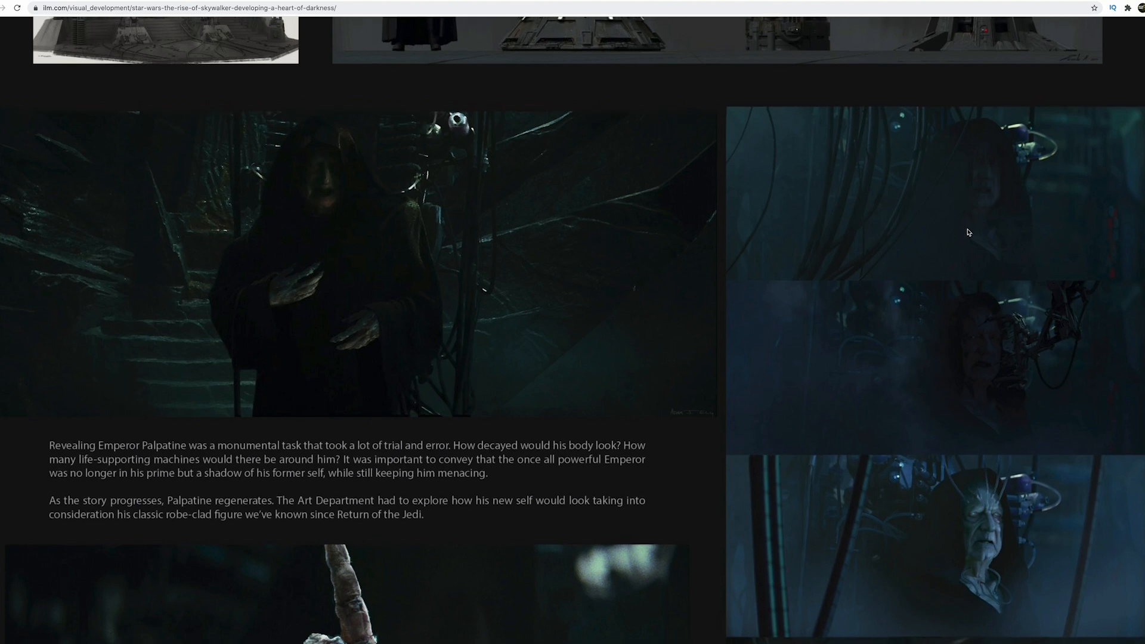
mouse_move(980, 210)
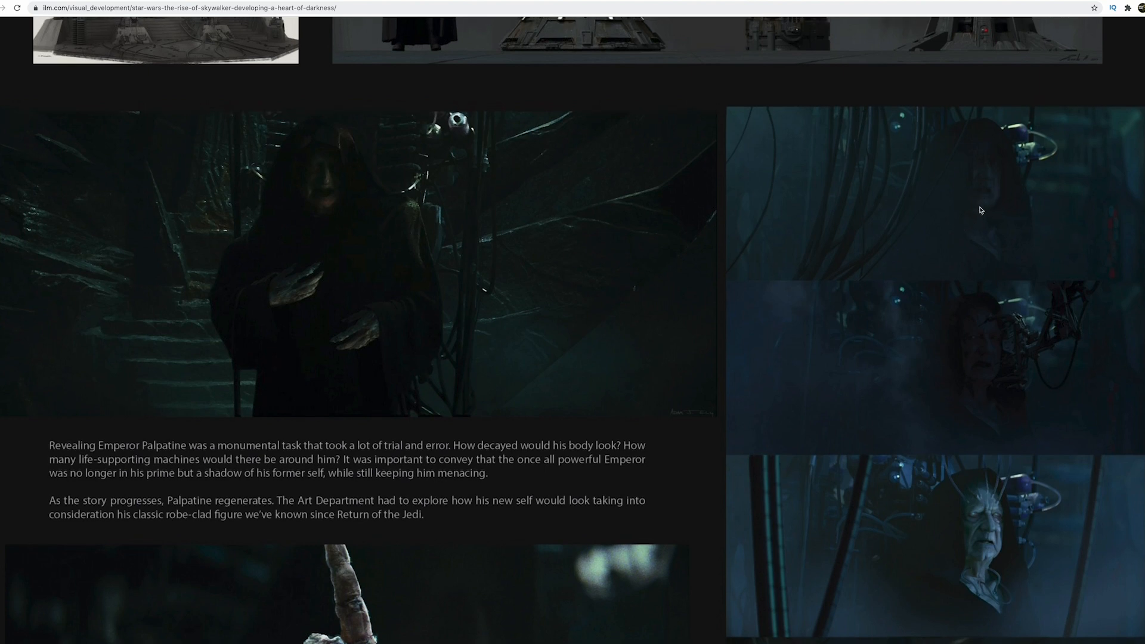
mouse_move(518, 250)
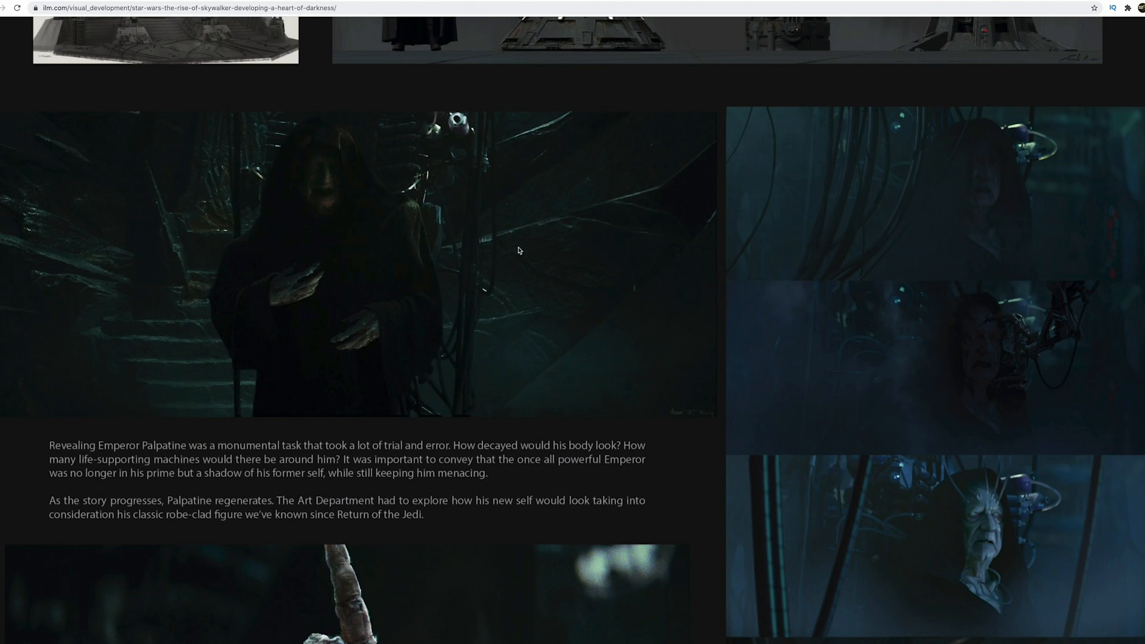
- Scroll to the grey amphitheater sketches, throne caption, and large blue throne-cavern painting
scroll("down", 3)
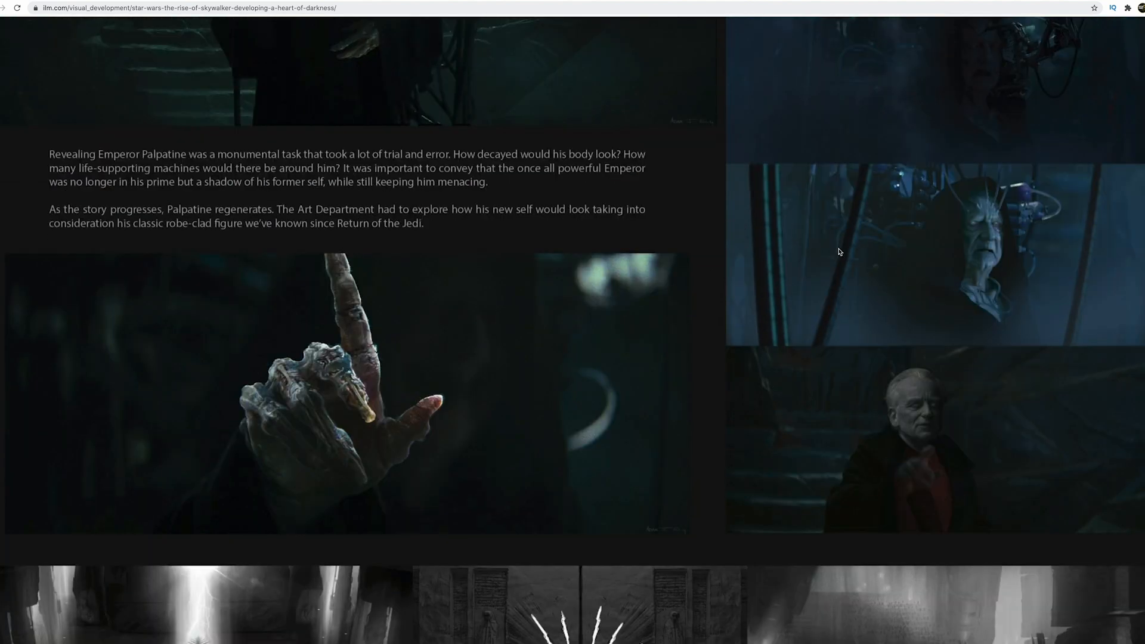
scroll("down", 3)
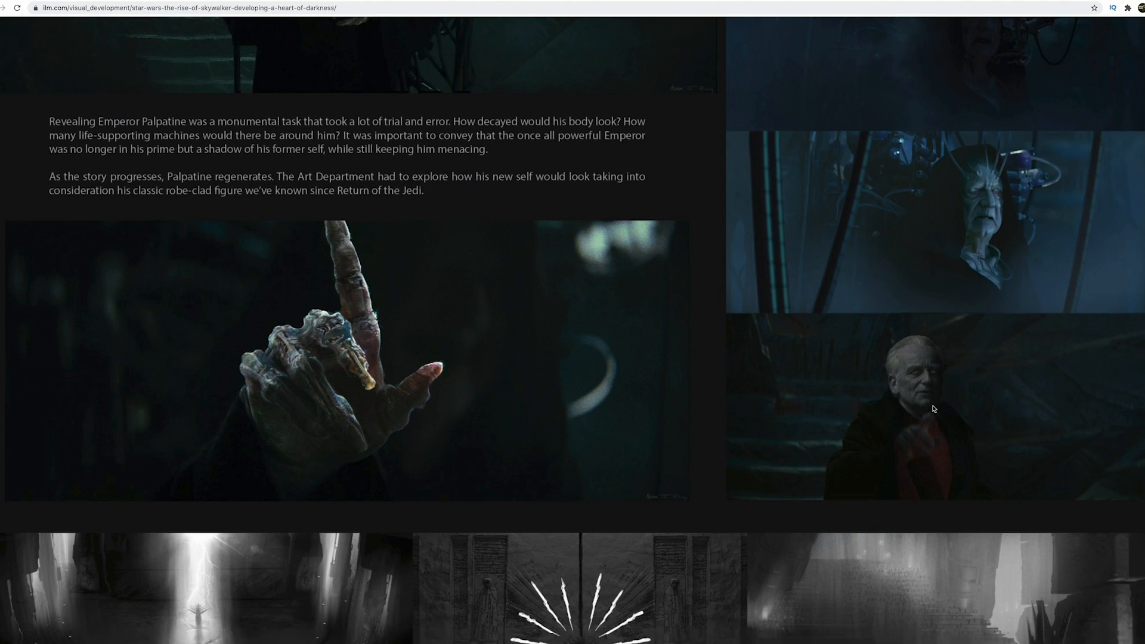
mouse_move(931, 392)
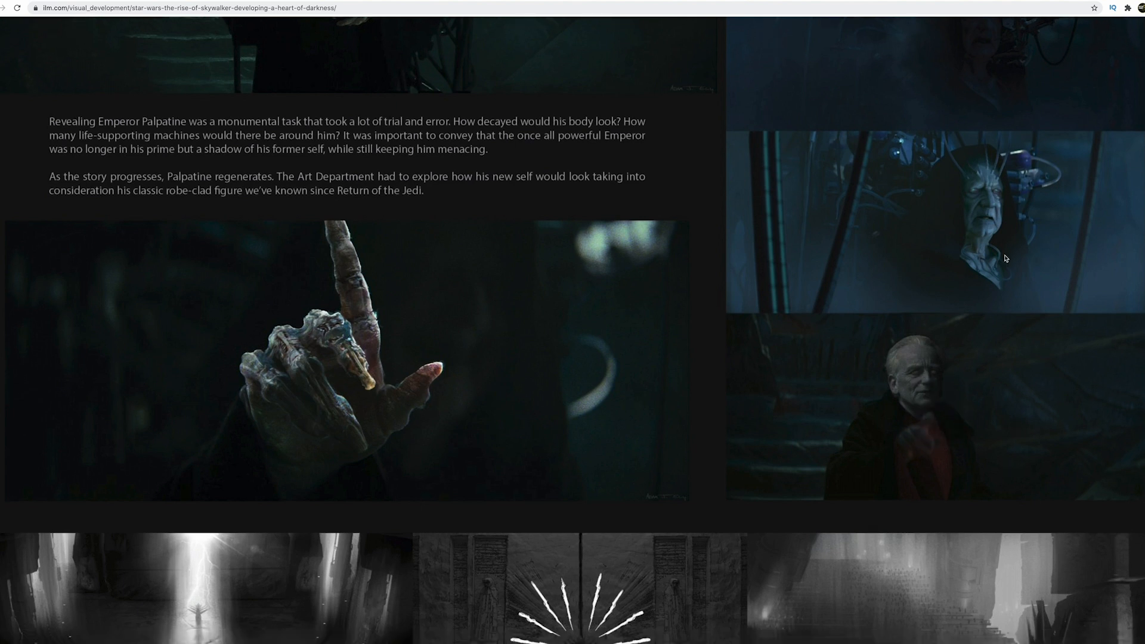
mouse_move(932, 413)
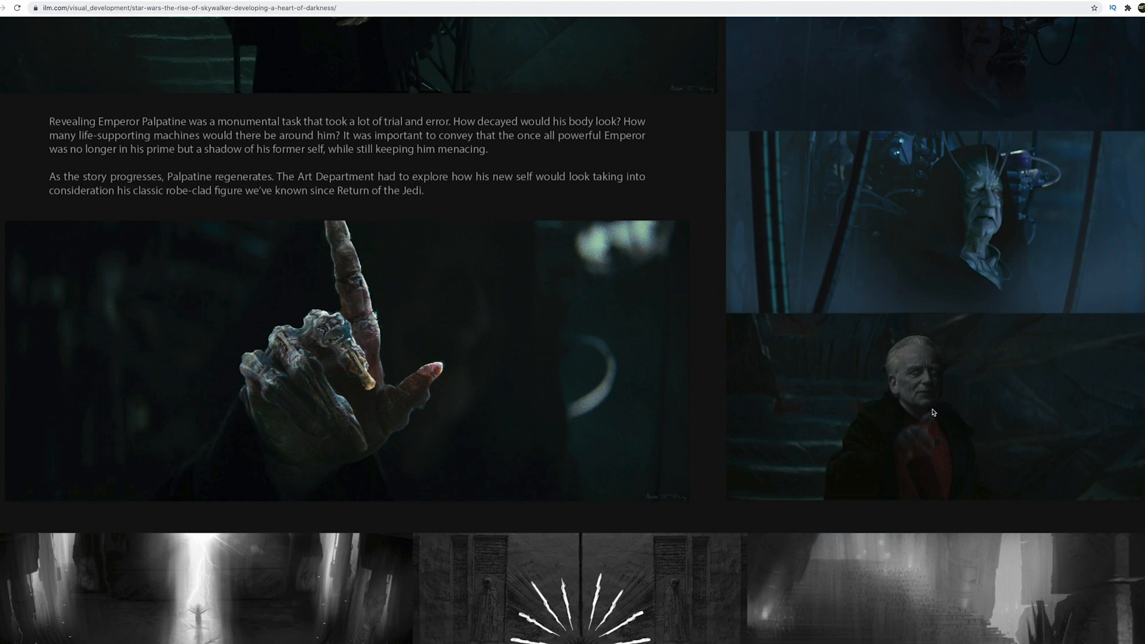
scroll("down", 3)
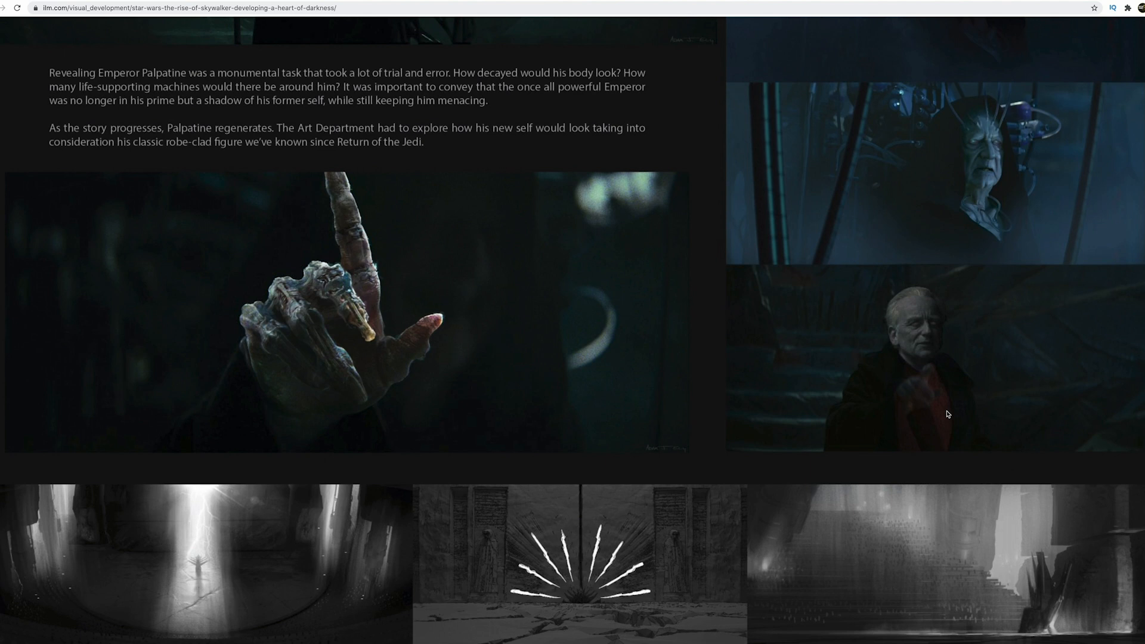
scroll("down", 3)
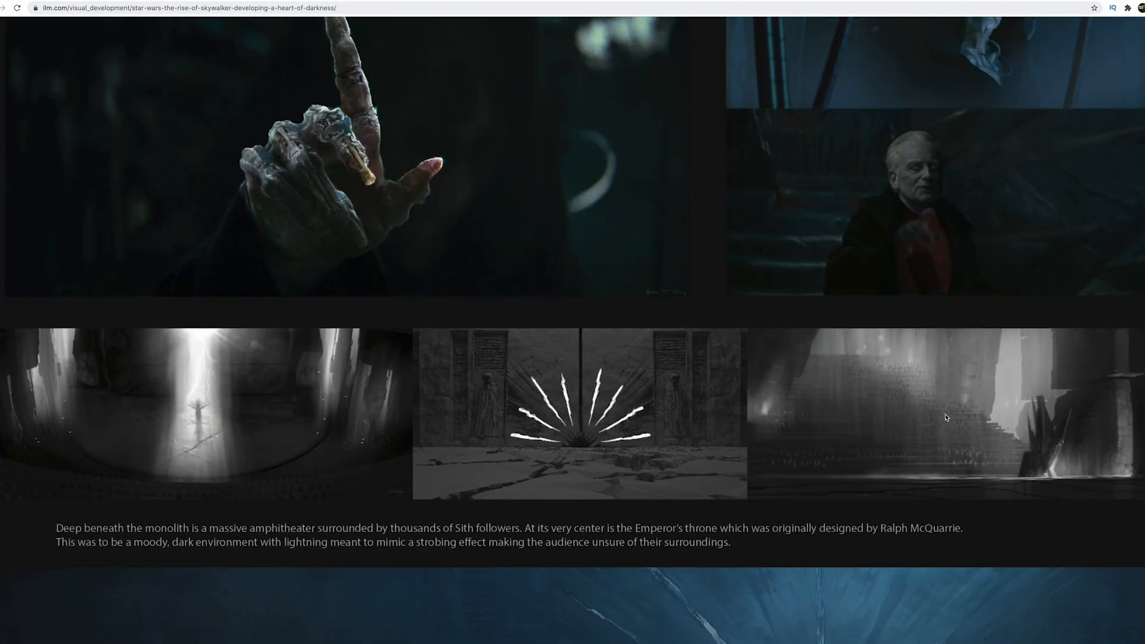
scroll("down", 3)
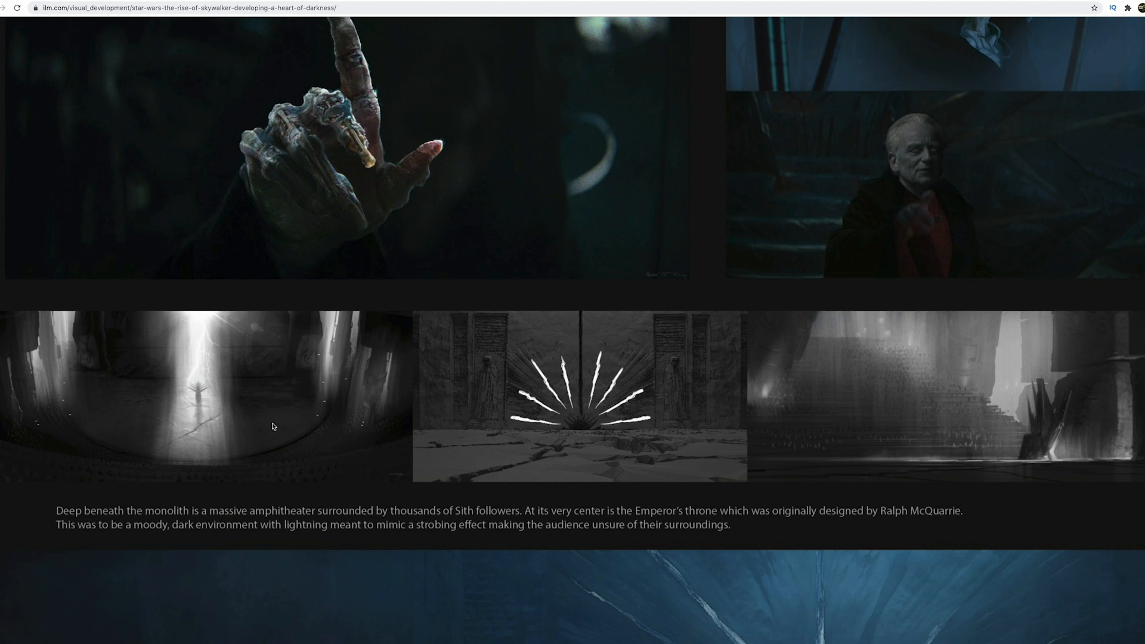
mouse_move(763, 423)
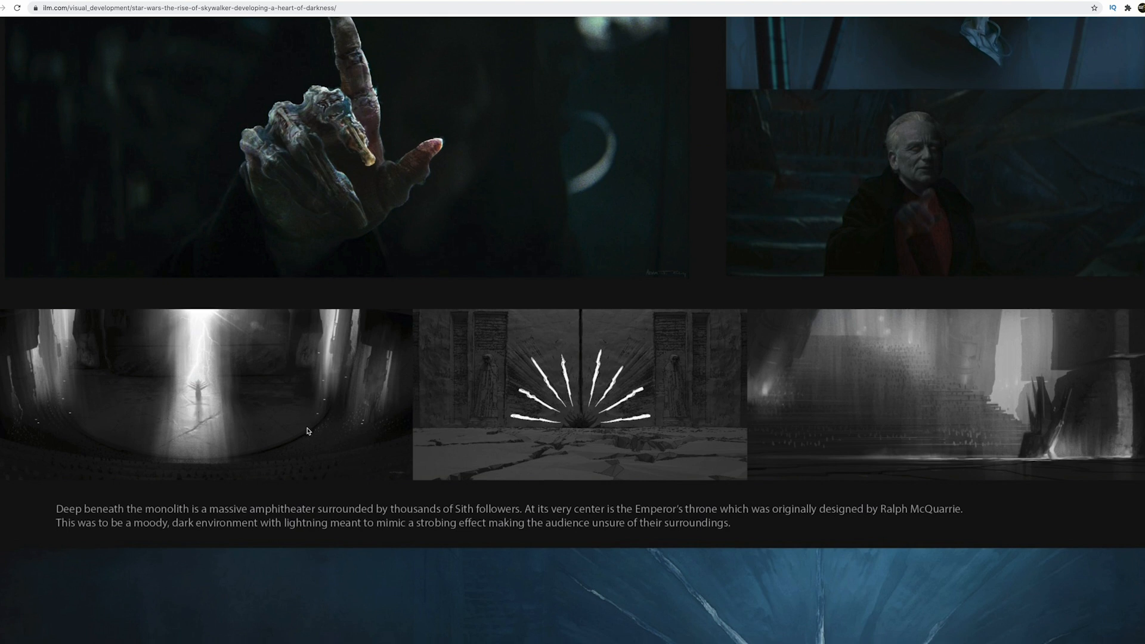
scroll("down", 3)
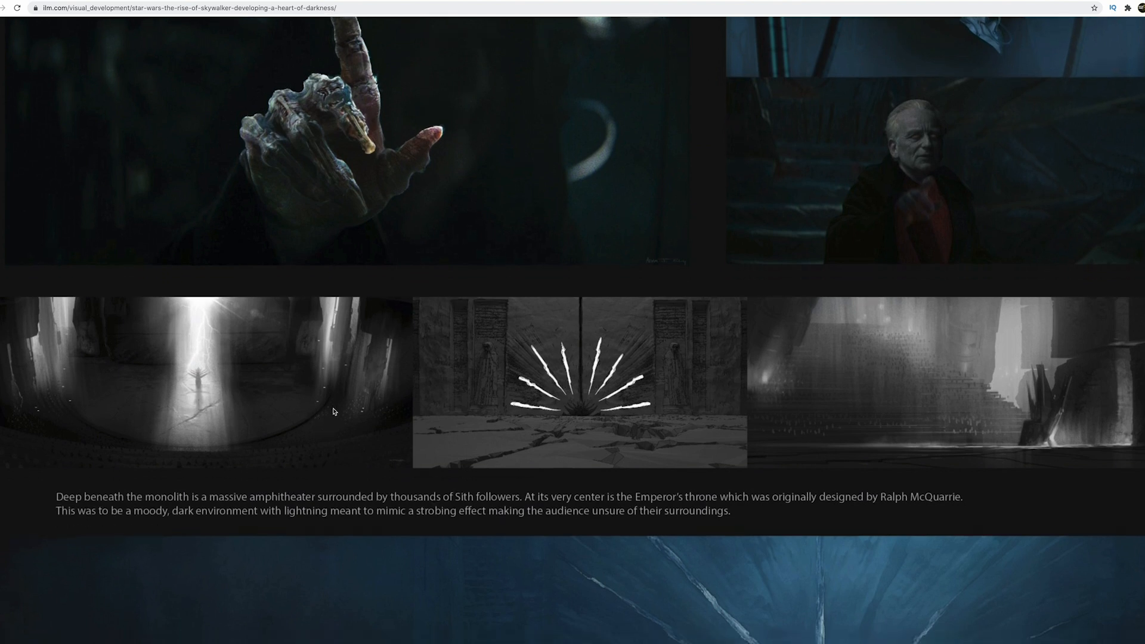
mouse_move(72, 428)
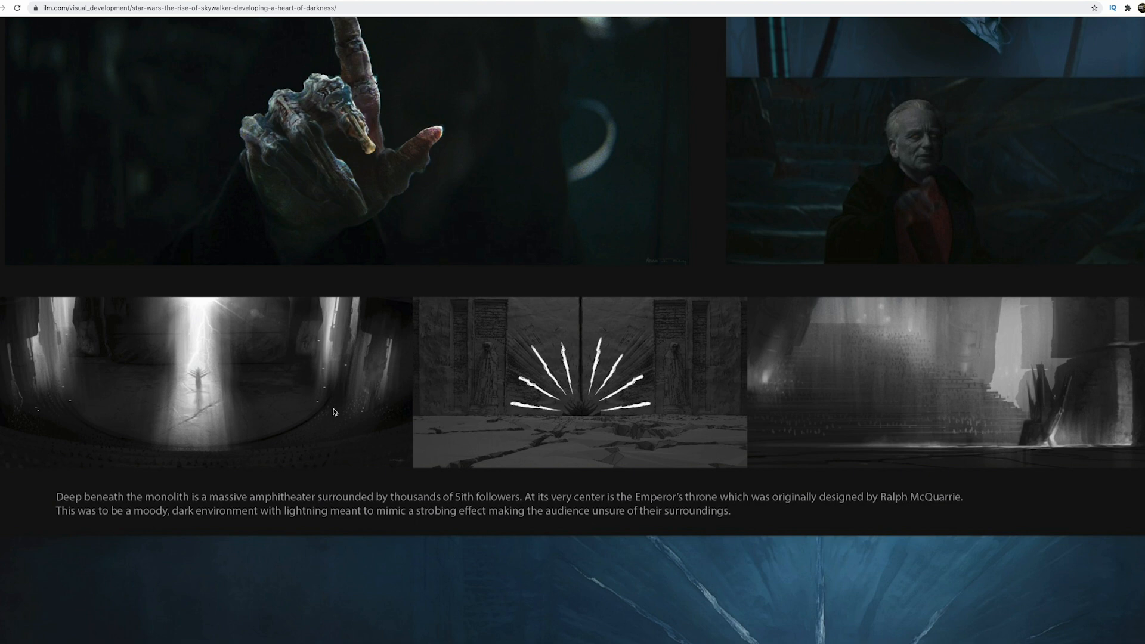
scroll("down", 3)
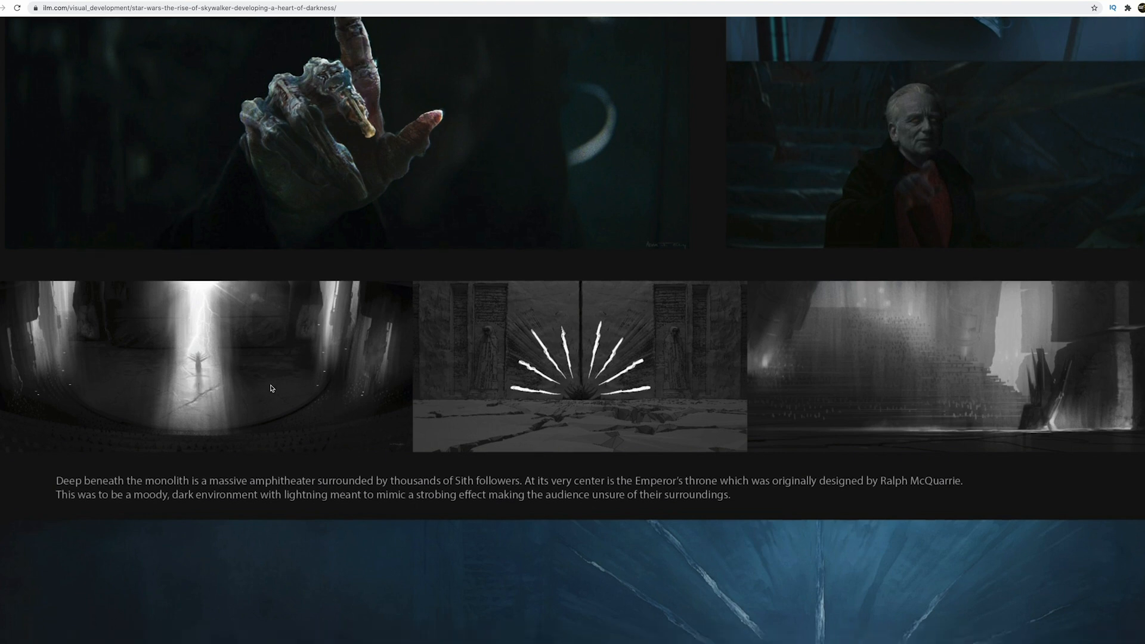
mouse_move(172, 404)
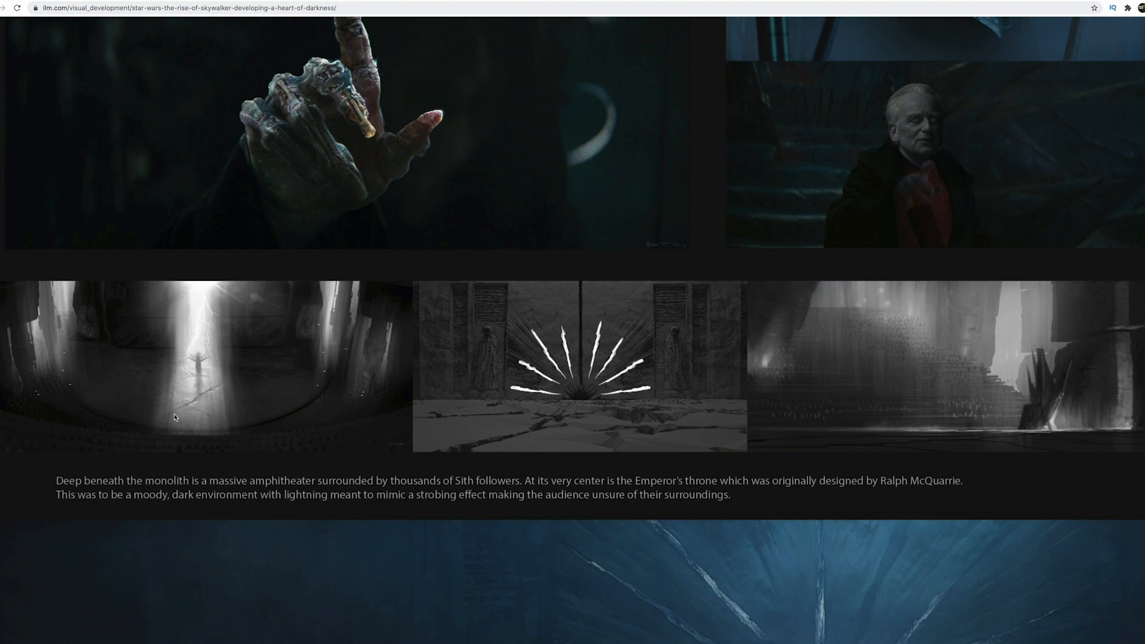
scroll("down", 3)
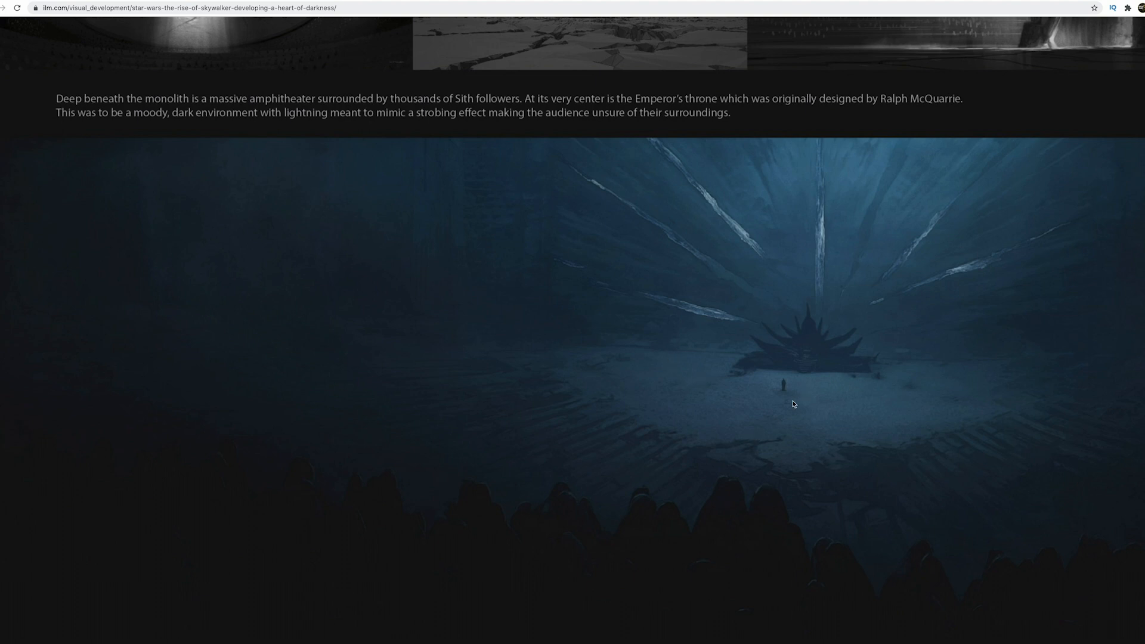
- Scroll past the throne-room passage and sketches to the Imperial ship and walkers painting
scroll("down", 3)
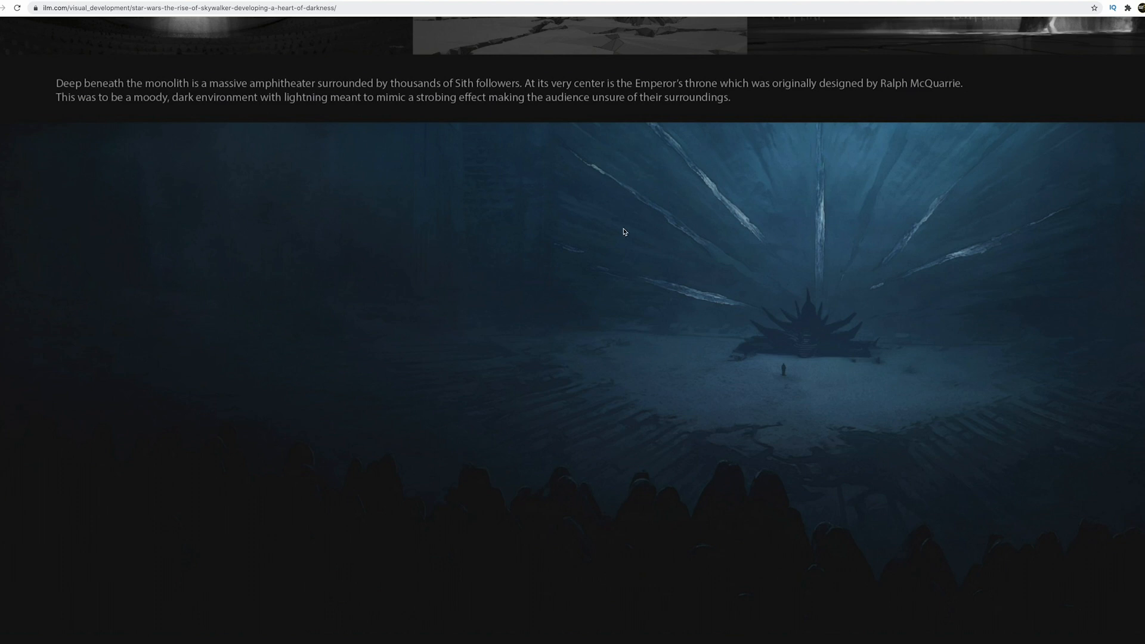
mouse_move(832, 143)
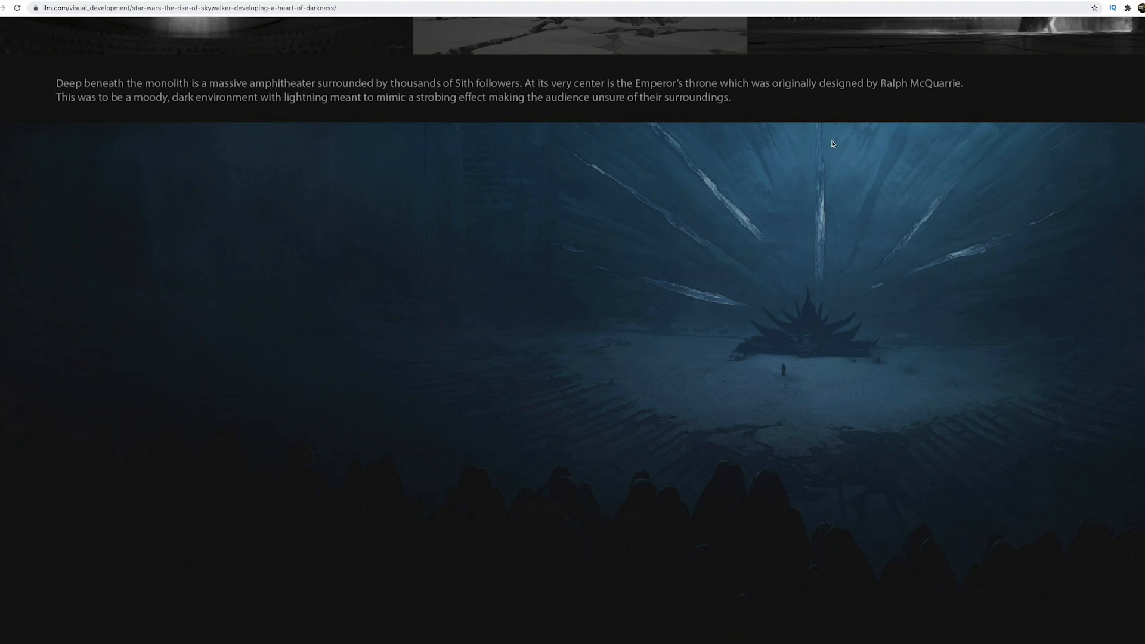
scroll("down", 3)
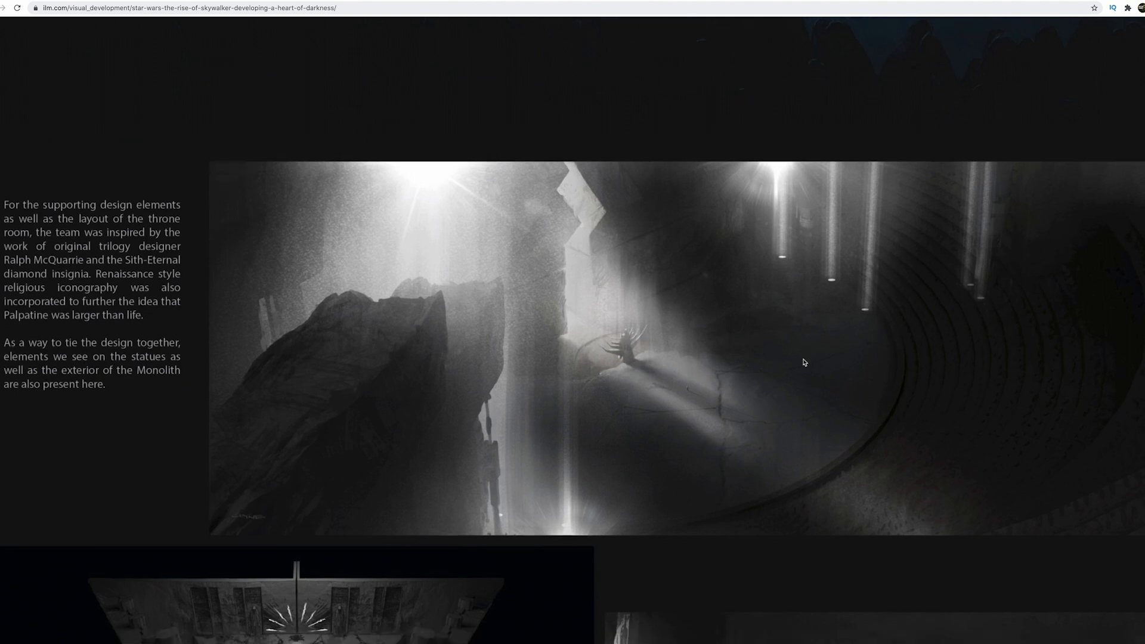
scroll("down", 3)
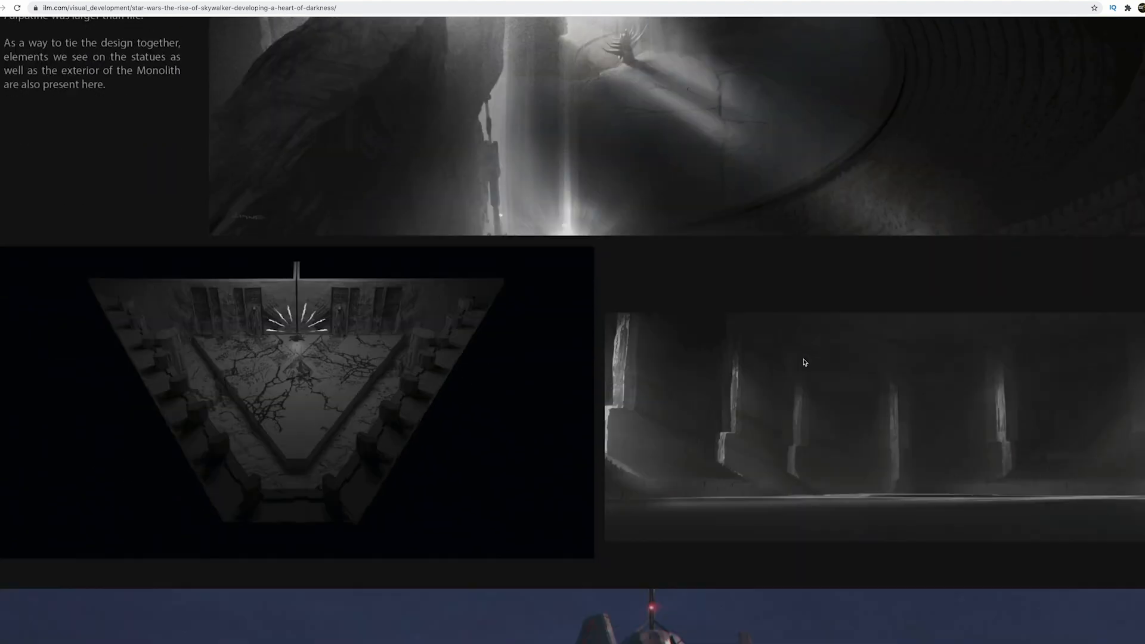
scroll("down", 3)
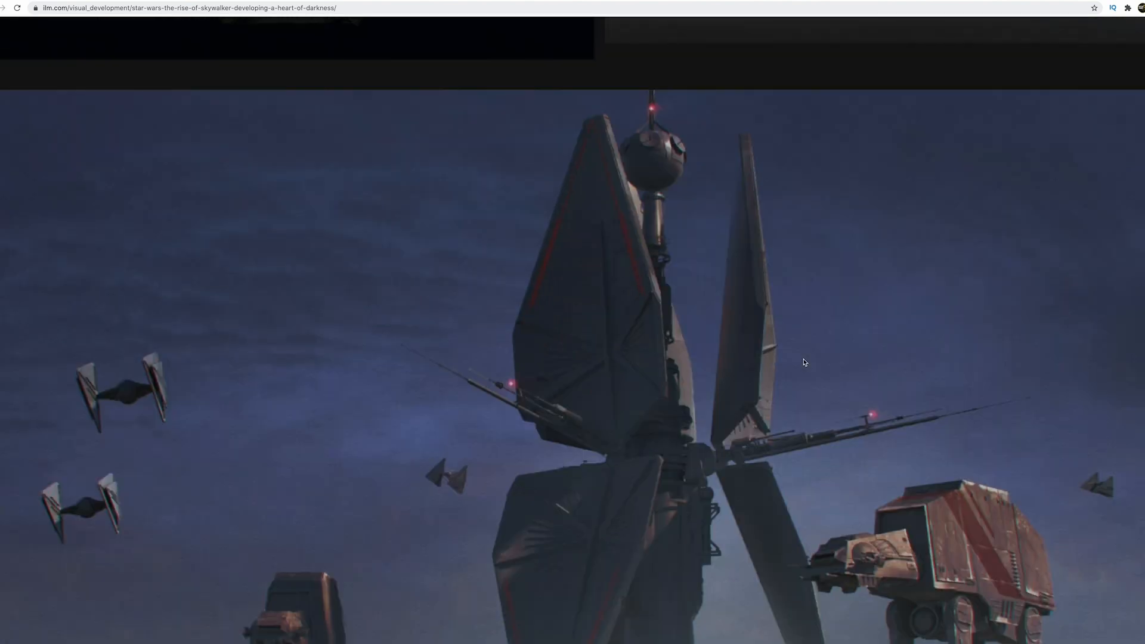
- Scroll down to the overhead beacon painting and the Final Order antenna design sketches
scroll("down", 3)
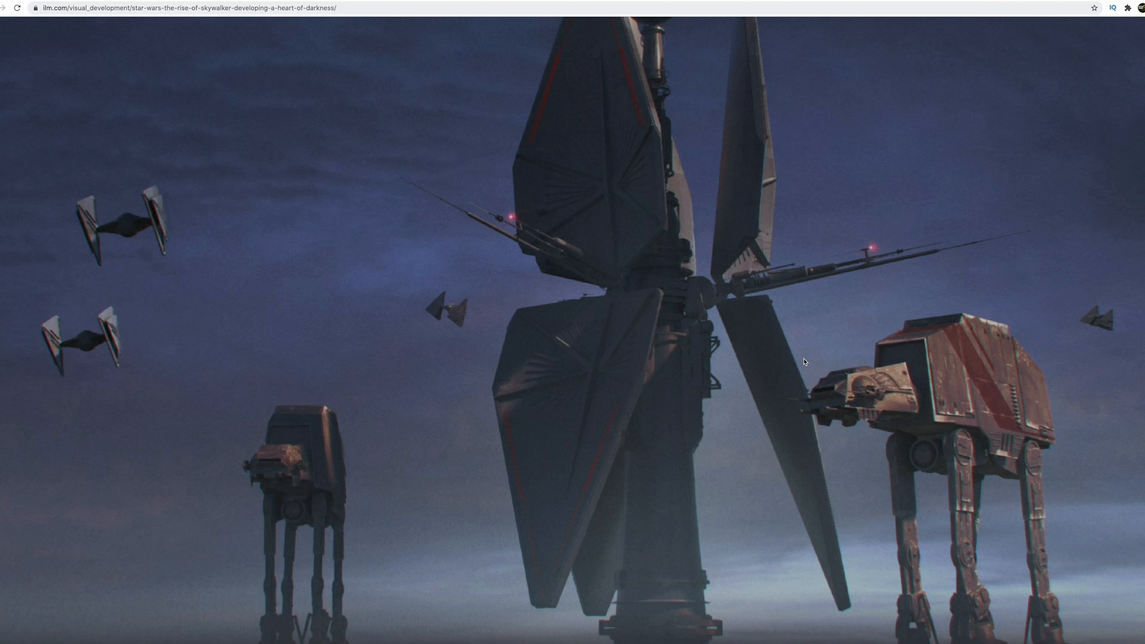
scroll("down", 3)
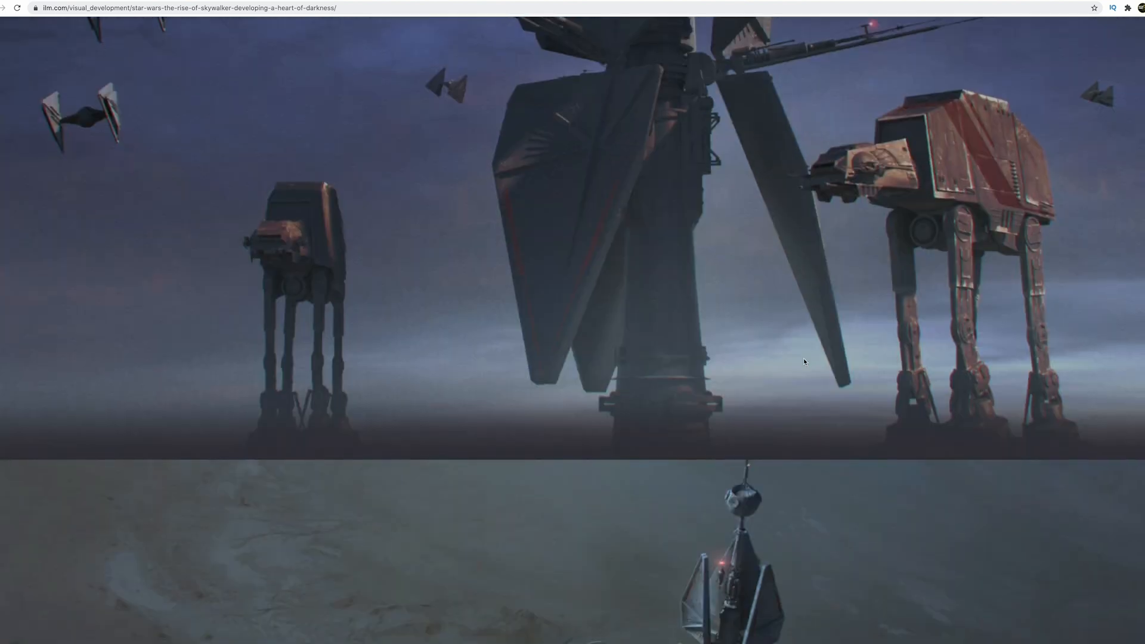
scroll("down", 3)
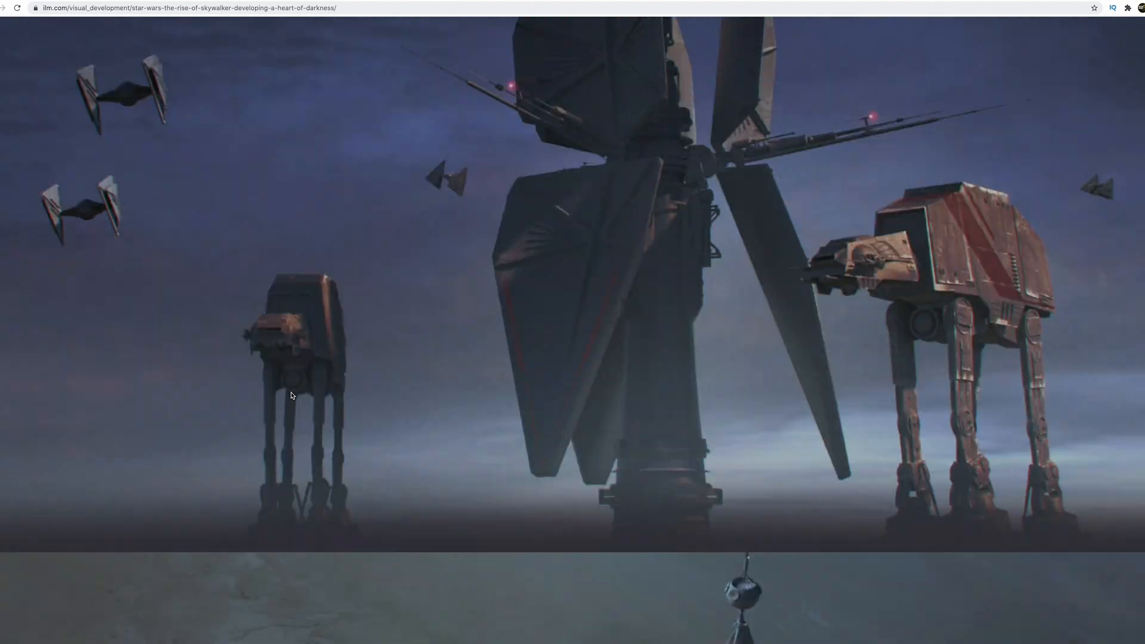
scroll("down", 3)
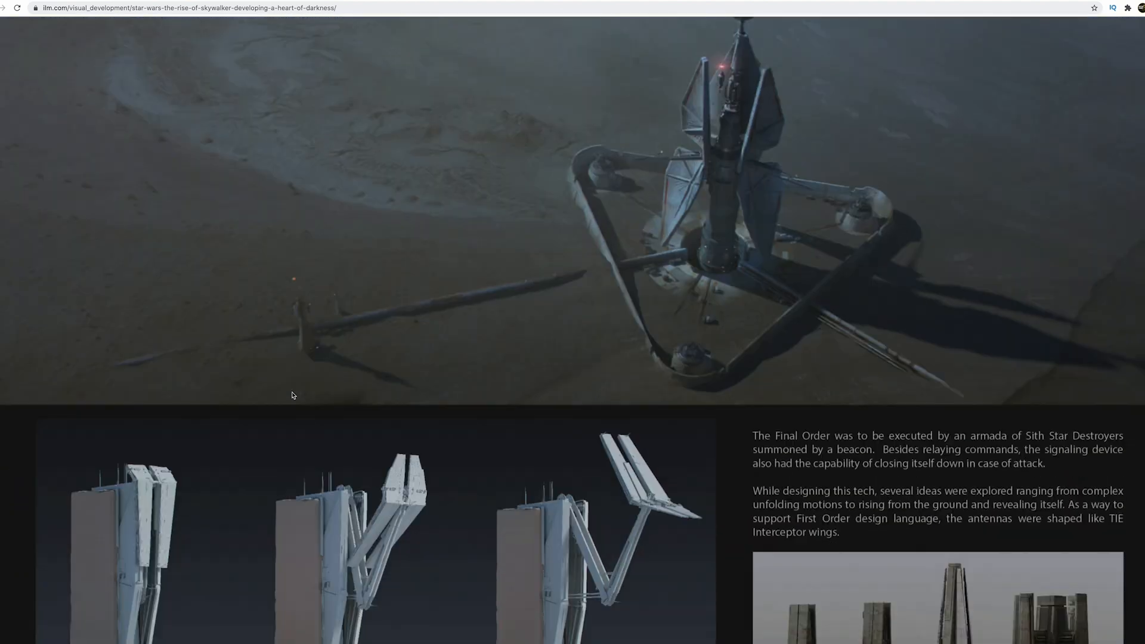
- Scroll past the beacon unfolding renders and screen-icon explorations to the Star Destroyer sunset painting
scroll("down", 3)
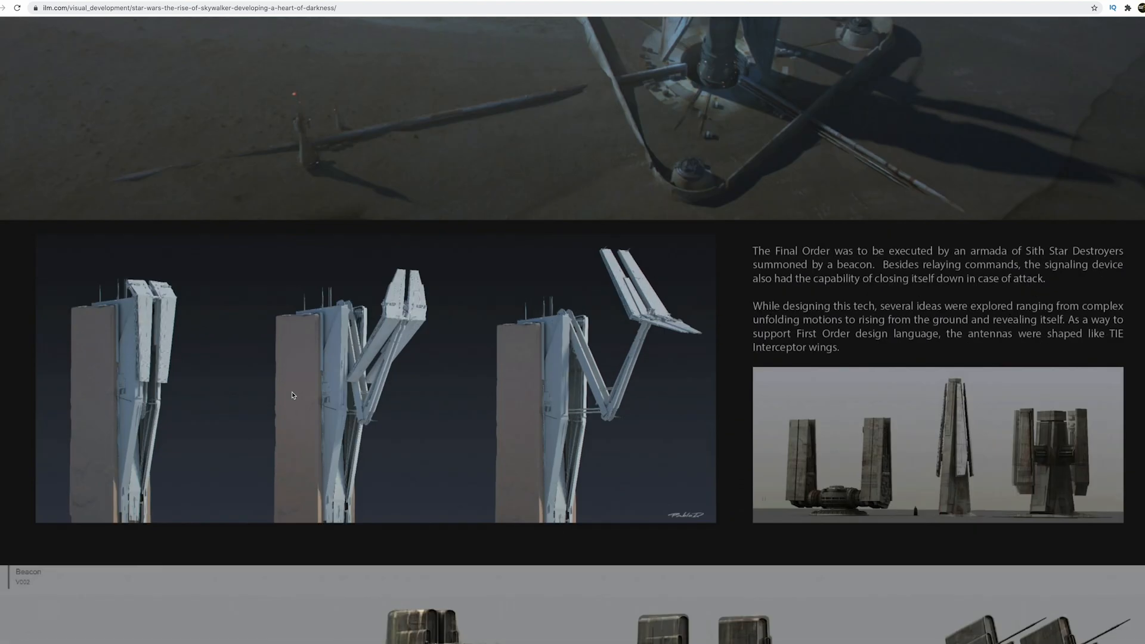
scroll("down", 3)
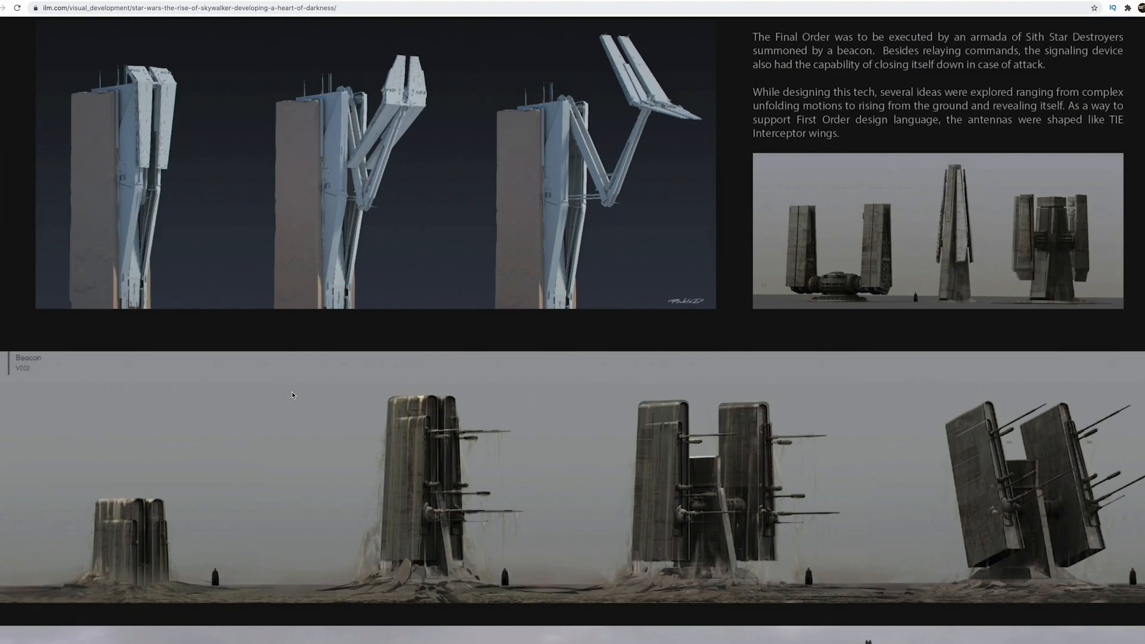
scroll("down", 3)
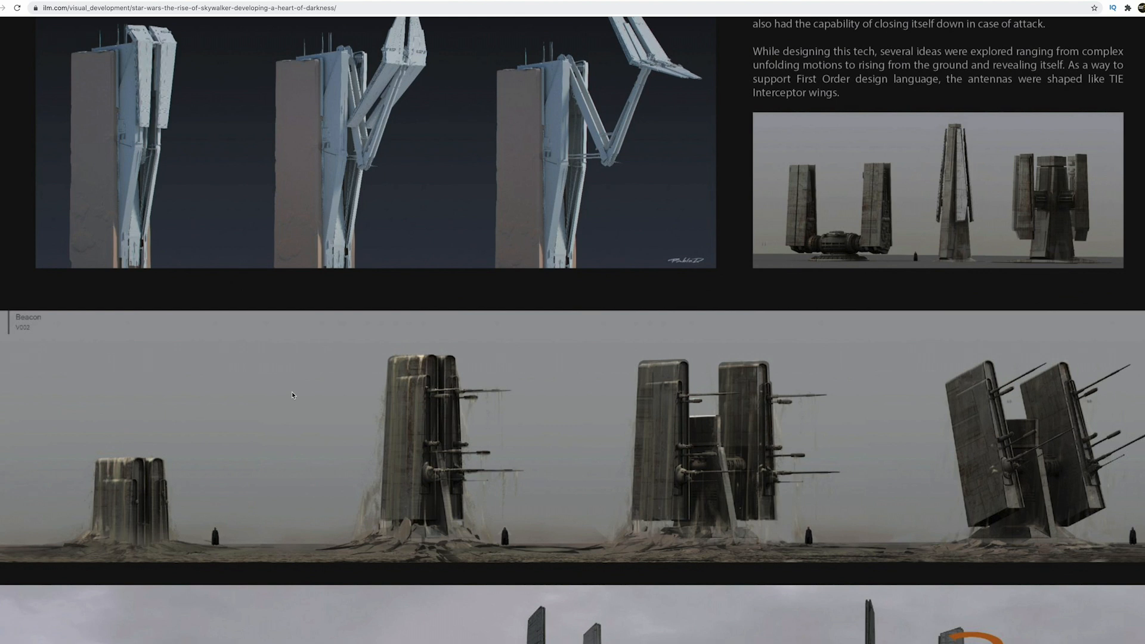
scroll("down", 3)
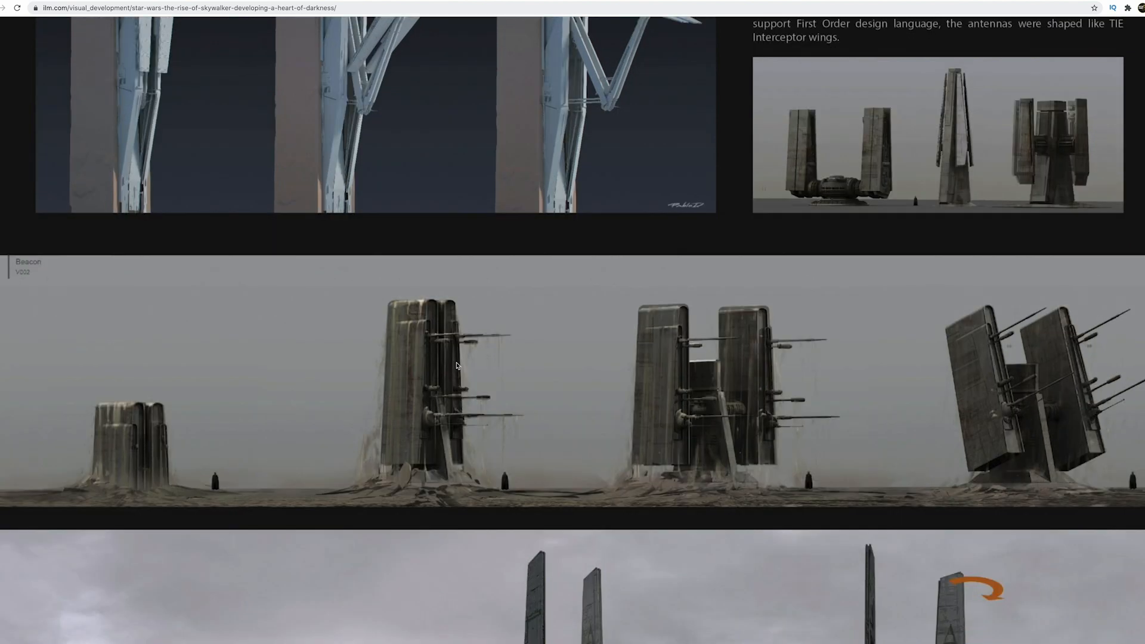
mouse_move(298, 451)
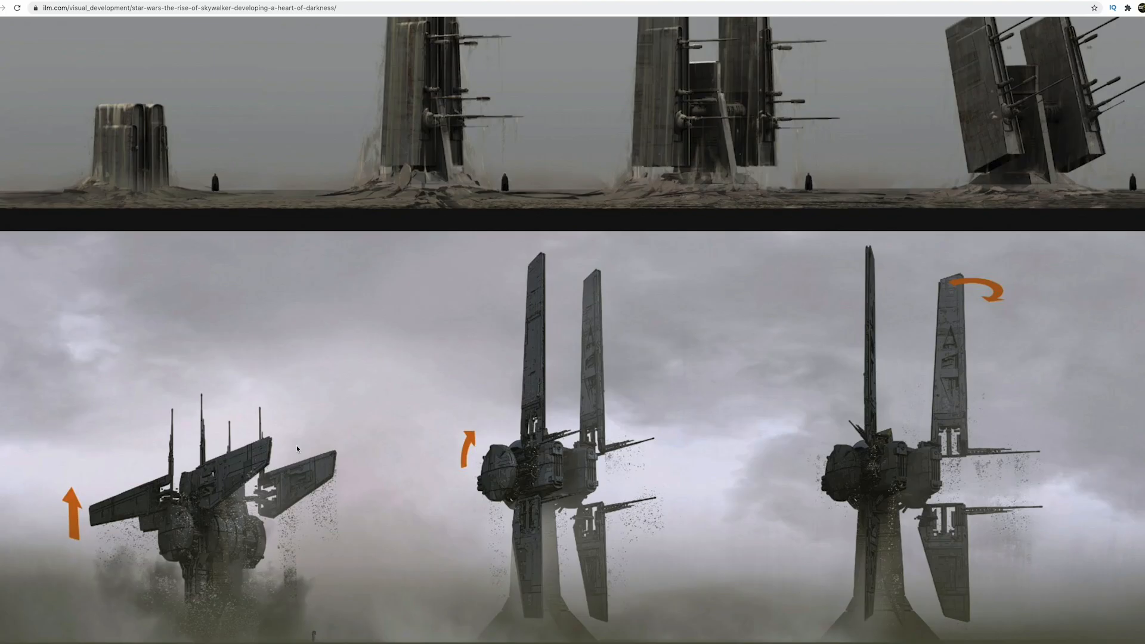
scroll("down", 3)
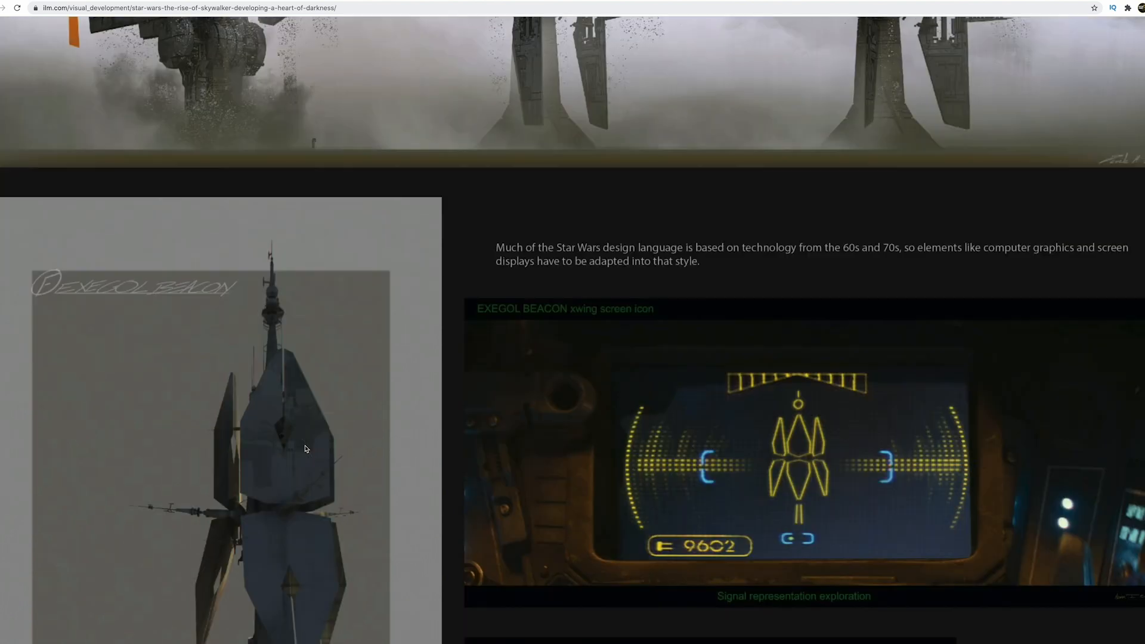
scroll("down", 3)
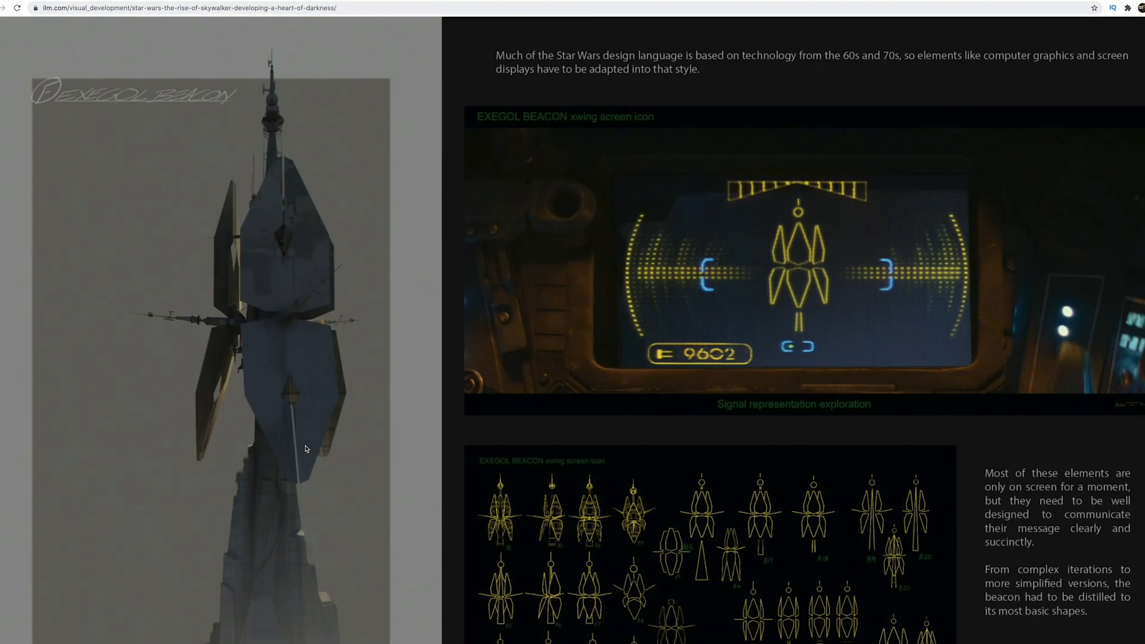
scroll("down", 3)
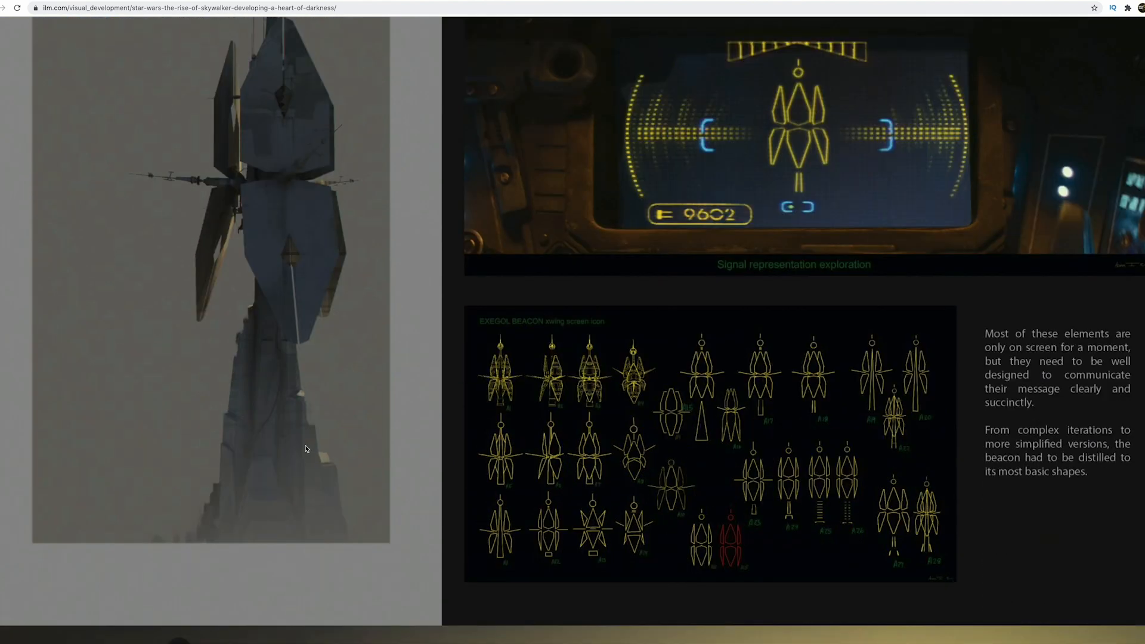
scroll("down", 3)
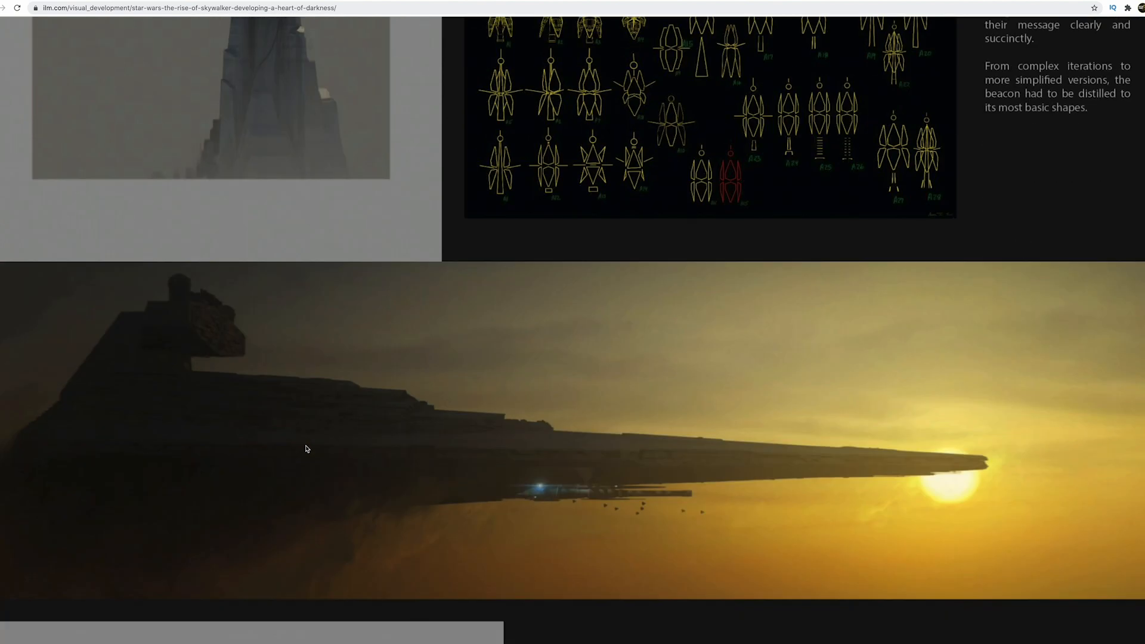
- Scroll below the sunset painting to the cannon retrofit passage and grey underside renders
scroll("down", 3)
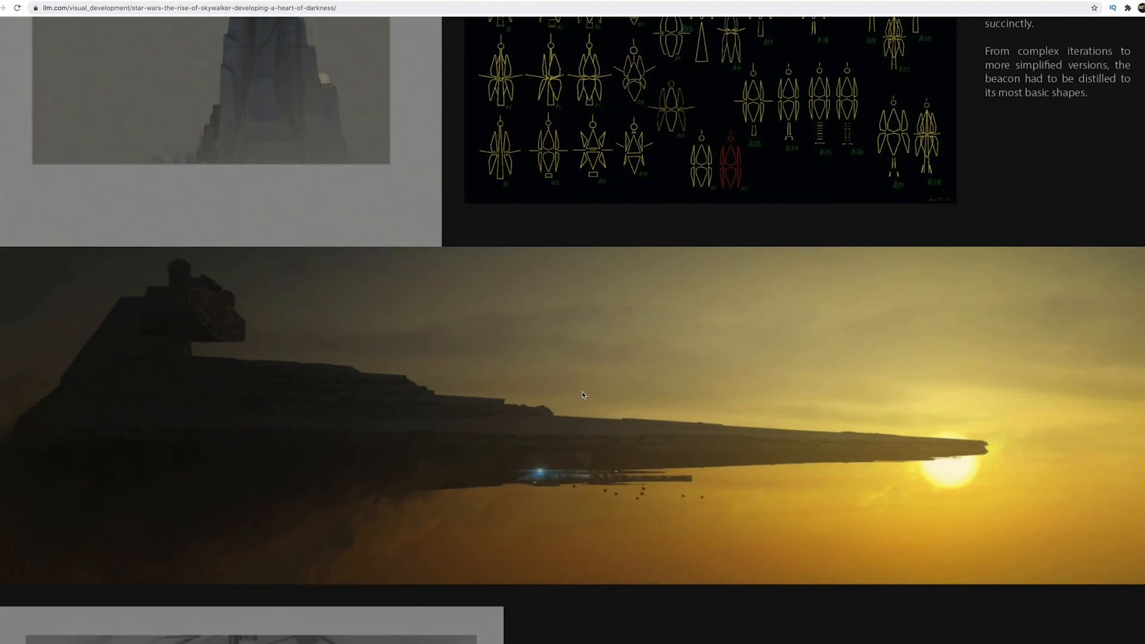
mouse_move(472, 462)
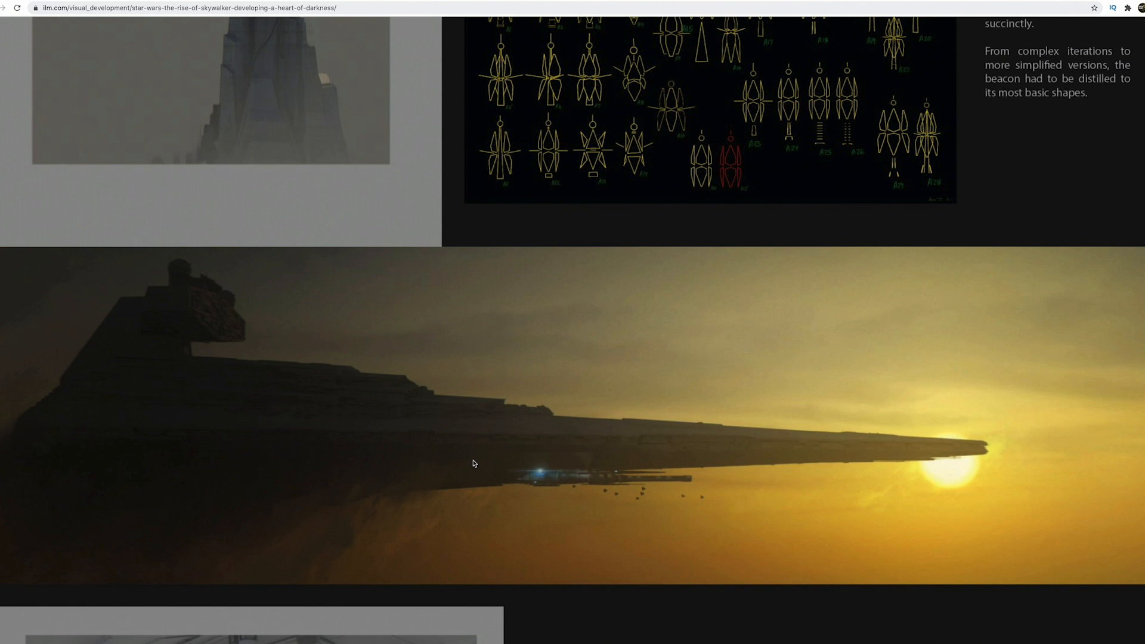
mouse_move(494, 486)
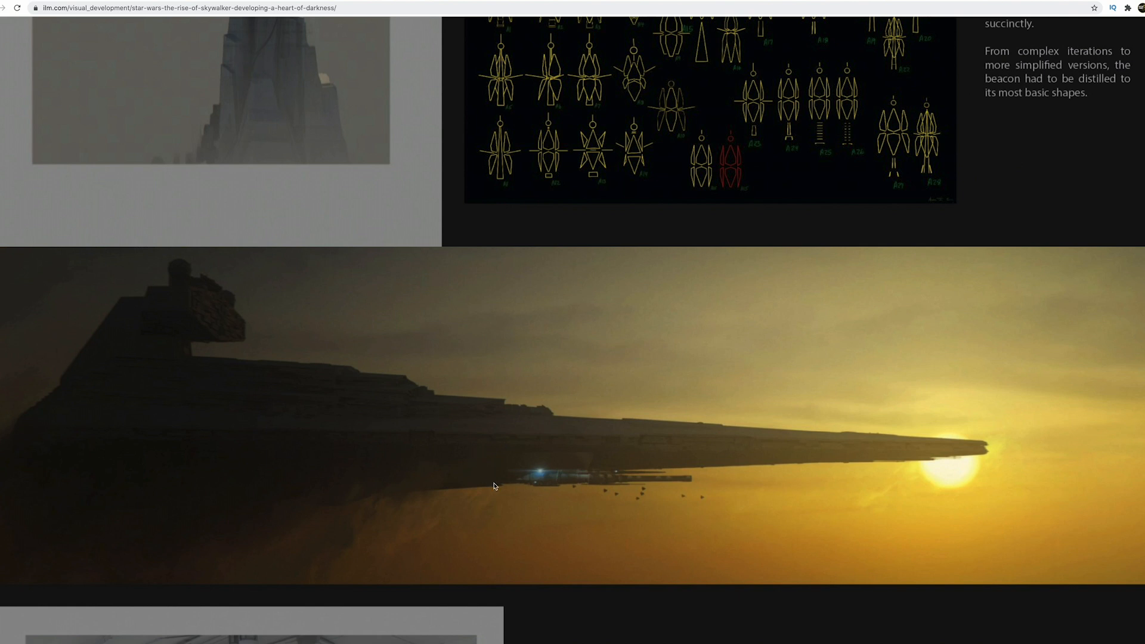
mouse_move(555, 345)
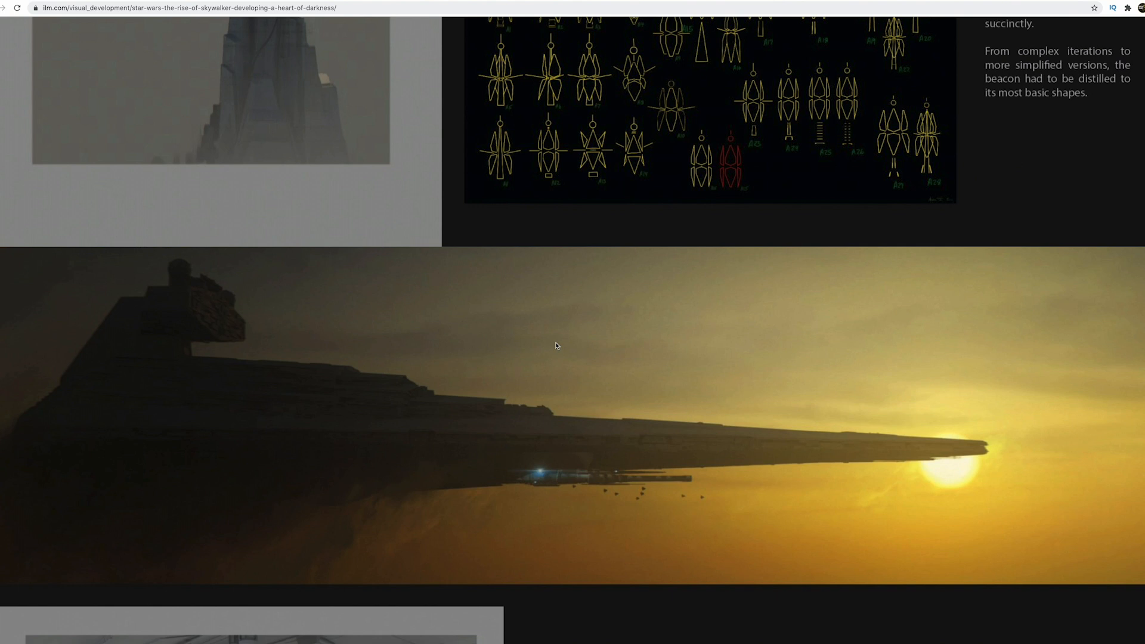
scroll("down", 3)
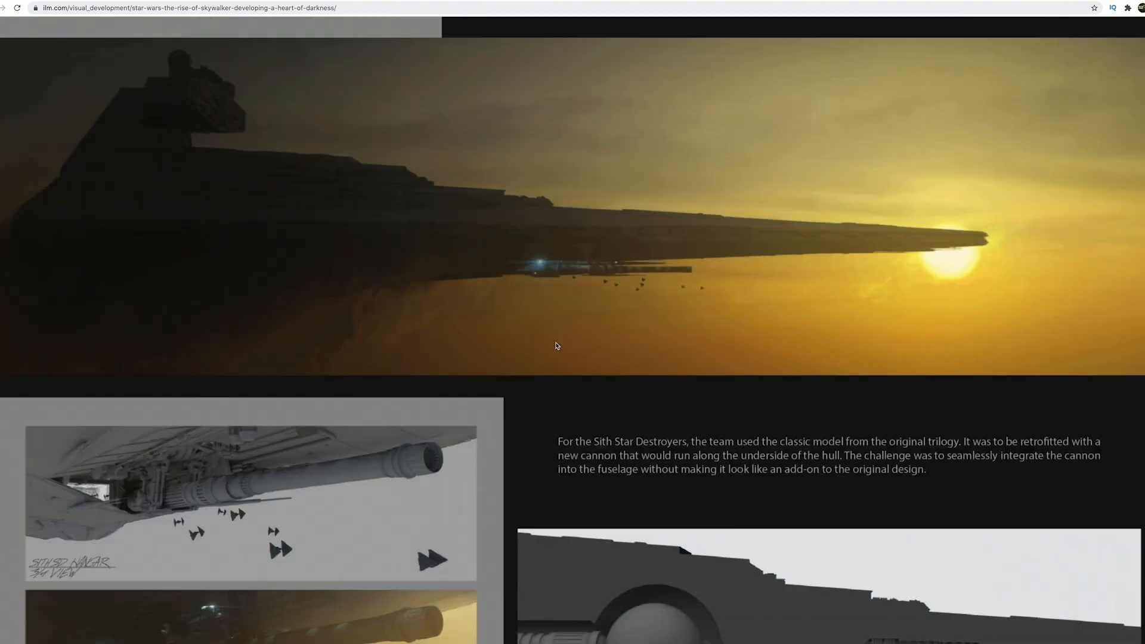
- Scroll past the reactor cutaway cannon diagram to the Rey and Palpatine battle passage
scroll("down", 3)
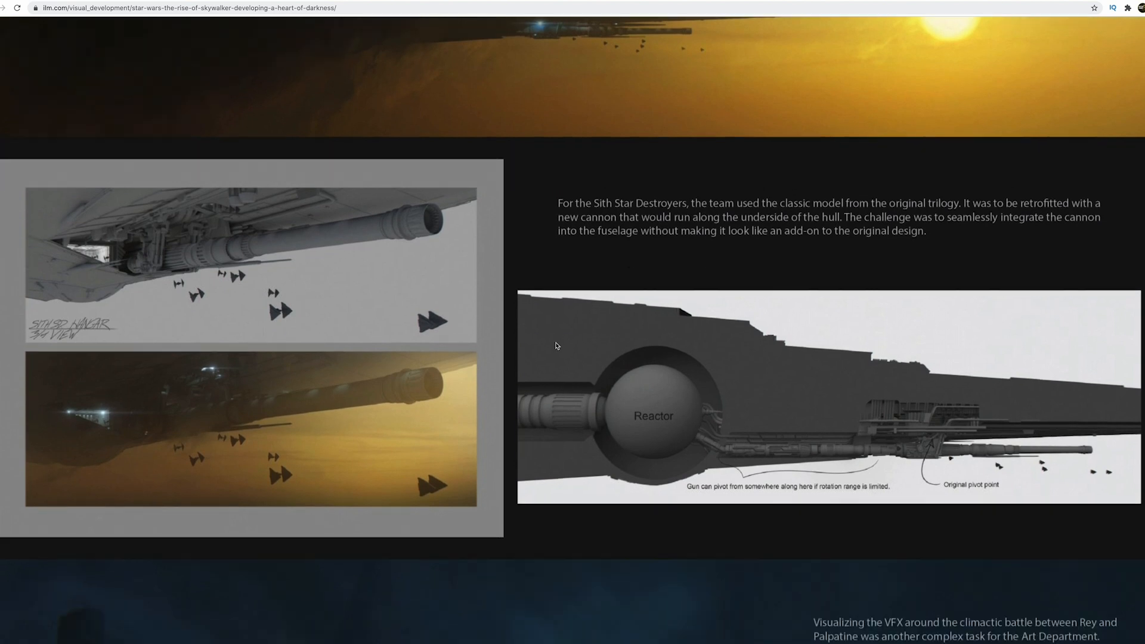
scroll("down", 3)
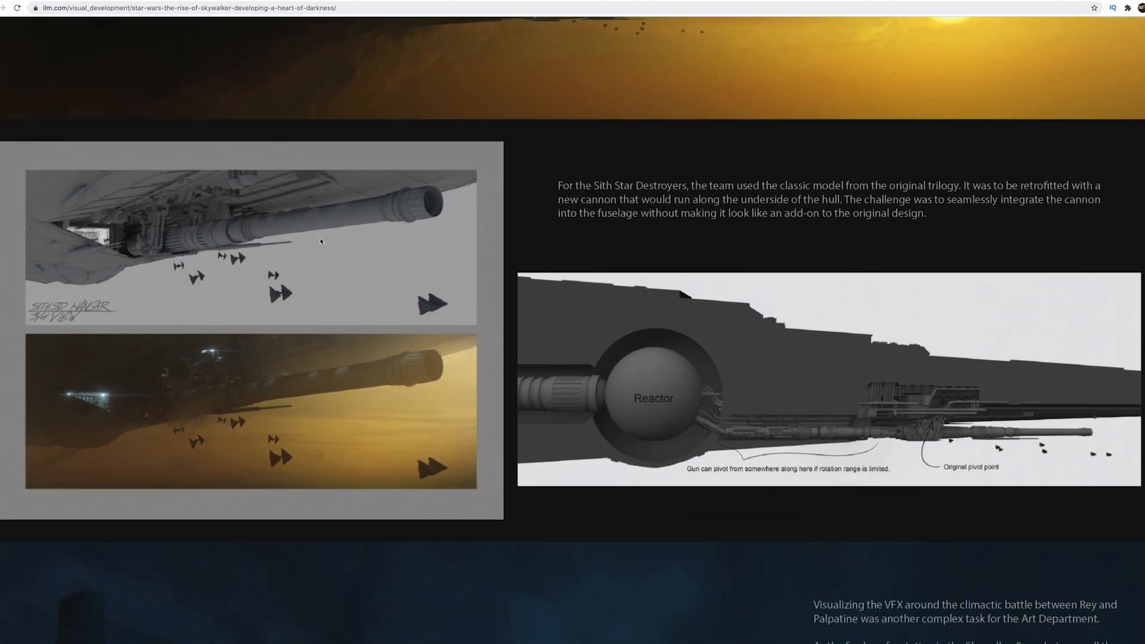
mouse_move(368, 224)
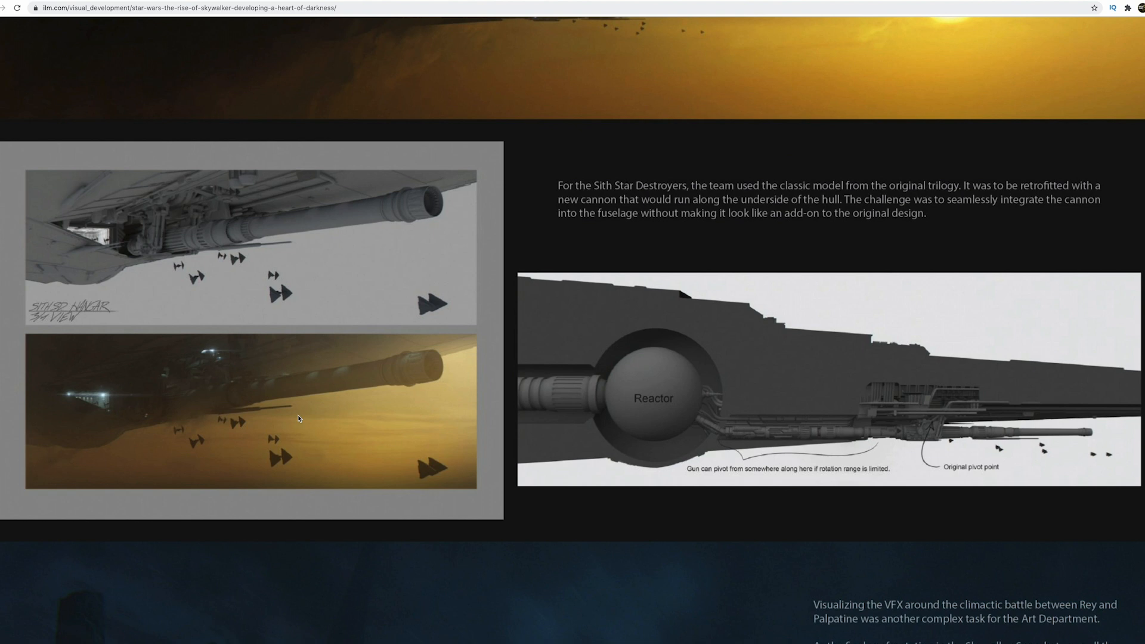
scroll("down", 3)
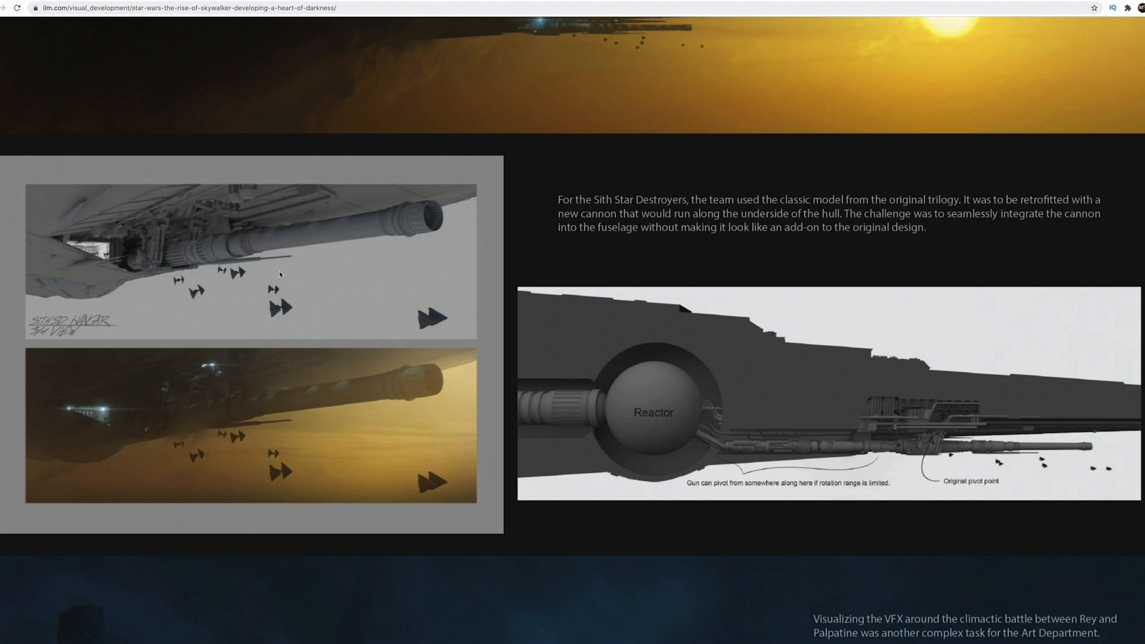
scroll("down", 3)
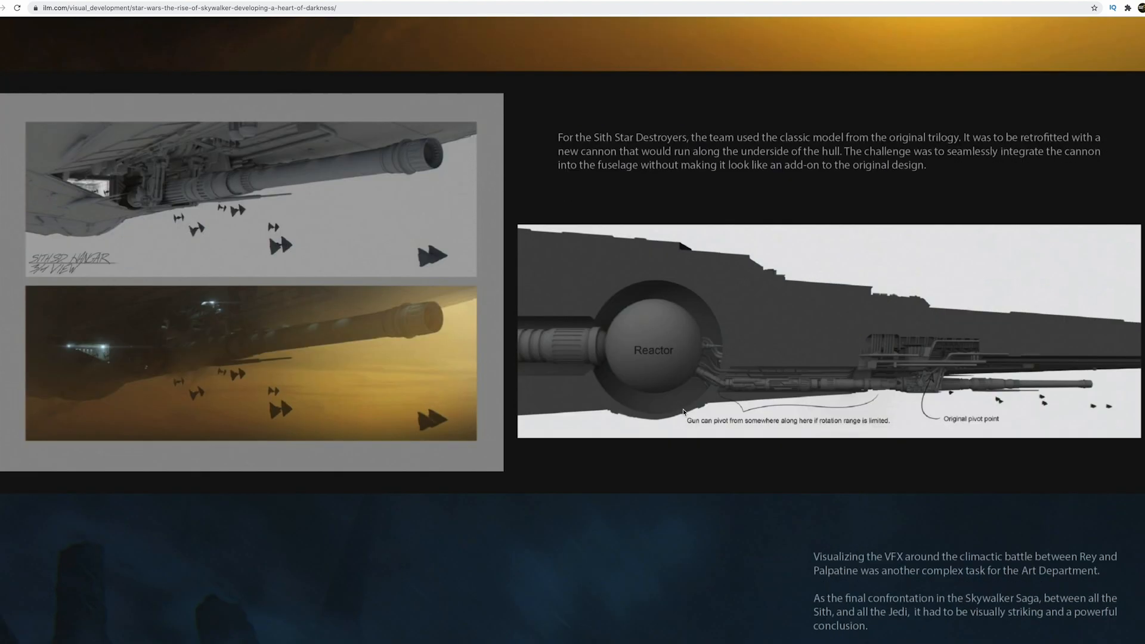
scroll("down", 3)
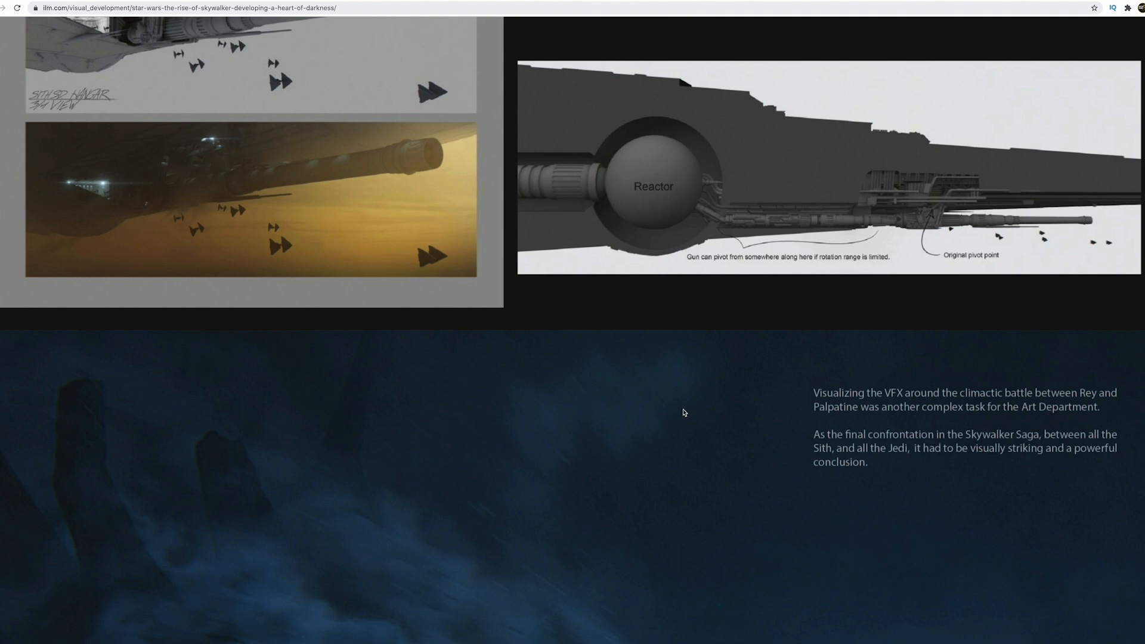
scroll("down", 3)
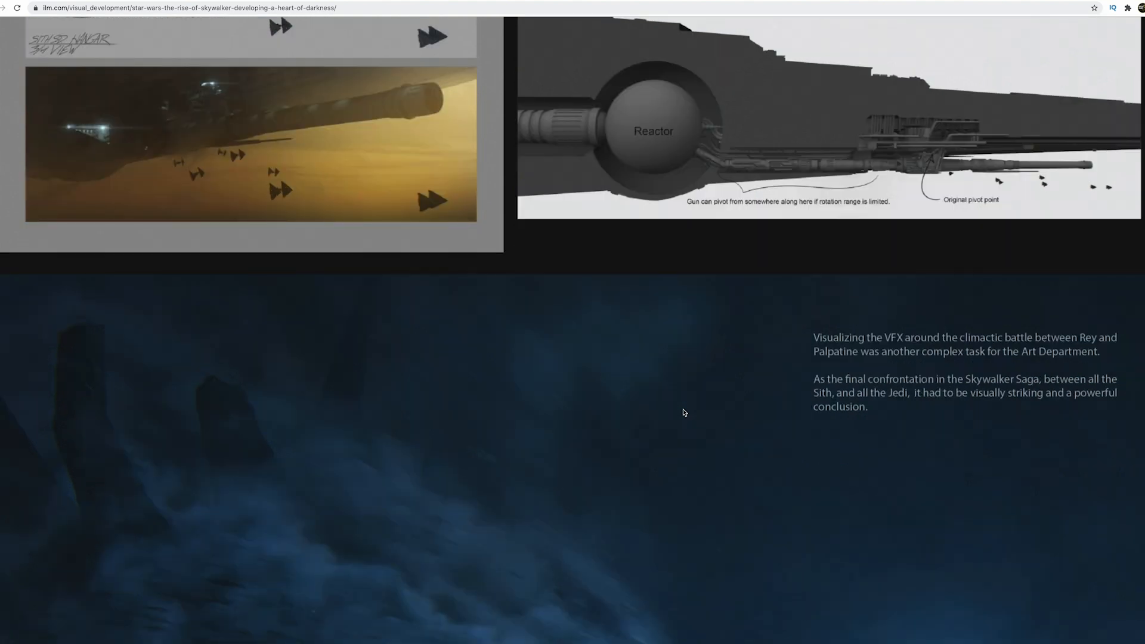
- Scroll through the crossed-lightsabers painting to the Palpatine lightning stills and demise-techniques caption
scroll("down", 3)
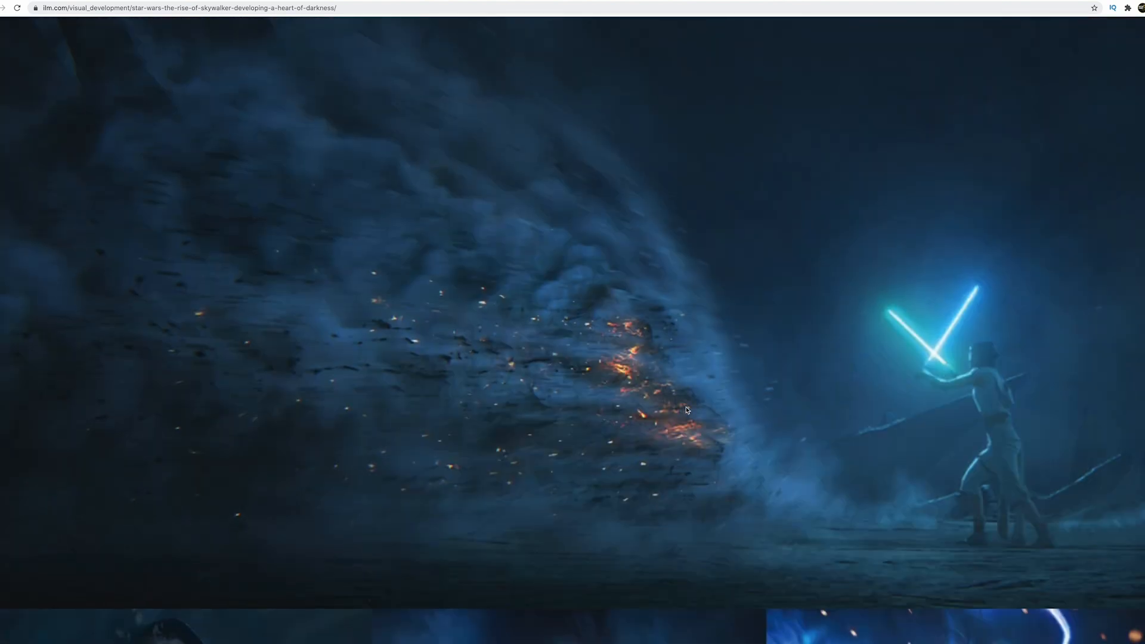
scroll("down", 3)
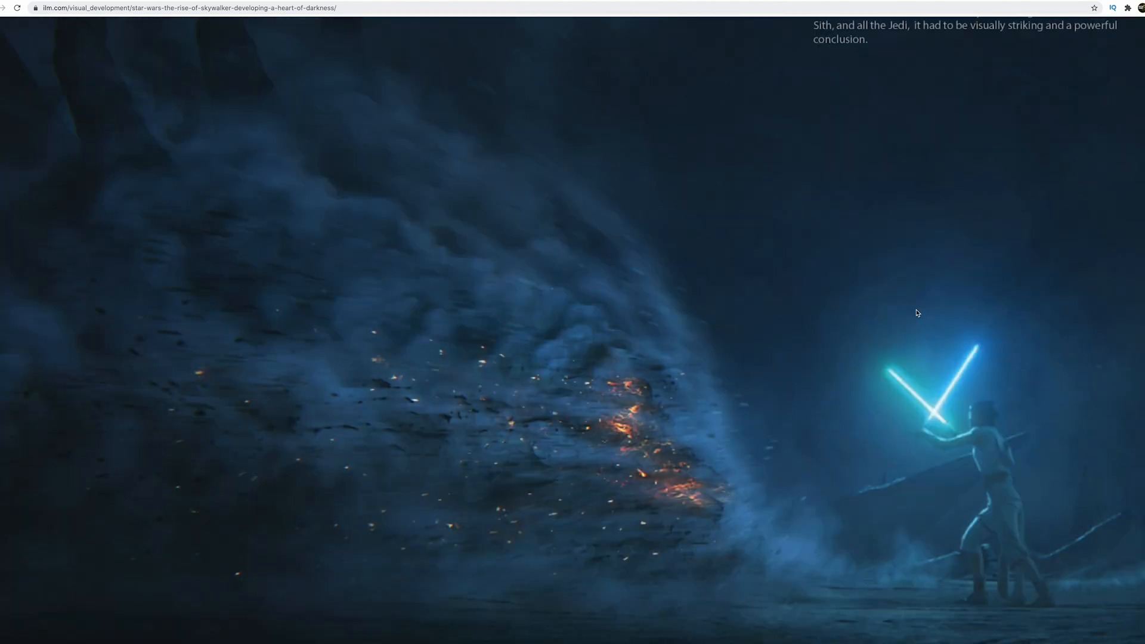
mouse_move(906, 316)
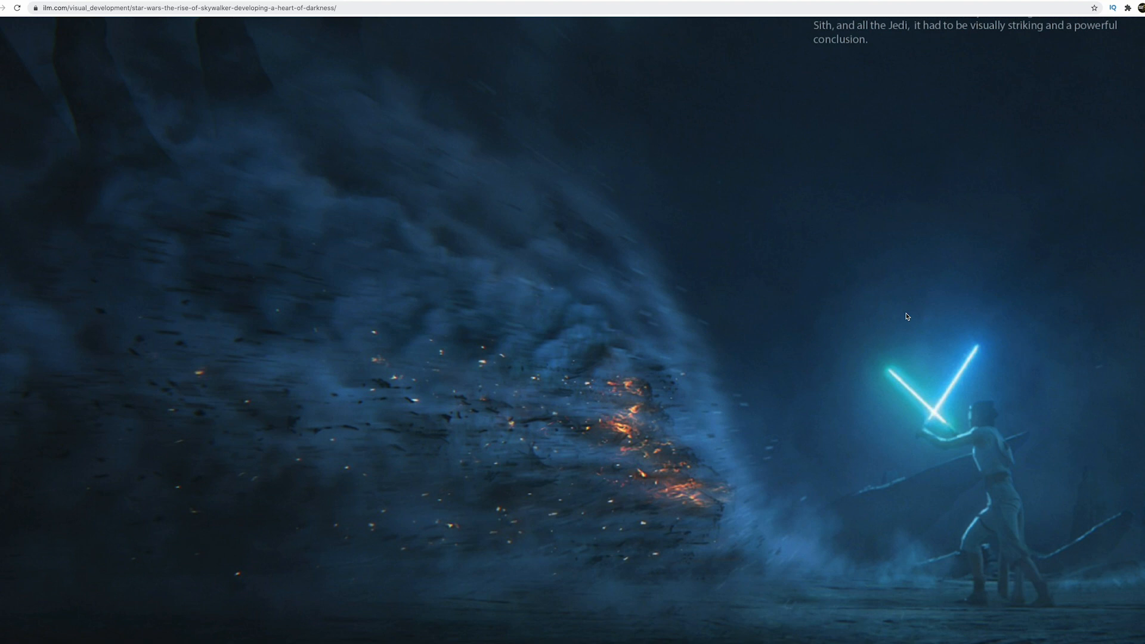
mouse_move(867, 297)
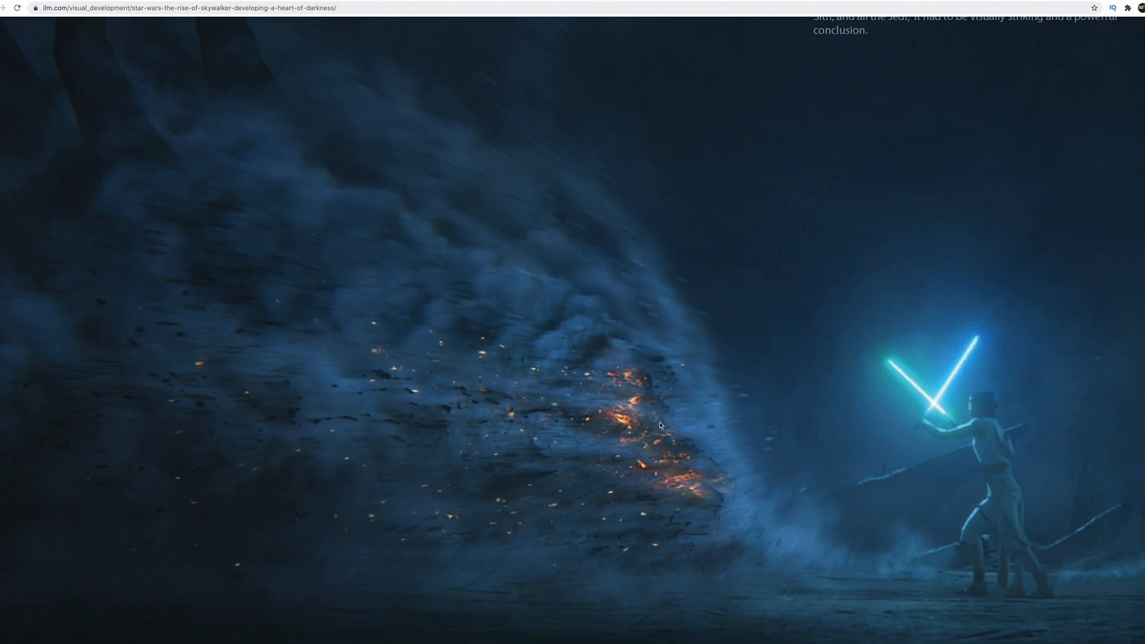
mouse_move(673, 426)
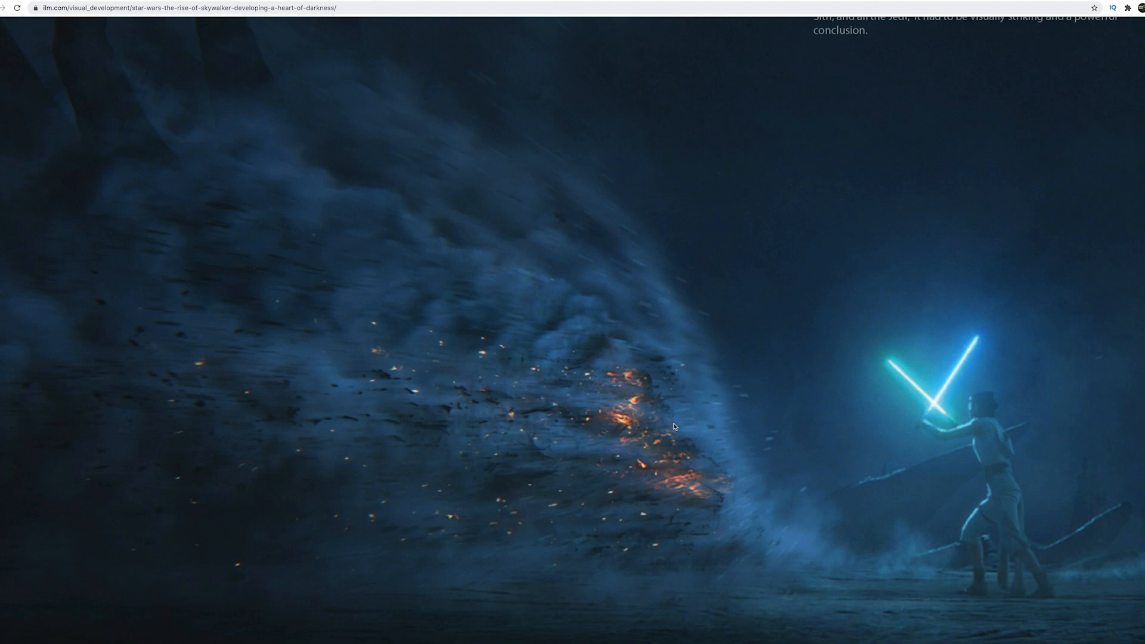
scroll("down", 3)
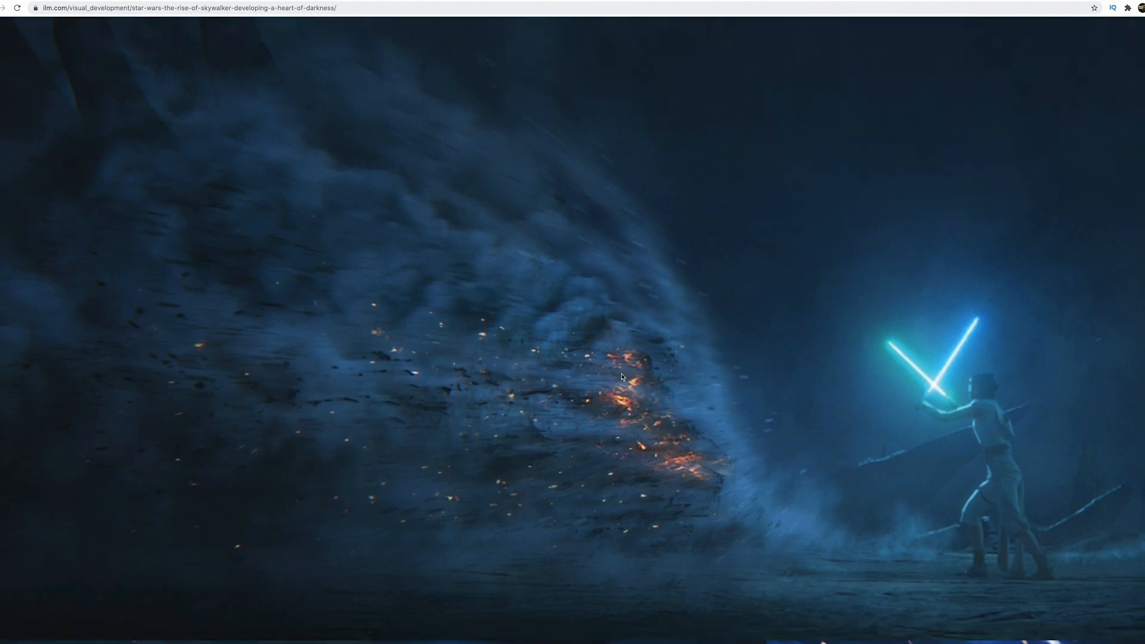
mouse_move(977, 398)
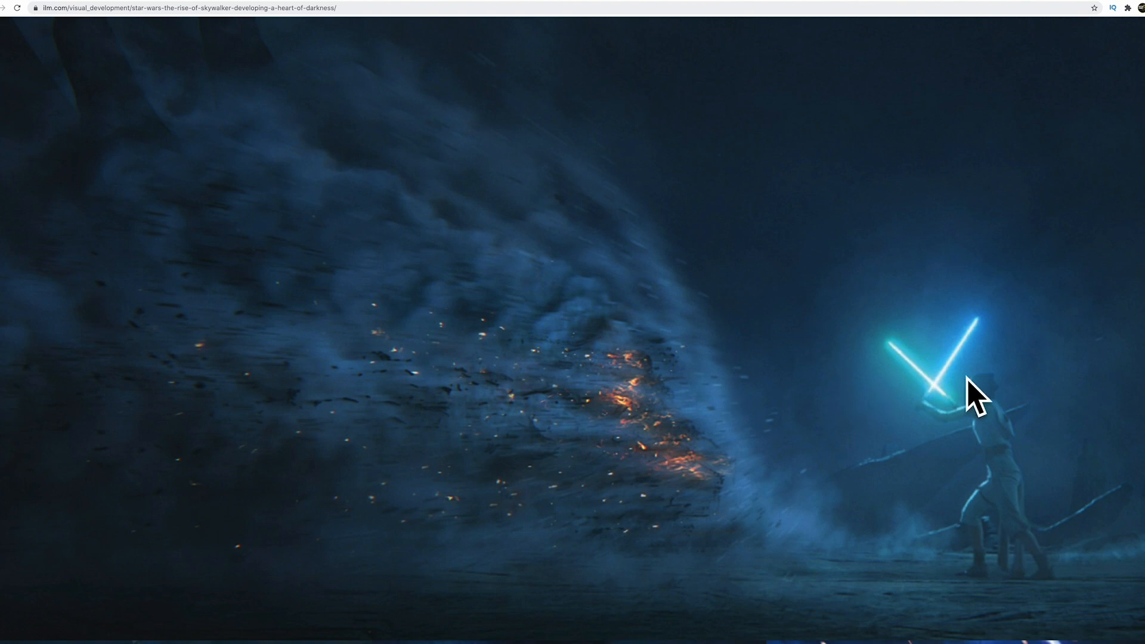
mouse_move(848, 394)
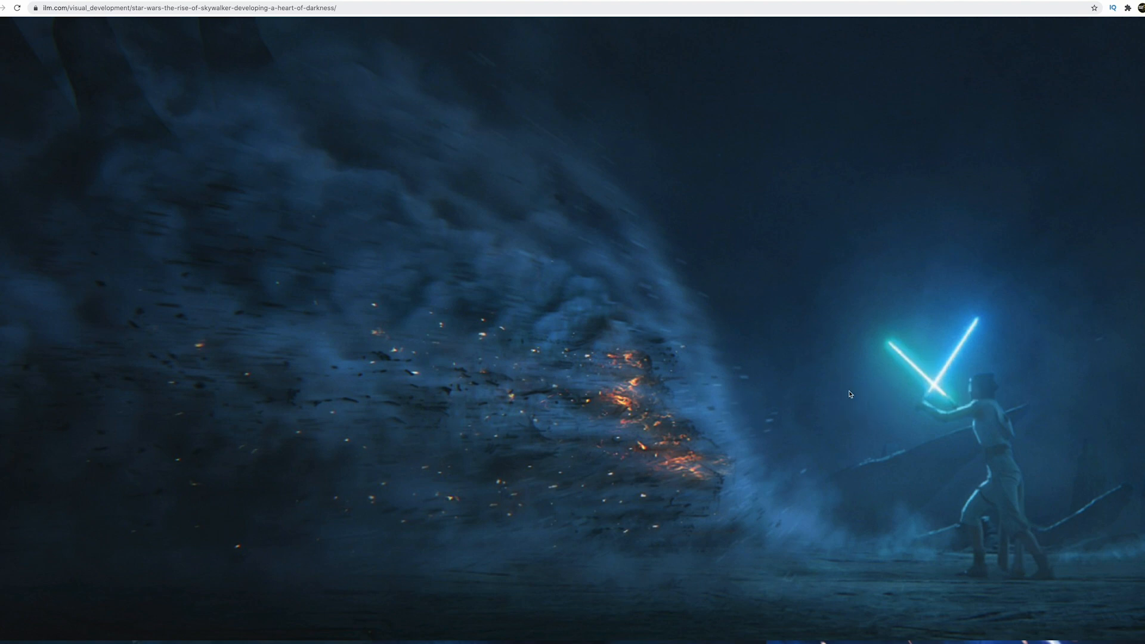
mouse_move(790, 350)
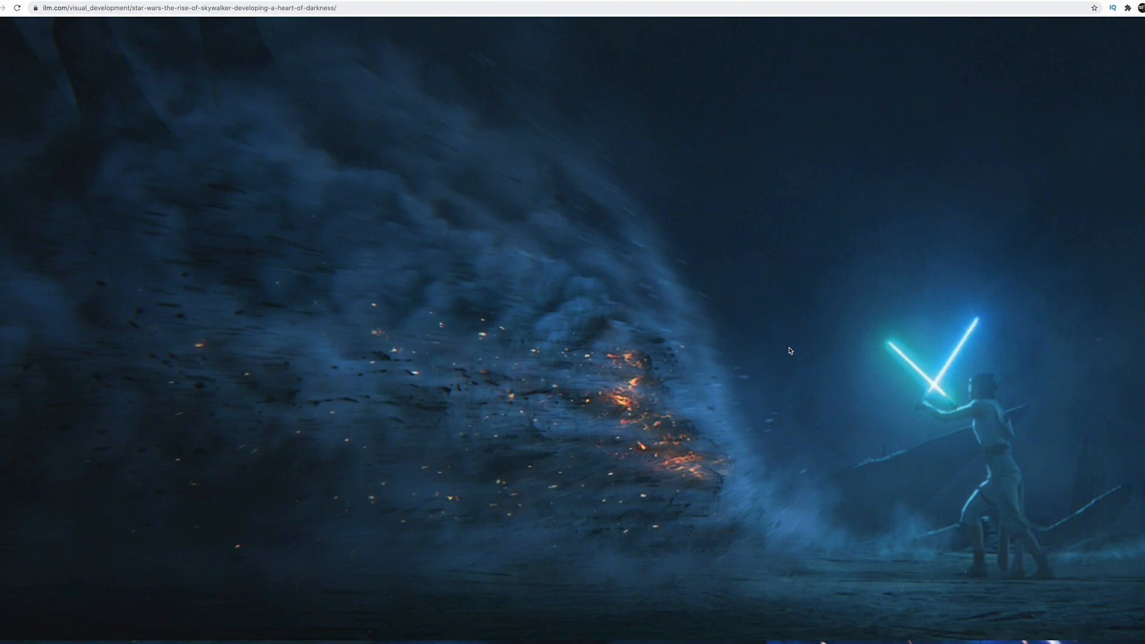
mouse_move(754, 431)
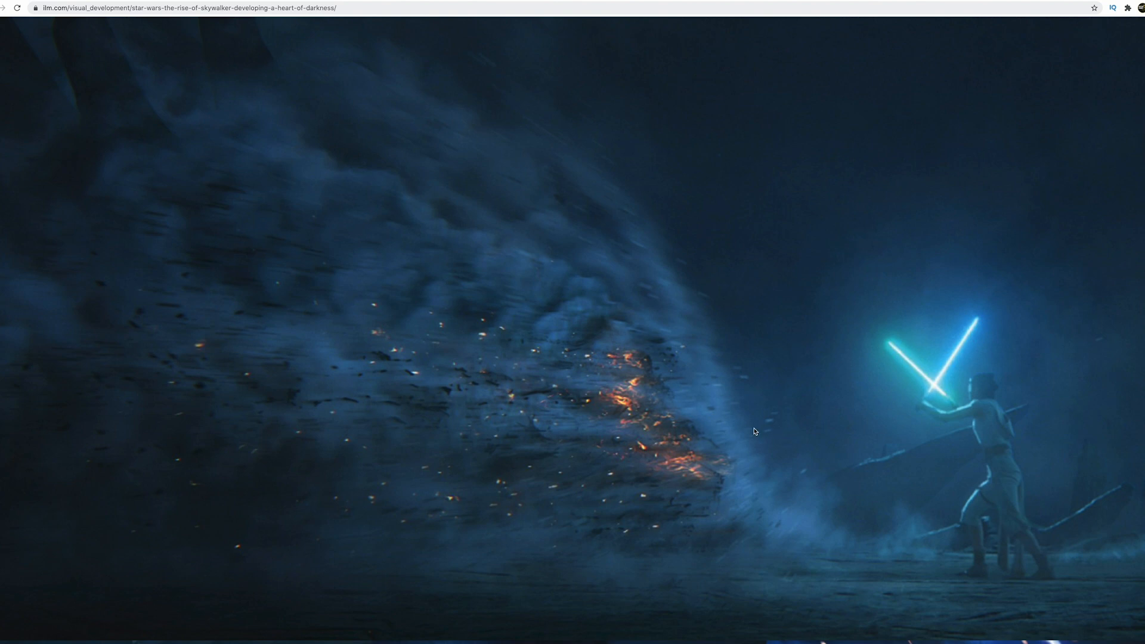
scroll("down", 3)
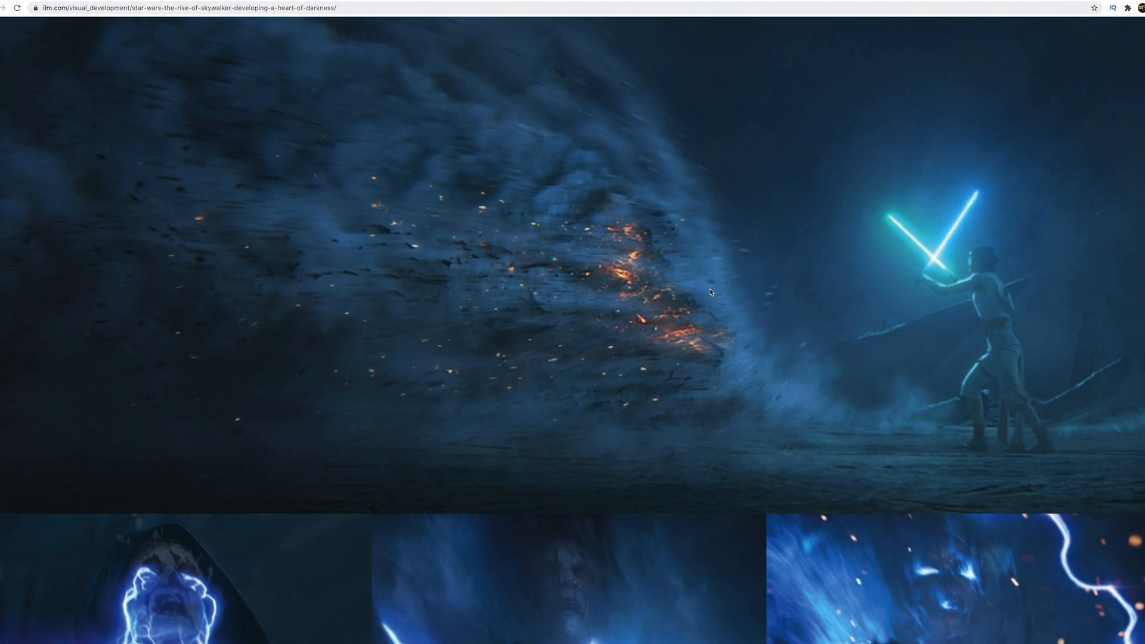
mouse_move(770, 415)
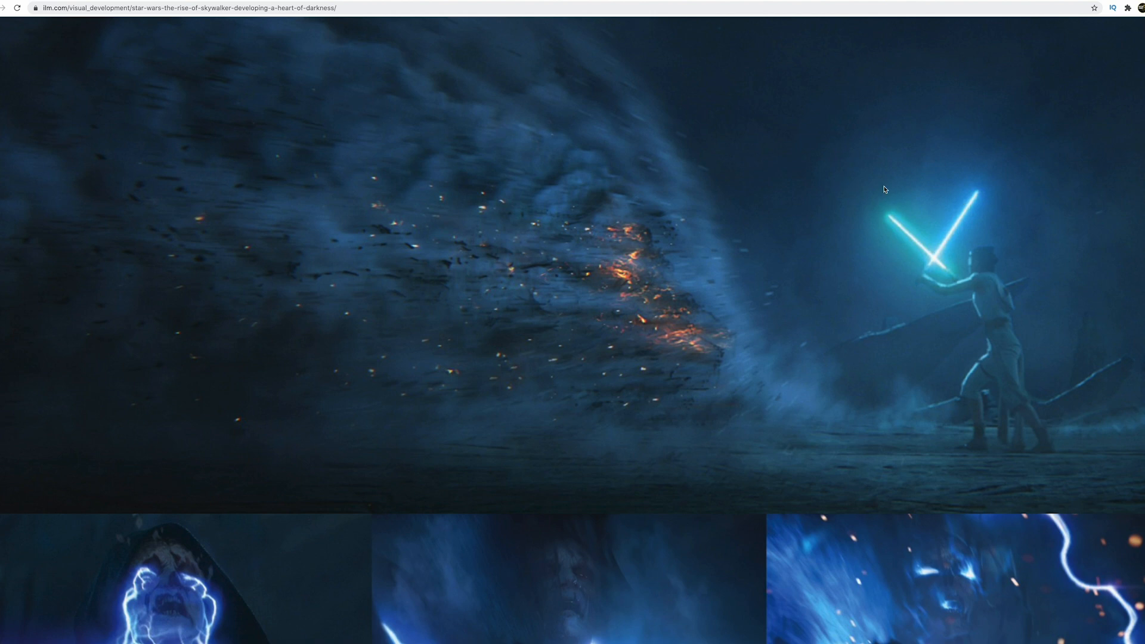
mouse_move(635, 309)
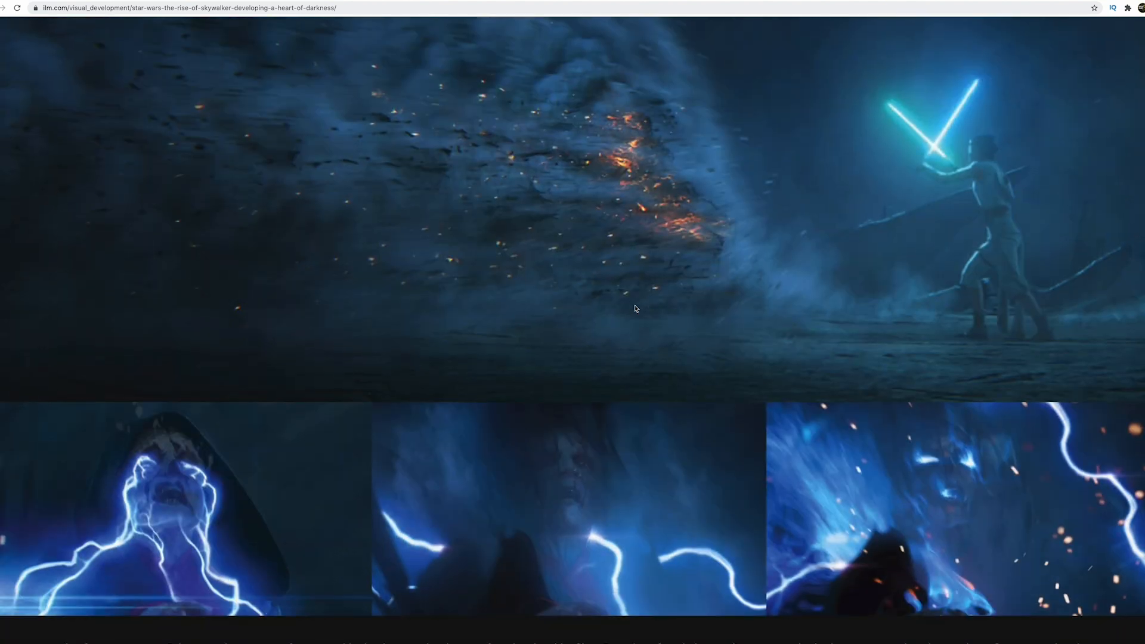
scroll("down", 3)
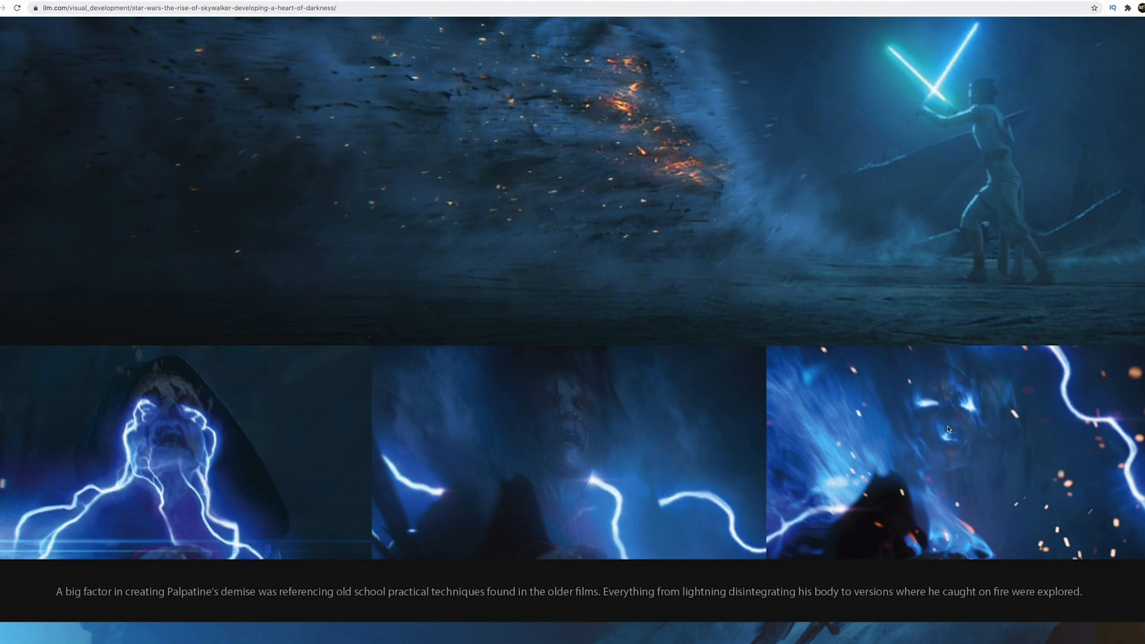
mouse_move(965, 442)
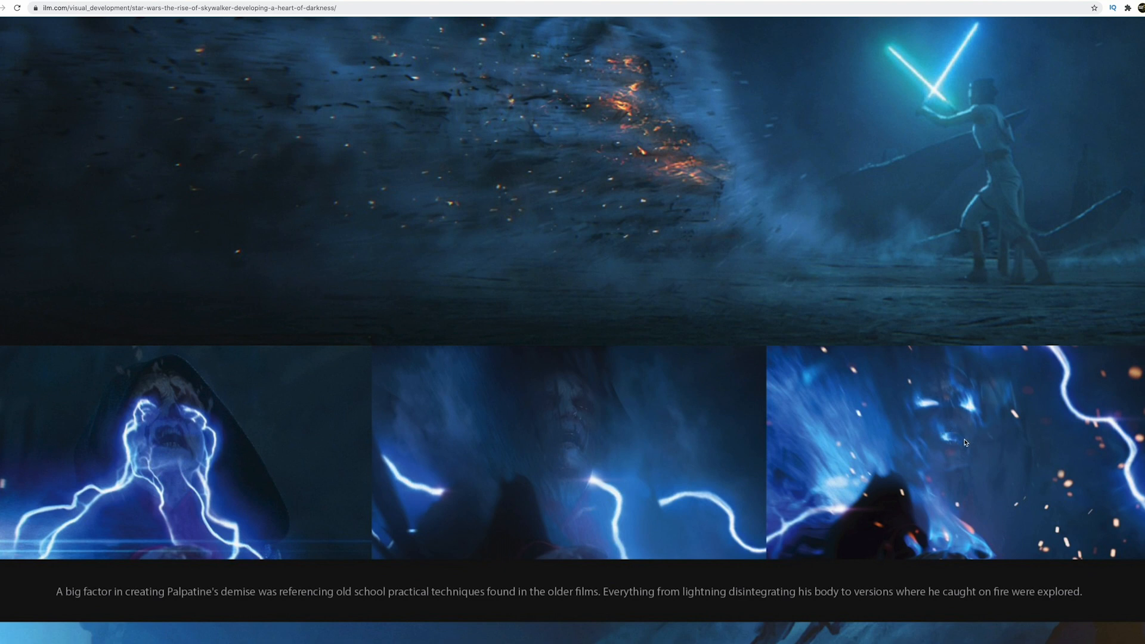
mouse_move(960, 449)
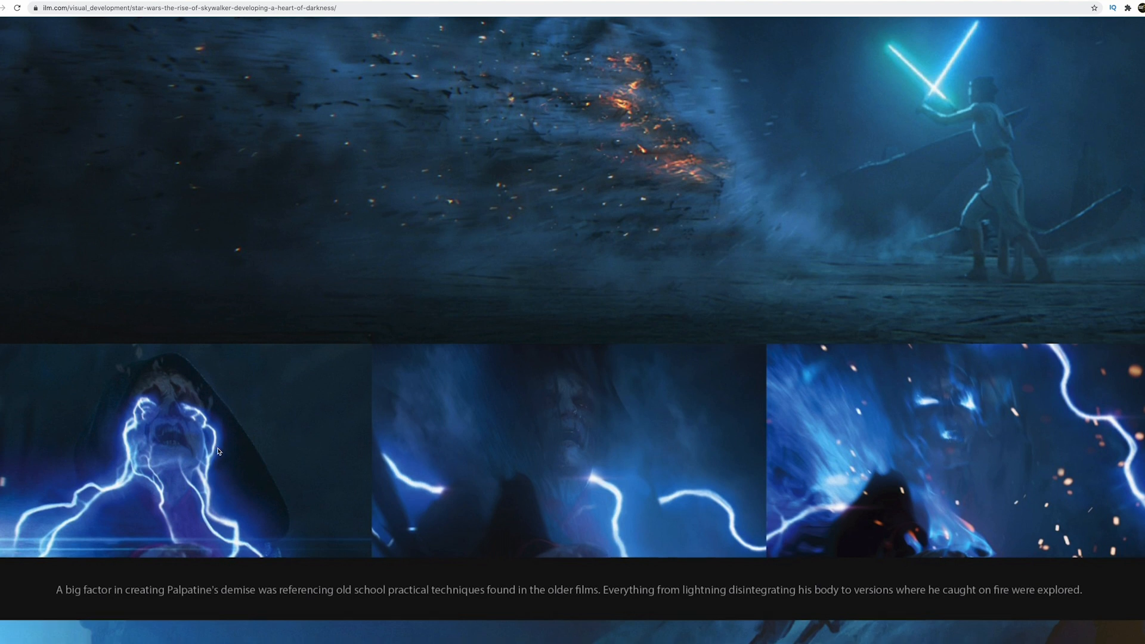
scroll("down", 3)
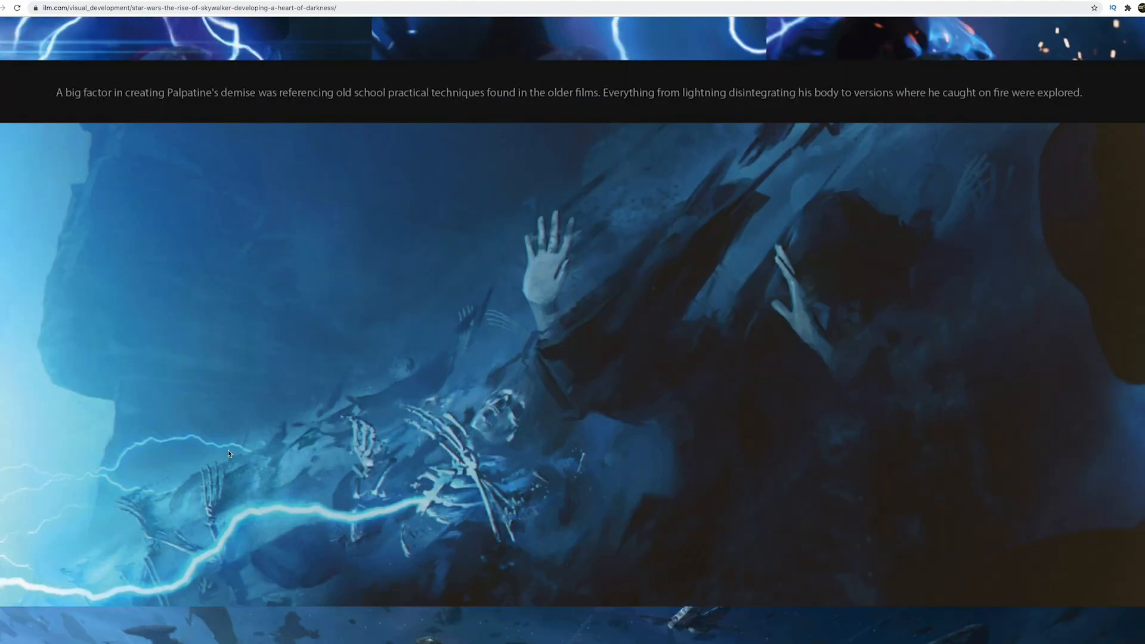
scroll("down", 3)
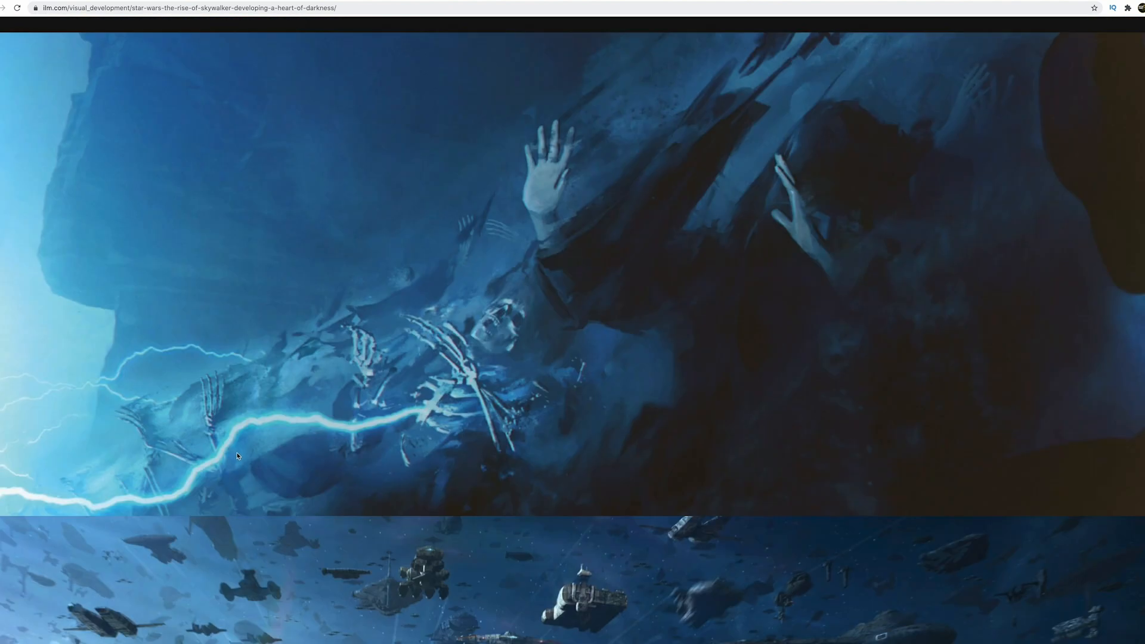
scroll("down", 3)
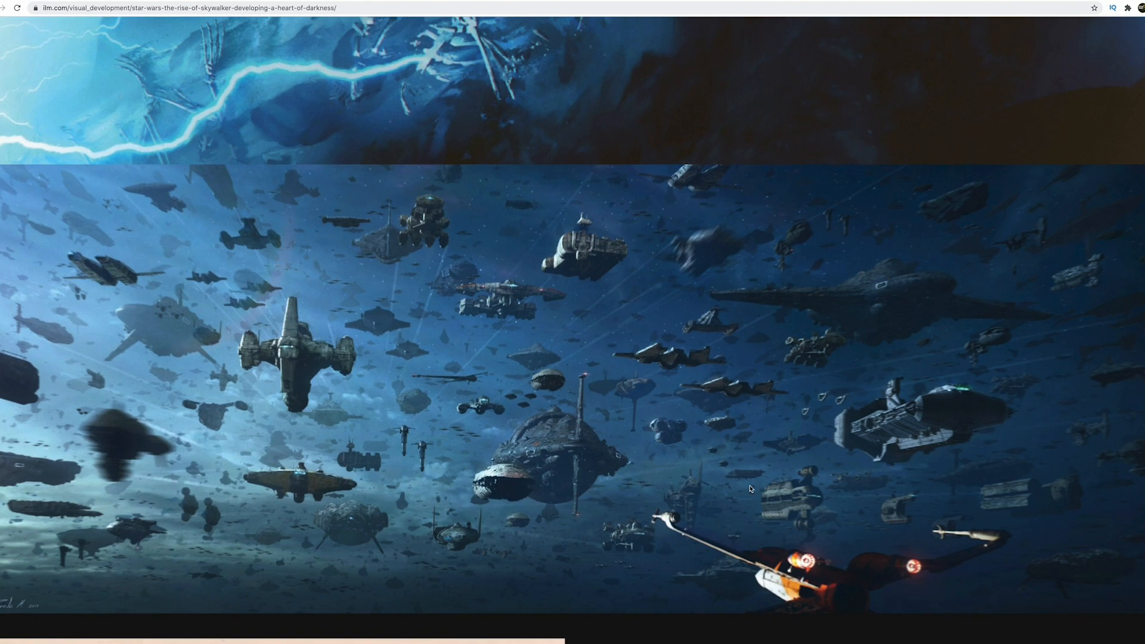
mouse_move(381, 348)
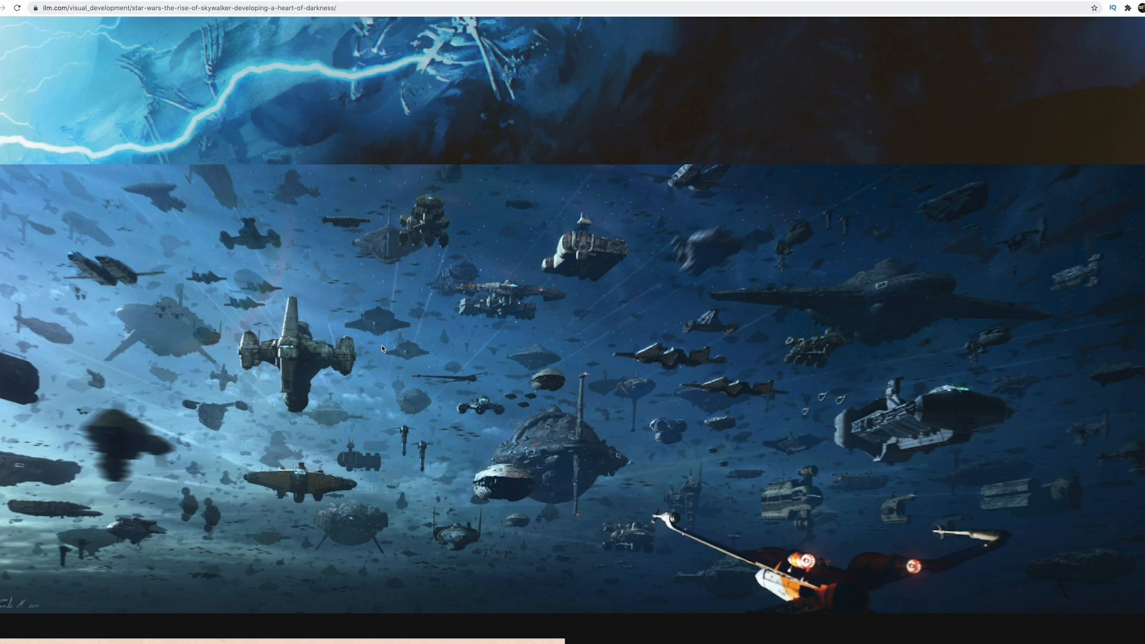
mouse_move(445, 331)
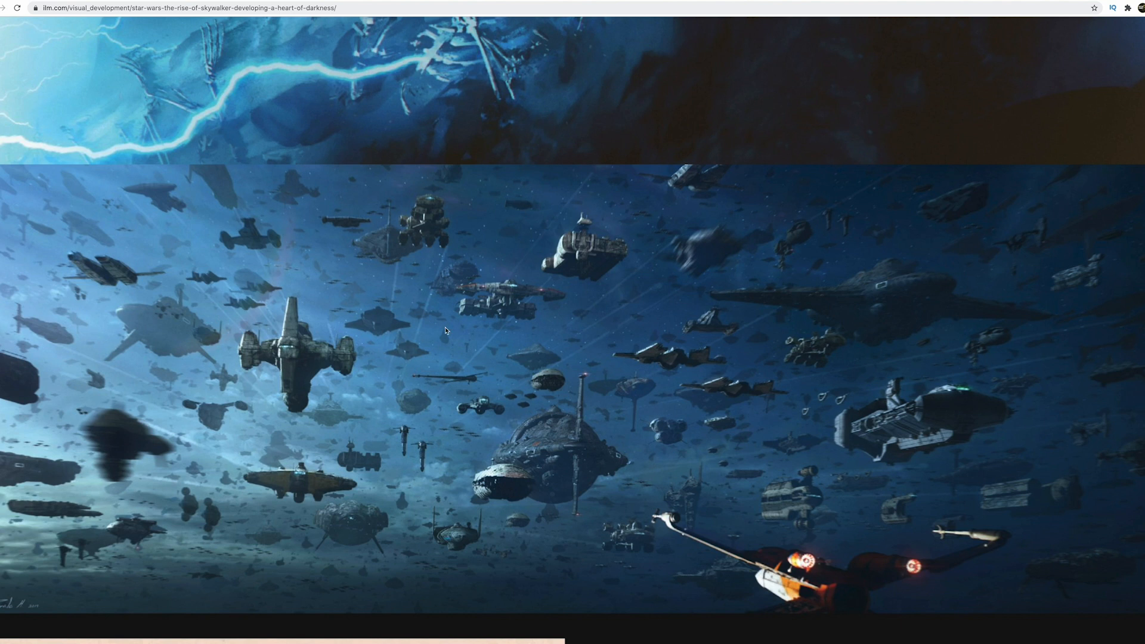
mouse_move(455, 334)
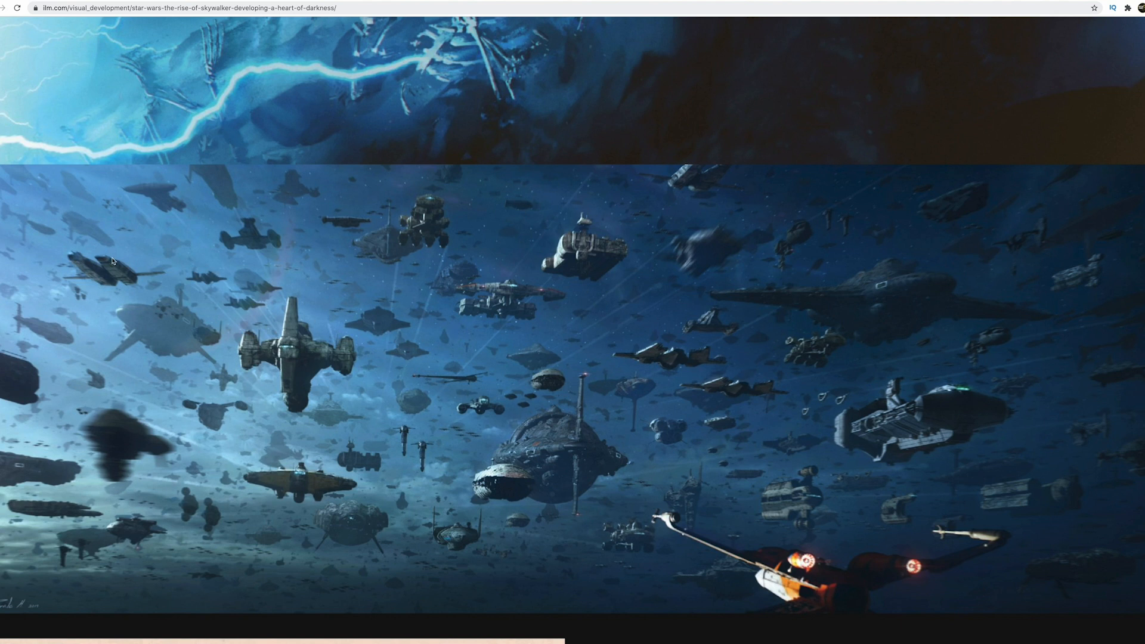
mouse_move(515, 357)
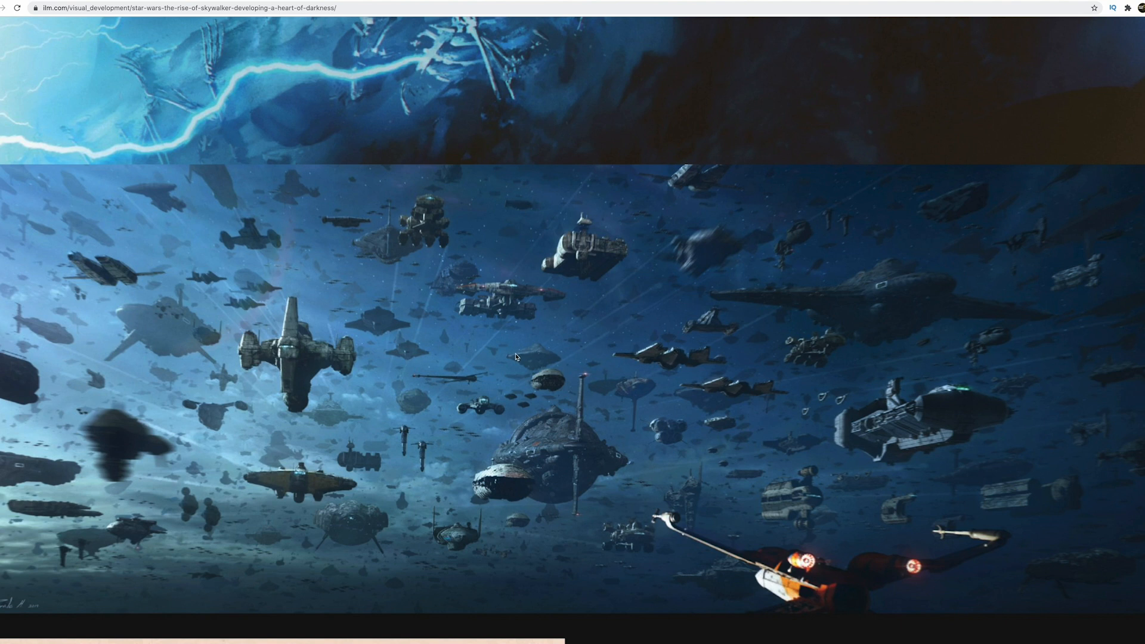
mouse_move(547, 335)
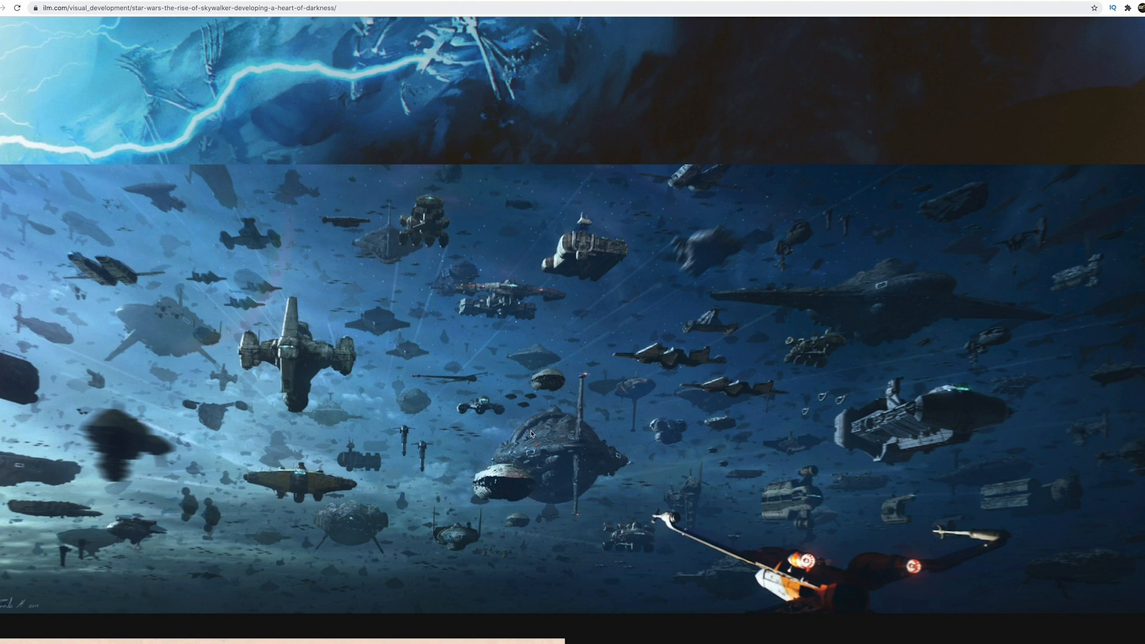
mouse_move(513, 465)
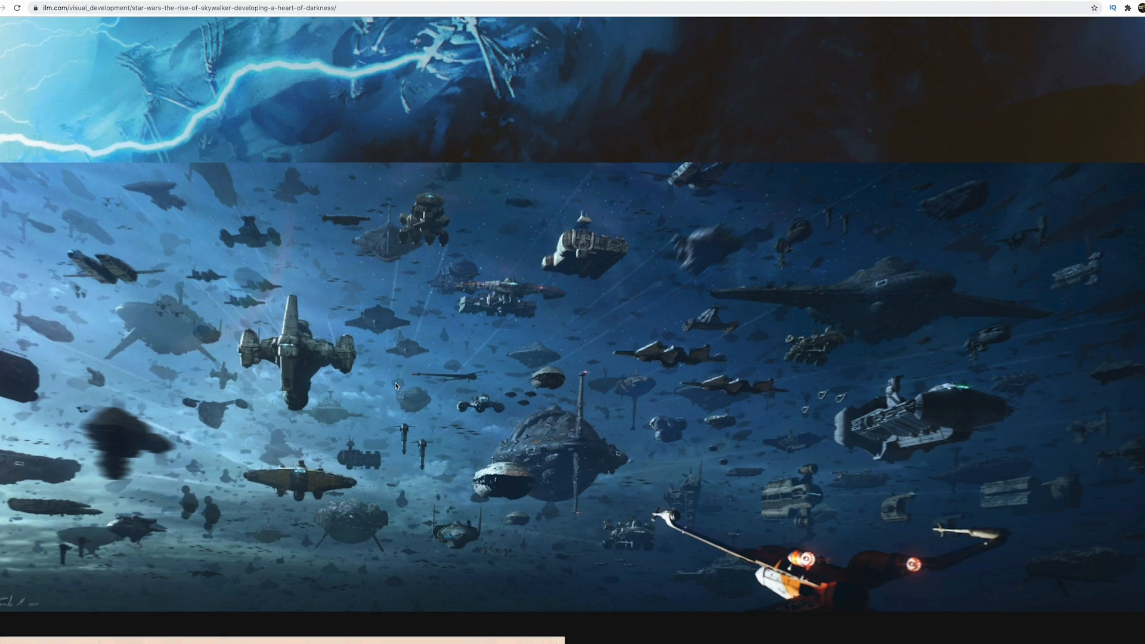
- Scroll past the flotilla ship designs and modularity passage to the exploding Star Destroyer painting
scroll("down", 3)
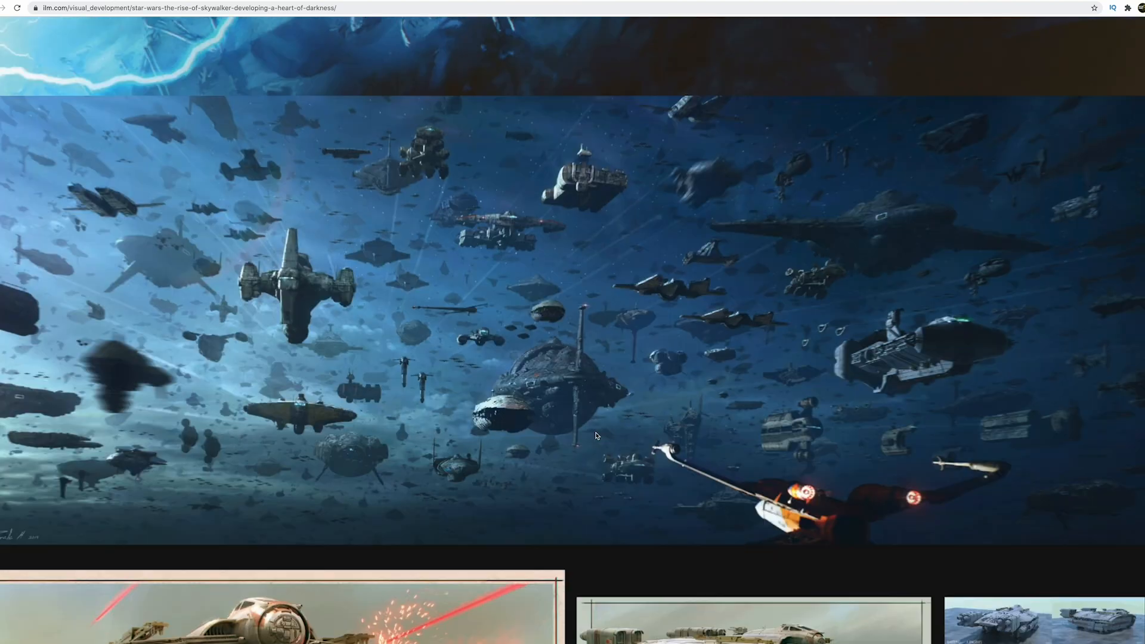
scroll("down", 3)
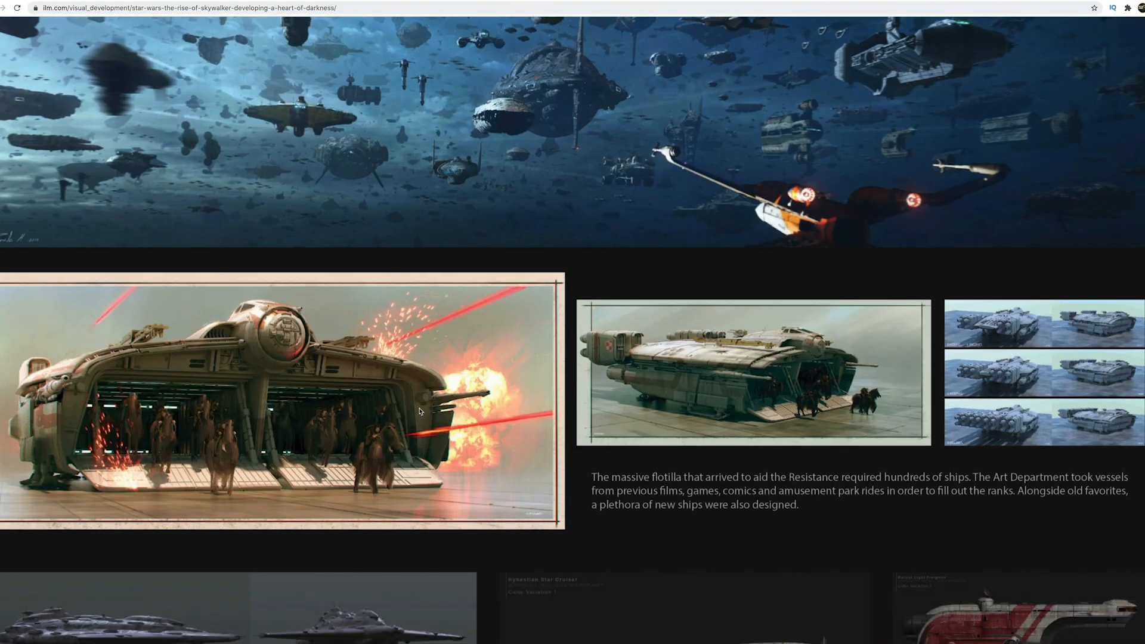
scroll("down", 3)
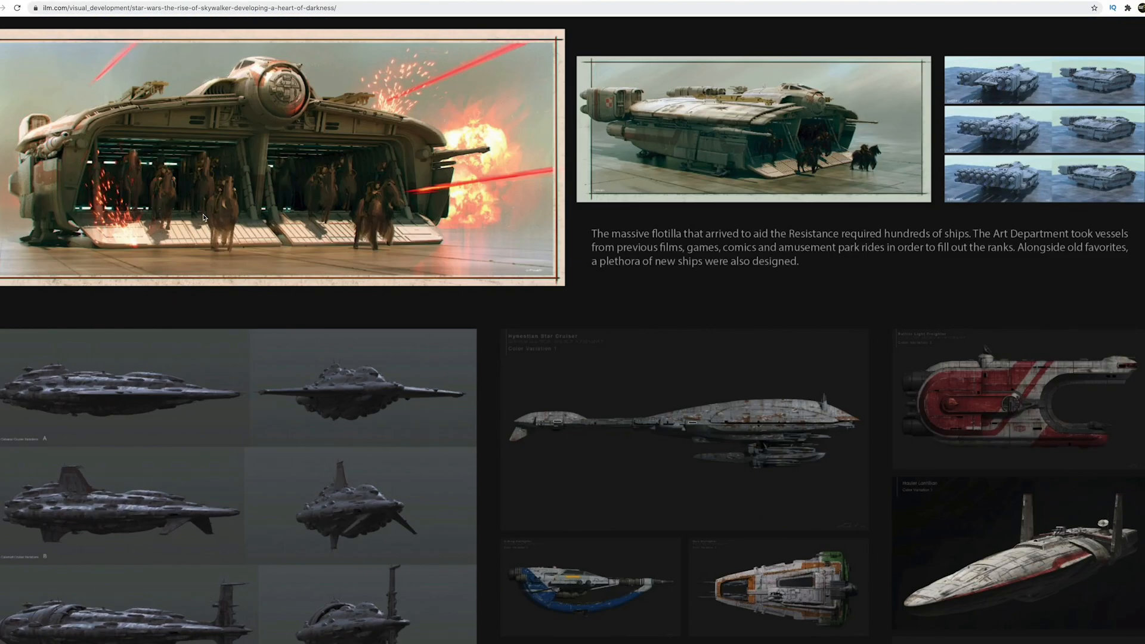
mouse_move(347, 276)
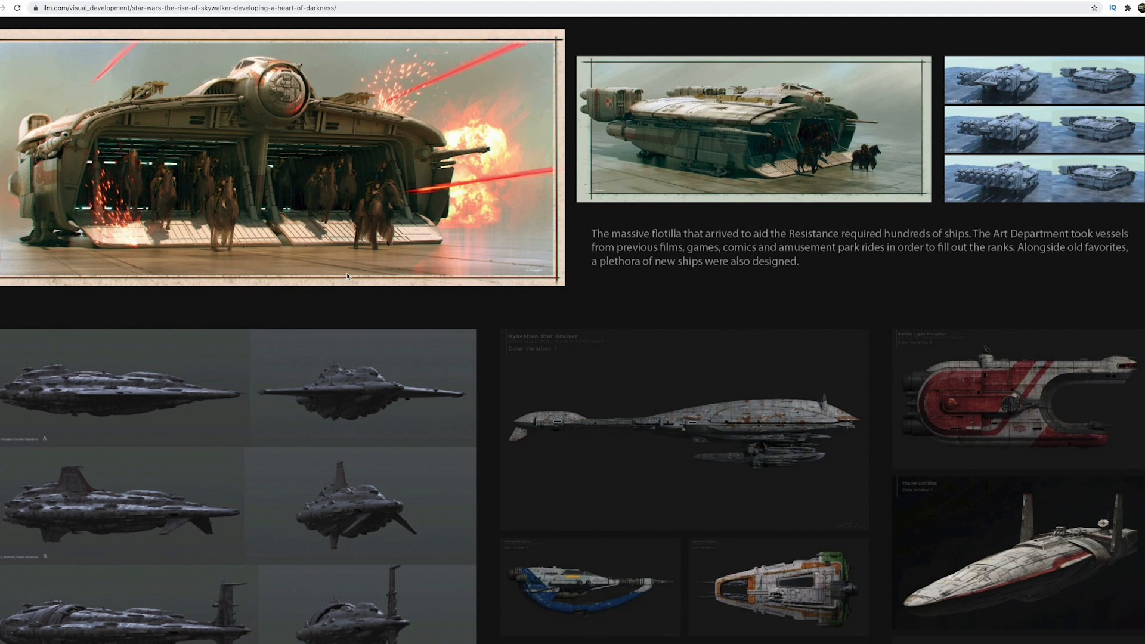
scroll("down", 3)
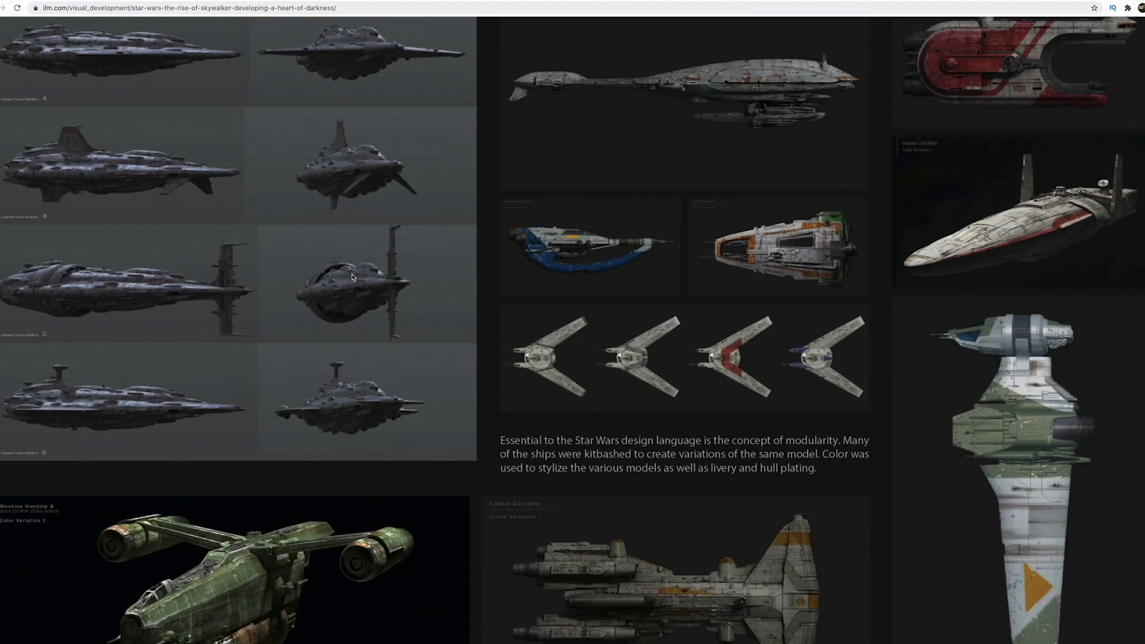
scroll("down", 3)
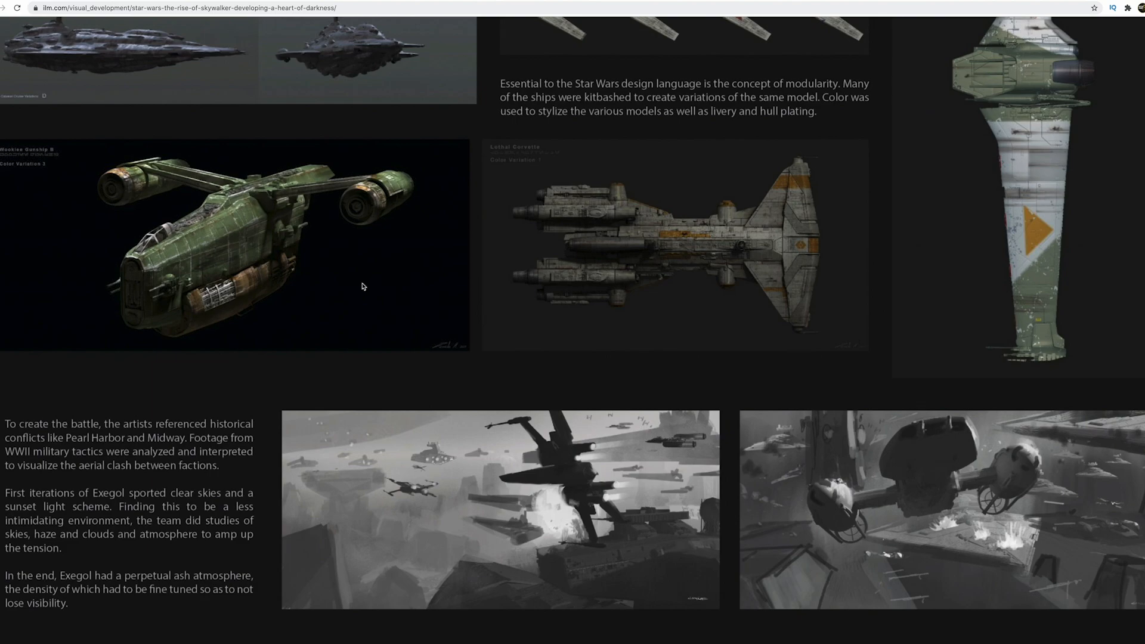
scroll("down", 3)
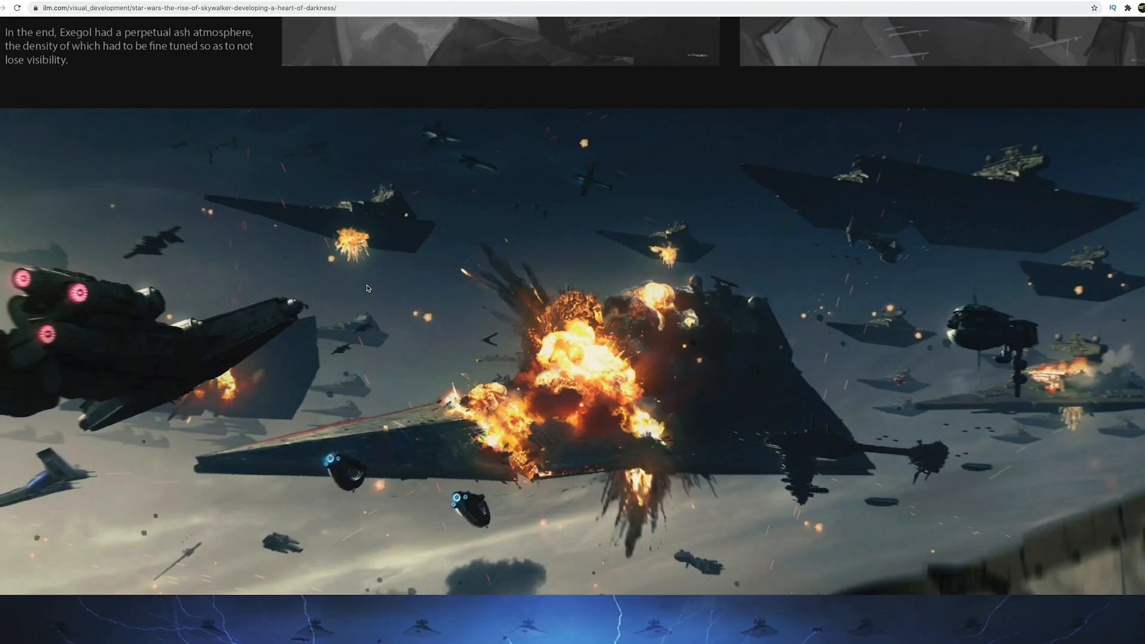
scroll("down", 3)
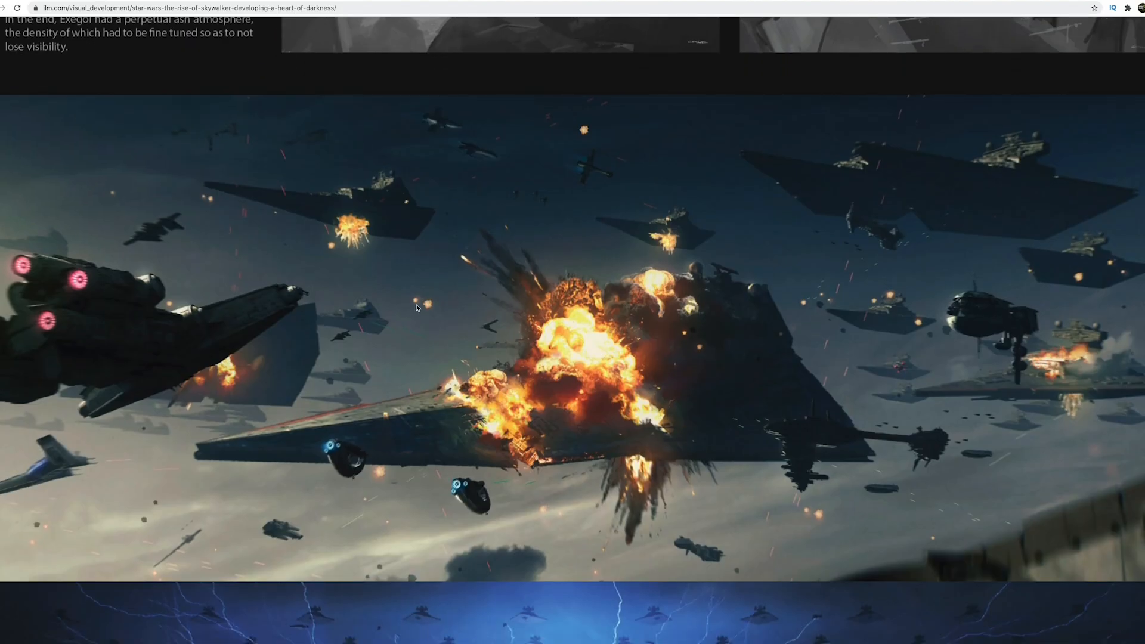
mouse_move(692, 312)
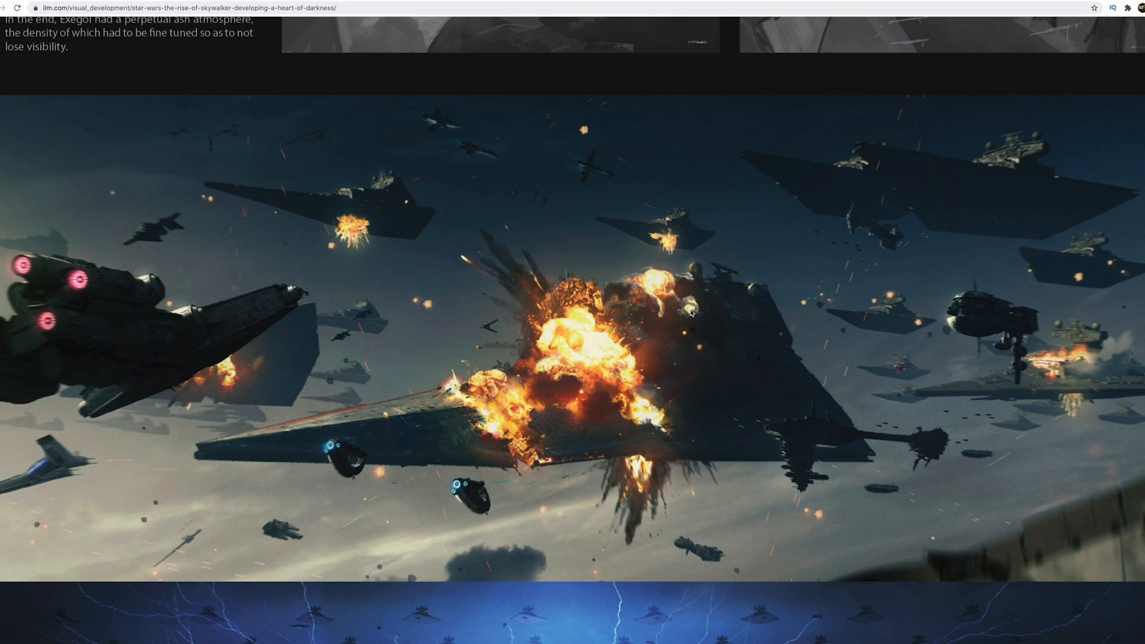
mouse_move(333, 458)
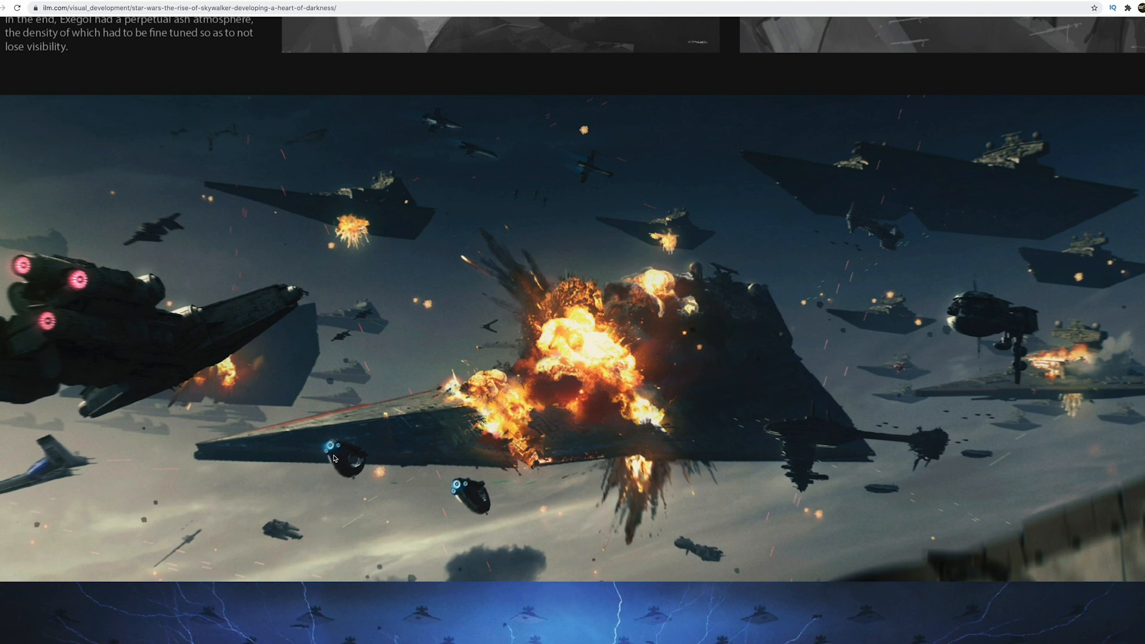
mouse_move(717, 280)
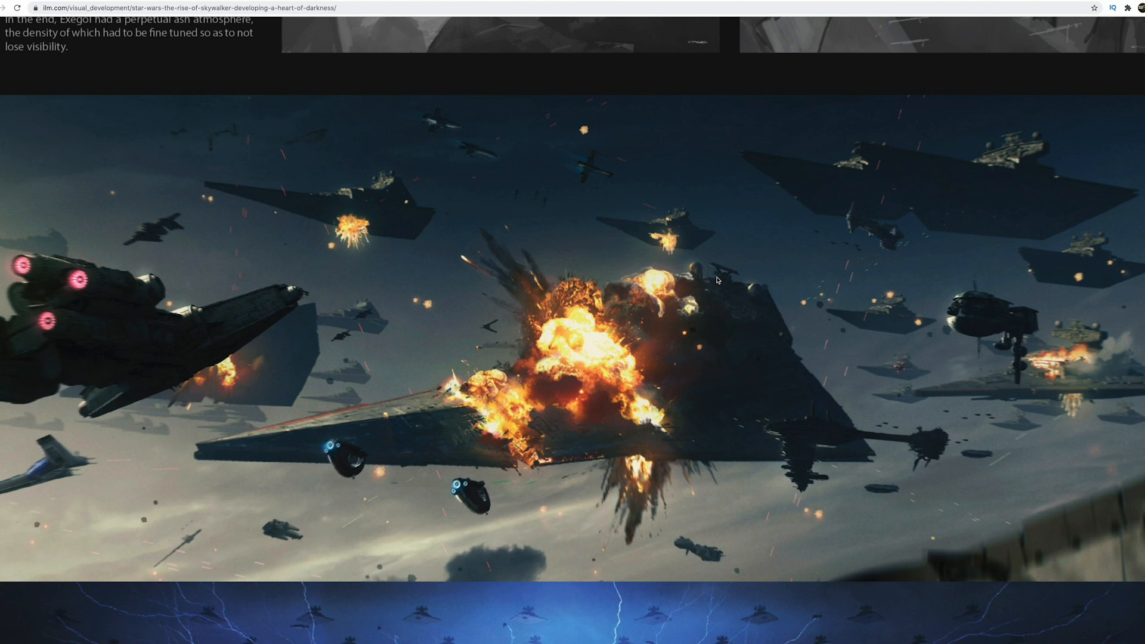
mouse_move(470, 296)
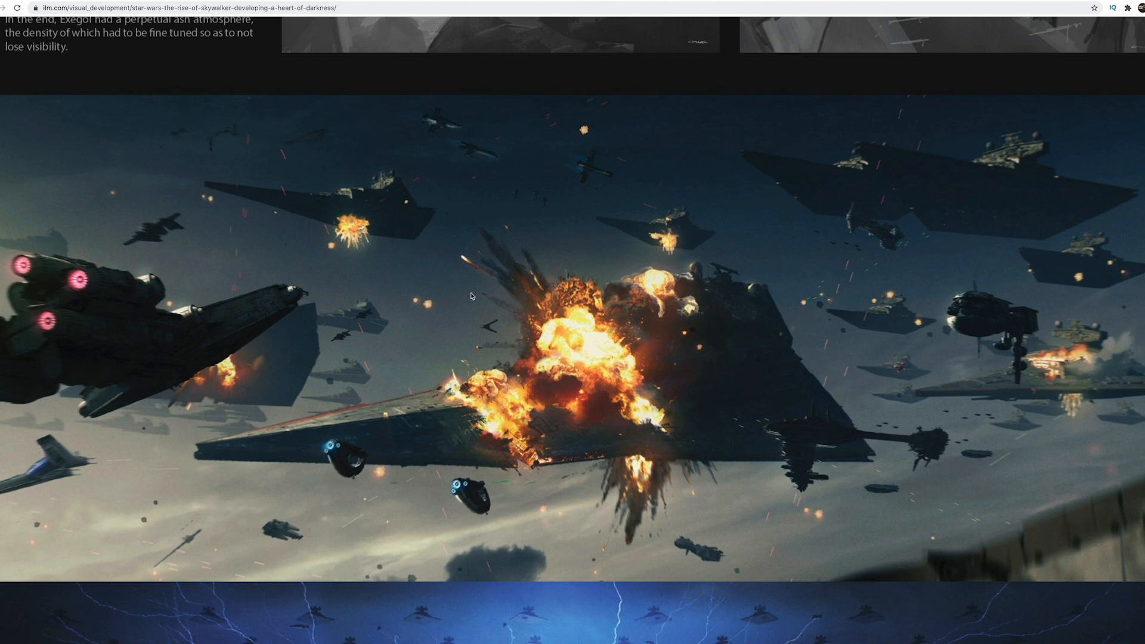
- Scroll past the blue lightning fleet painting and grey destruction sketches to the smoke-trail passage
scroll("down", 3)
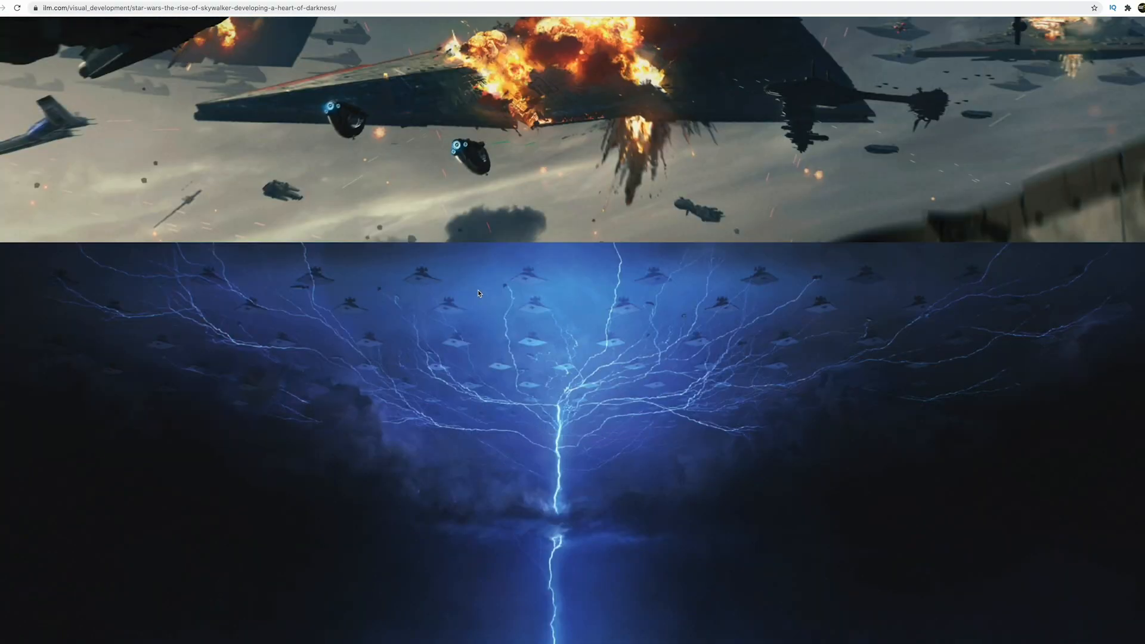
scroll("down", 3)
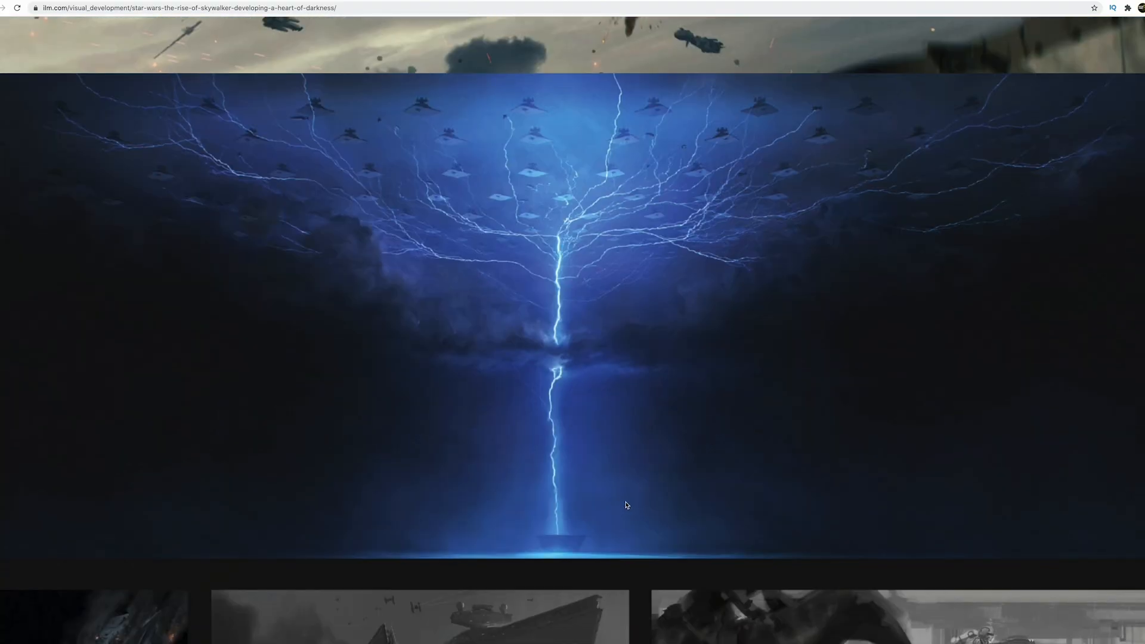
mouse_move(749, 177)
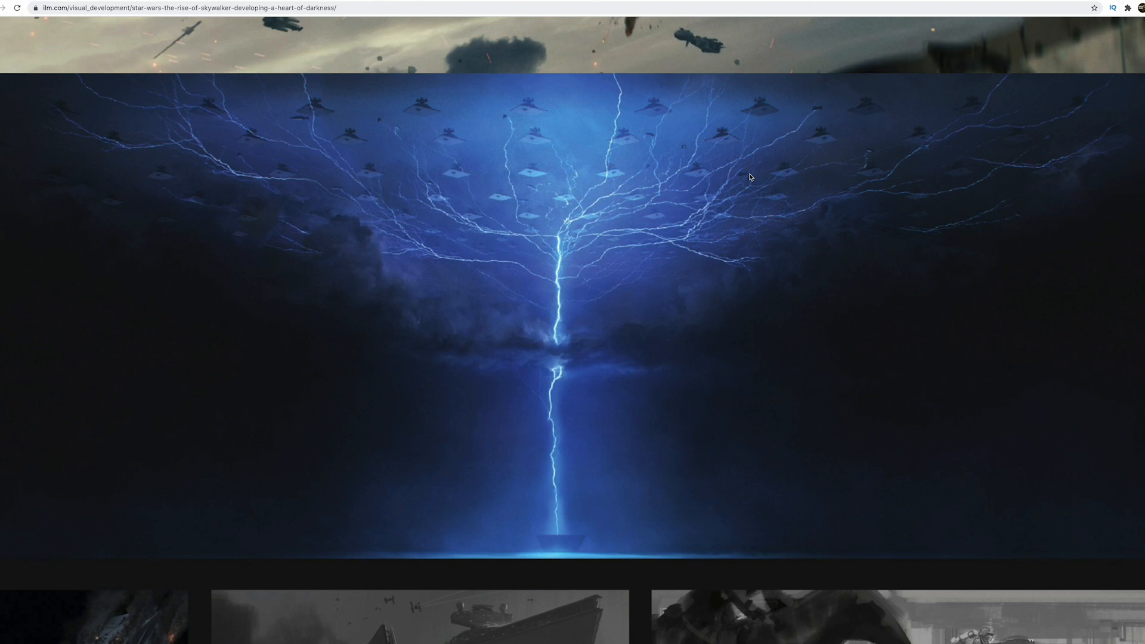
scroll("down", 3)
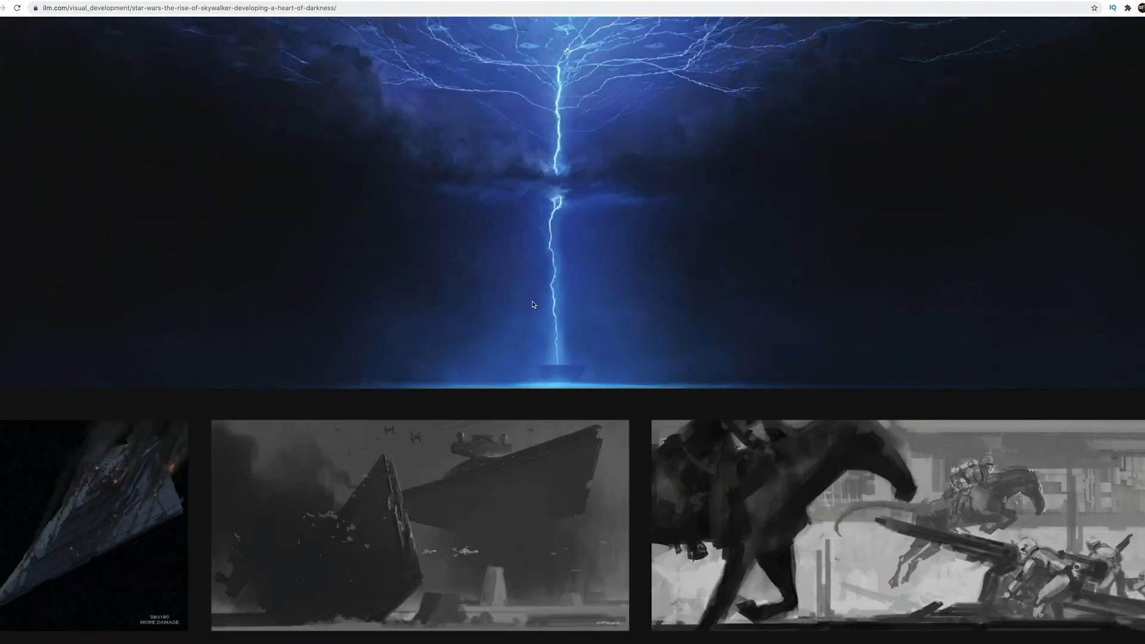
scroll("down", 3)
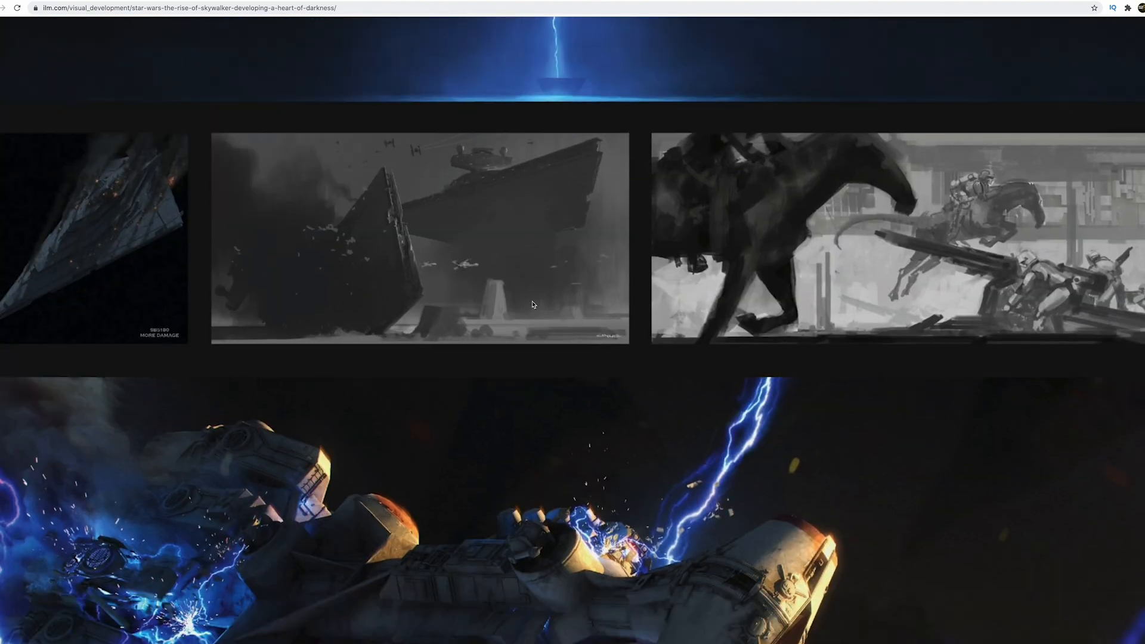
scroll("down", 3)
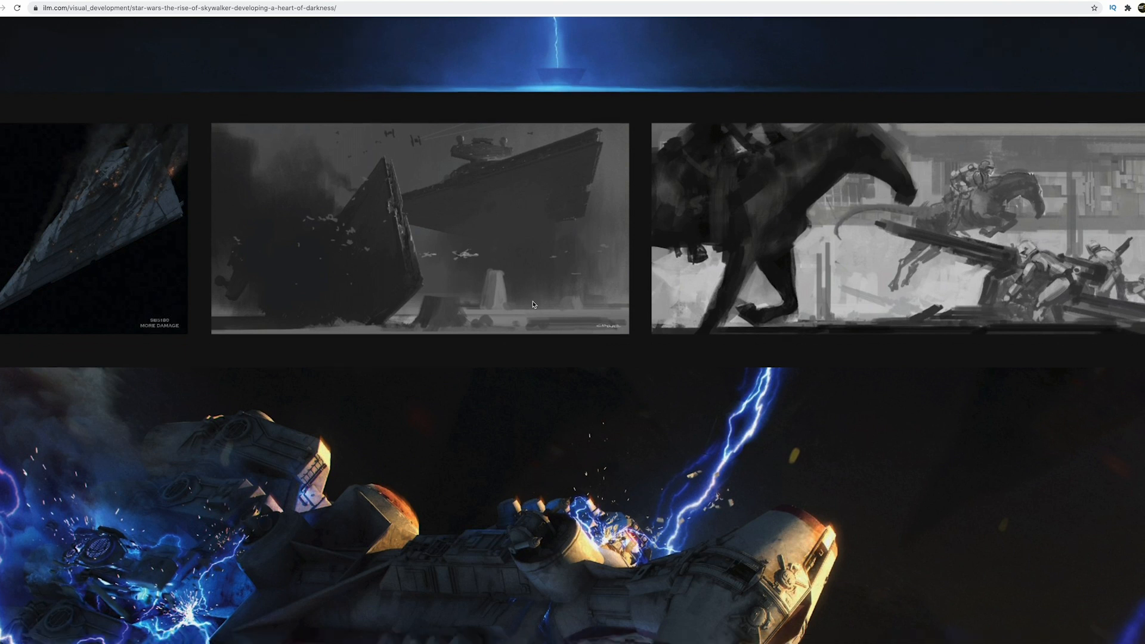
scroll("down", 3)
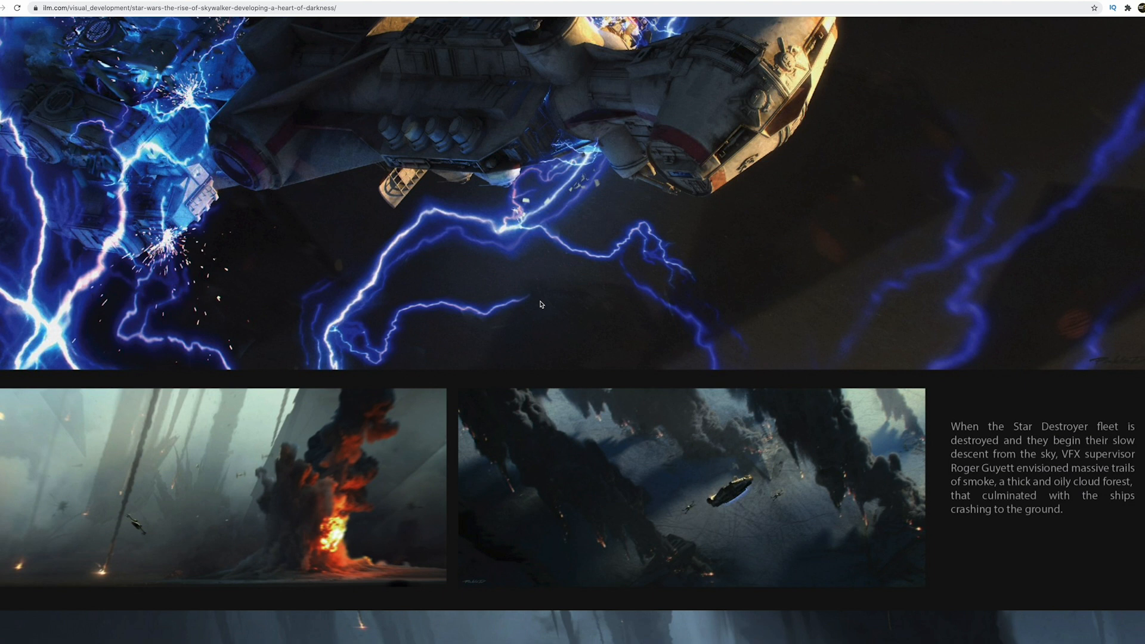
mouse_move(783, 472)
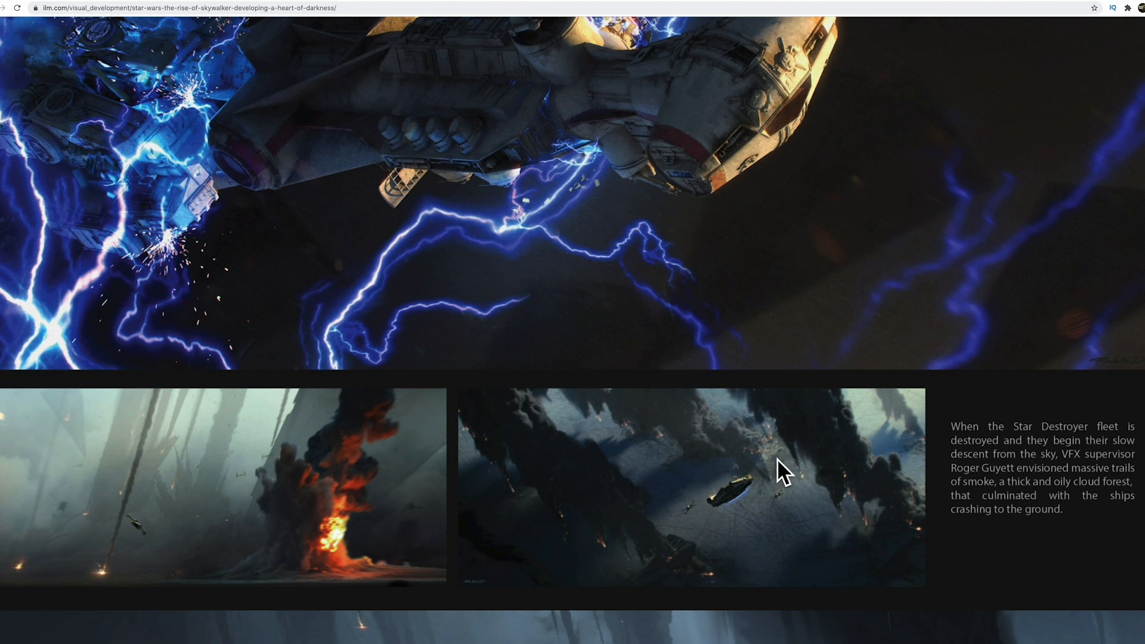
- Scroll past the sunset Galaxy Fleet paintings and closing quotes to 'But wait, there's more'
scroll("down", 3)
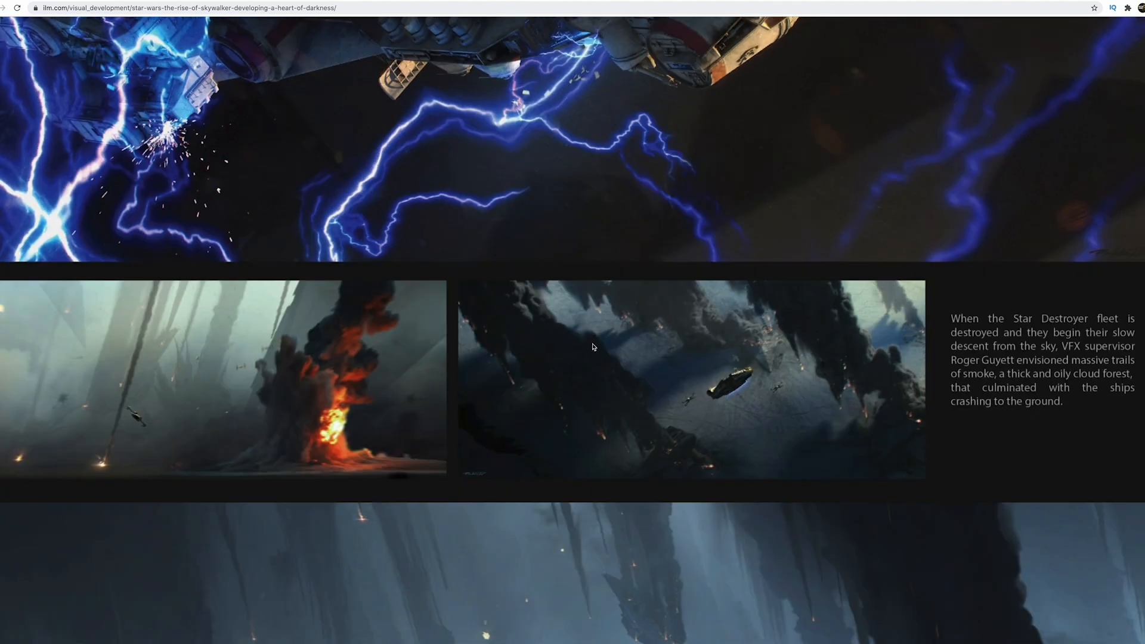
scroll("down", 3)
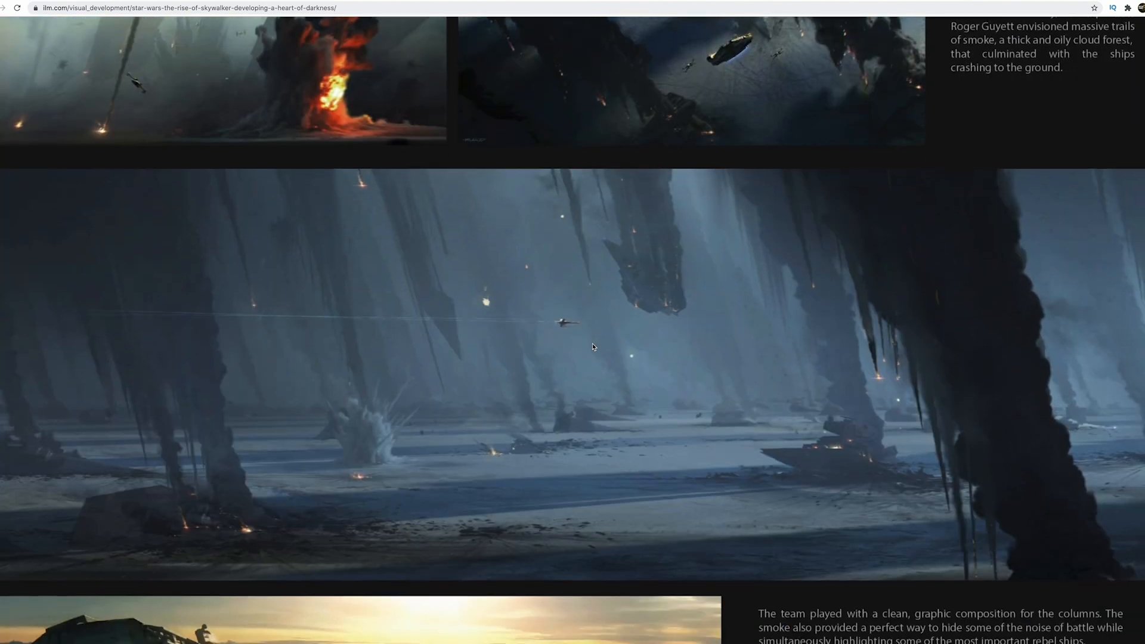
scroll("down", 3)
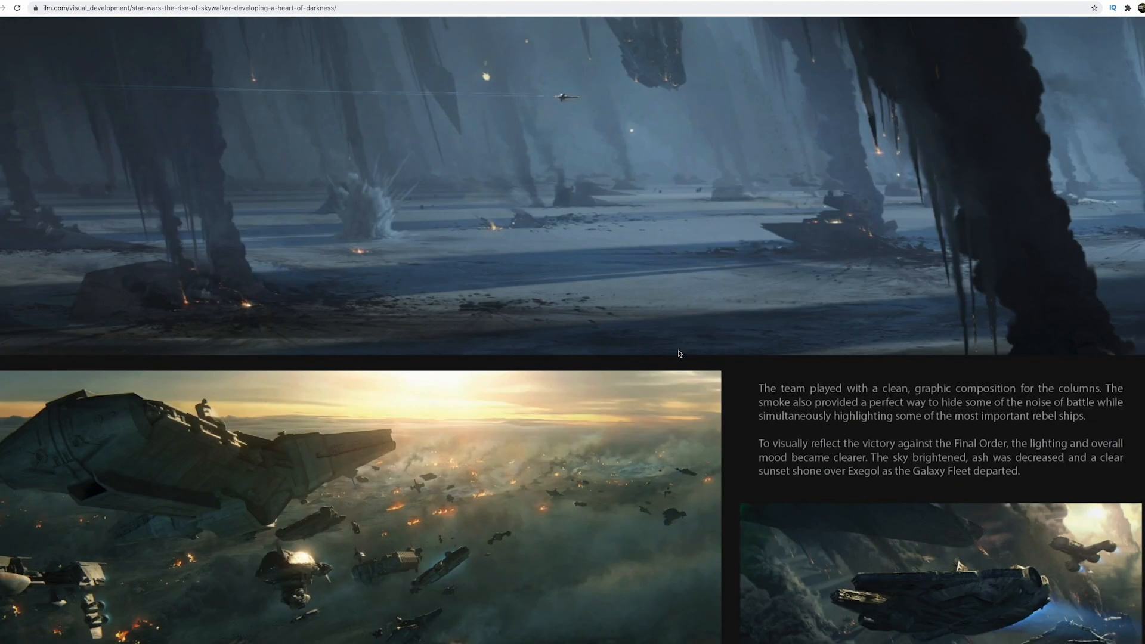
scroll("down", 3)
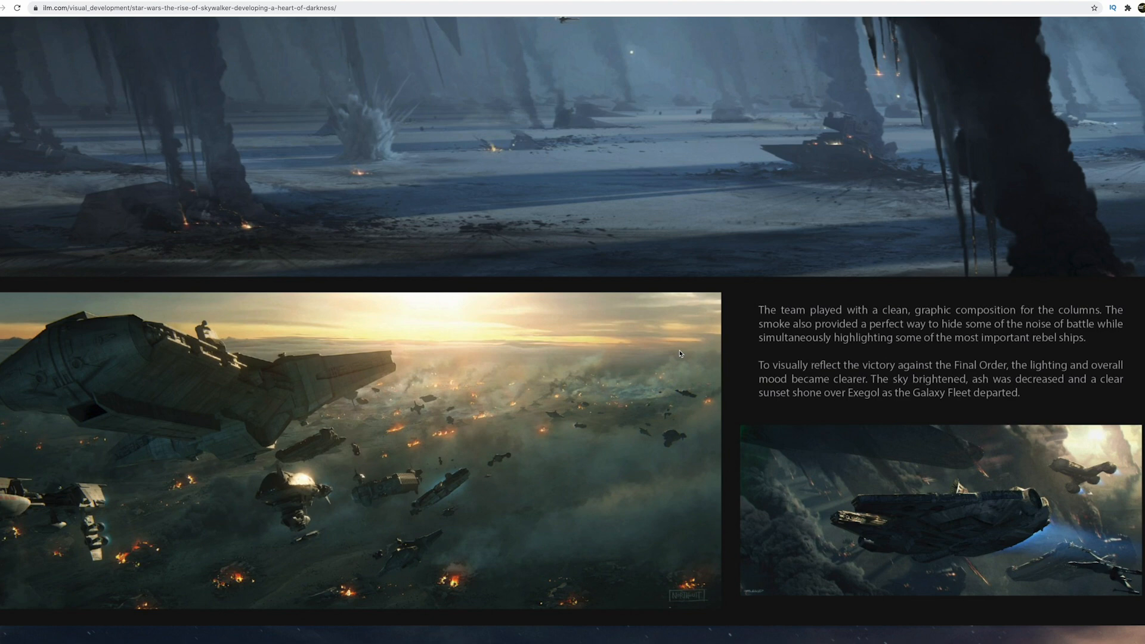
scroll("down", 3)
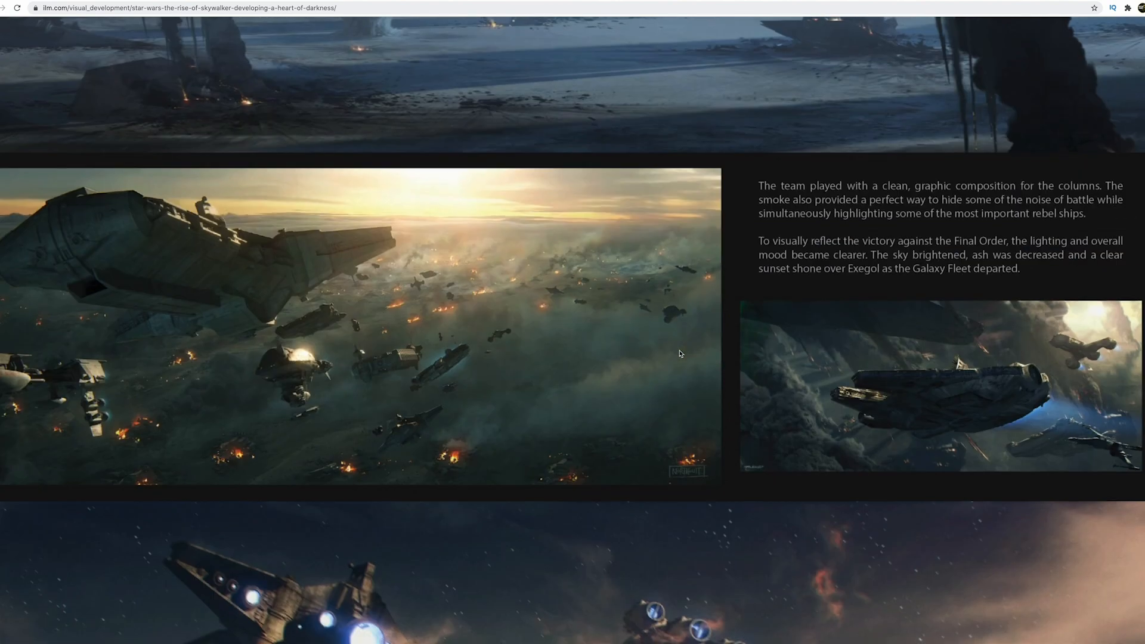
scroll("down", 3)
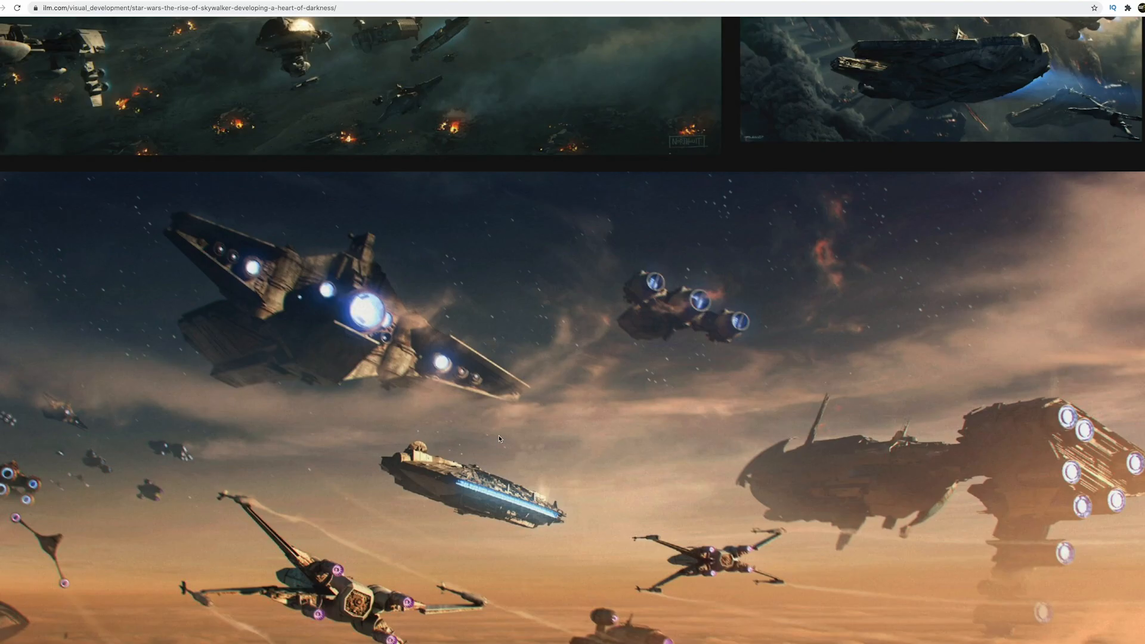
scroll("down", 3)
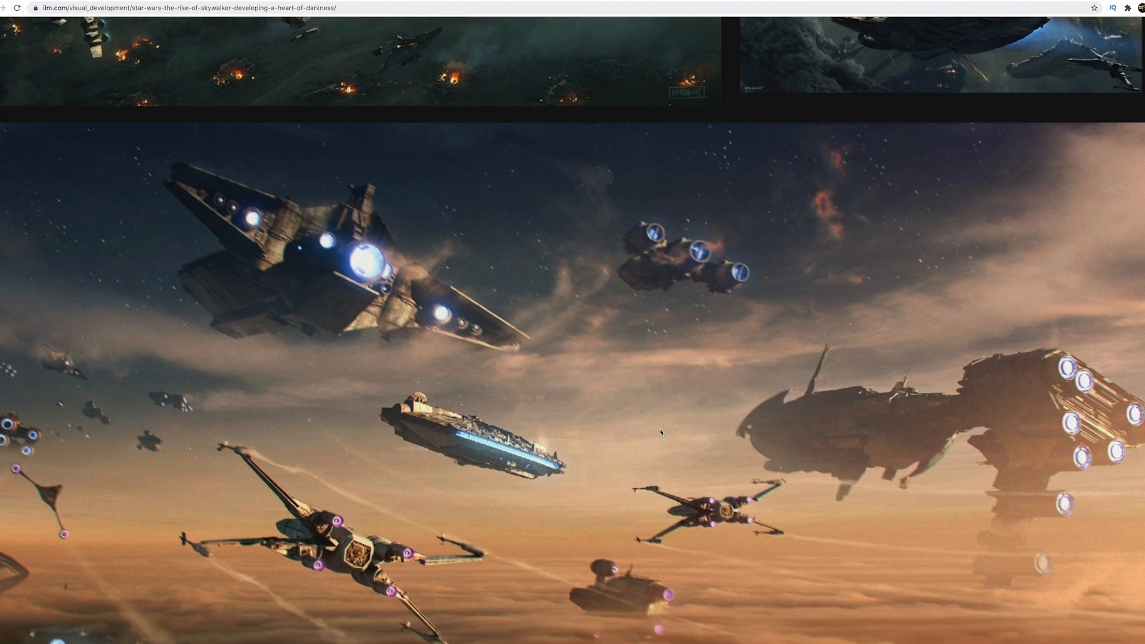
scroll("down", 3)
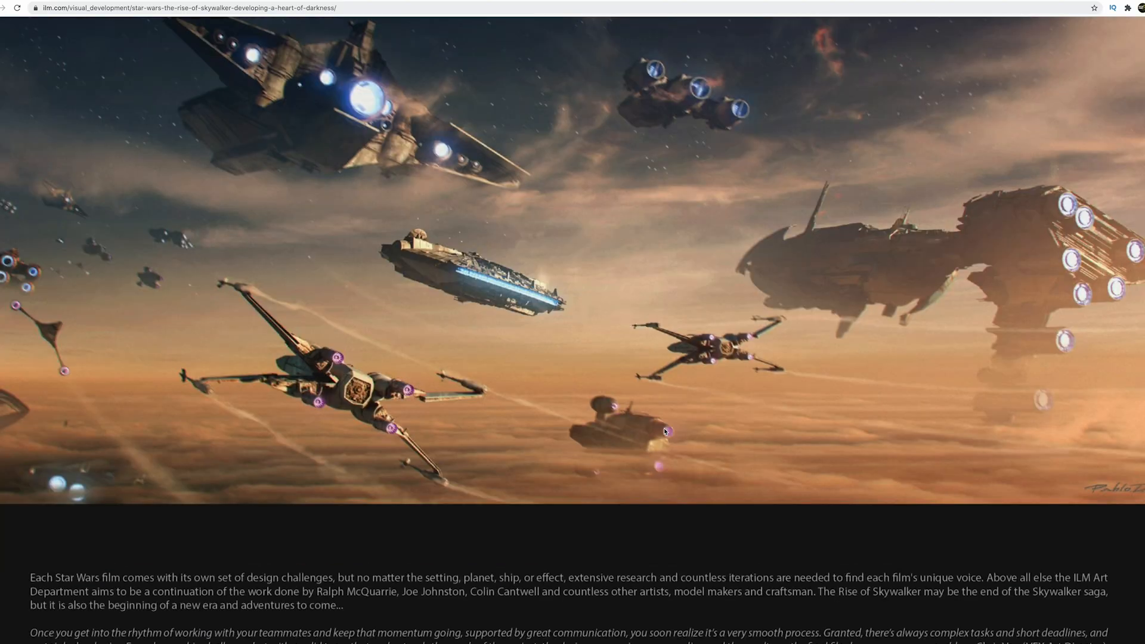
scroll("down", 3)
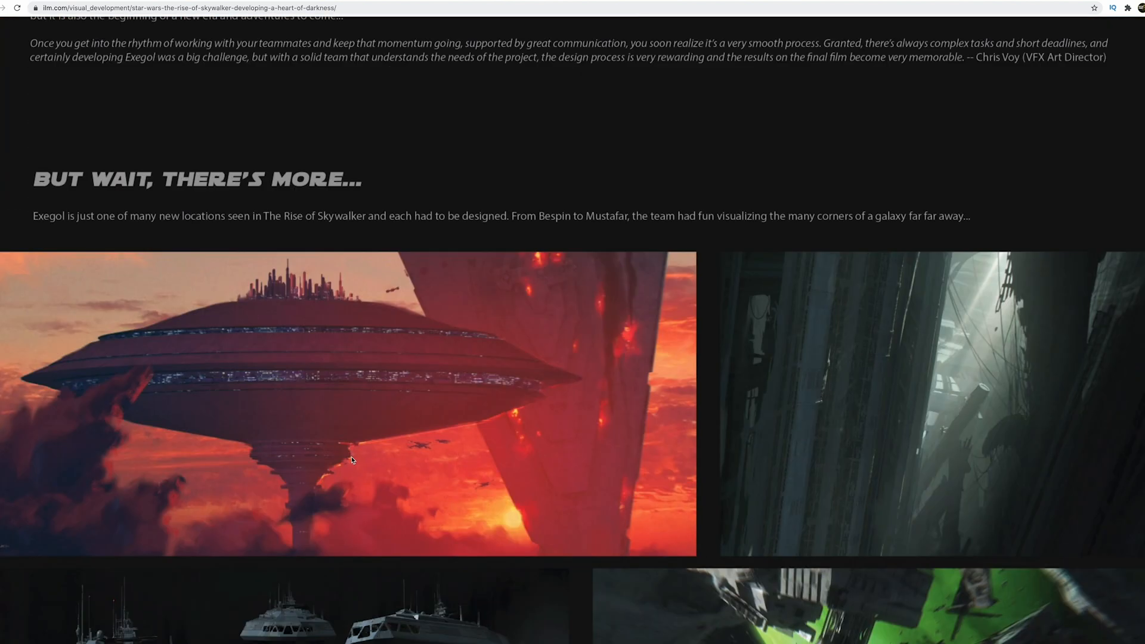
- Scroll through the bonus gallery past the asteroid chase artwork to the red cavern creature paintings
scroll("down", 3)
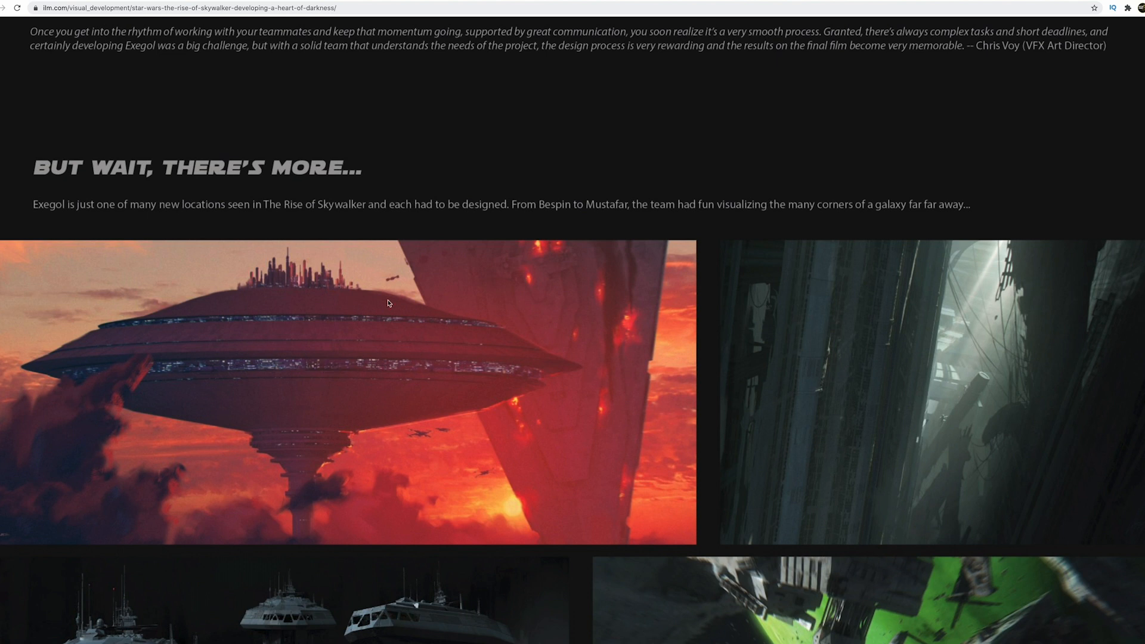
mouse_move(345, 374)
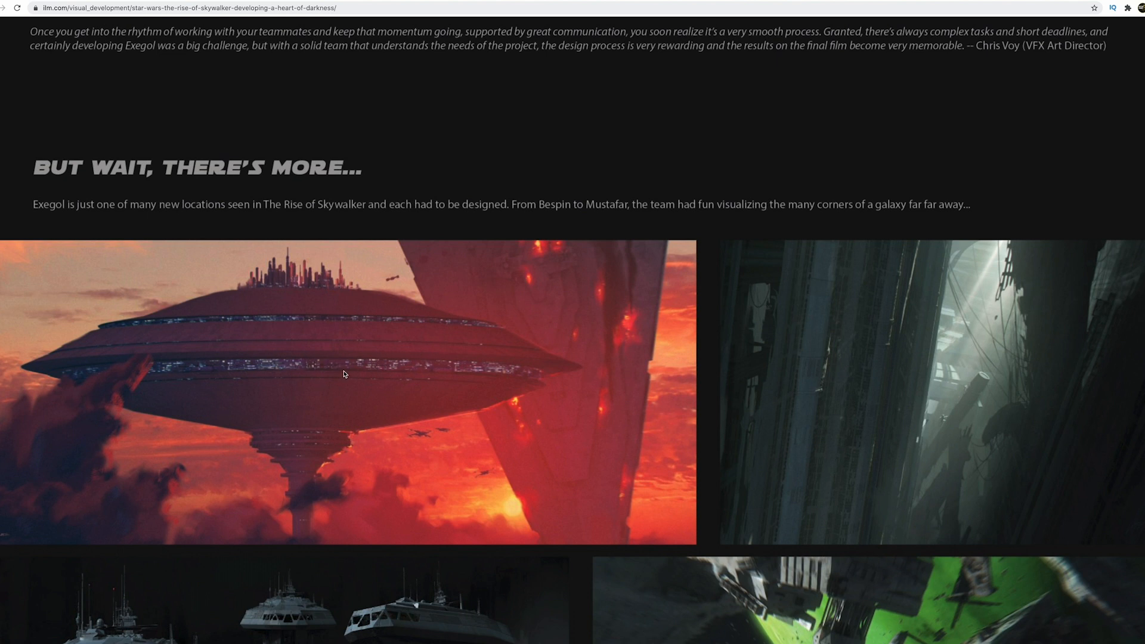
mouse_move(458, 314)
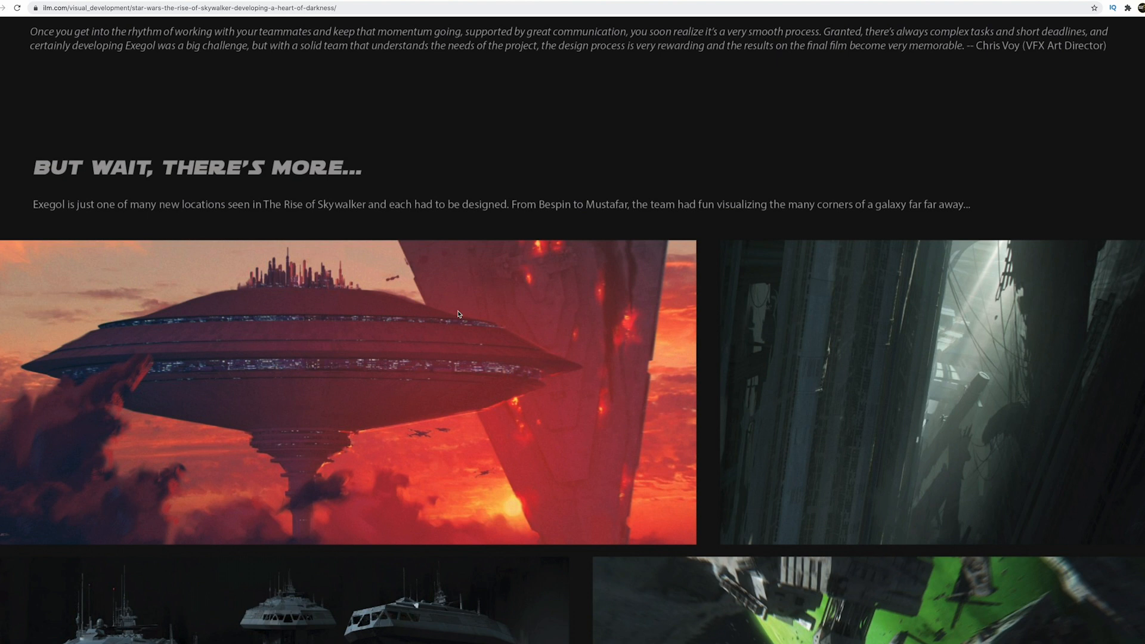
mouse_move(446, 319)
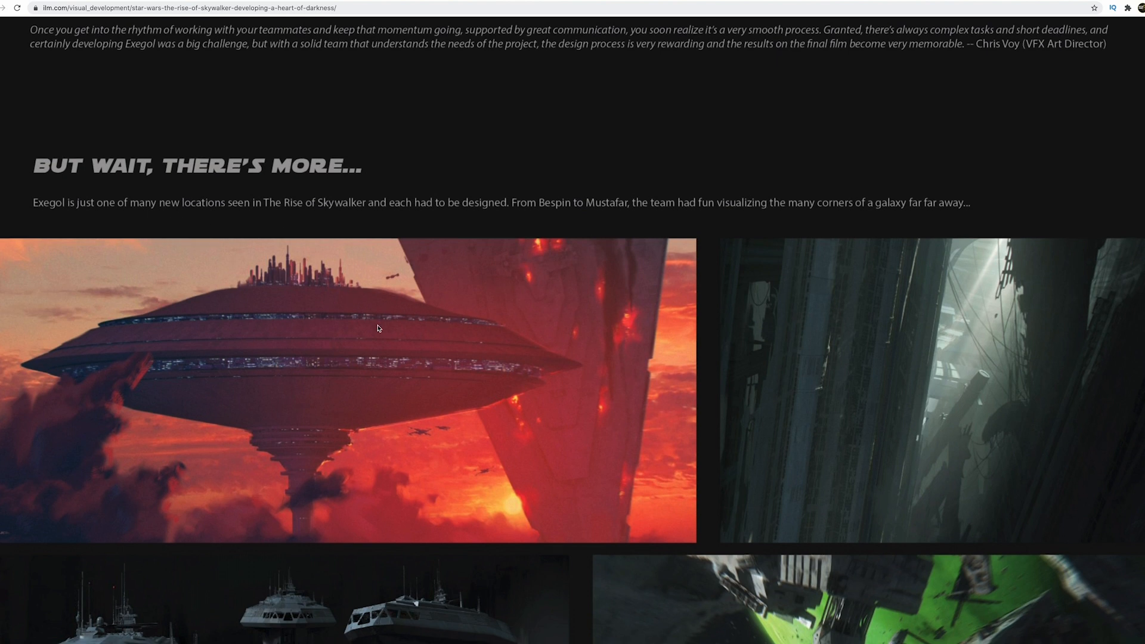
scroll("down", 3)
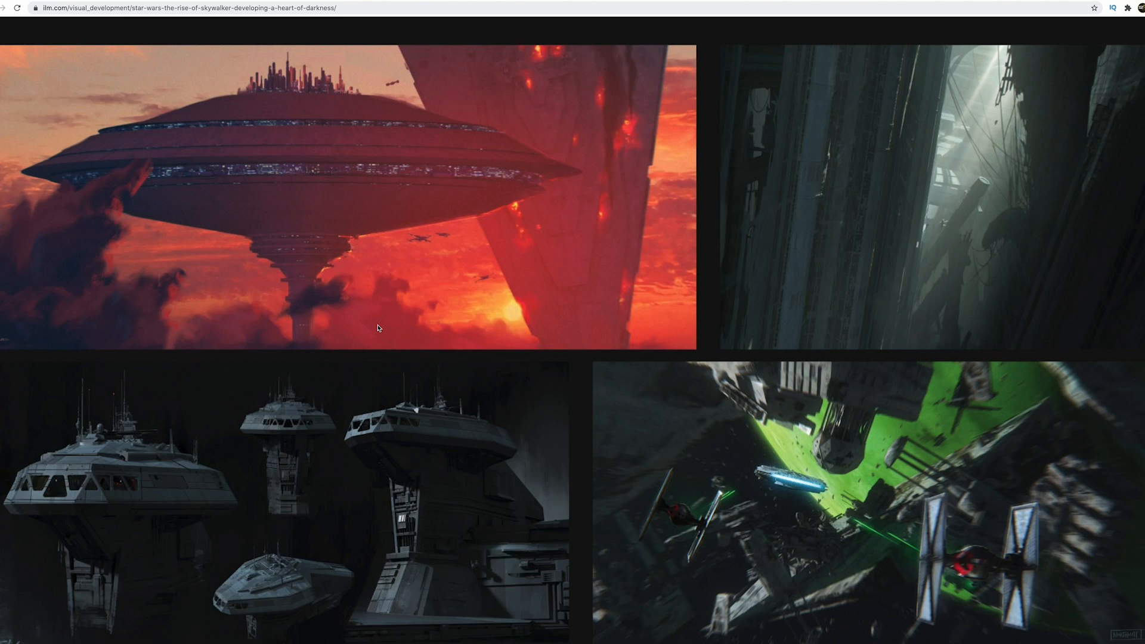
scroll("down", 3)
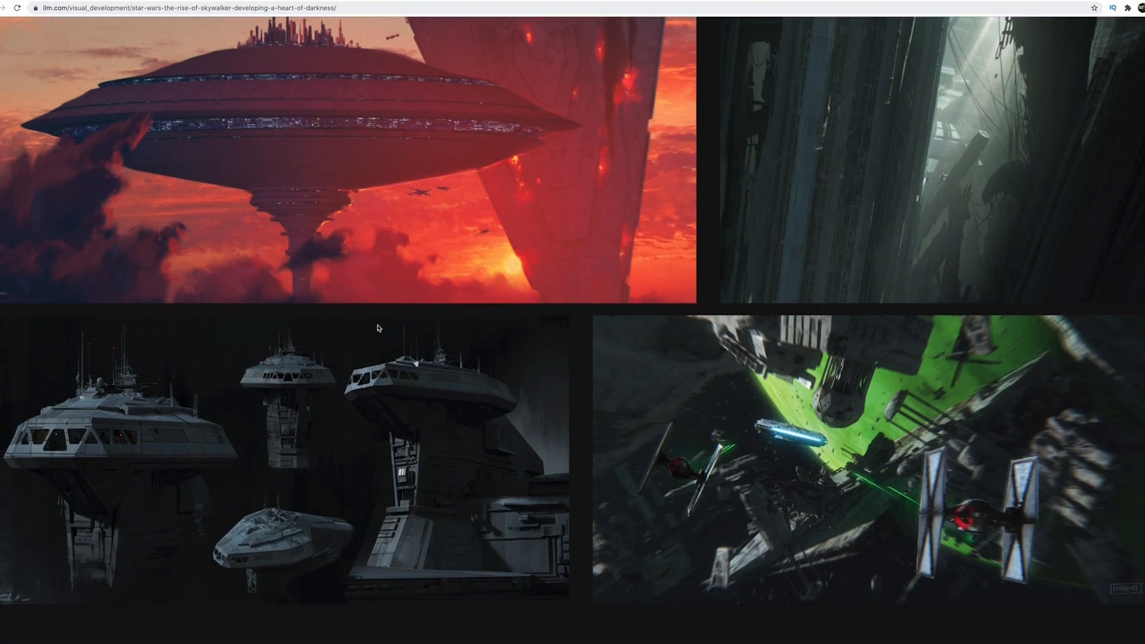
scroll("down", 3)
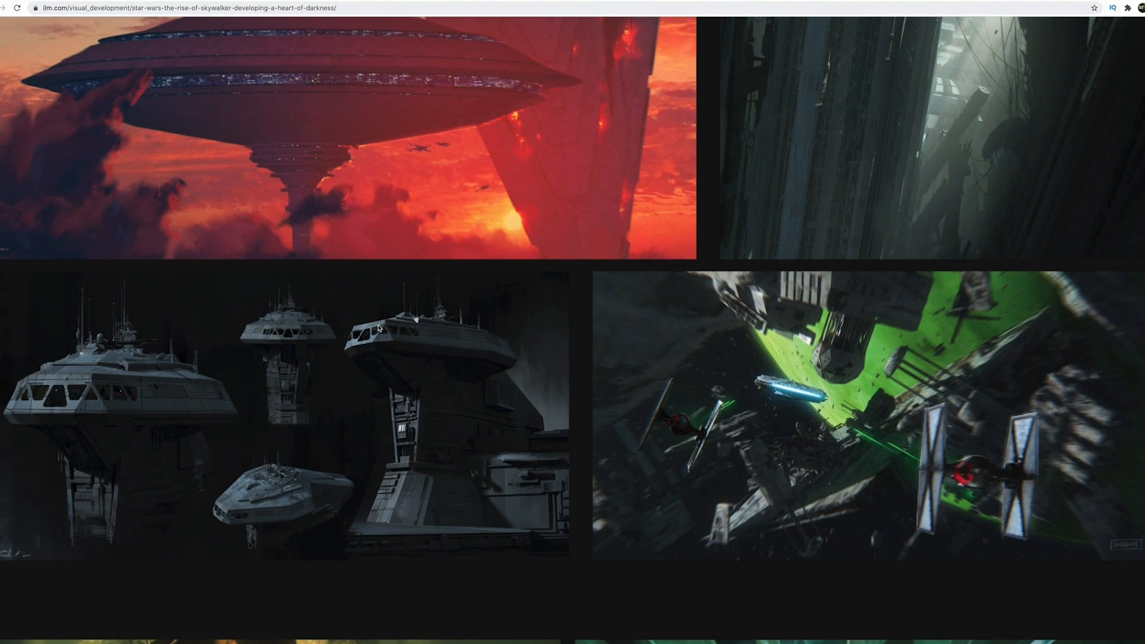
scroll("down", 3)
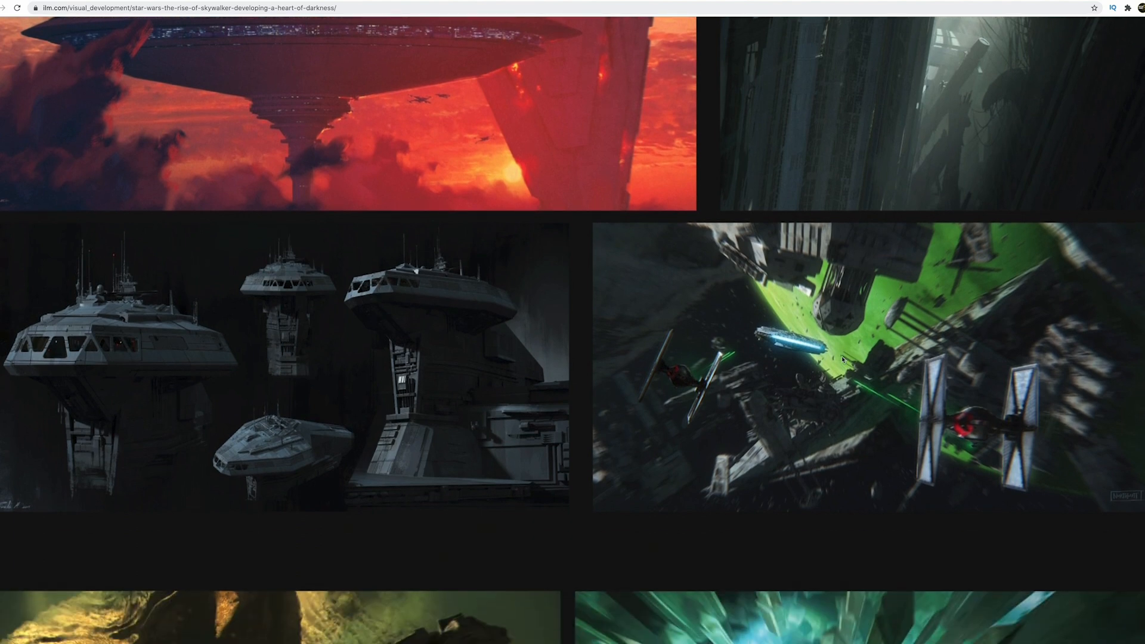
mouse_move(814, 337)
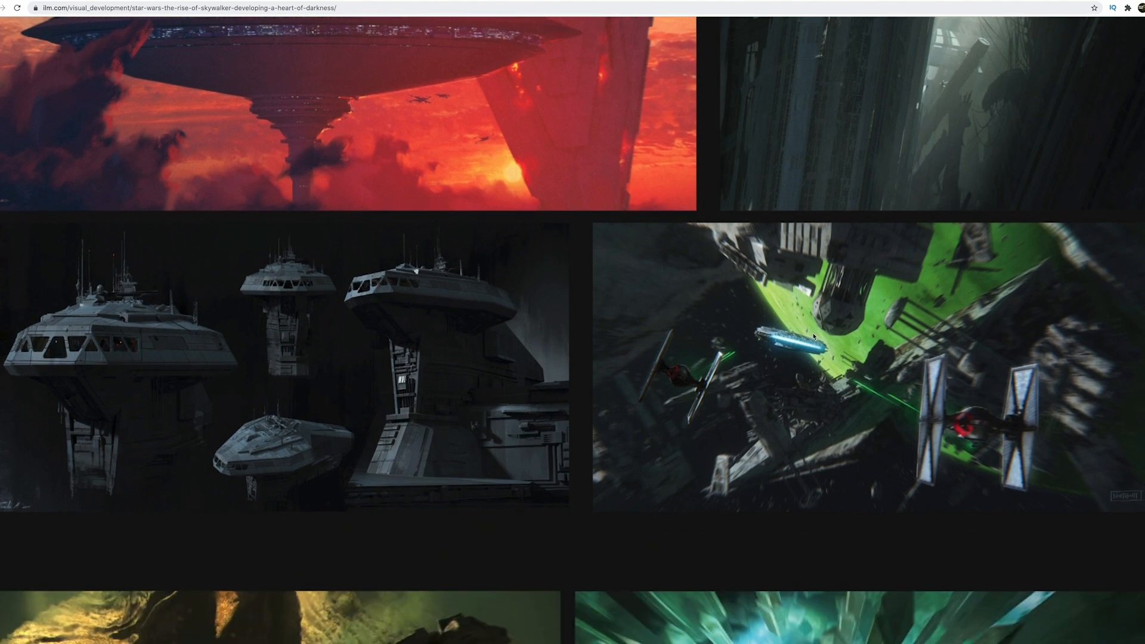
mouse_move(623, 358)
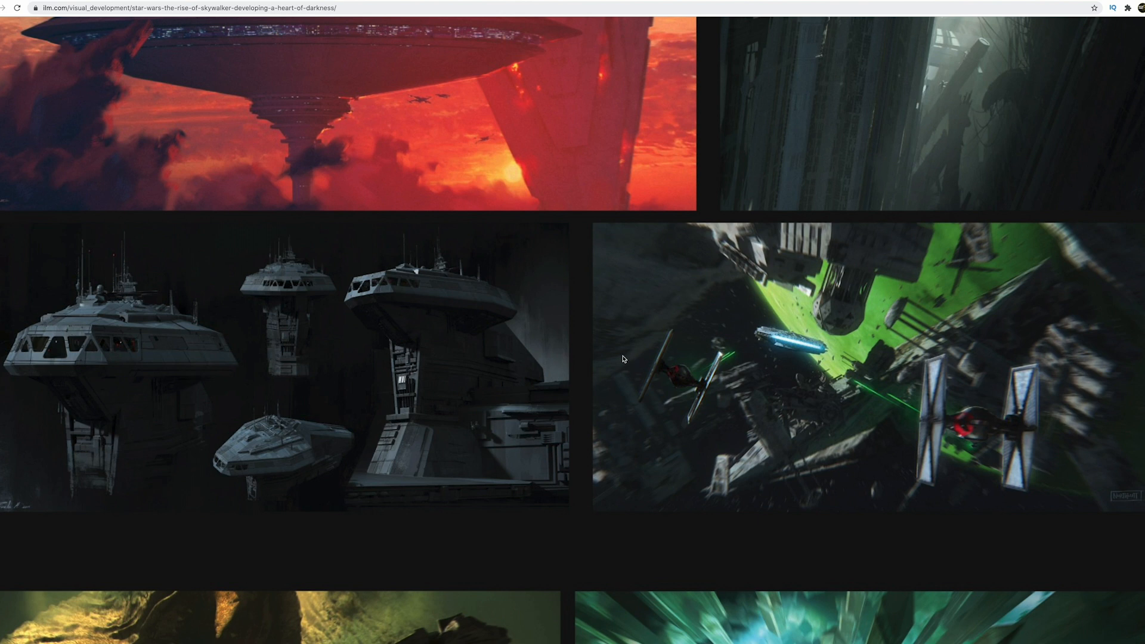
scroll("down", 3)
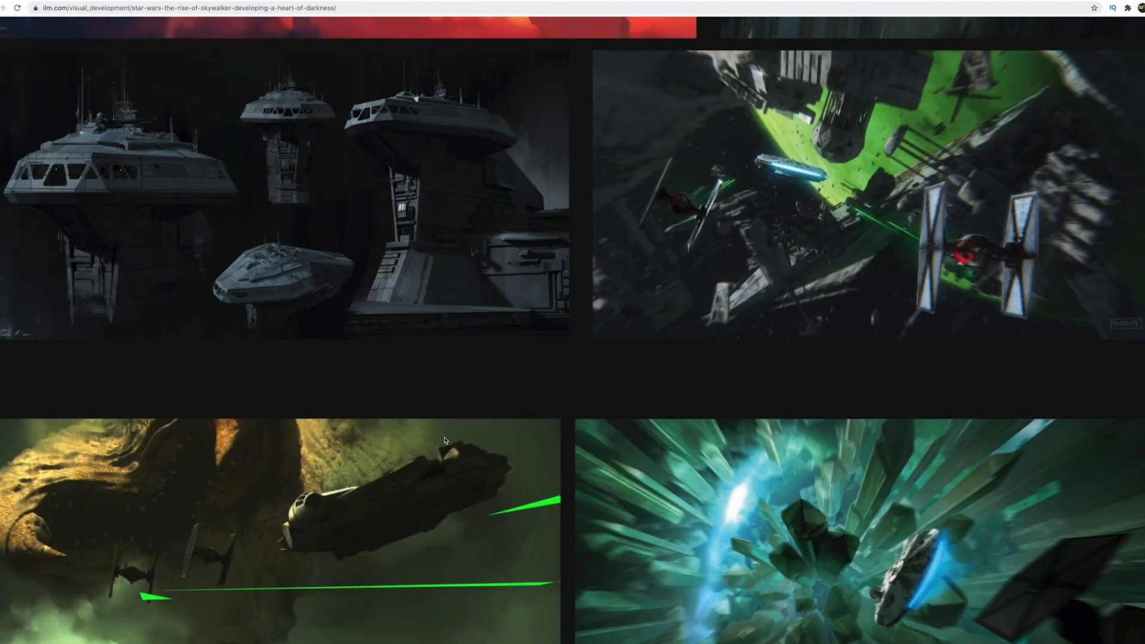
scroll("down", 3)
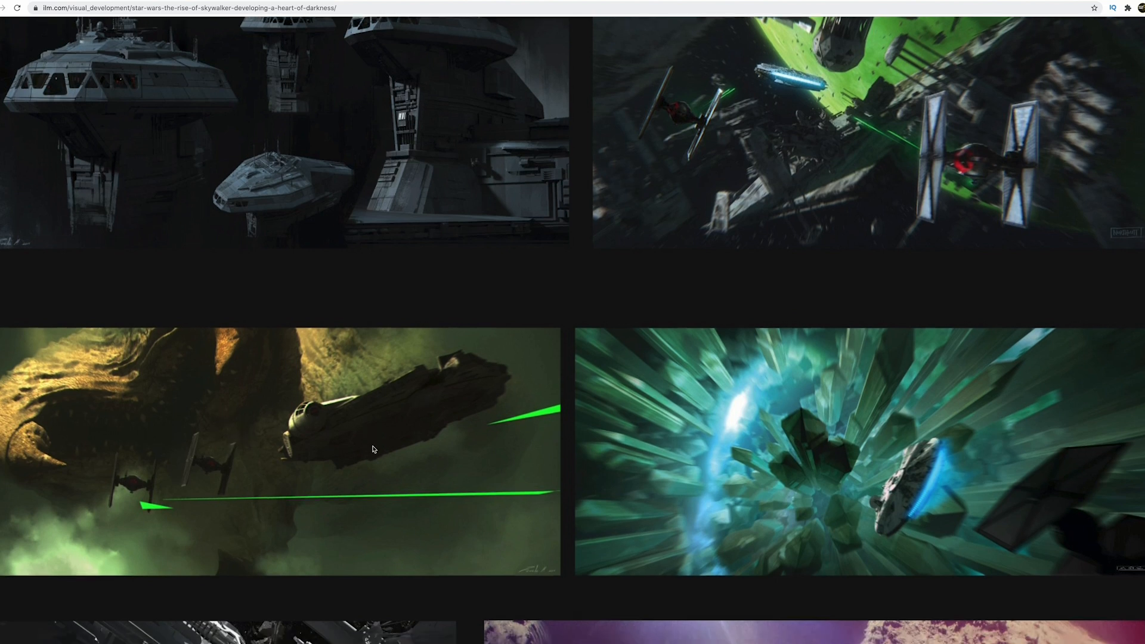
scroll("down", 3)
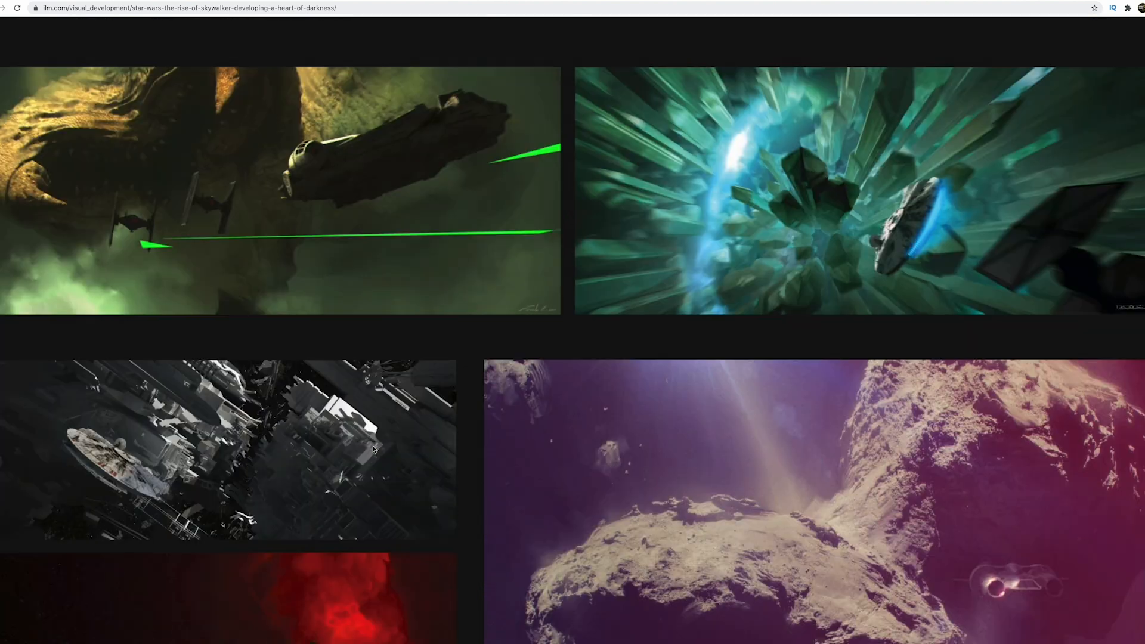
scroll("down", 3)
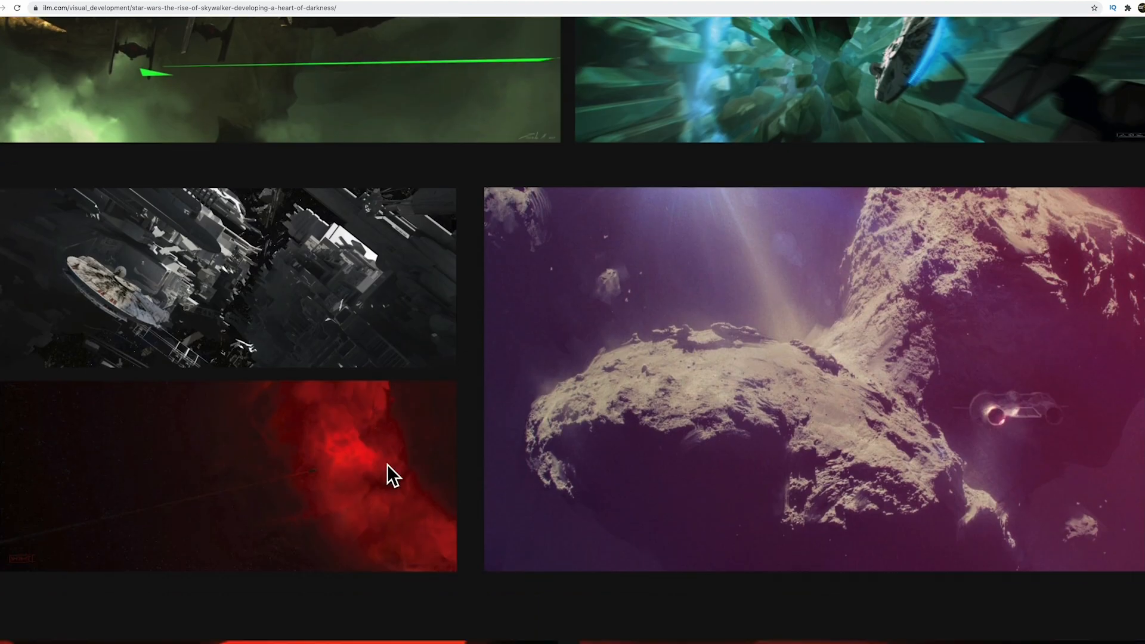
mouse_move(355, 452)
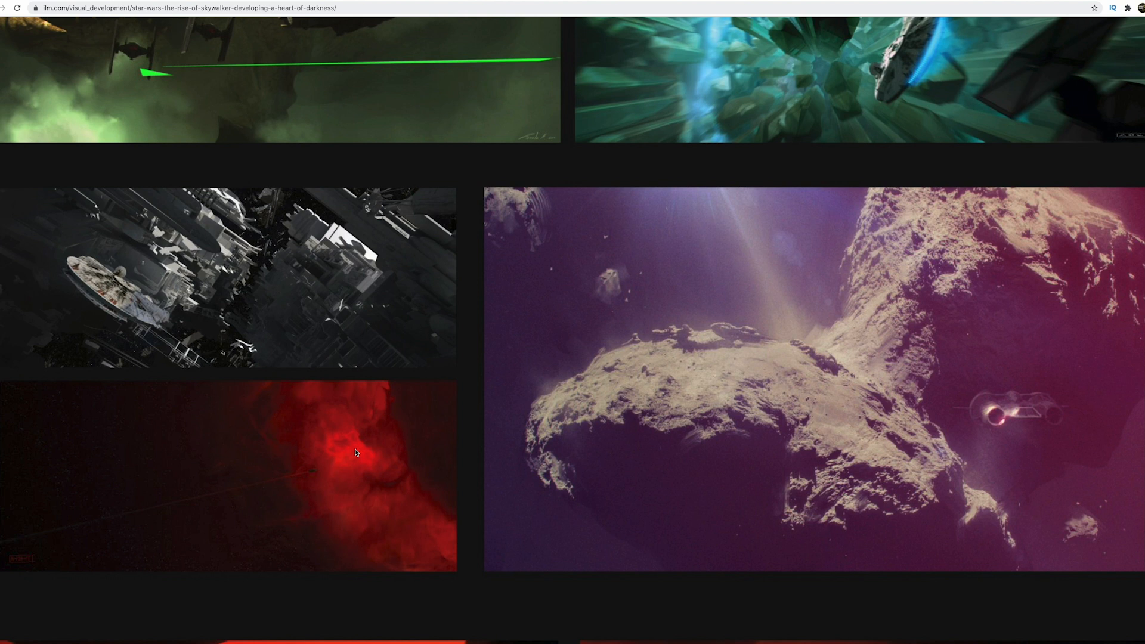
scroll("down", 3)
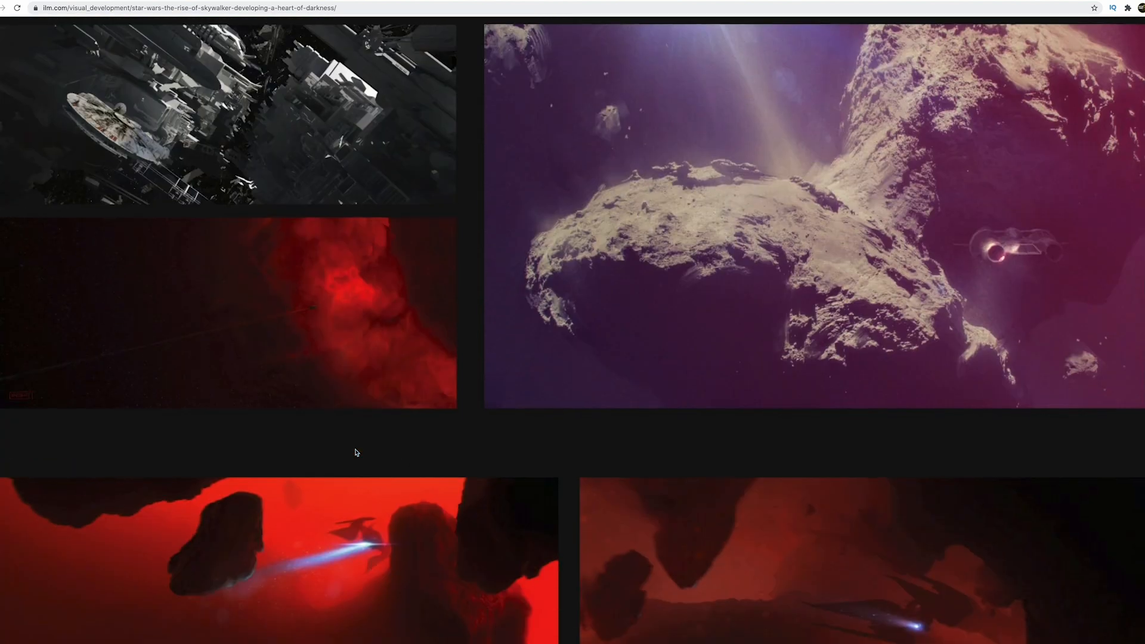
scroll("down", 3)
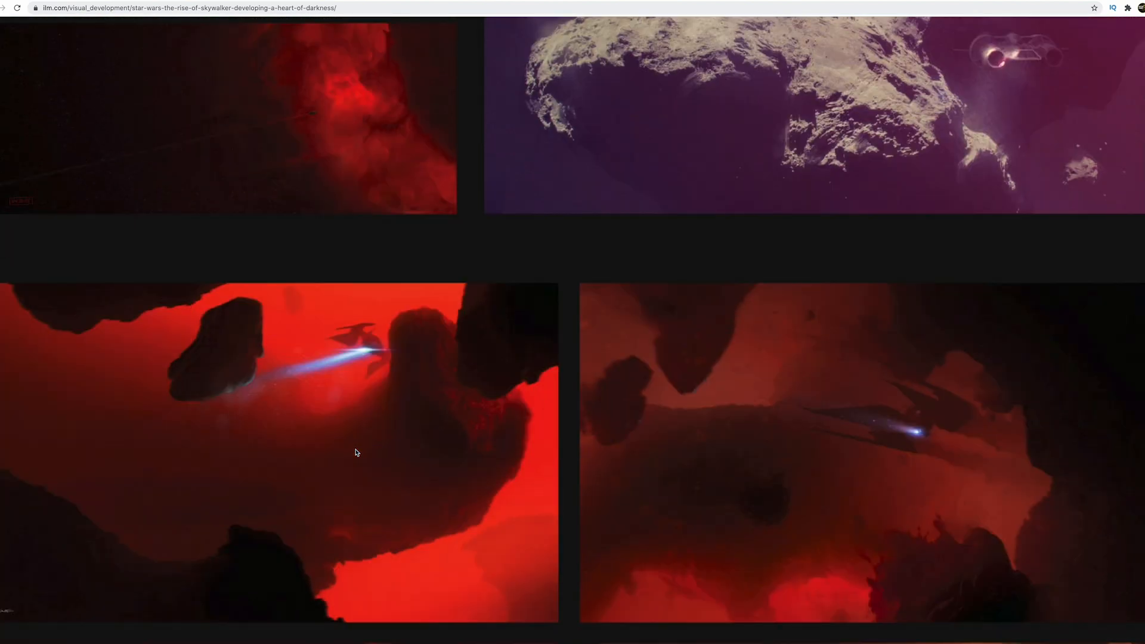
scroll("down", 3)
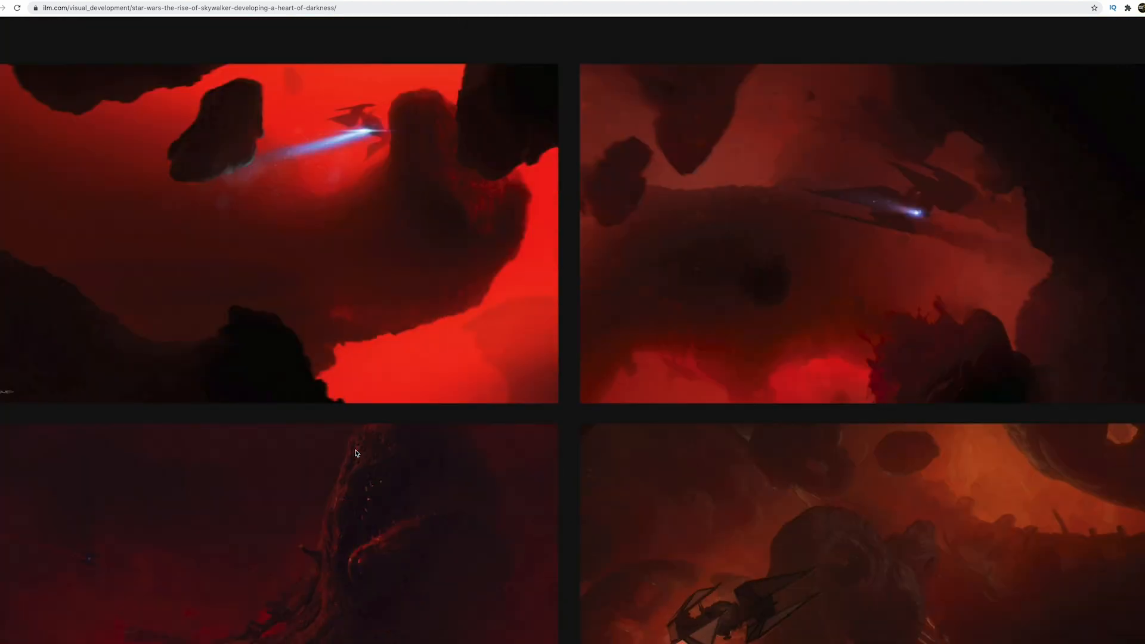
scroll("down", 3)
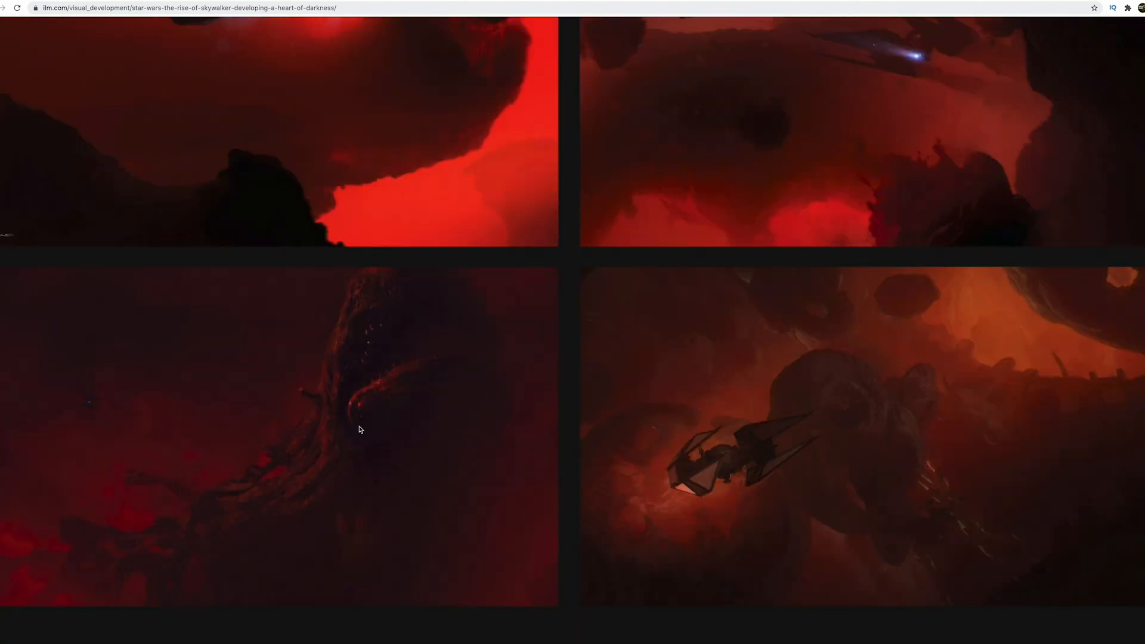
mouse_move(374, 402)
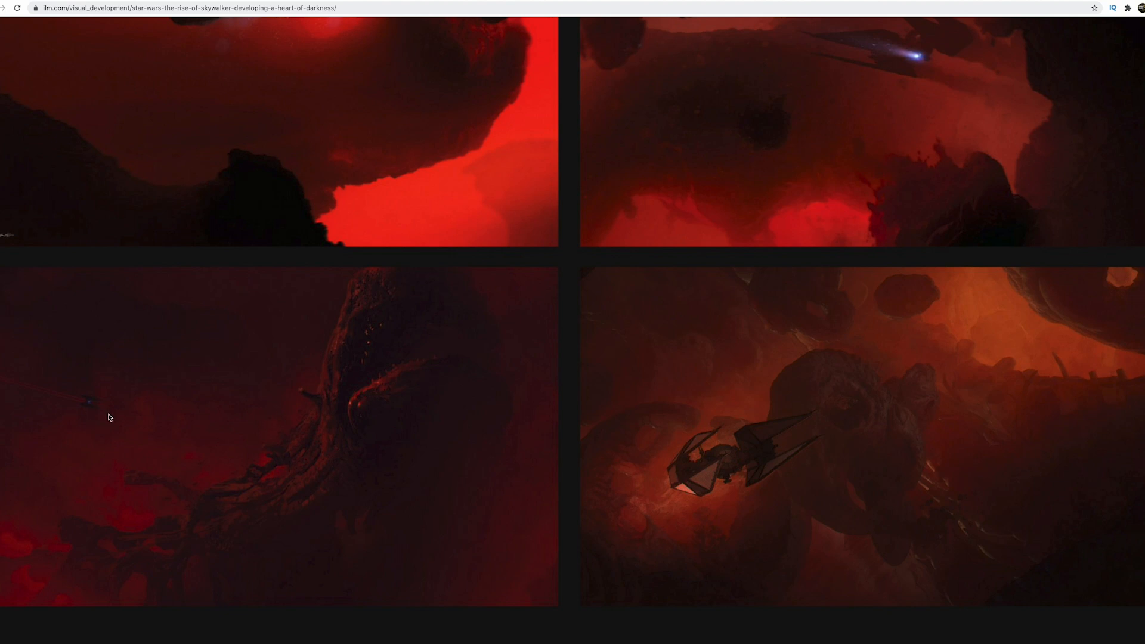
mouse_move(272, 462)
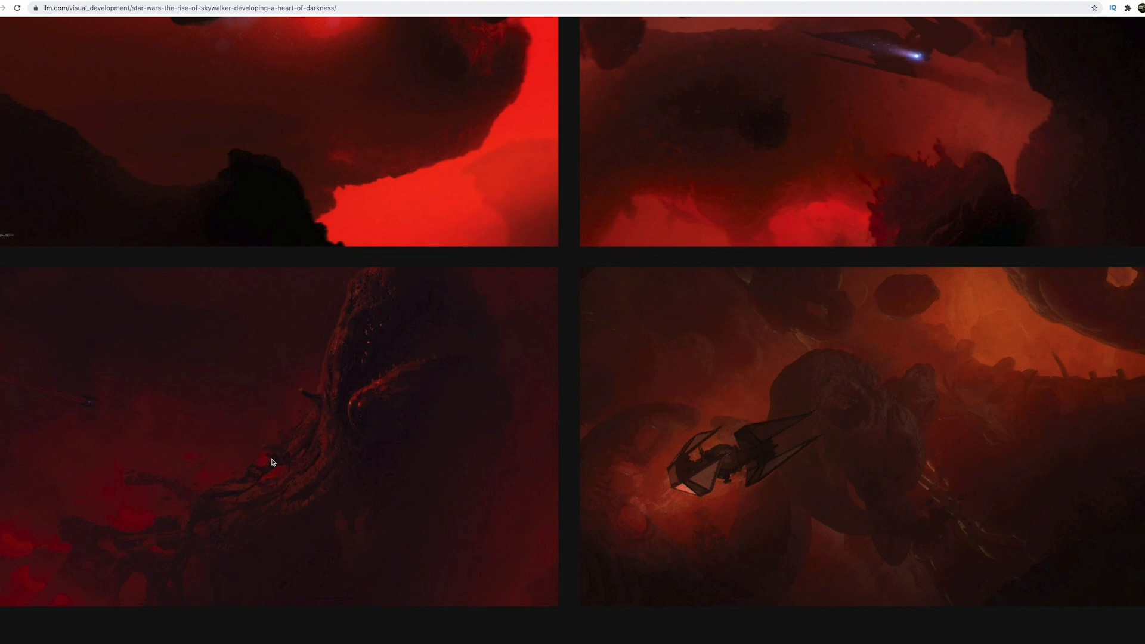
- Scroll past the icy blue tunnel chase paintings to the brown cavern TIE fighter chase painting
scroll("down", 3)
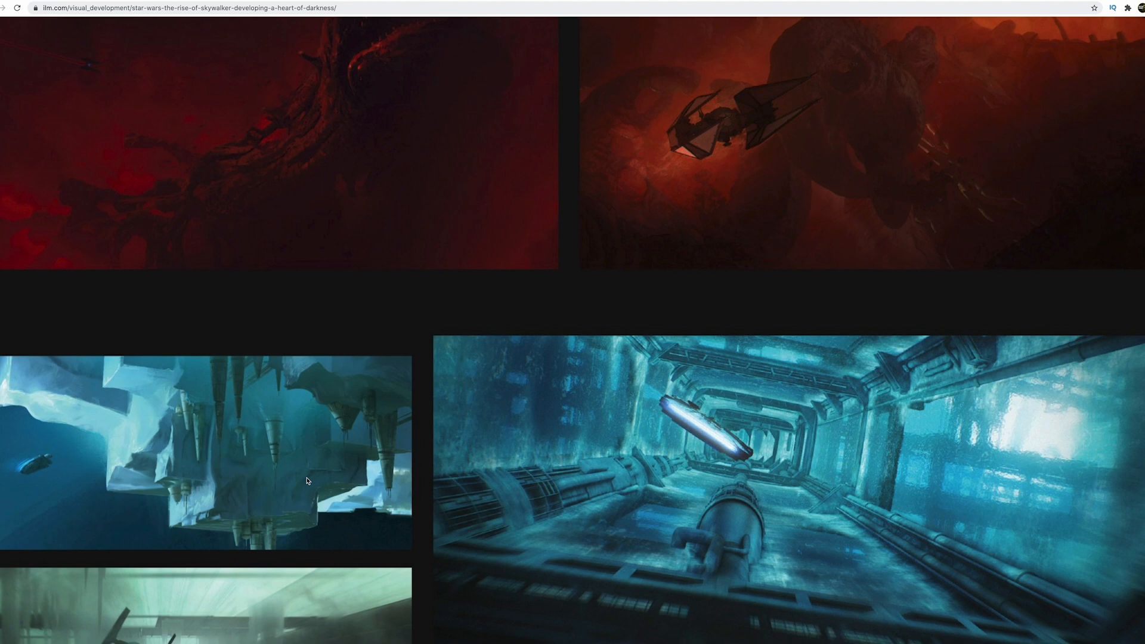
scroll("down", 3)
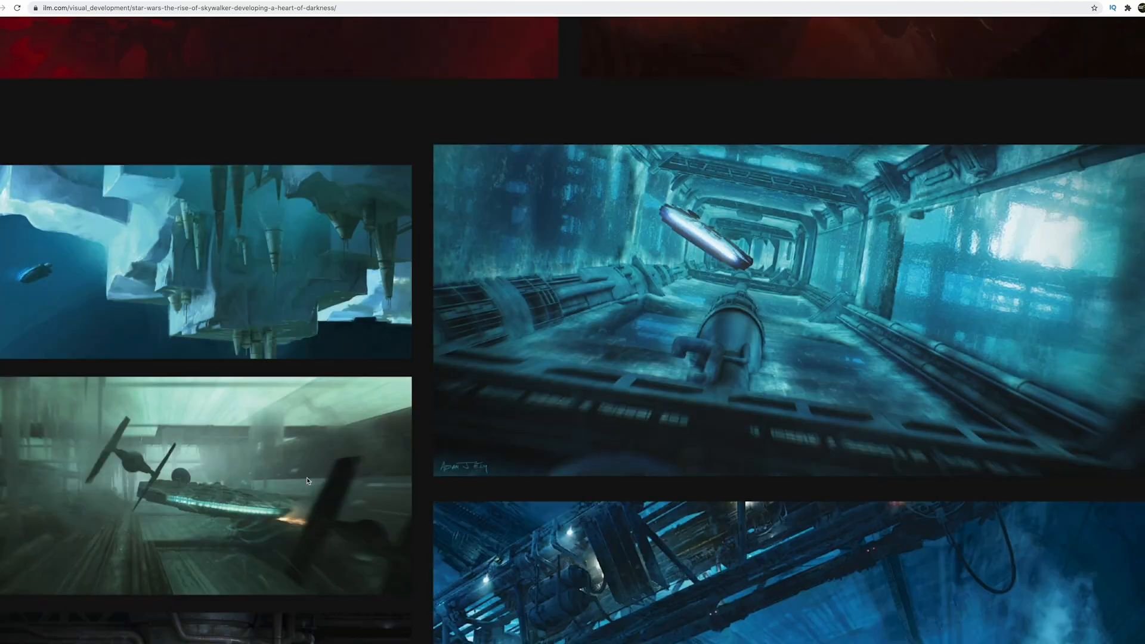
scroll("down", 3)
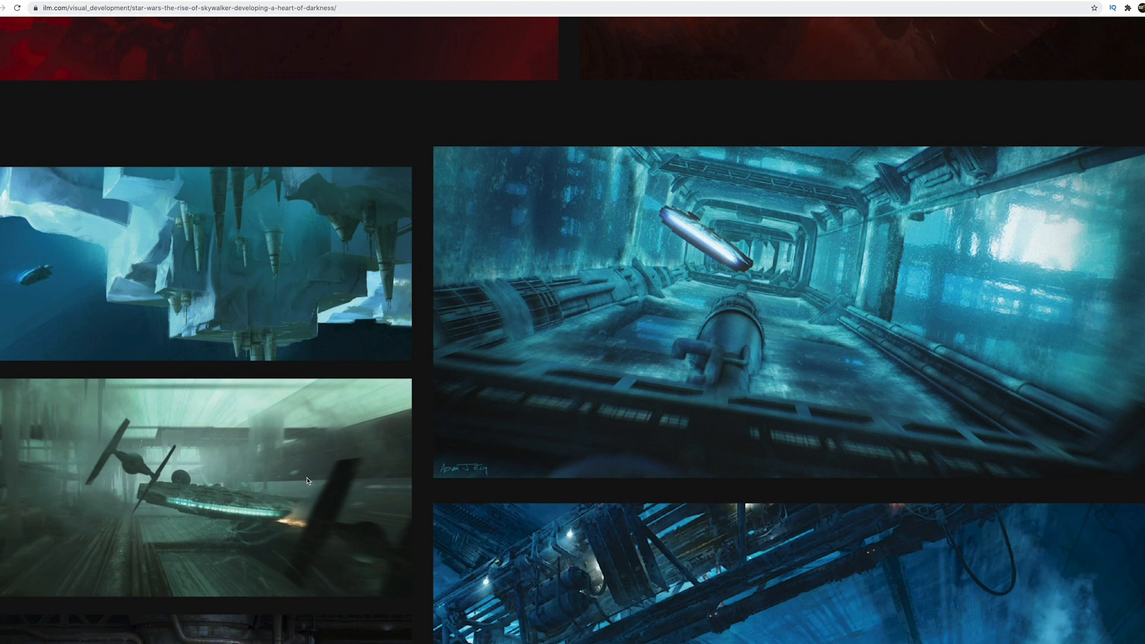
scroll("down", 3)
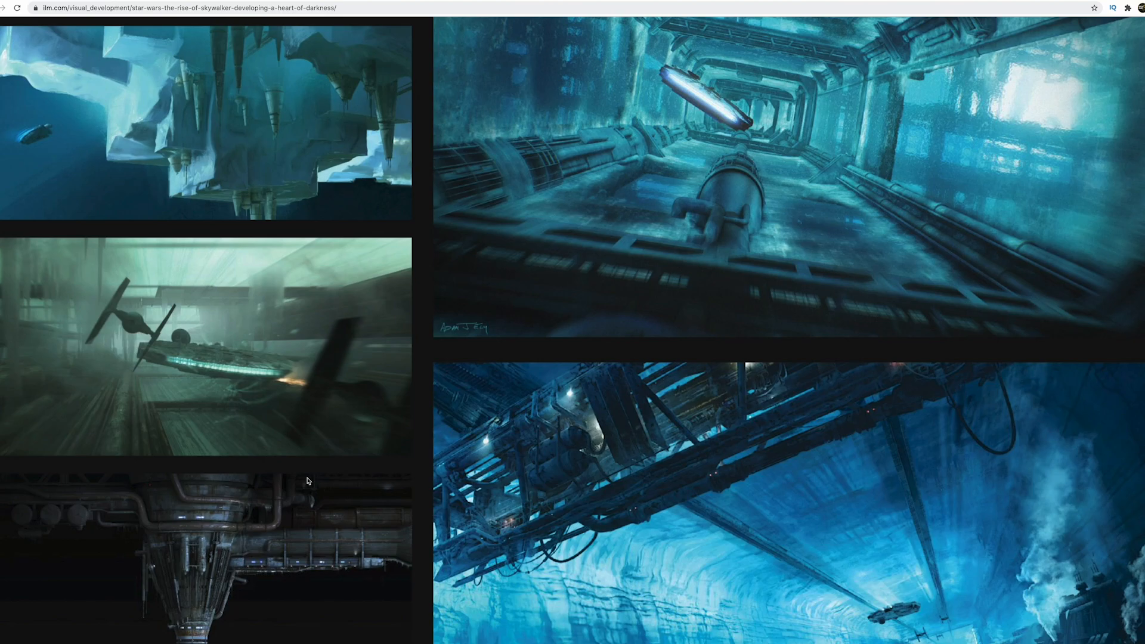
scroll("down", 3)
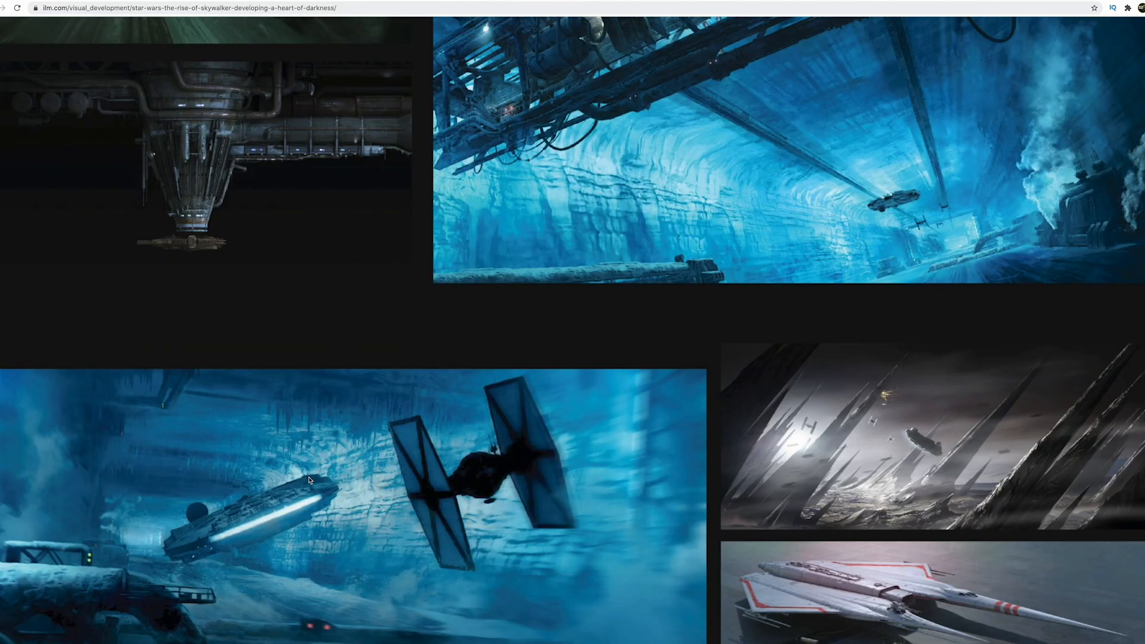
scroll("down", 3)
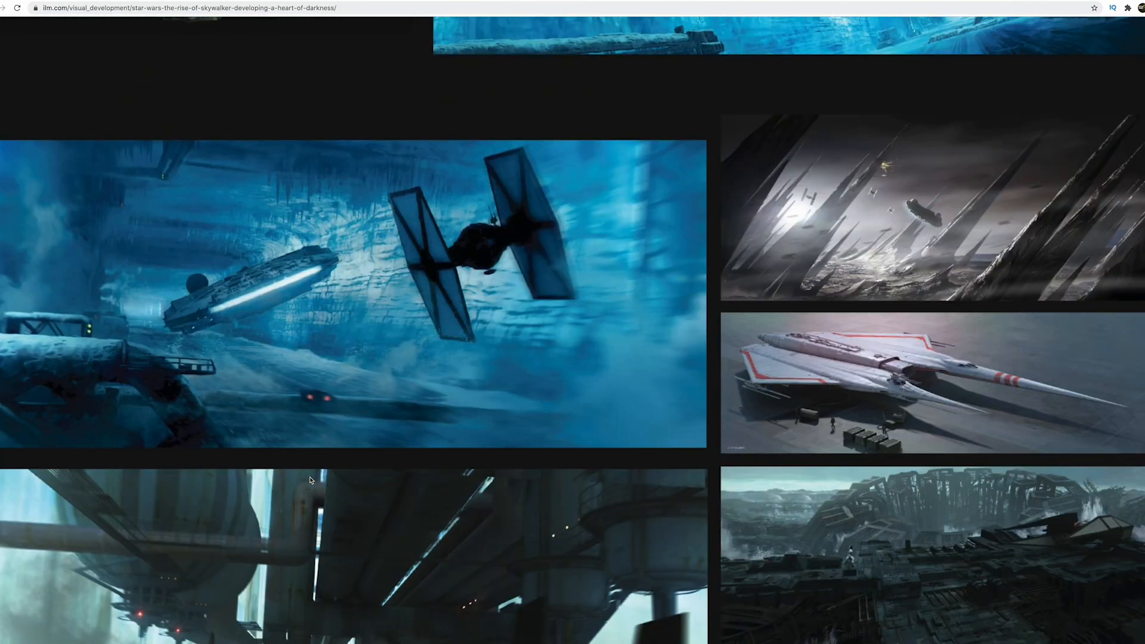
scroll("down", 3)
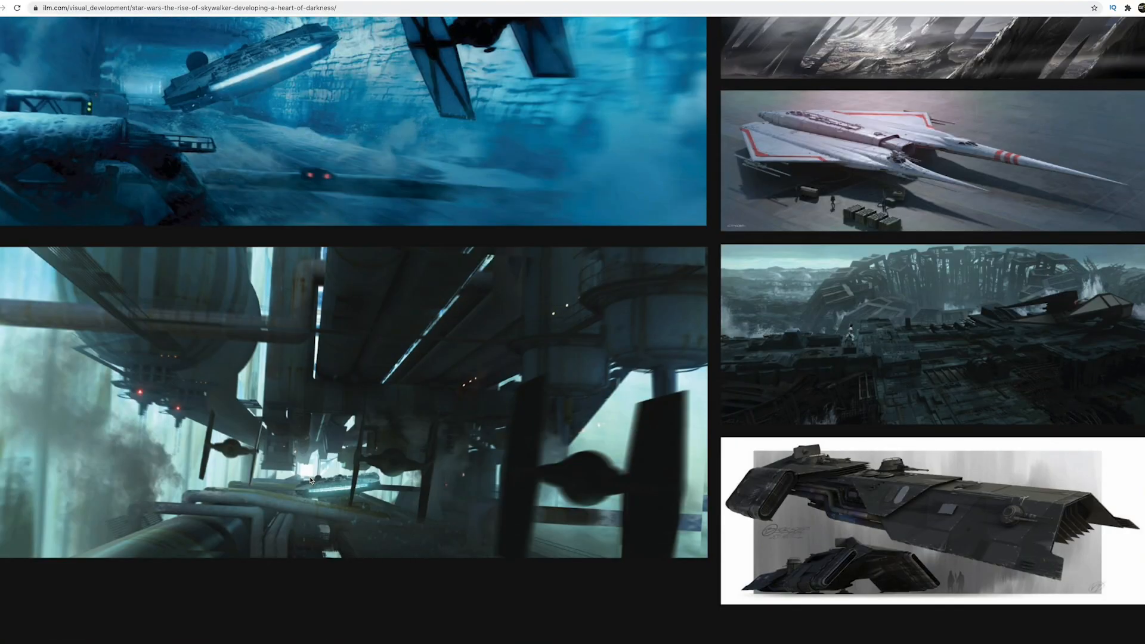
scroll("down", 3)
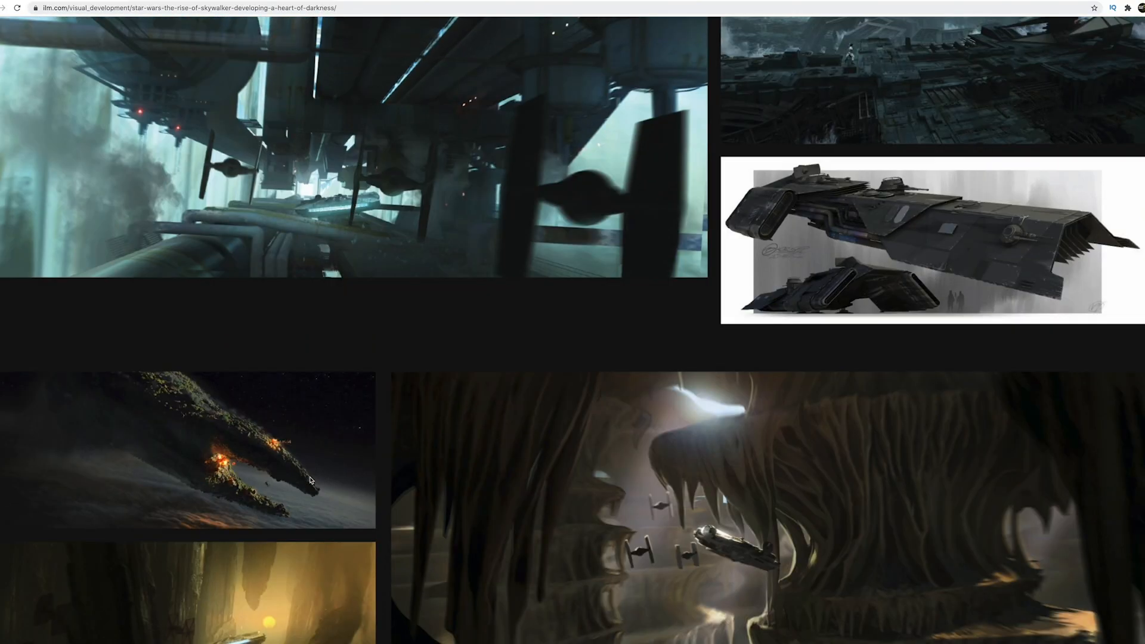
scroll("down", 3)
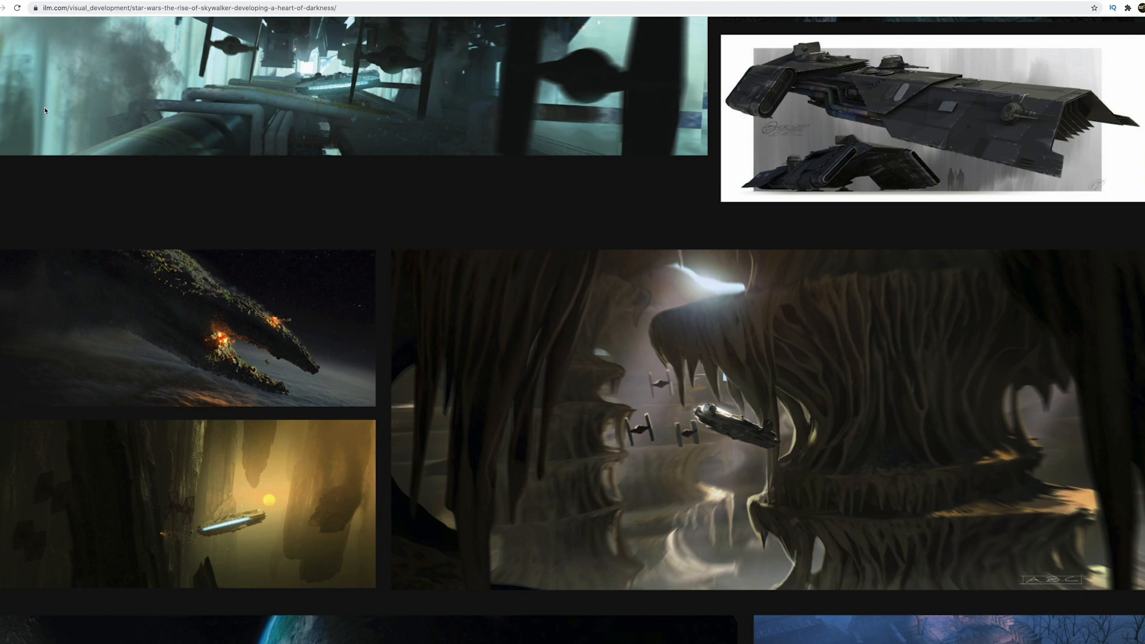
- Open and dismiss the burning asteroid image's context menu, then scroll to the green planet painting
right_click(181, 336)
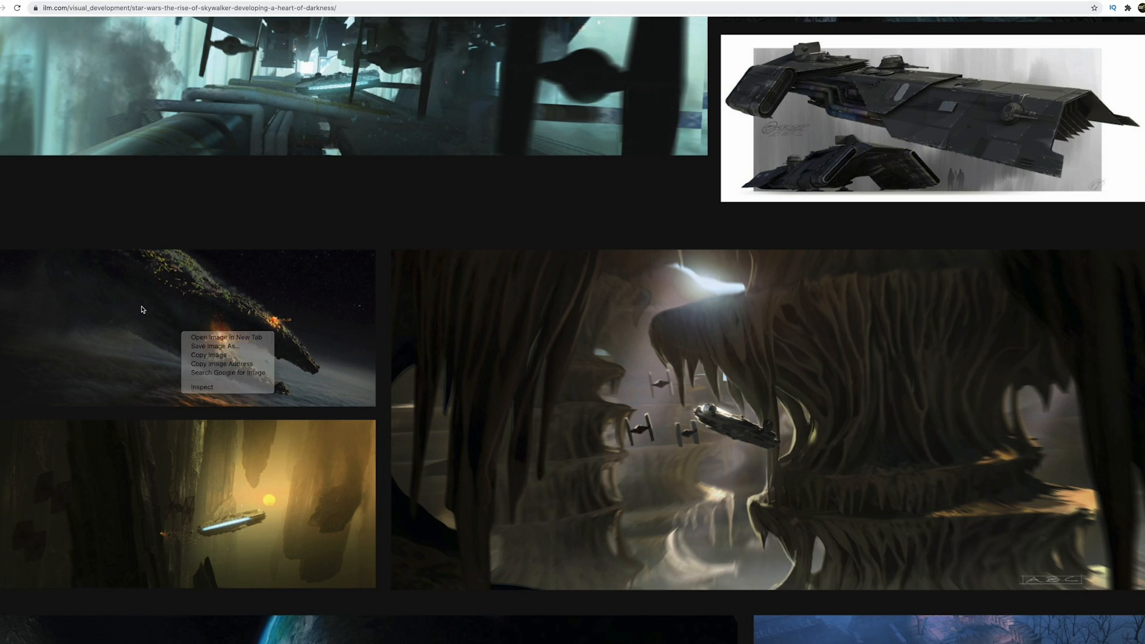
left_click(464, 451)
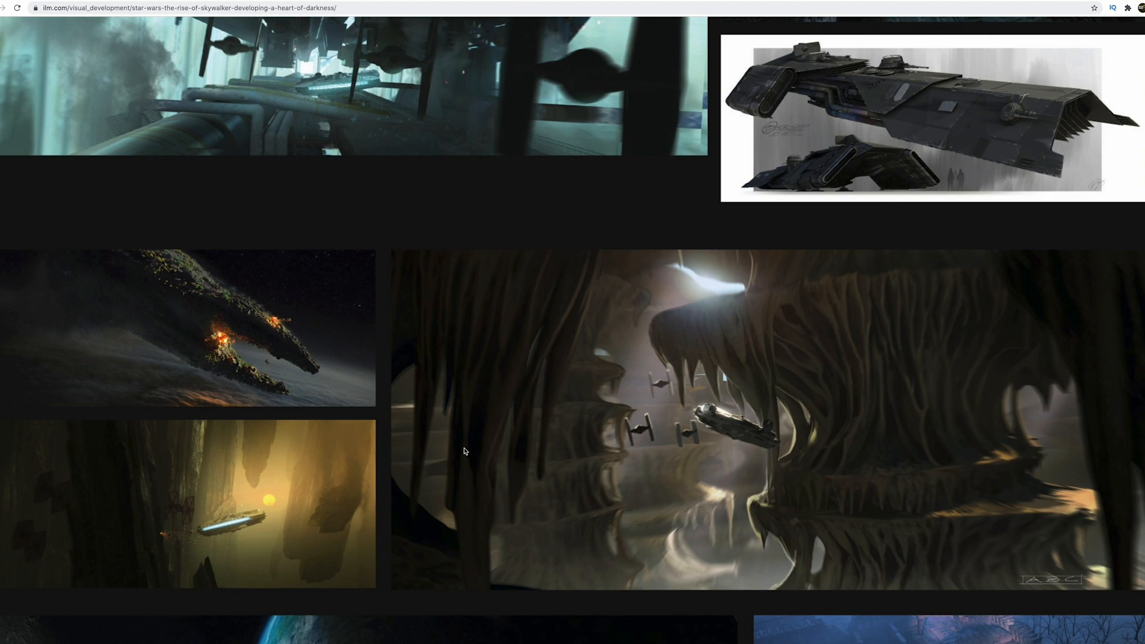
scroll("down", 3)
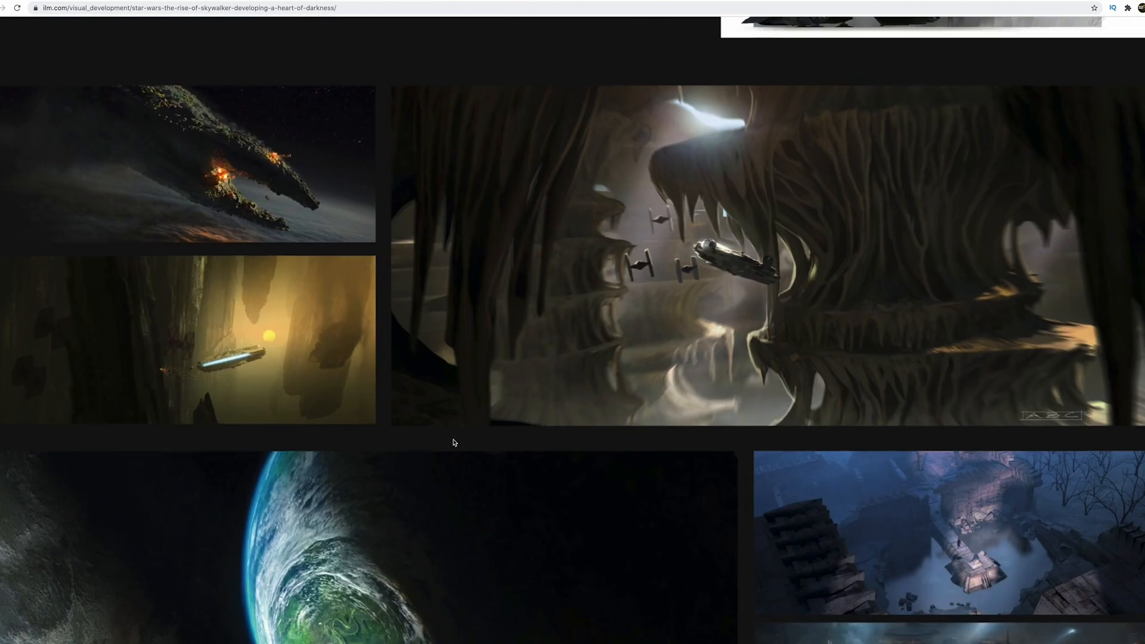
scroll("down", 3)
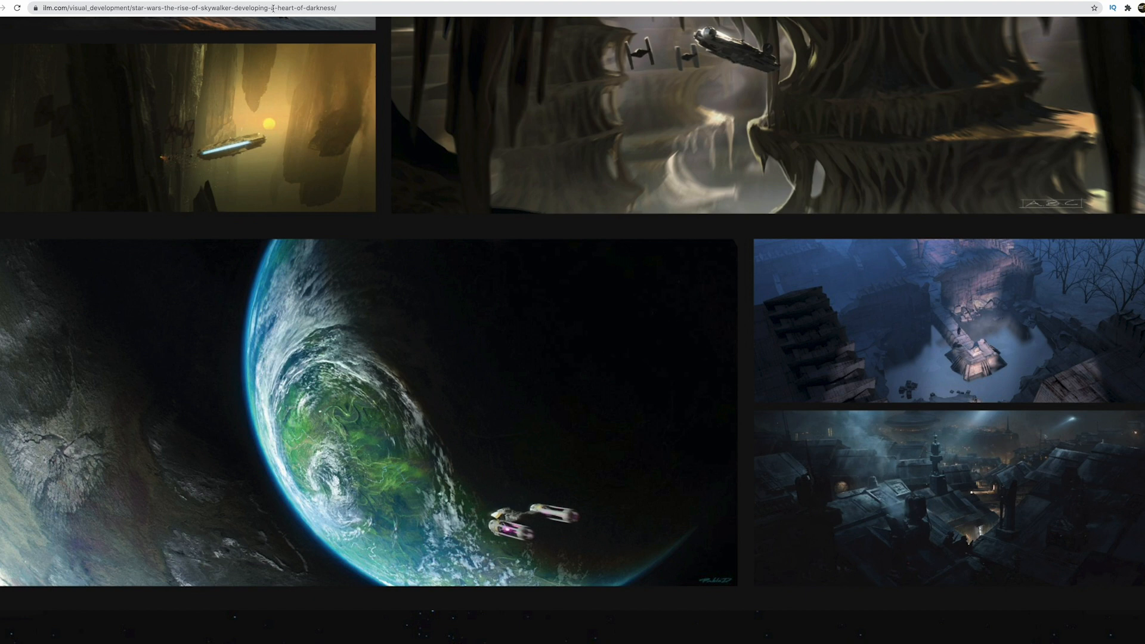
scroll("down", 3)
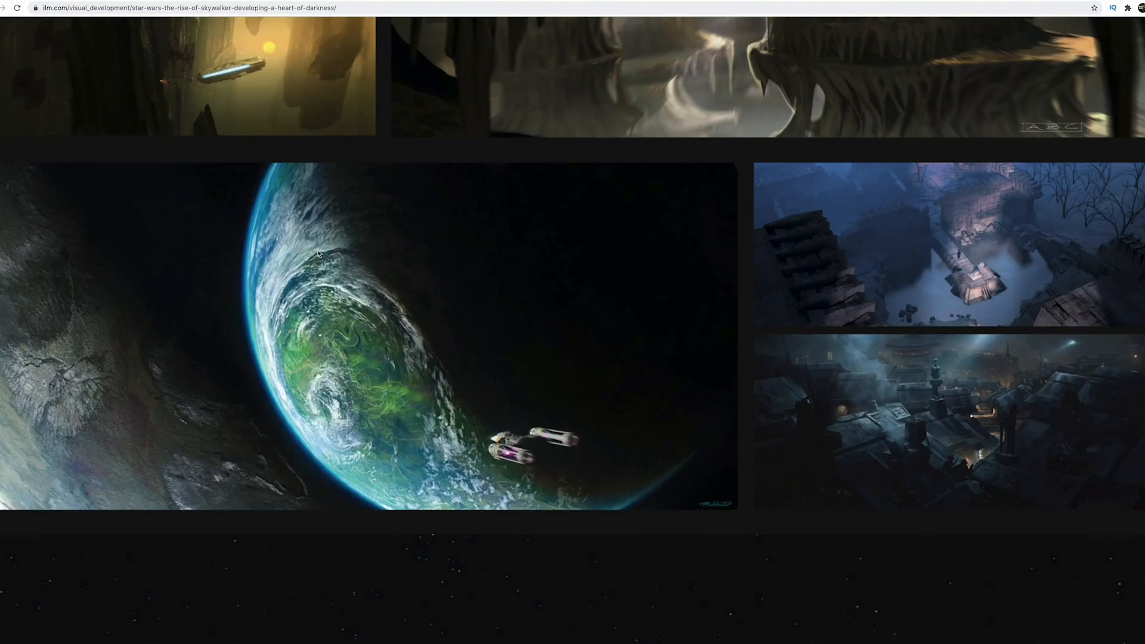
- Scroll past the red creature paintings to the Cloud City sunset painting and grey platform designs
scroll("up", 3)
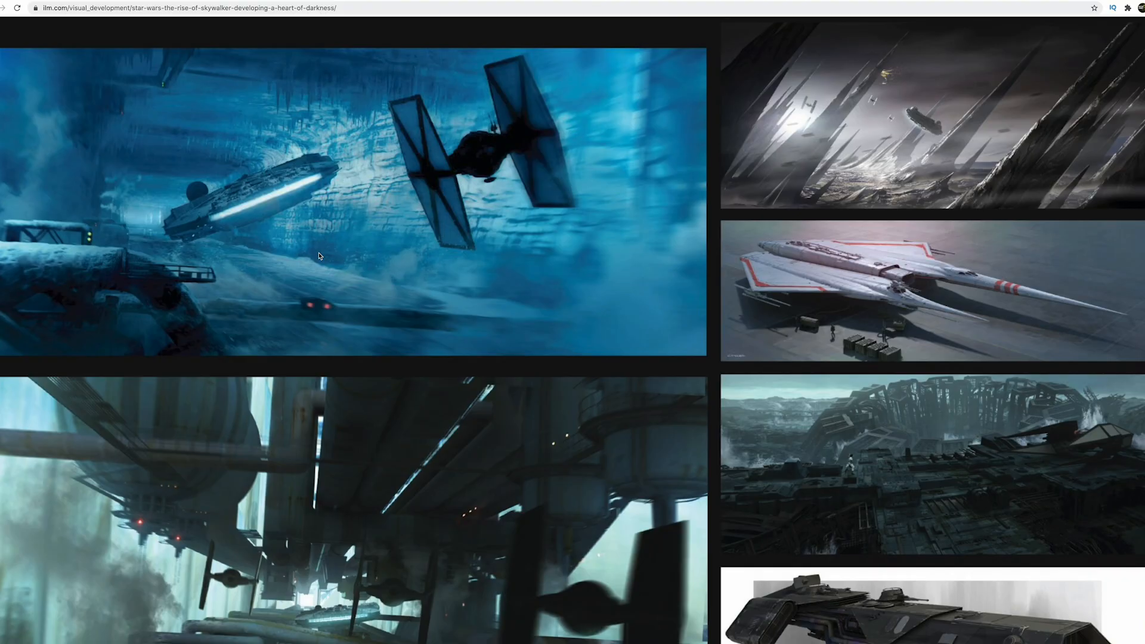
scroll("down", 3)
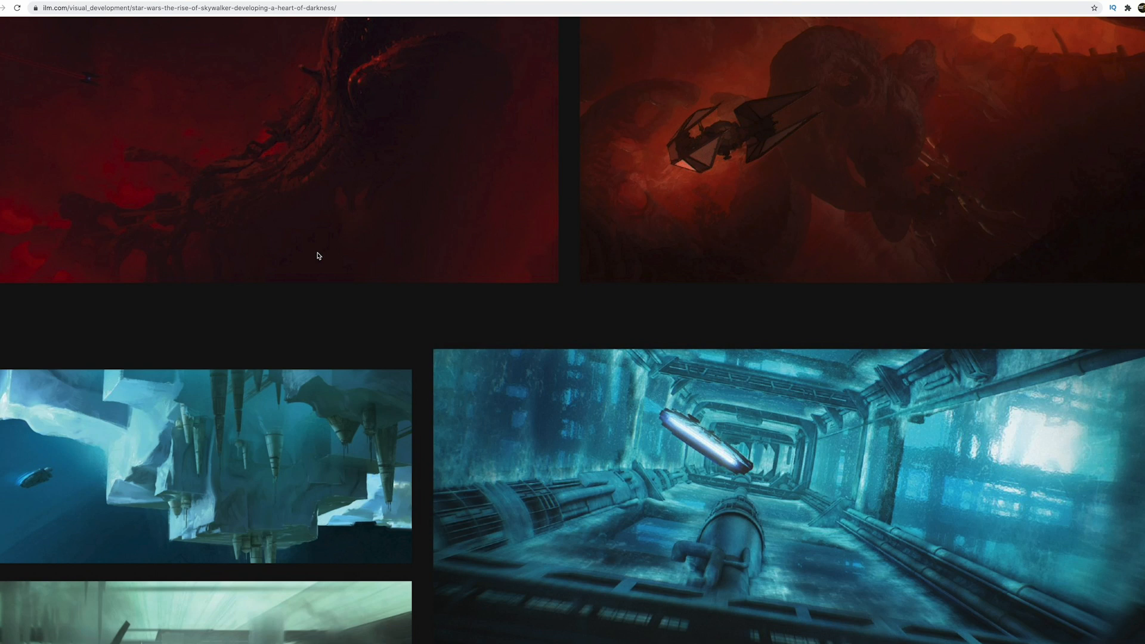
scroll("down", 3)
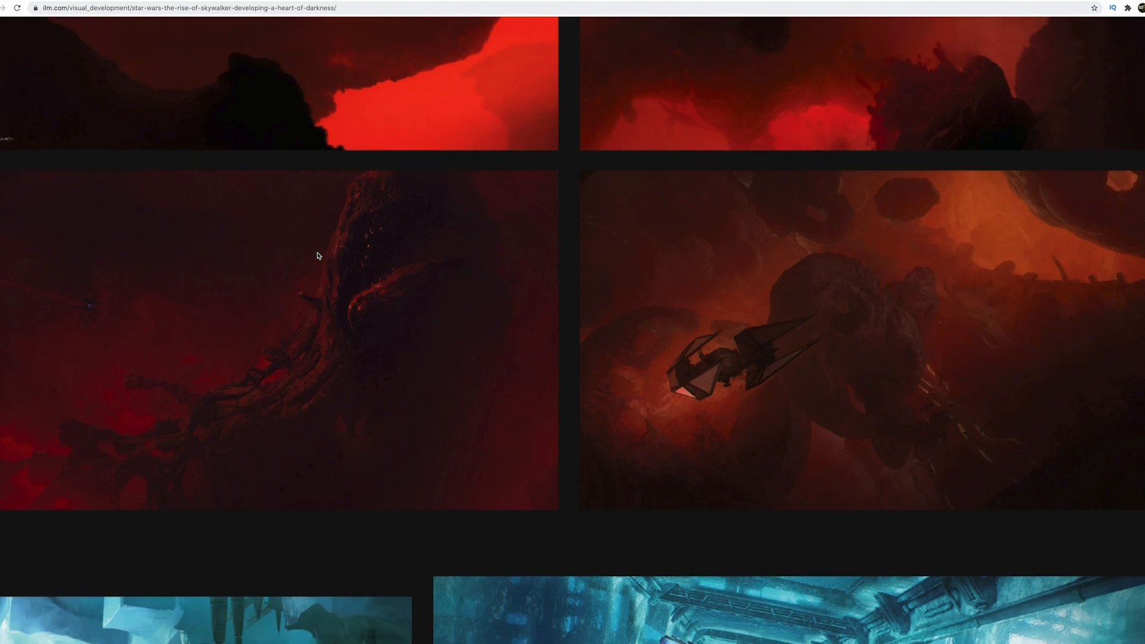
scroll("down", 3)
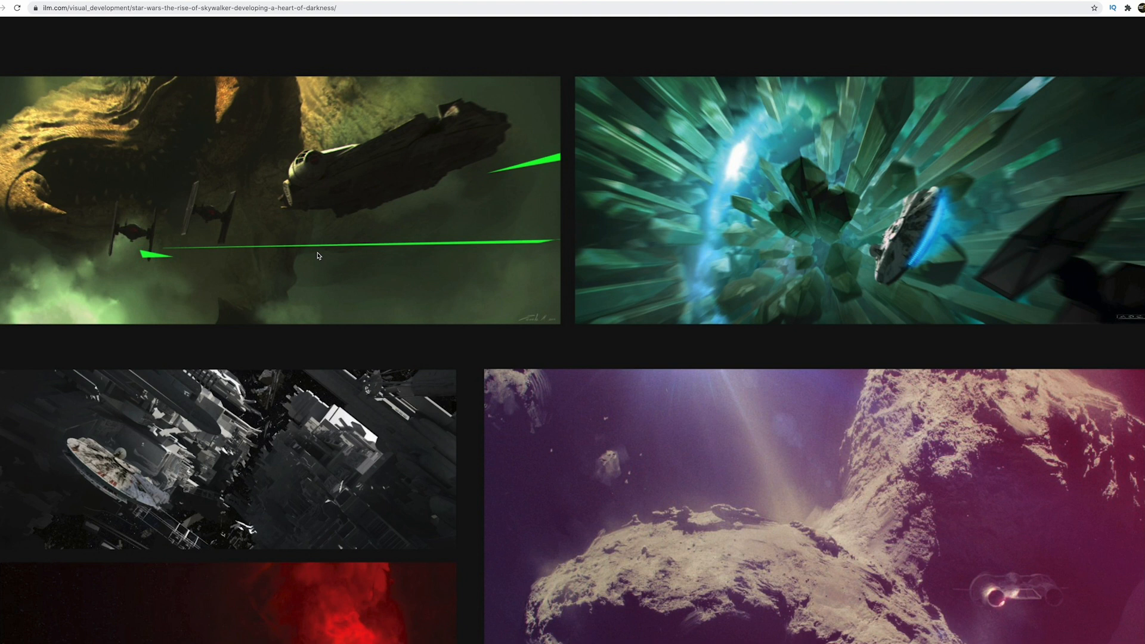
scroll("down", 3)
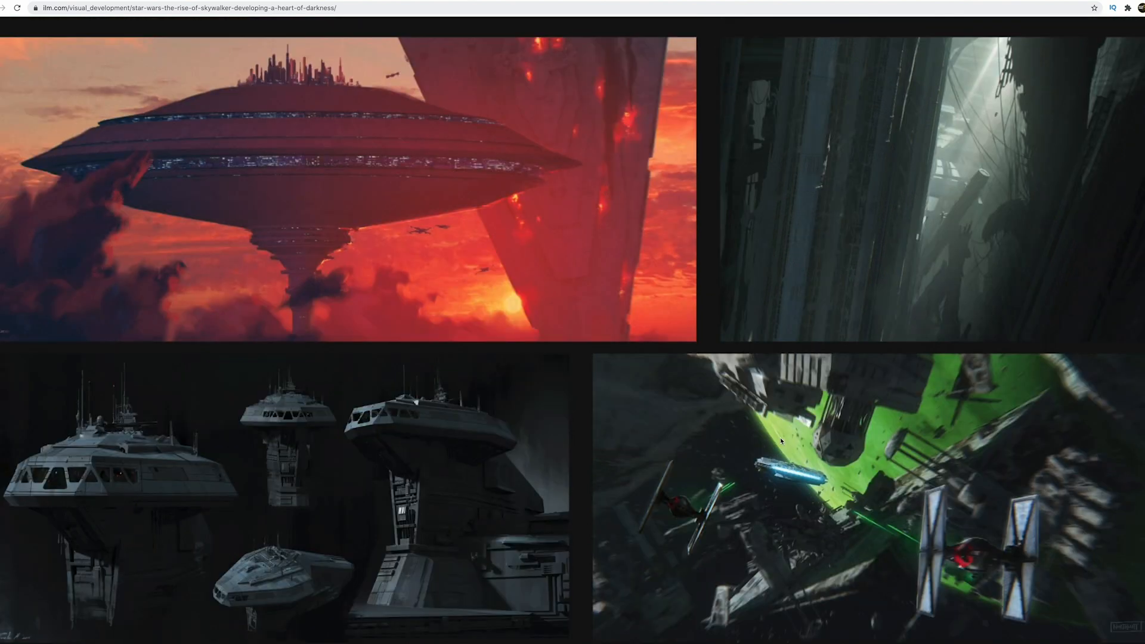
- Scroll past 'But wait, there's more' and the battle paintings to the Resistance flotilla artwork
scroll("down", 3)
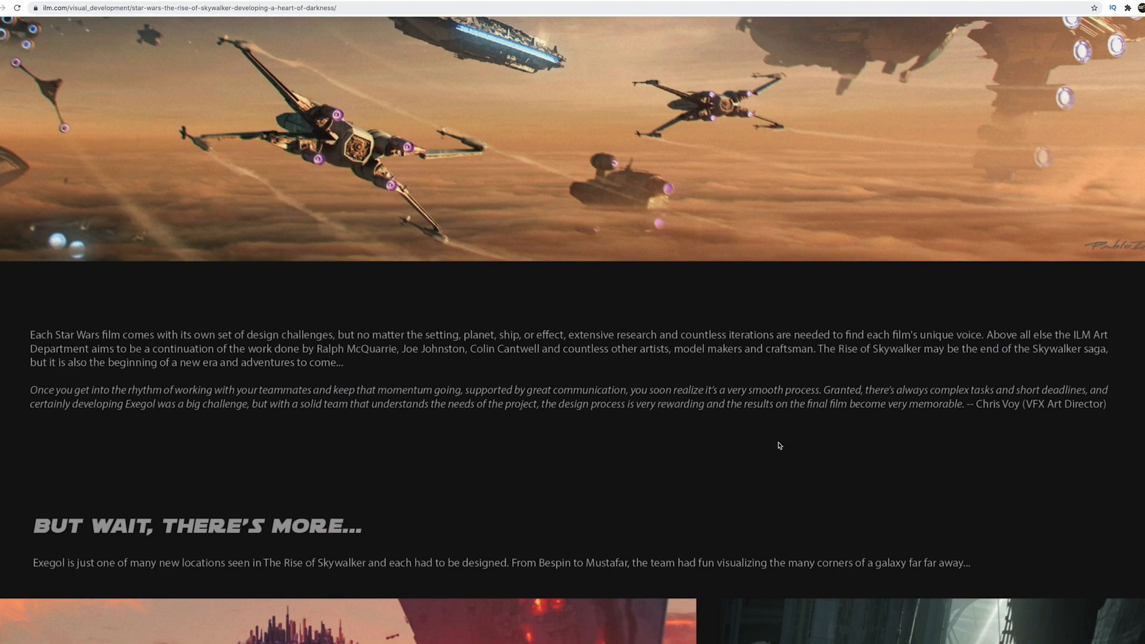
scroll("down", 3)
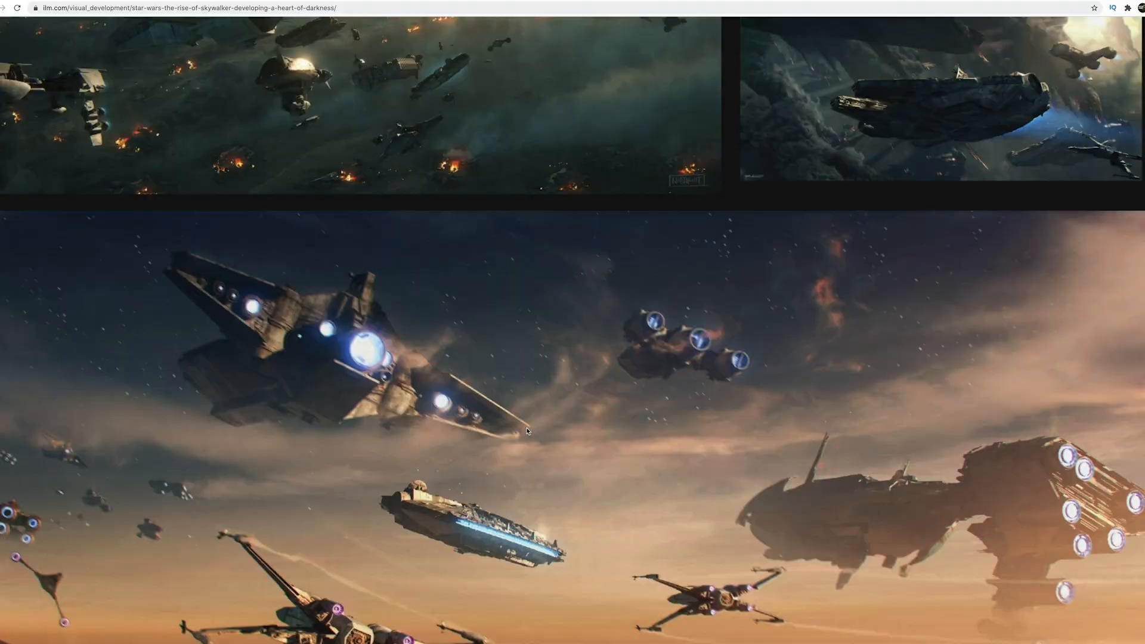
scroll("down", 3)
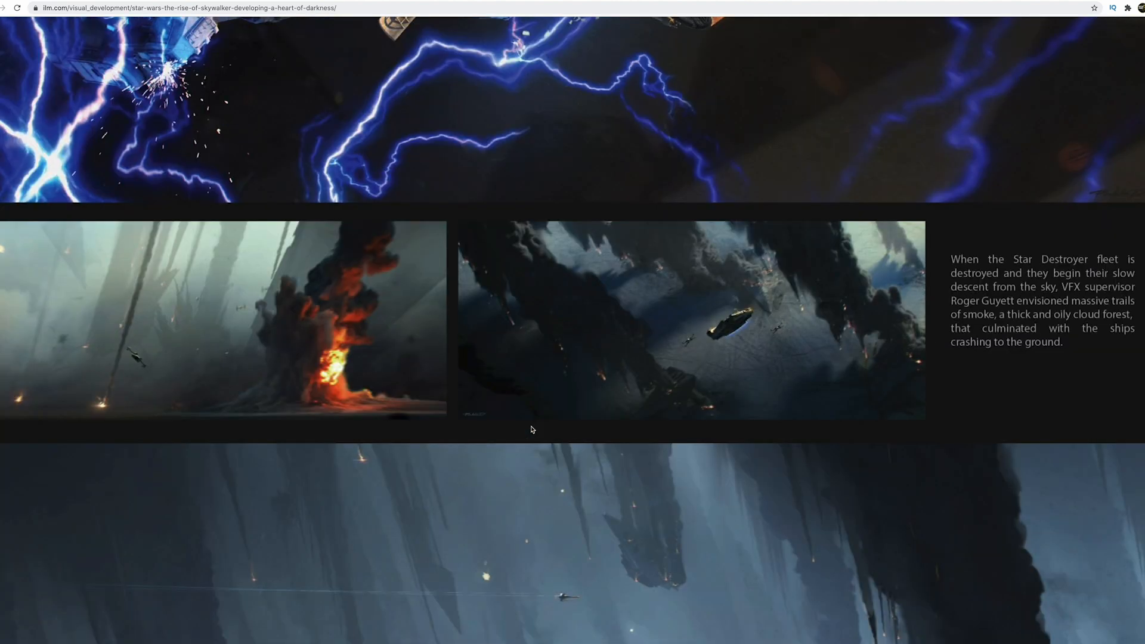
scroll("down", 3)
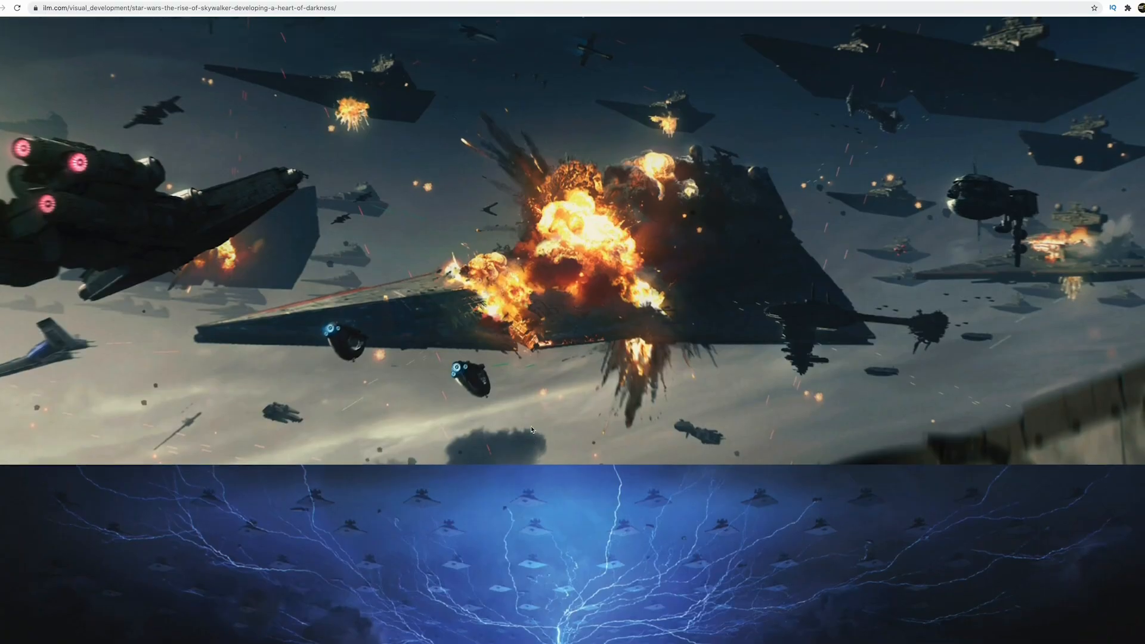
scroll("down", 3)
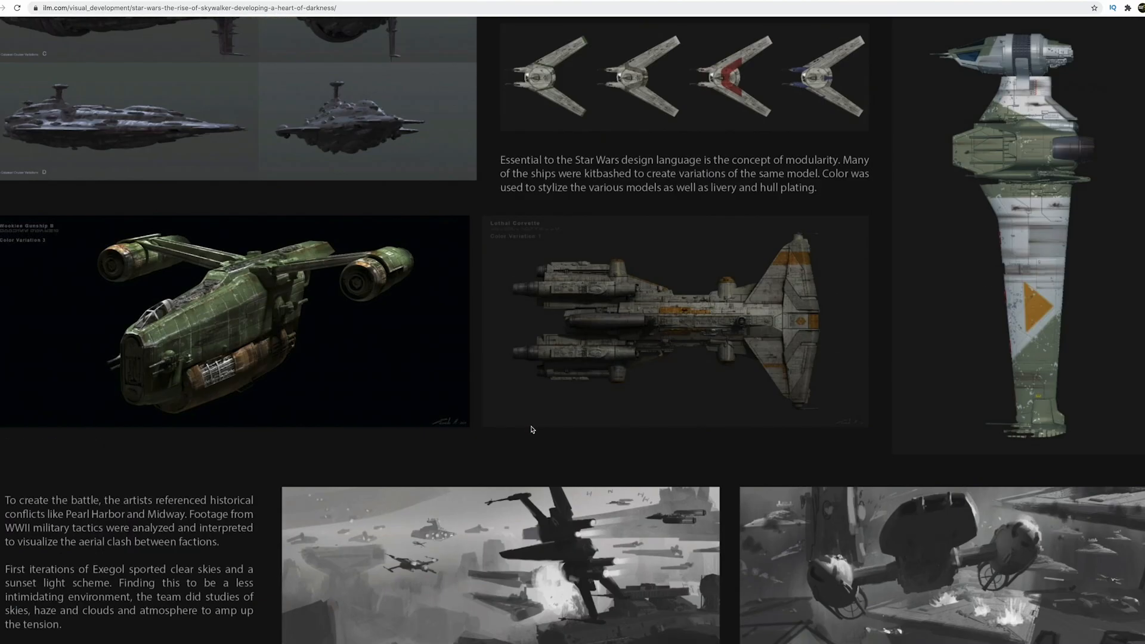
scroll("up", 3)
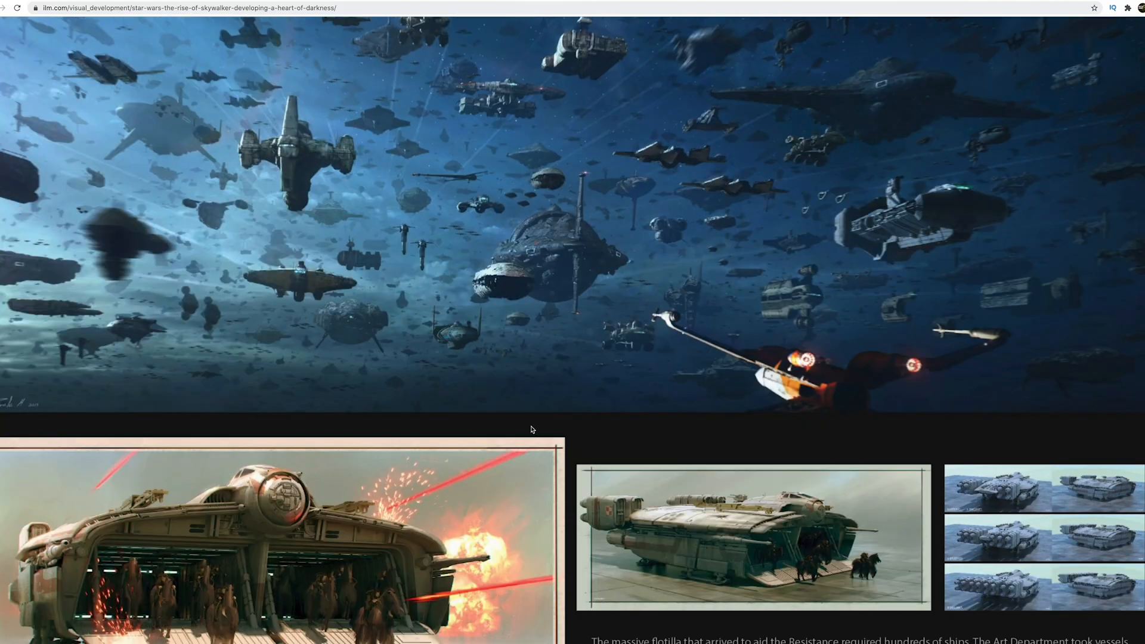
scroll("down", 3)
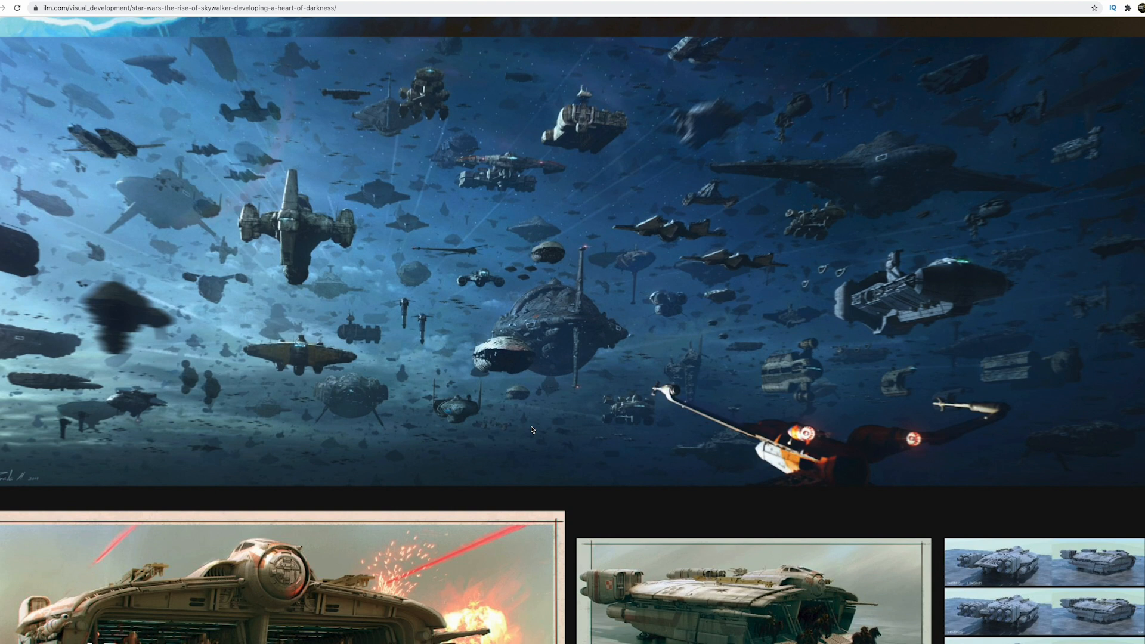